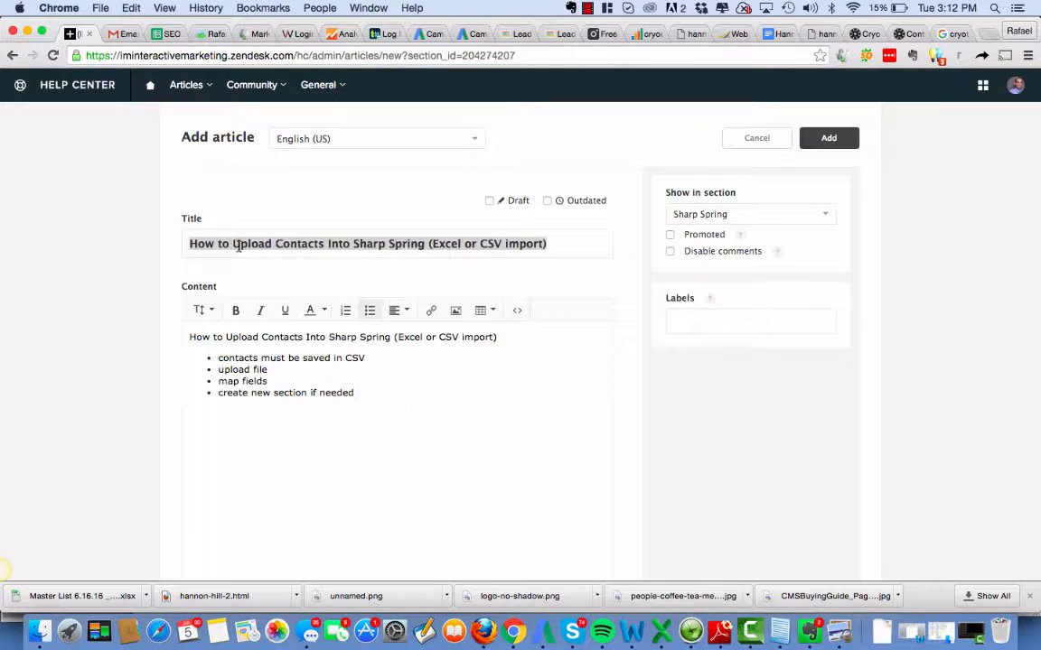
Step: Review the sheet by selecting blank email cells, the Category entries and the phone header
{"action": "left_click", "coordinate": [368, 243]}
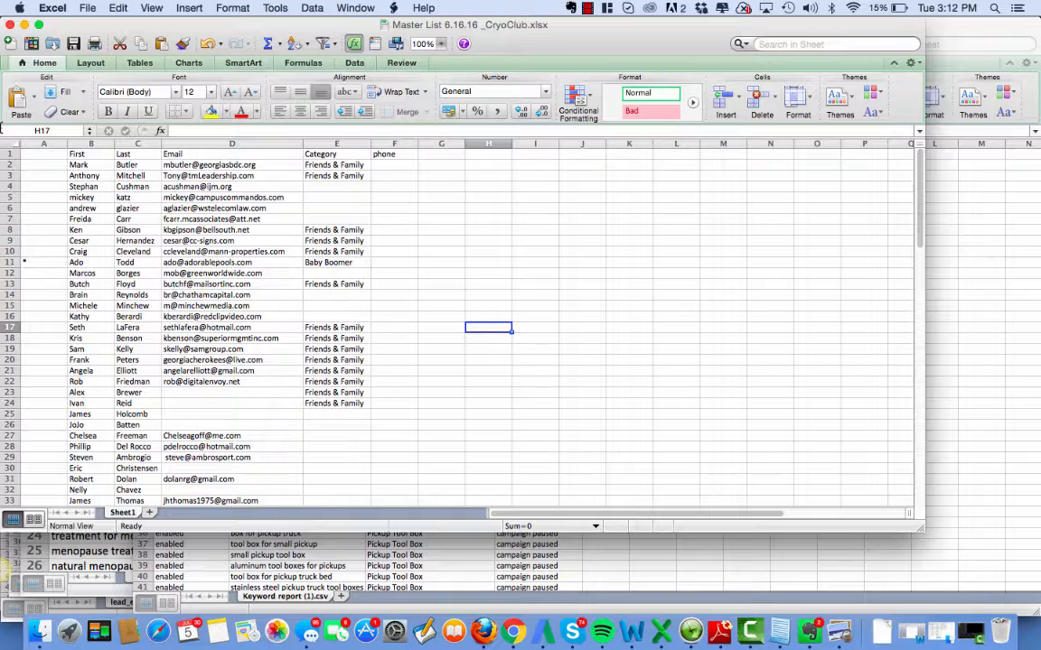
{"action": "mouse_move", "coordinate": [257, 197]}
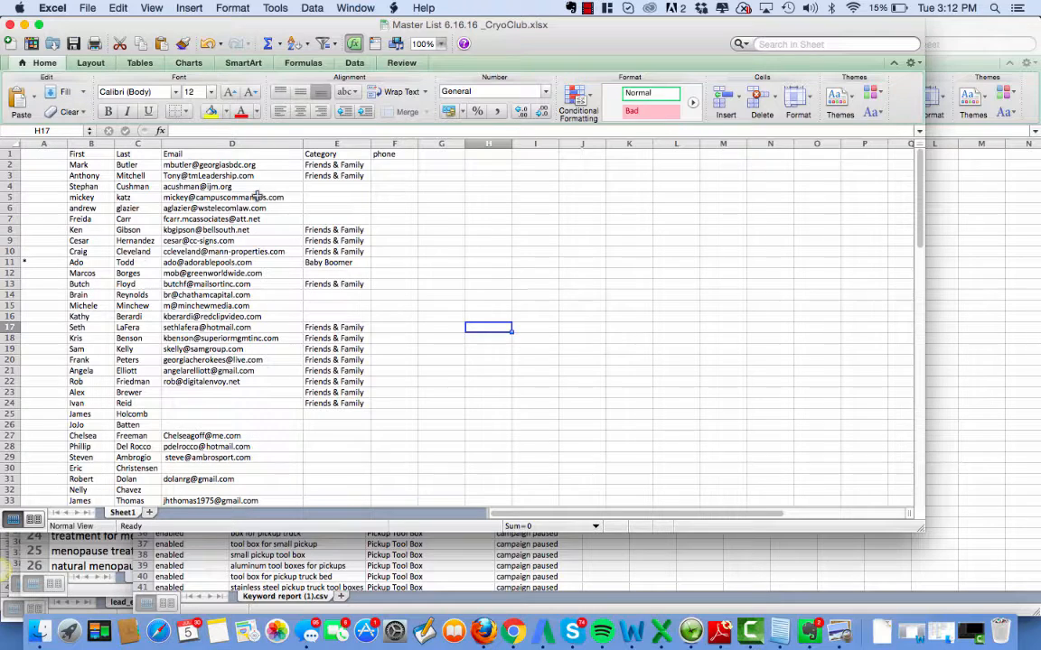
{"action": "scroll", "scroll_direction": "down", "scroll_amount": 3}
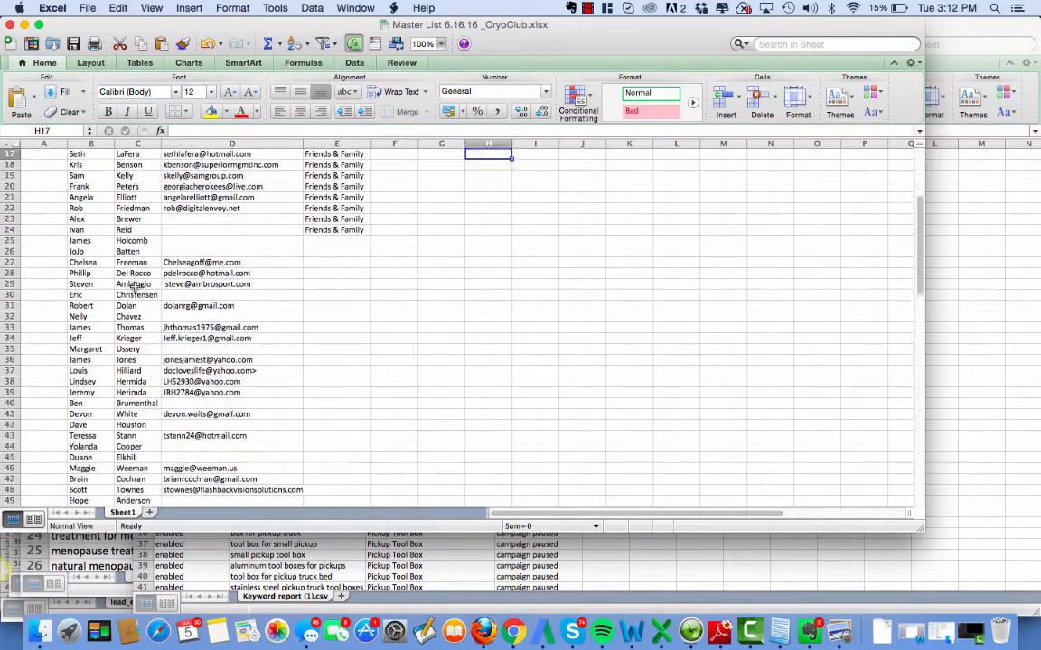
{"action": "scroll", "scroll_direction": "down", "scroll_amount": 3}
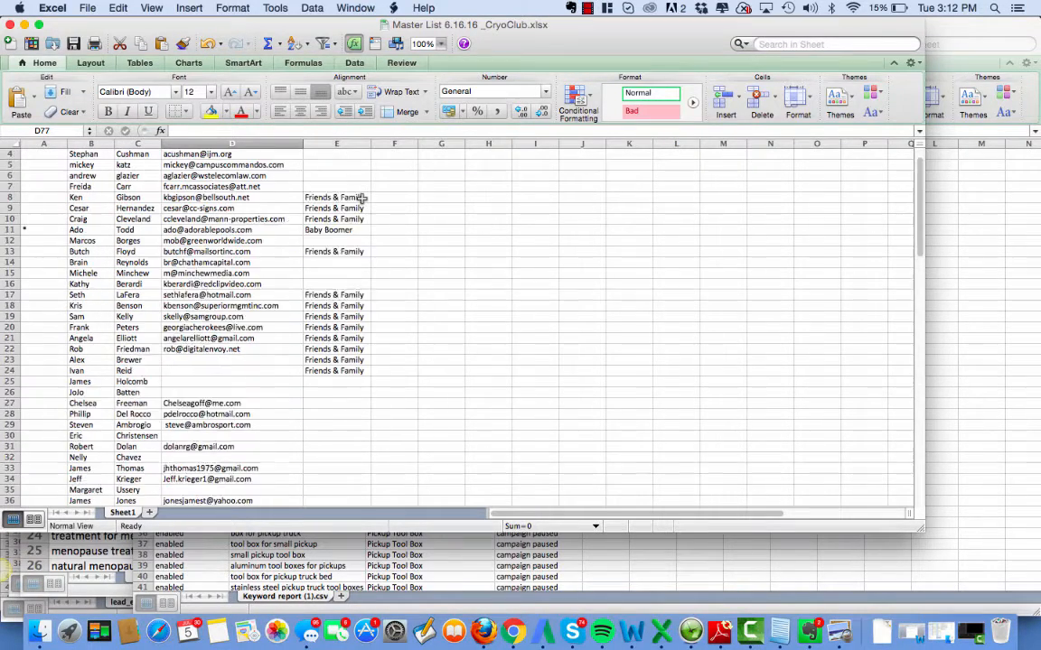
{"action": "scroll", "scroll_direction": "up", "scroll_amount": 3}
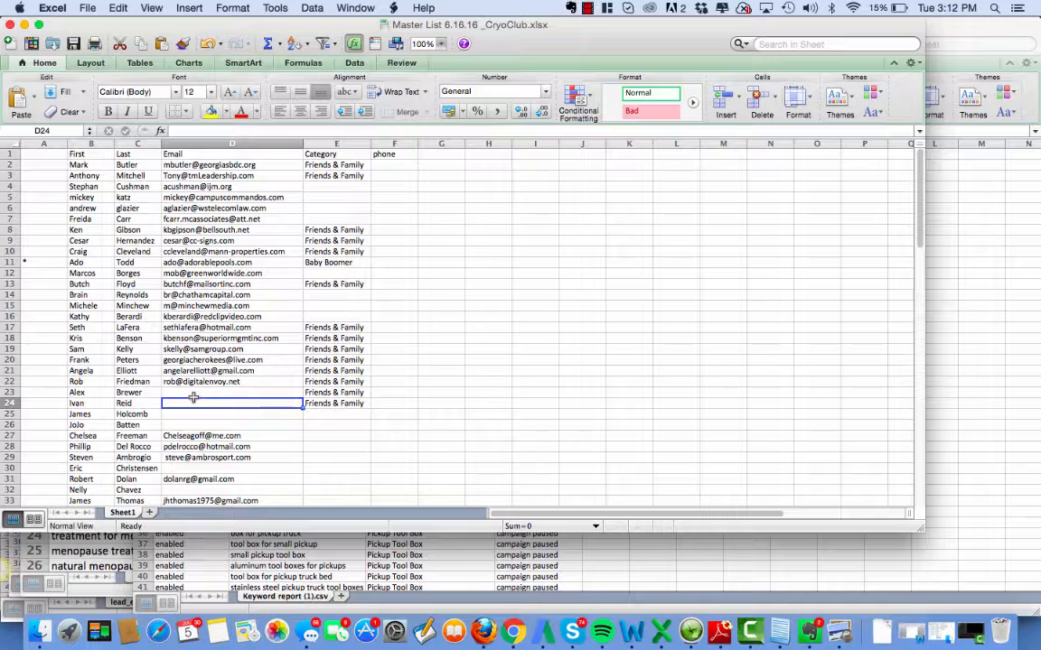
{"action": "left_click_drag", "start_coordinate": [232, 392], "coordinate": [232, 425]}
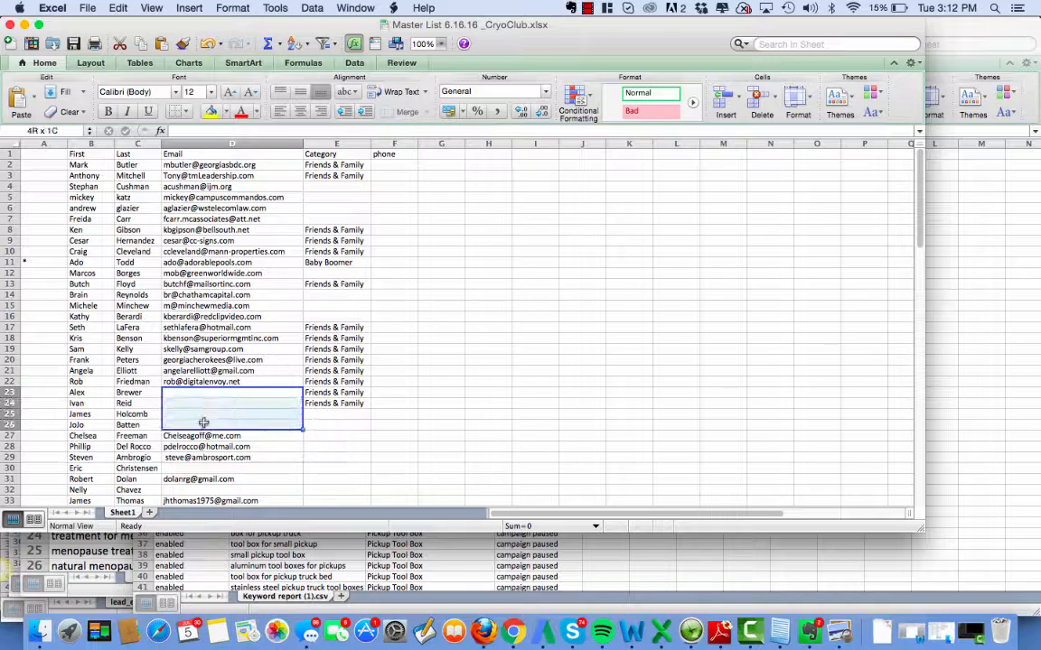
{"action": "left_click", "coordinate": [201, 424]}
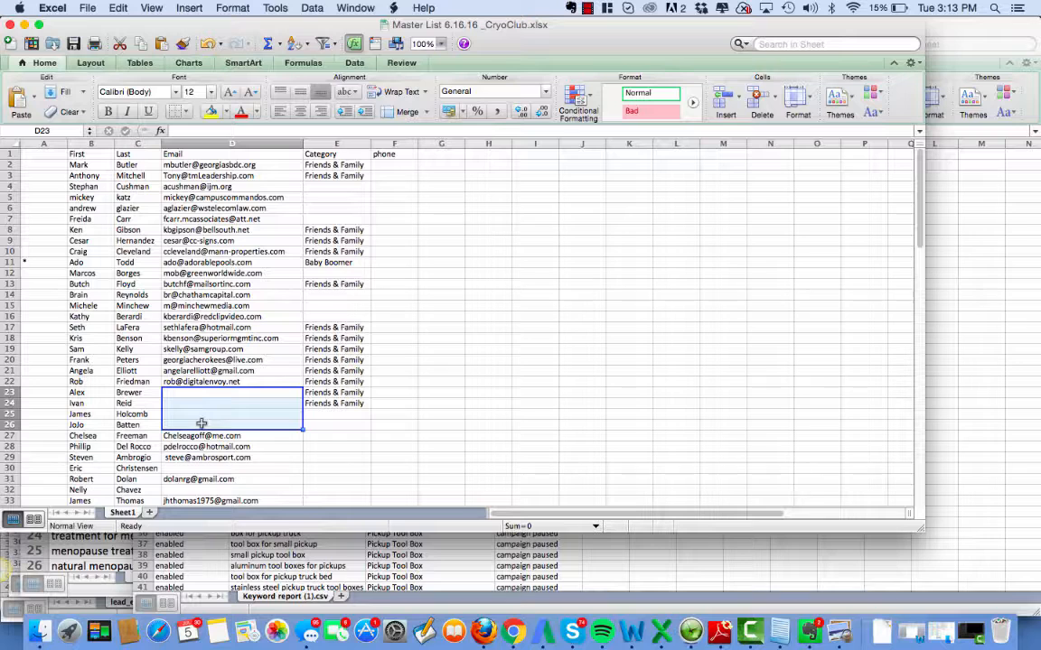
{"action": "mouse_move", "coordinate": [316, 129]}
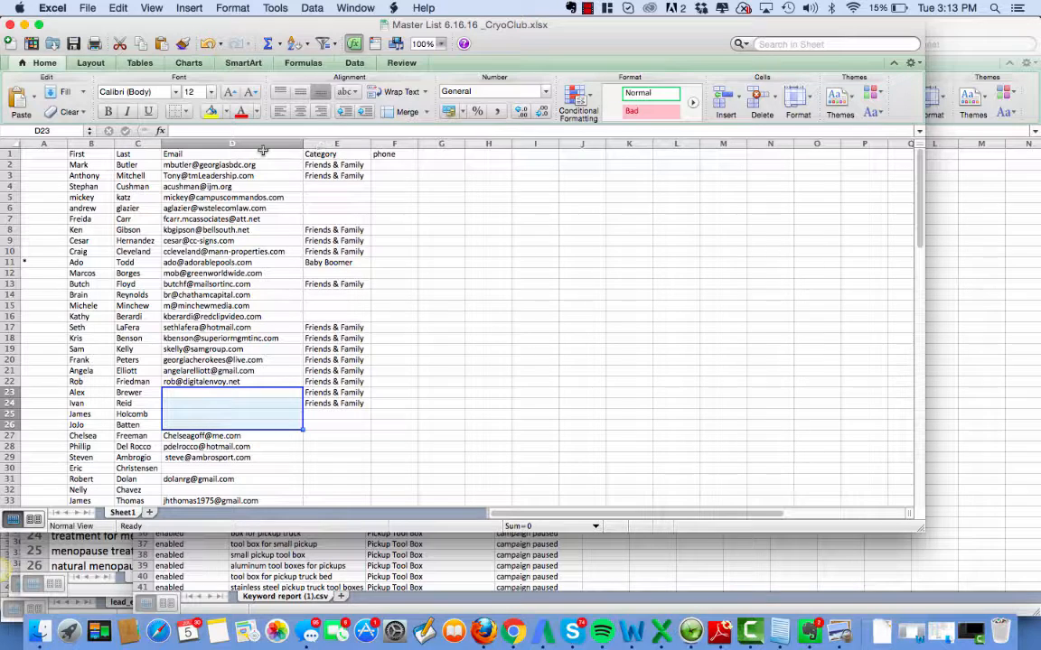
{"action": "left_click", "coordinate": [336, 144]}
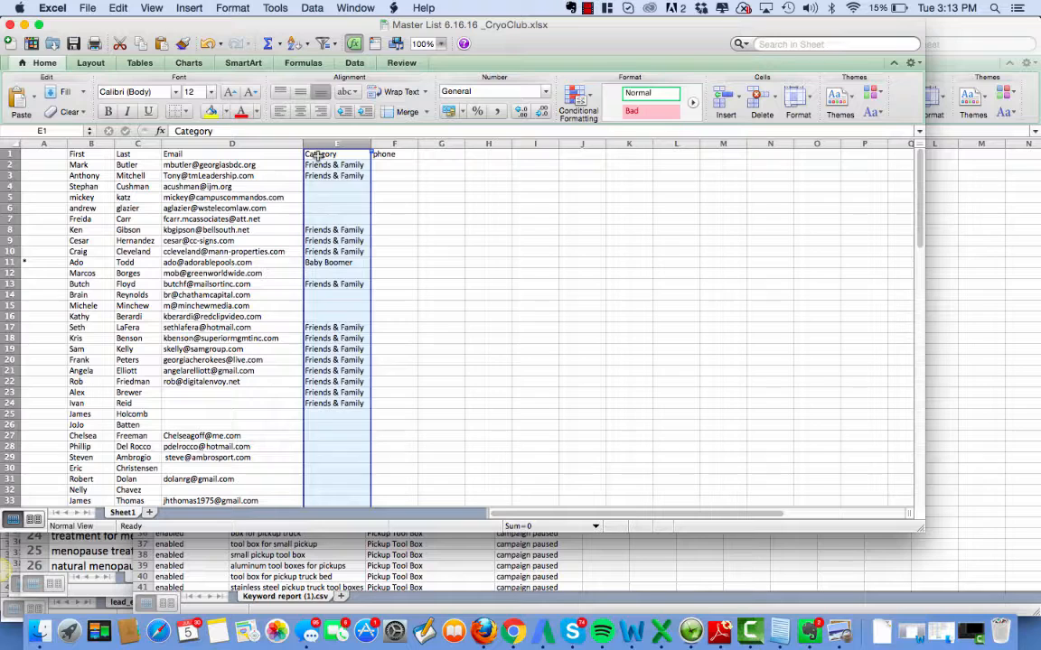
{"action": "left_click", "coordinate": [336, 175]}
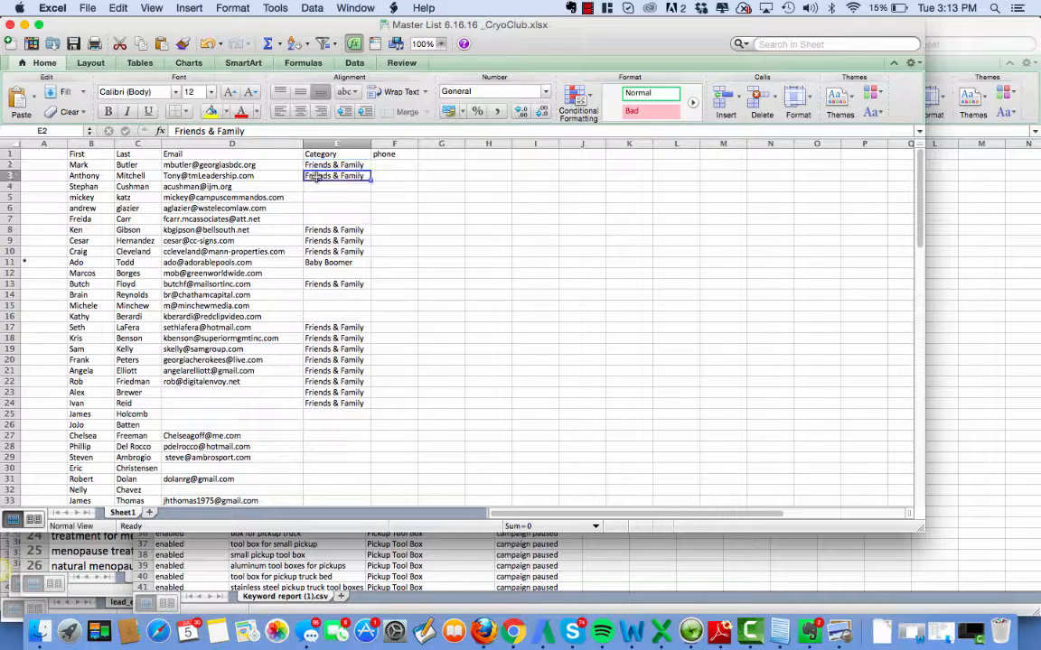
{"action": "left_click", "coordinate": [336, 176]}
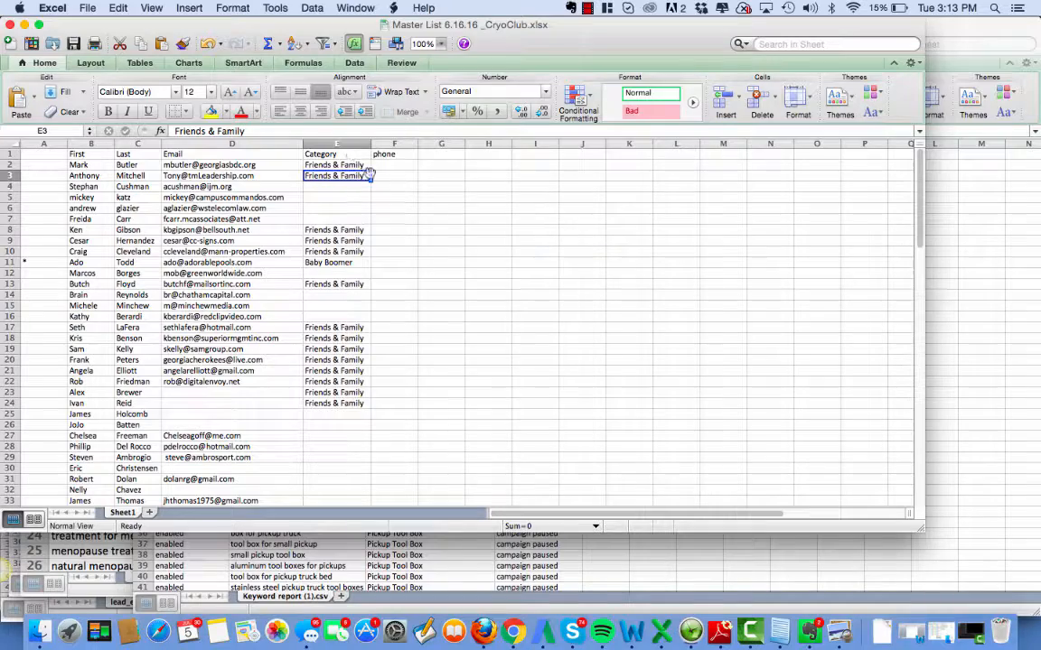
{"action": "left_click", "coordinate": [394, 153]}
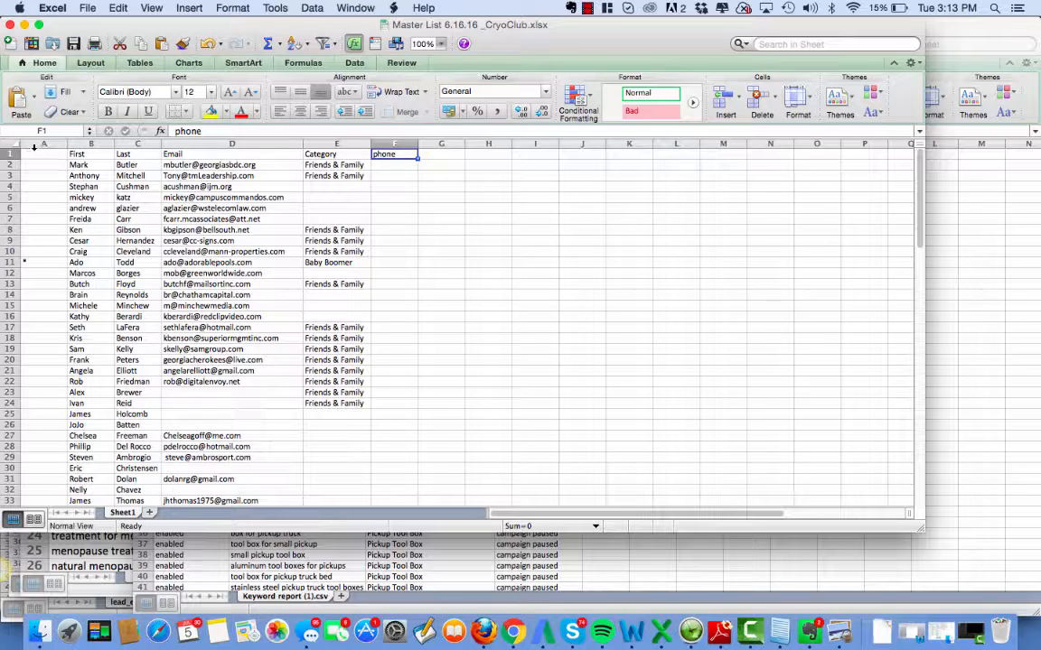
Step: Delete the empty first column so First names start in column A
{"action": "left_click", "coordinate": [43, 154]}
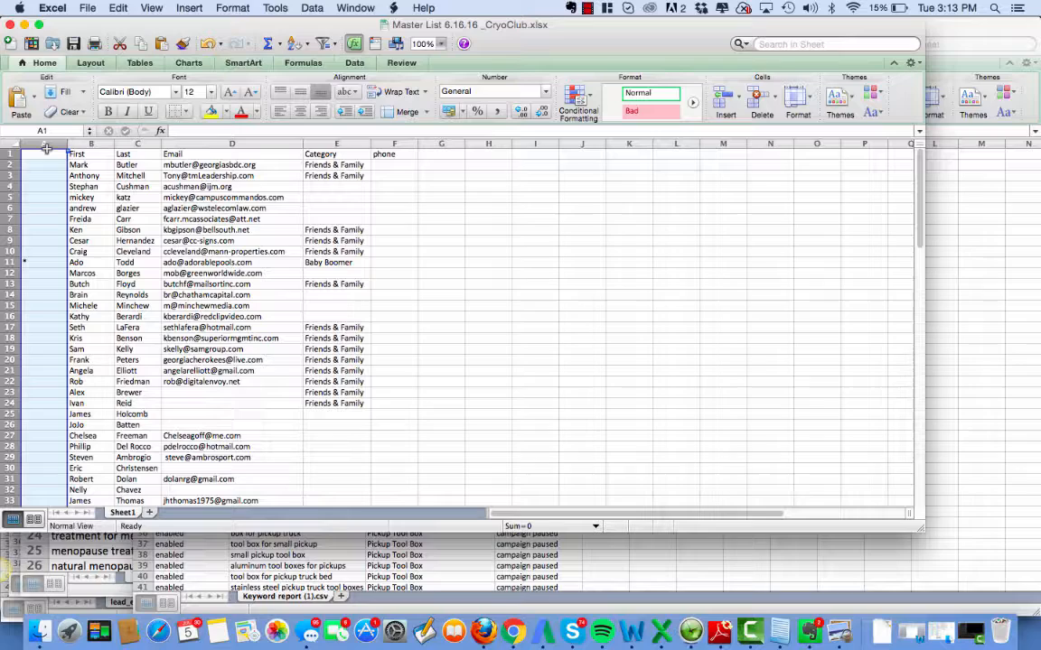
{"action": "right_click", "coordinate": [45, 149]}
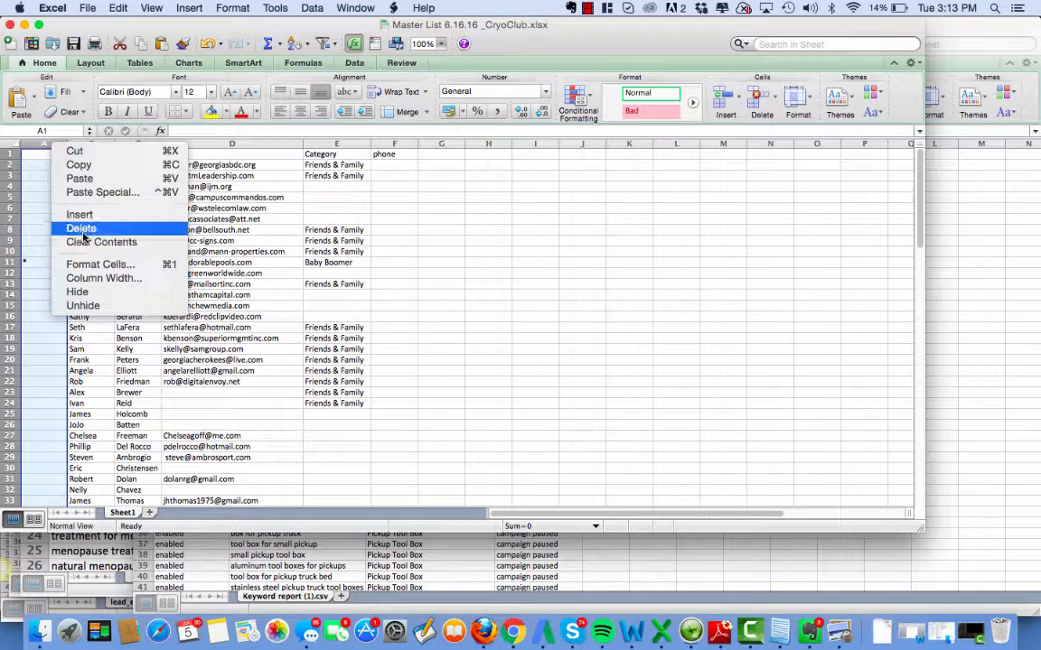
{"action": "left_click", "coordinate": [81, 227]}
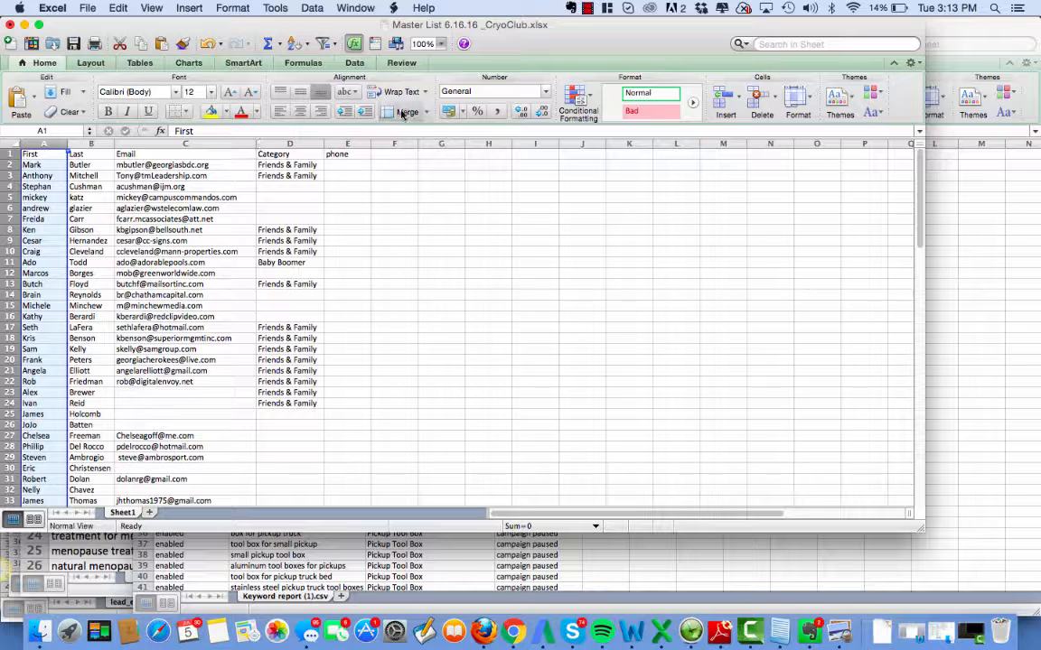
{"action": "left_click", "coordinate": [289, 153]}
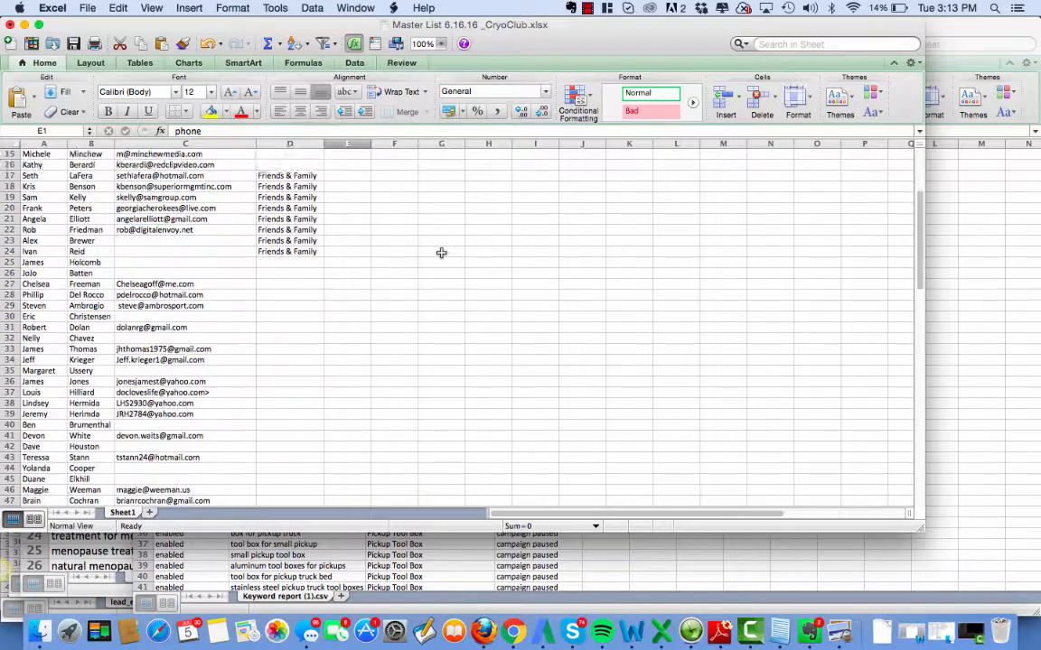
{"action": "scroll", "scroll_direction": "down", "scroll_amount": 3}
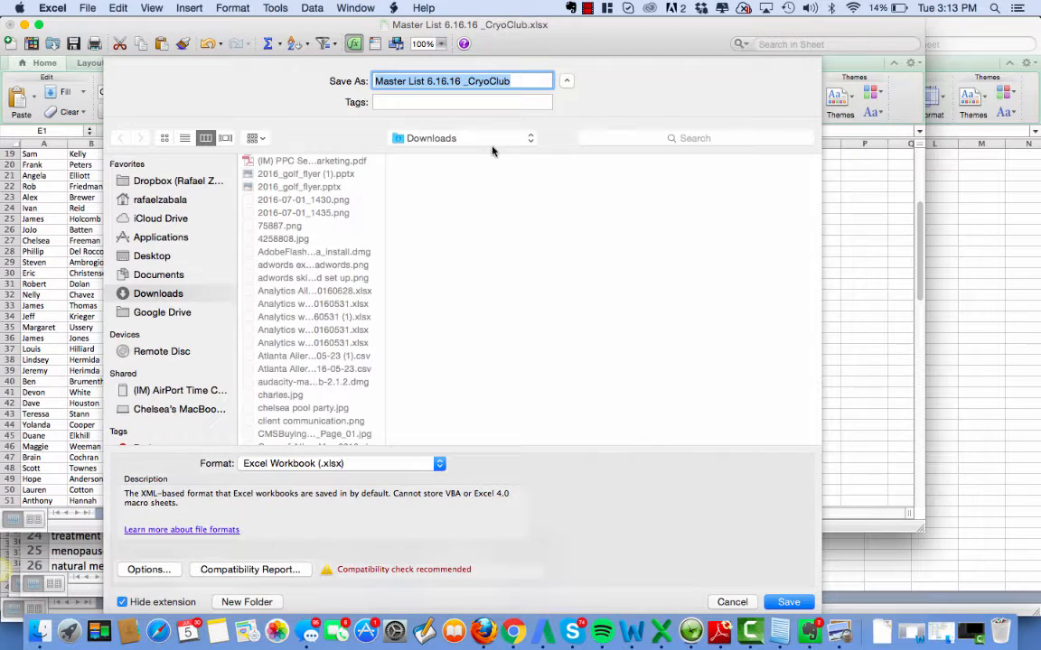
Step: Save the sheet as 'Master List 6.16.16 _CryoClub.csv' in CSV format, accepting the compatibility warning
{"action": "left_click", "coordinate": [438, 463]}
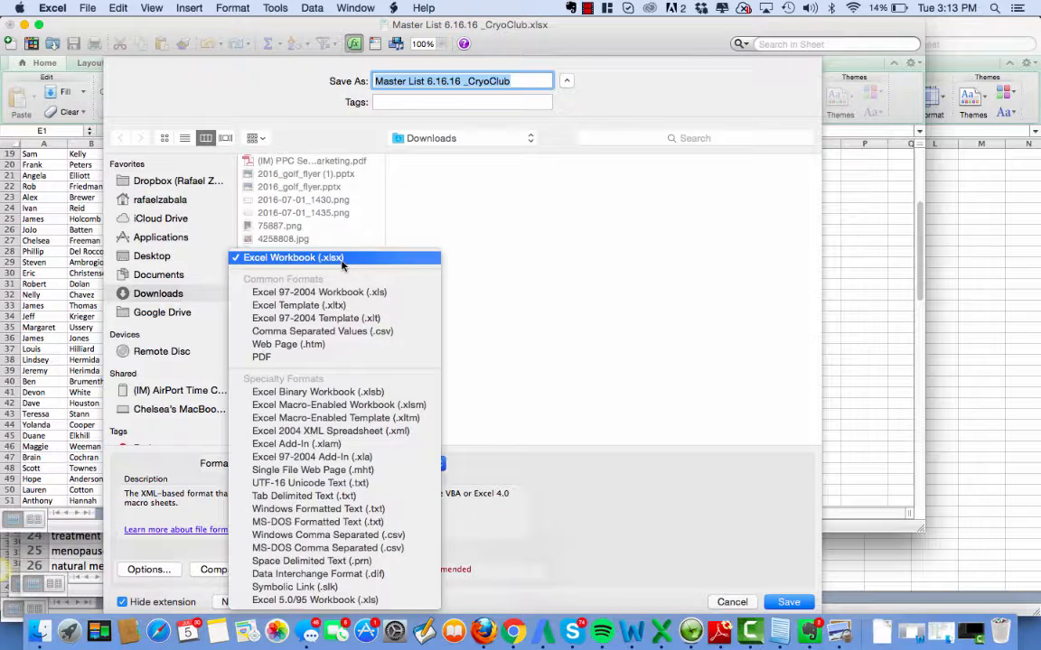
{"action": "mouse_move", "coordinate": [339, 339]}
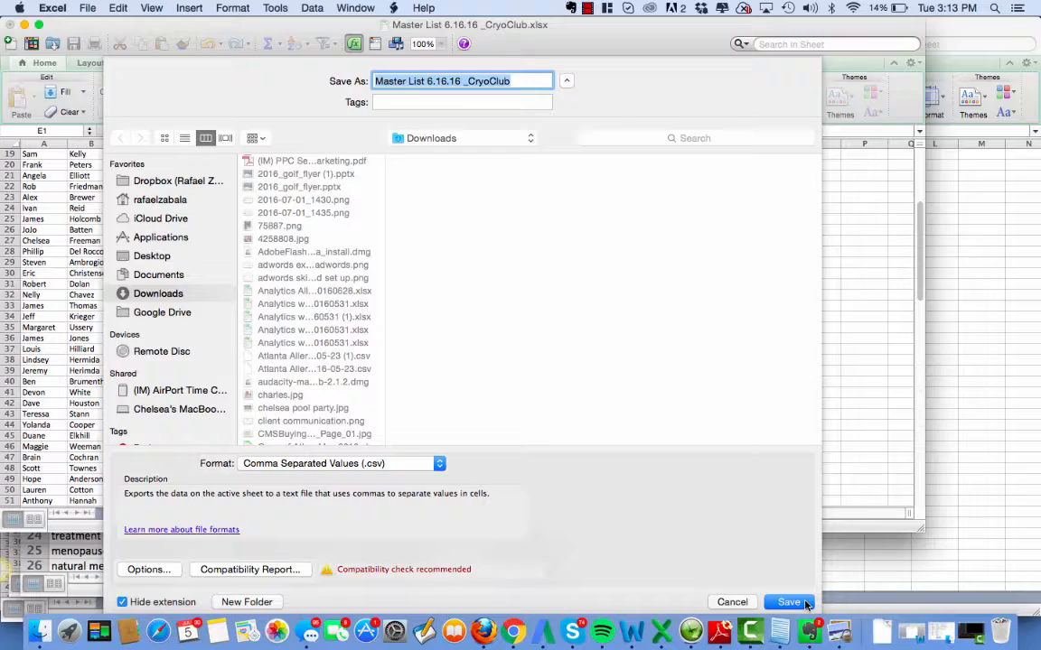
{"action": "left_click", "coordinate": [787, 602]}
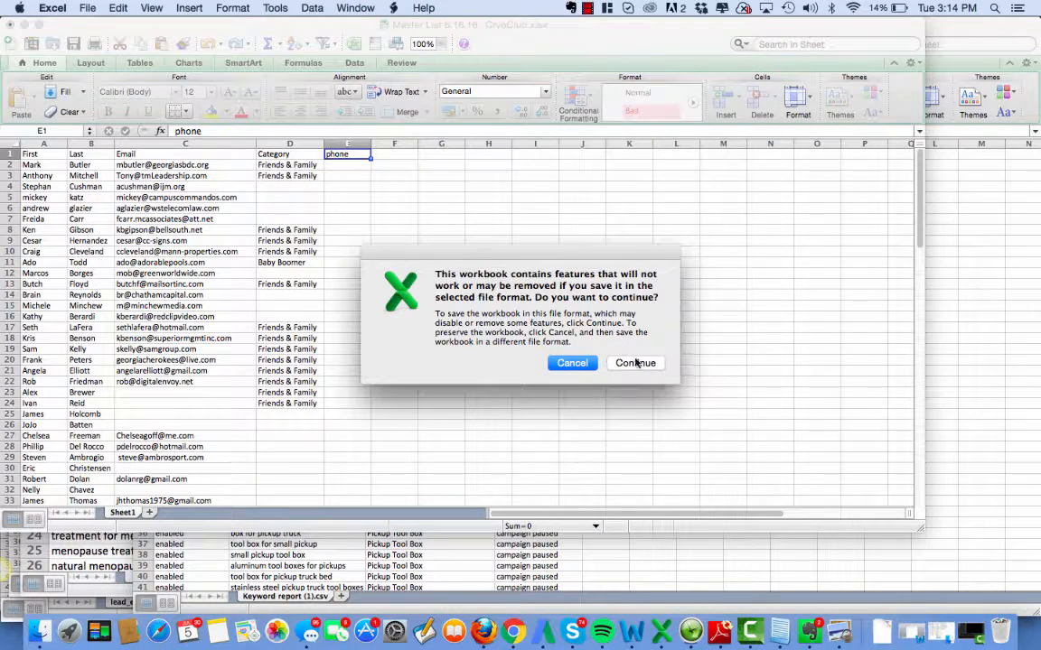
{"action": "left_click", "coordinate": [635, 362]}
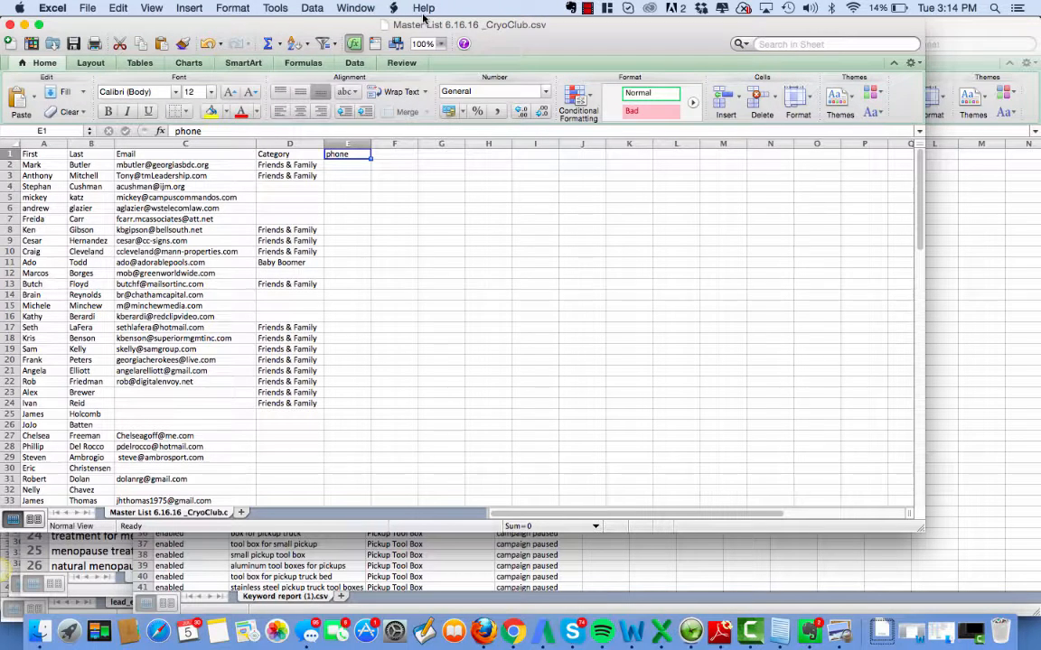
{"action": "mouse_move", "coordinate": [536, 261]}
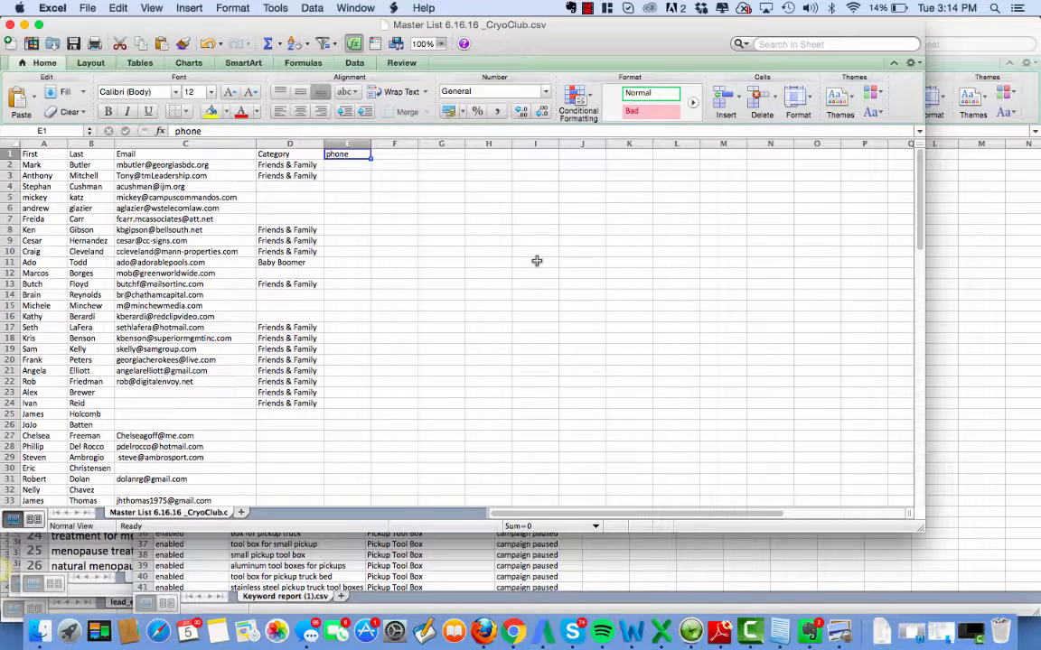
{"action": "mouse_move", "coordinate": [415, 339]}
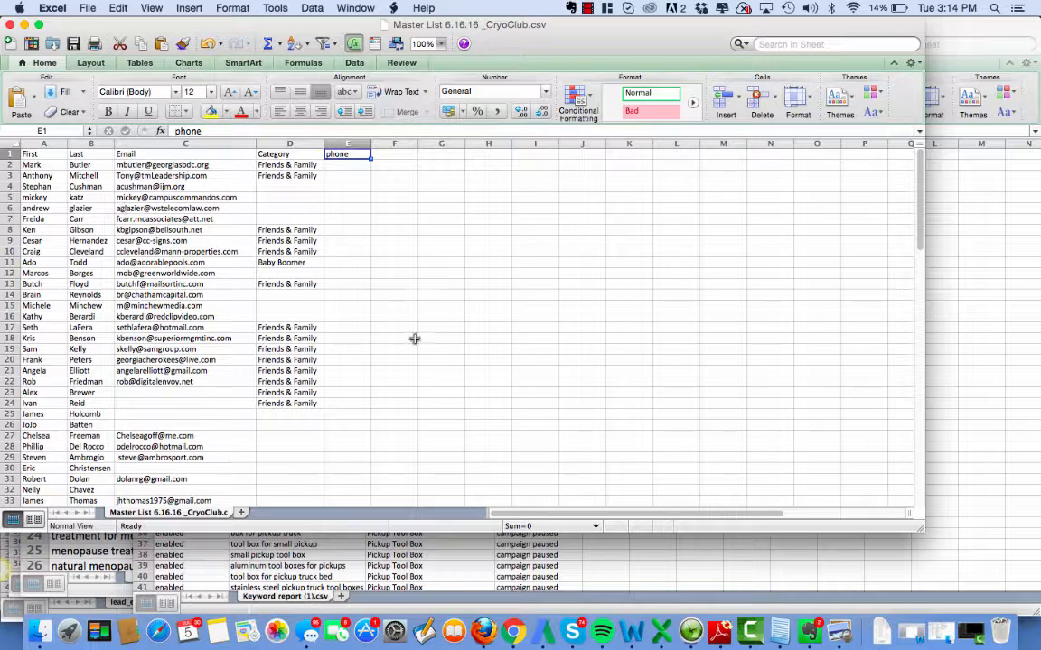
{"action": "mouse_move", "coordinate": [512, 629]}
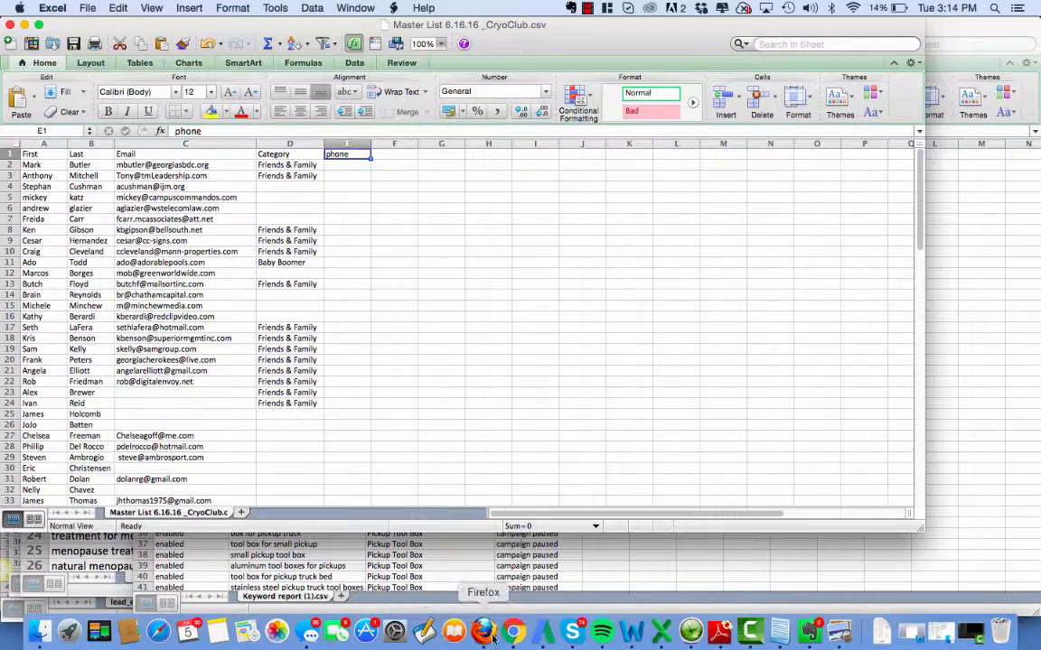
Step: Browse SharpSpring's CSV file chooser to Dropbox's Cryo Club of Atlanta folder, then cancel it
{"action": "left_click", "coordinate": [513, 630]}
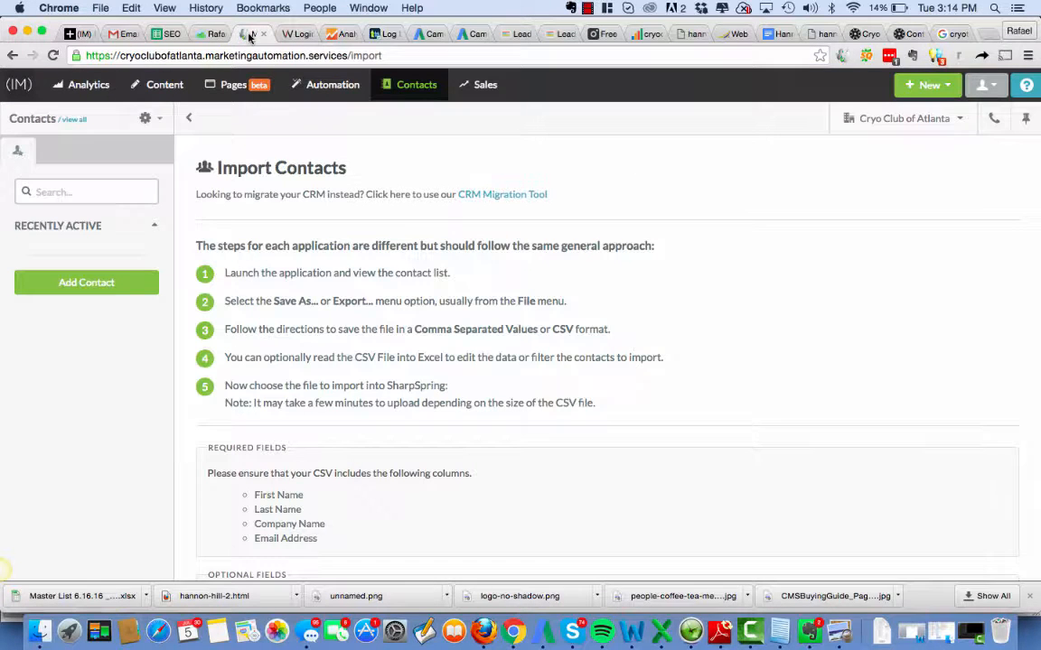
{"action": "scroll", "scroll_direction": "down", "scroll_amount": 3}
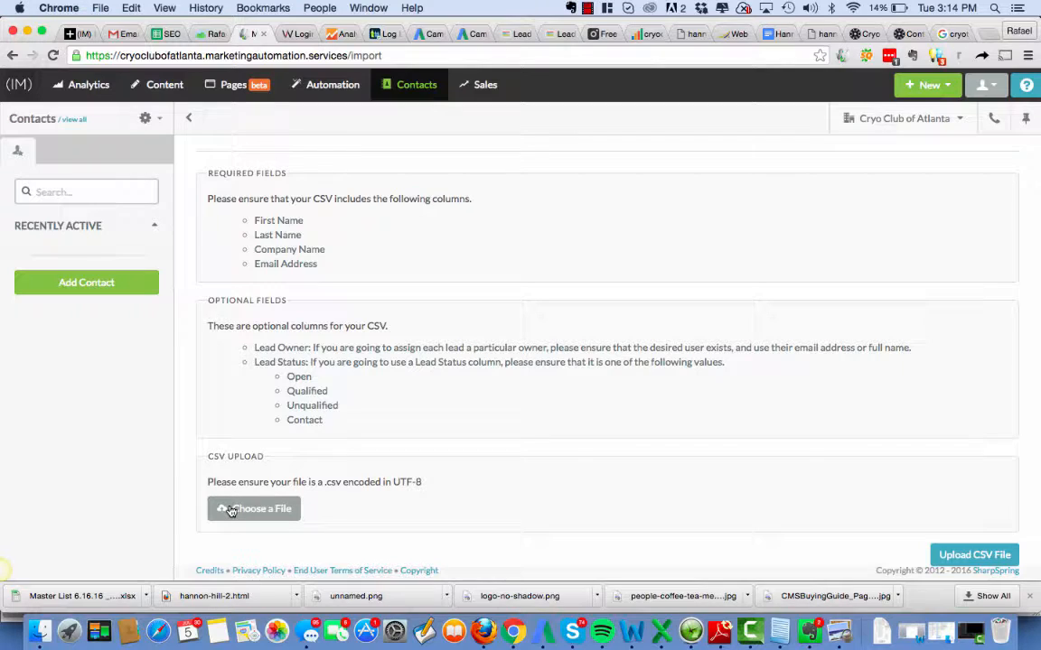
{"action": "left_click", "coordinate": [254, 509]}
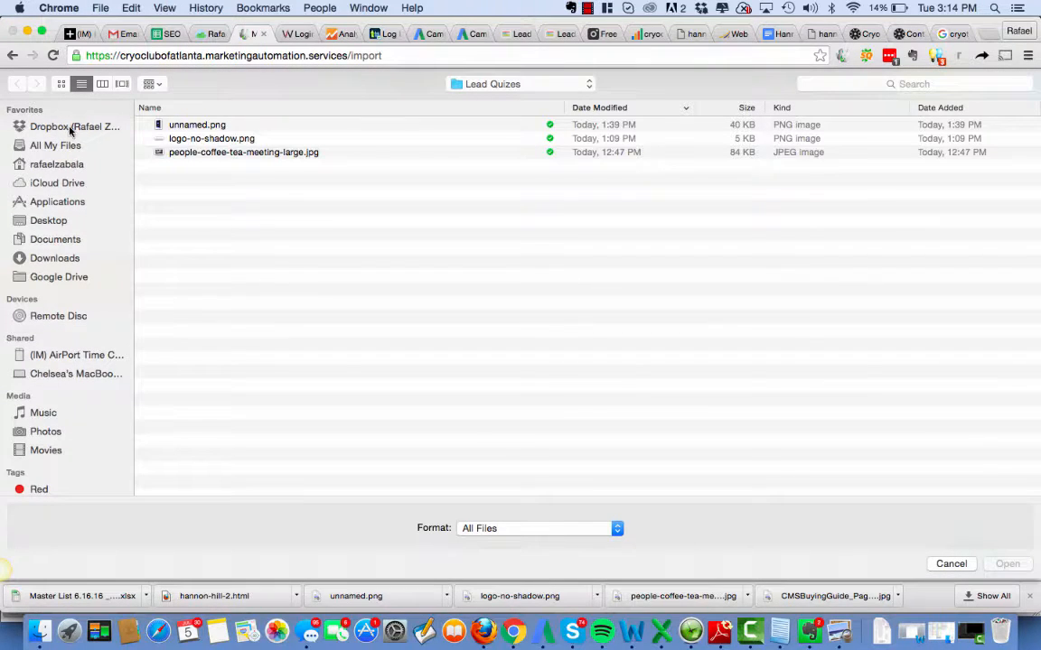
{"action": "left_click", "coordinate": [75, 127]}
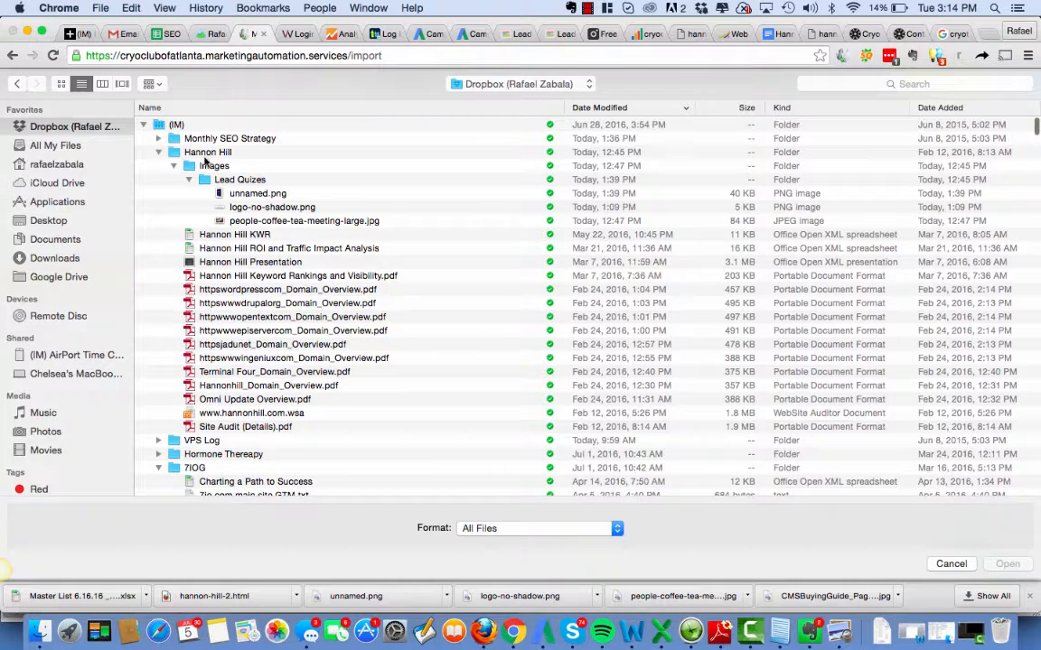
{"action": "left_click", "coordinate": [103, 83]}
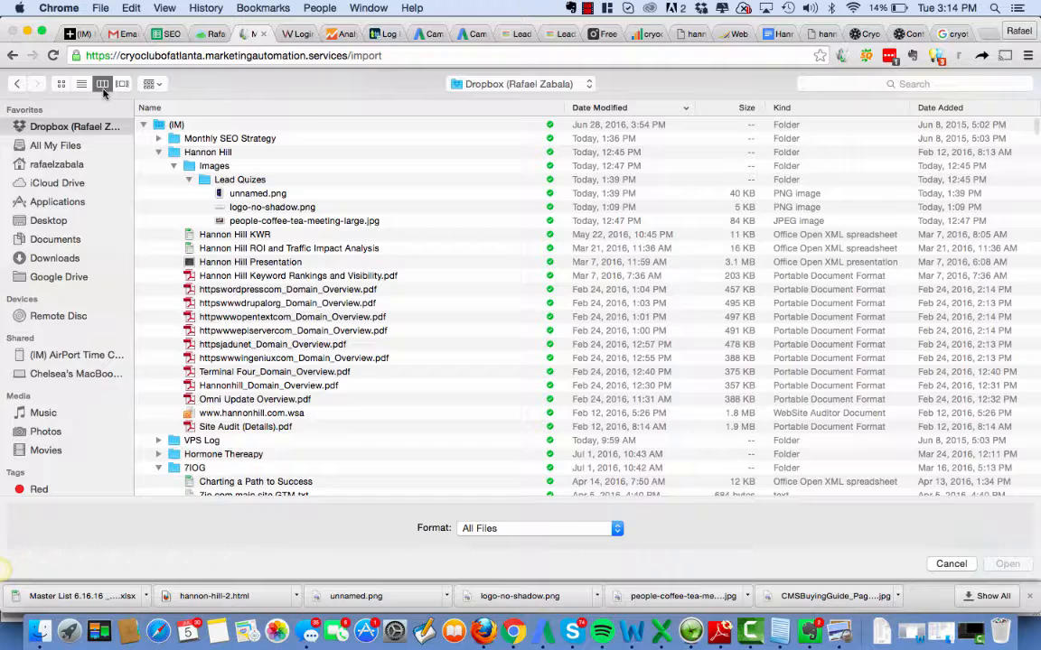
{"action": "left_click", "coordinate": [102, 83]}
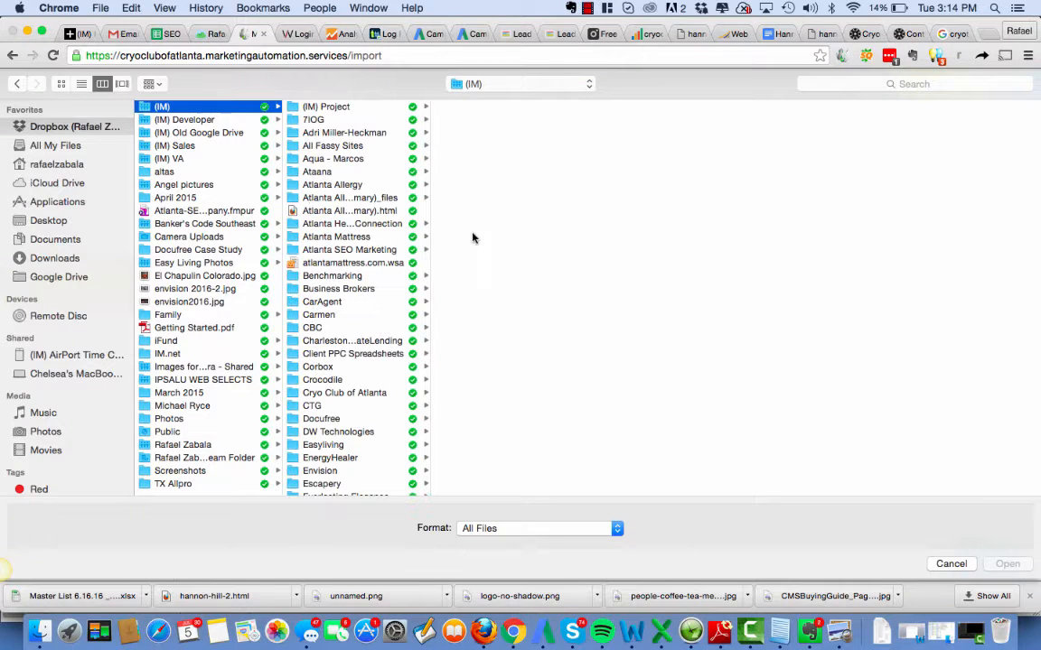
{"action": "left_click", "coordinate": [344, 392]}
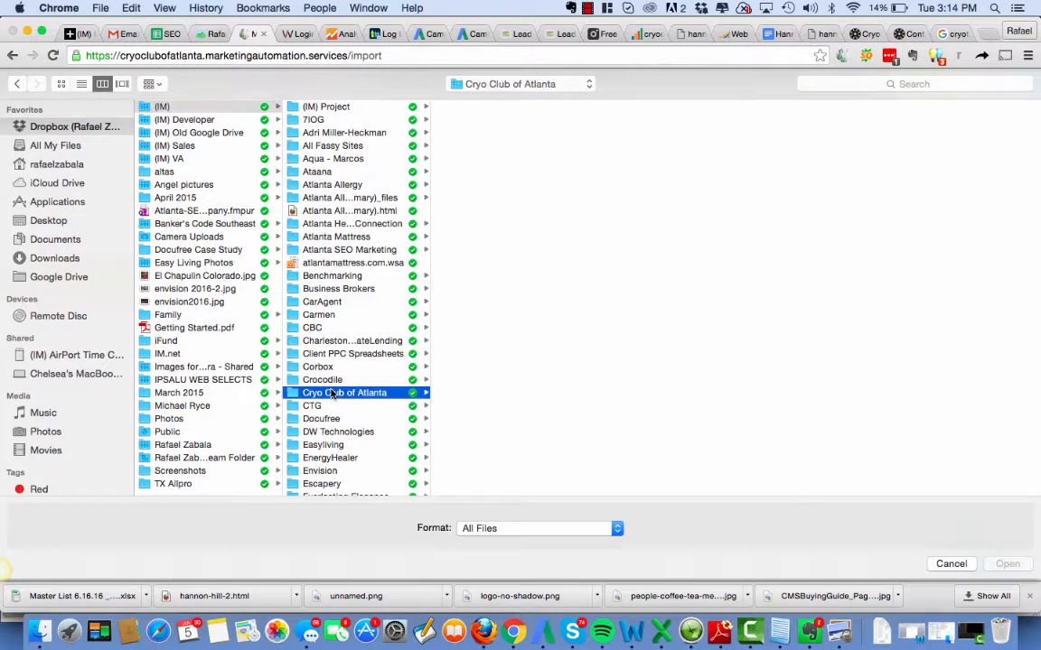
{"action": "left_click", "coordinate": [344, 392]}
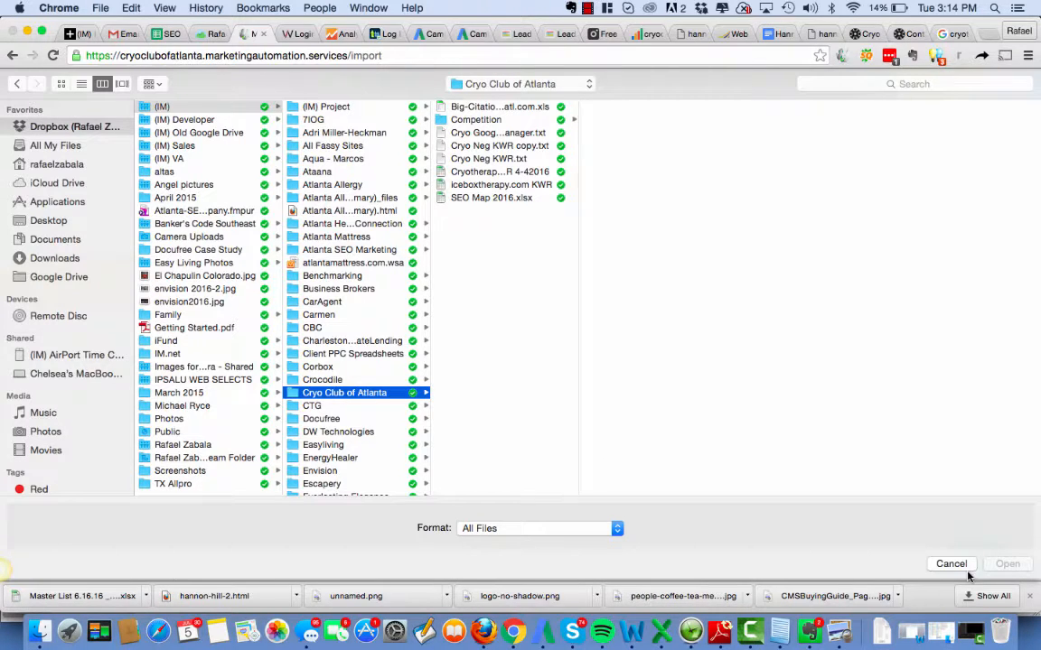
{"action": "left_click", "coordinate": [951, 563]}
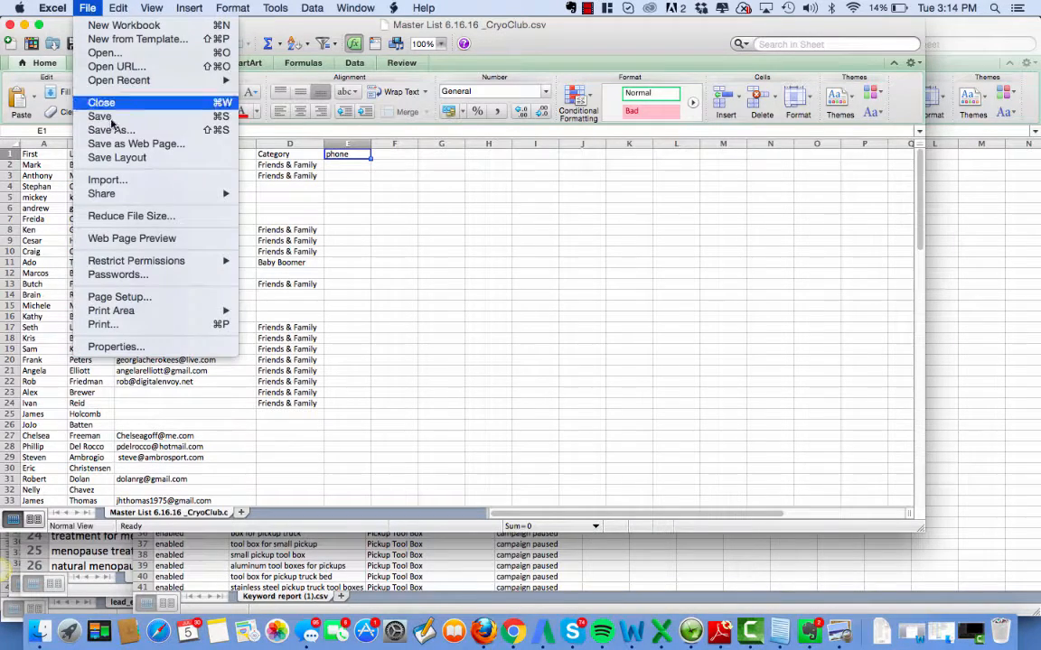
Step: Start Save As and browse to Dropbox > (IM) > Cryo Club of Atlanta
{"action": "left_click", "coordinate": [99, 116]}
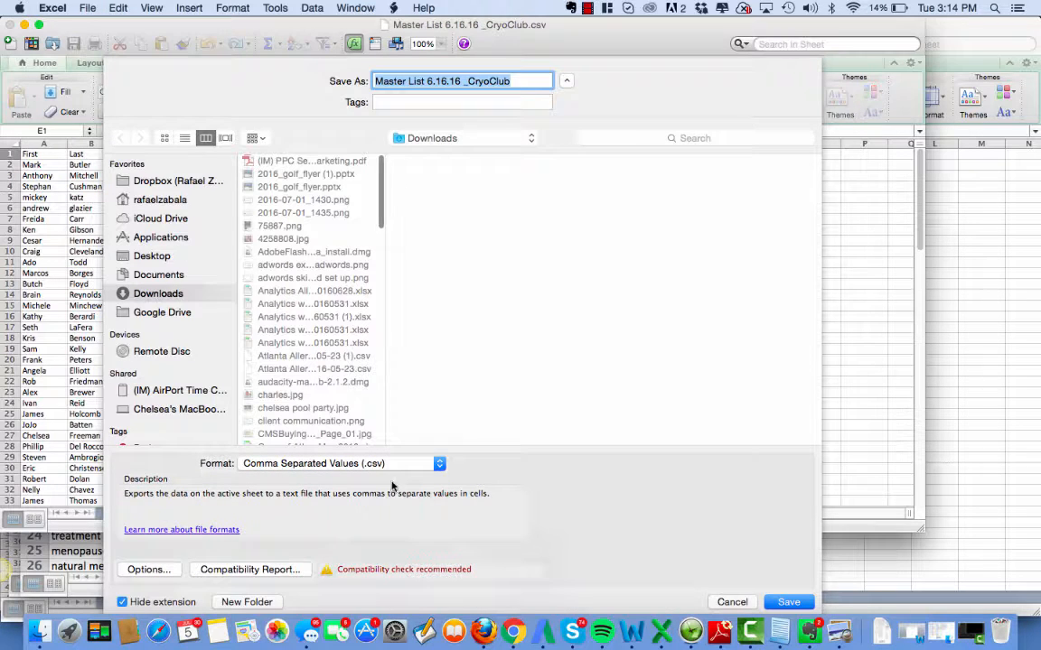
{"action": "left_click", "coordinate": [178, 181]}
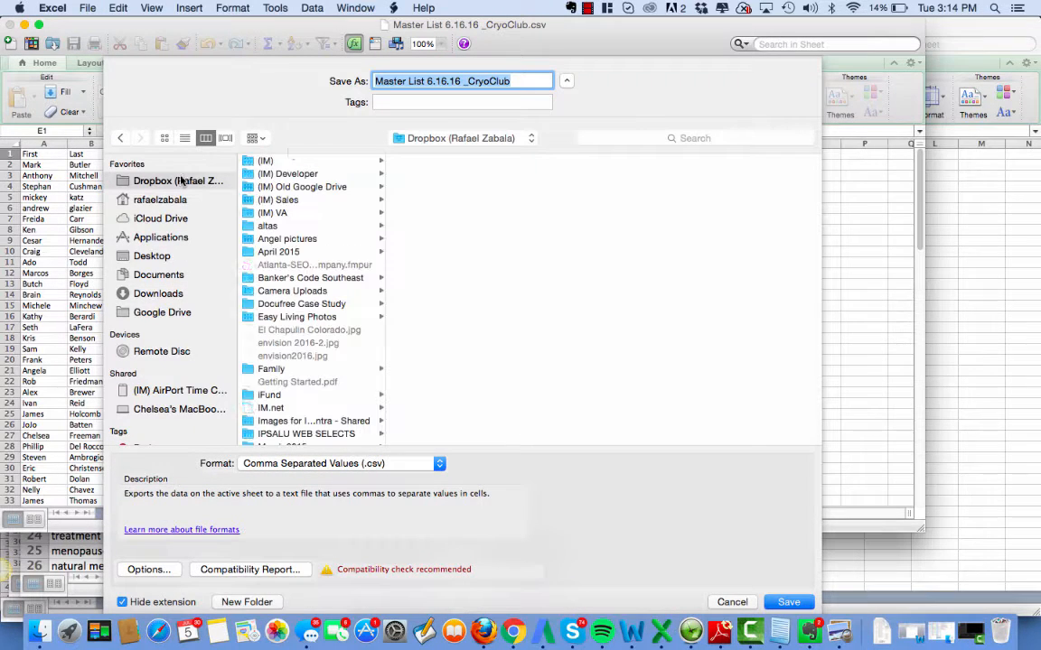
{"action": "left_click", "coordinate": [266, 160]}
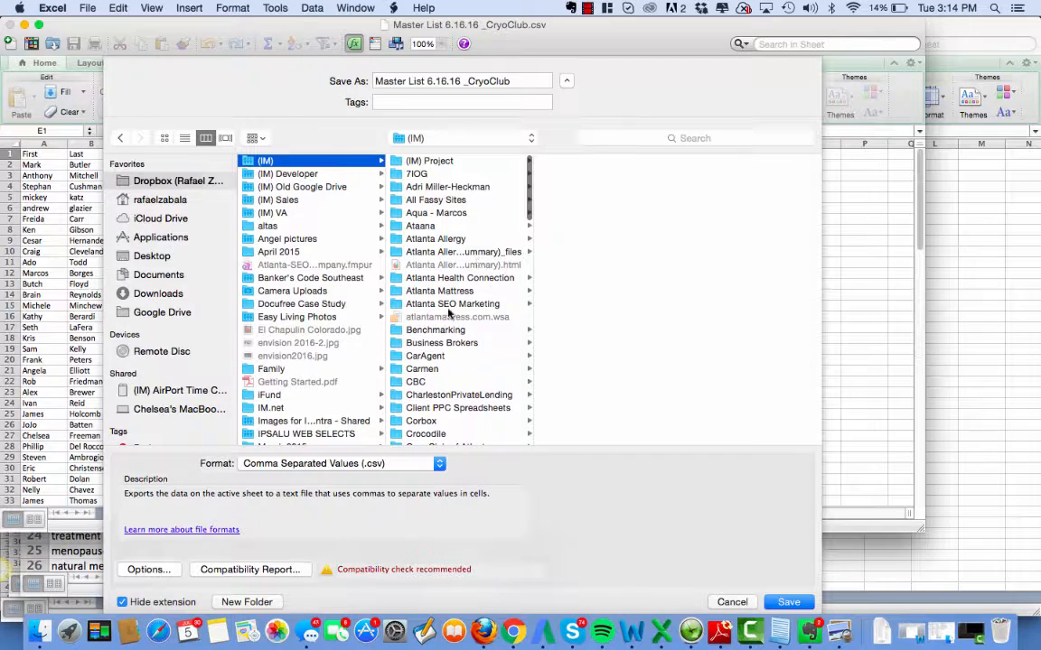
{"action": "scroll", "scroll_direction": "down", "scroll_amount": 3}
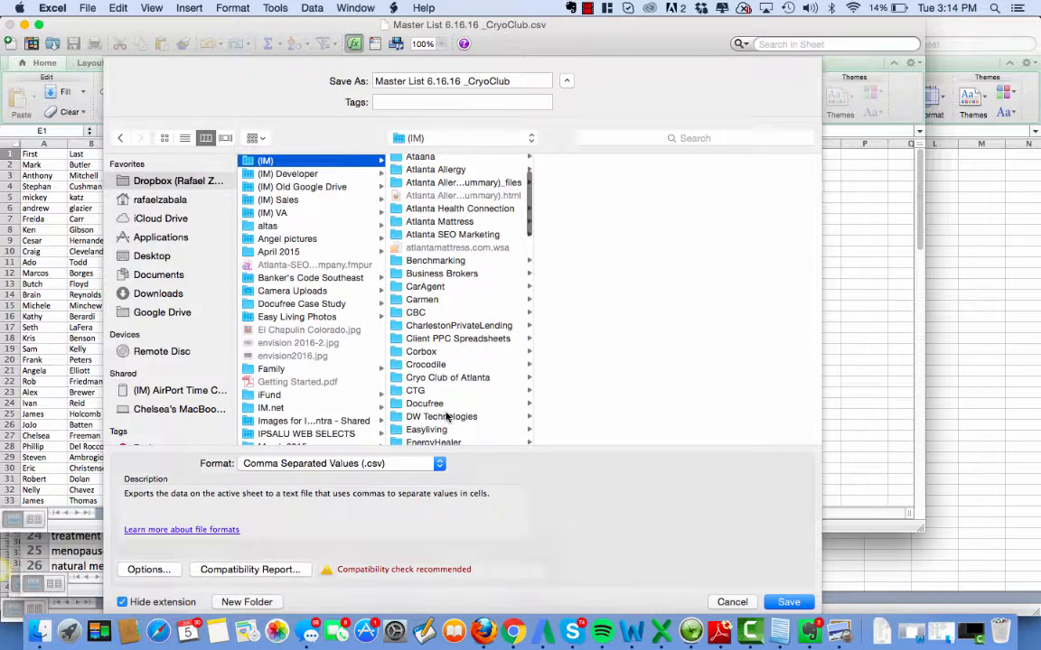
{"action": "left_click", "coordinate": [447, 377]}
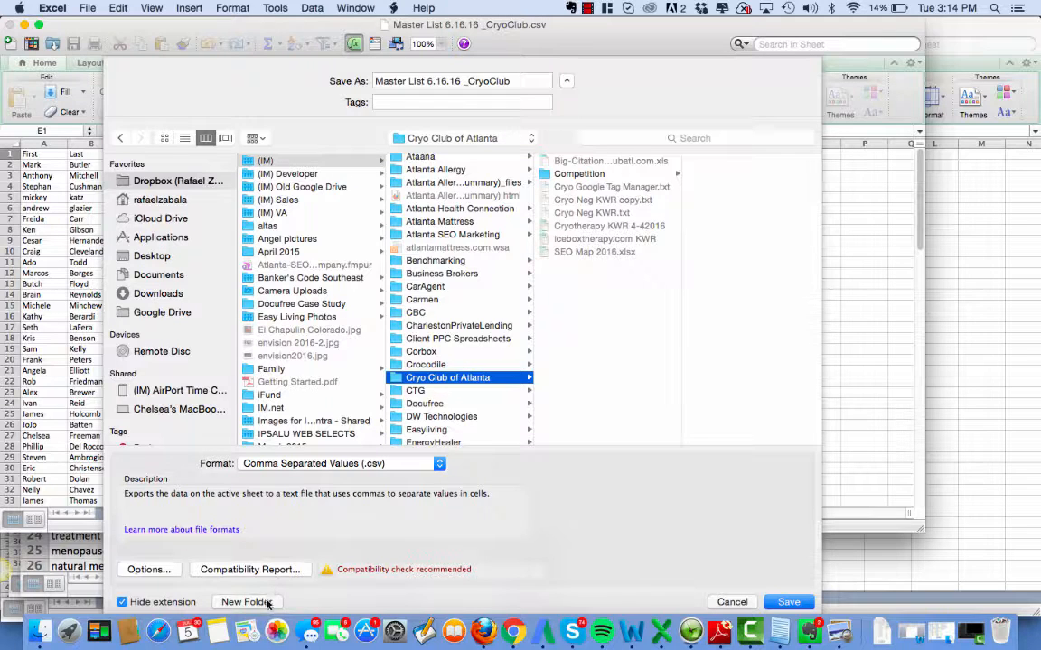
Step: Create a new Llists folder and save the sheet there as CSV, accepting the warning
{"action": "left_click", "coordinate": [246, 602]}
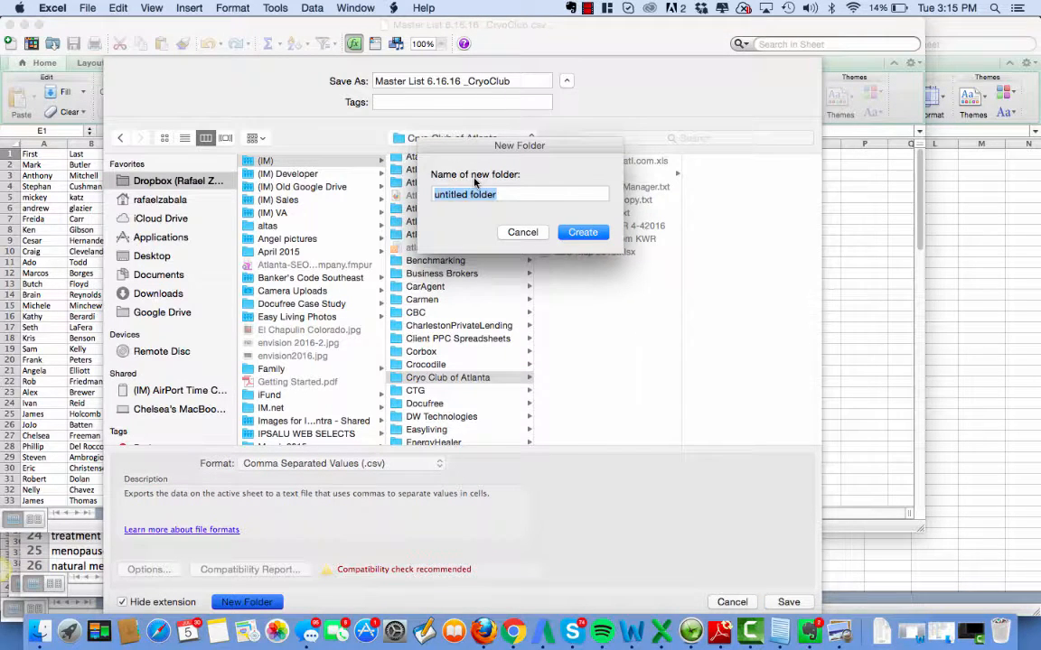
{"action": "type", "text": "Lists"}
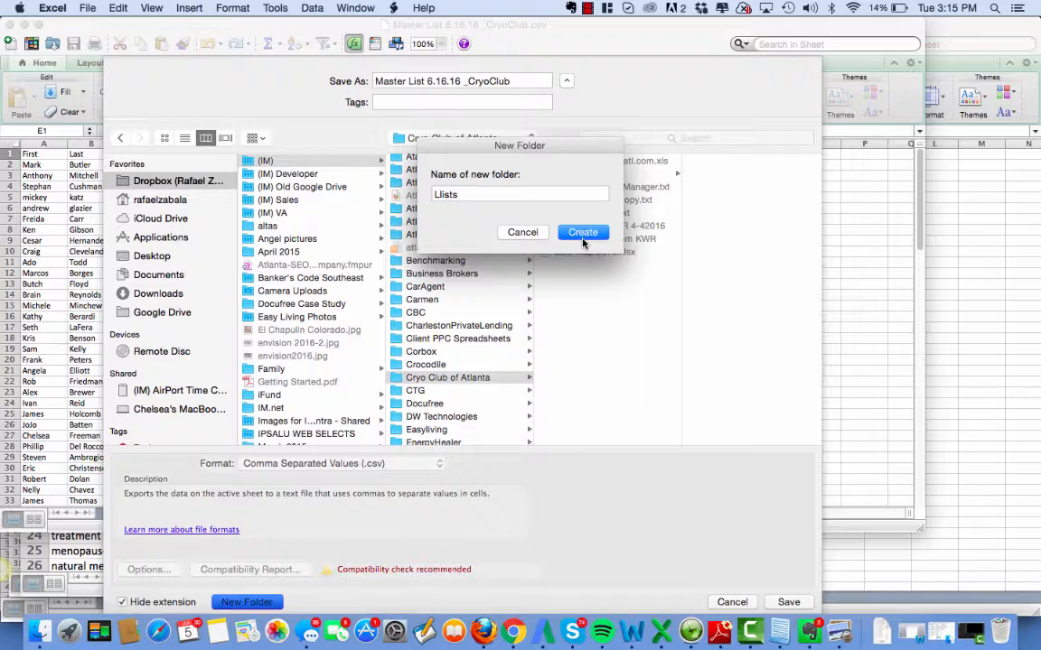
{"action": "left_click", "coordinate": [583, 232]}
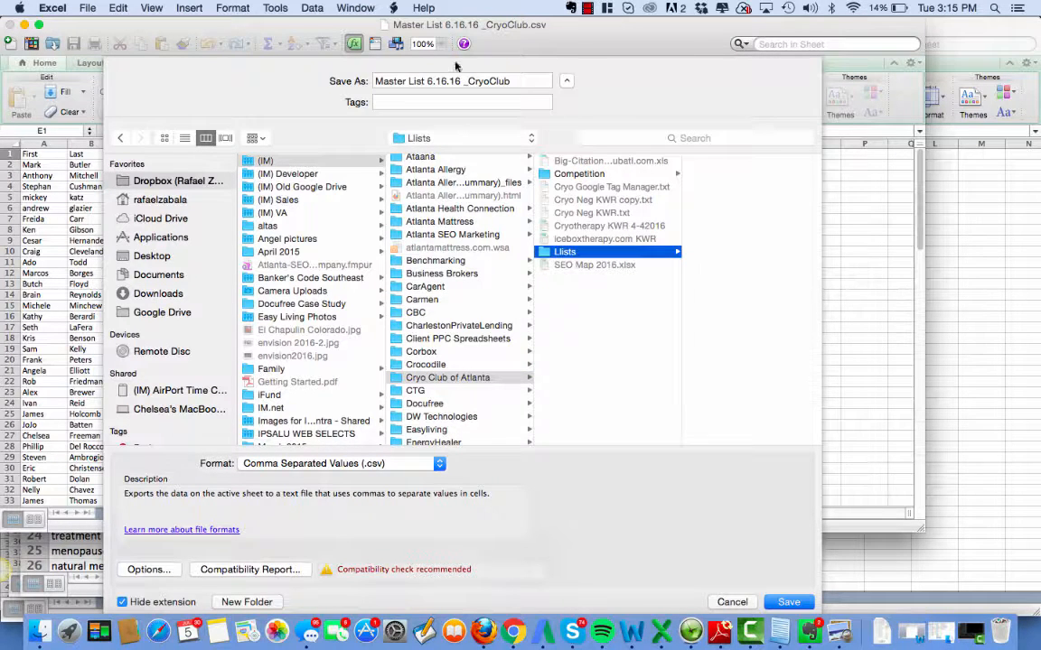
{"action": "left_click", "coordinate": [788, 602]}
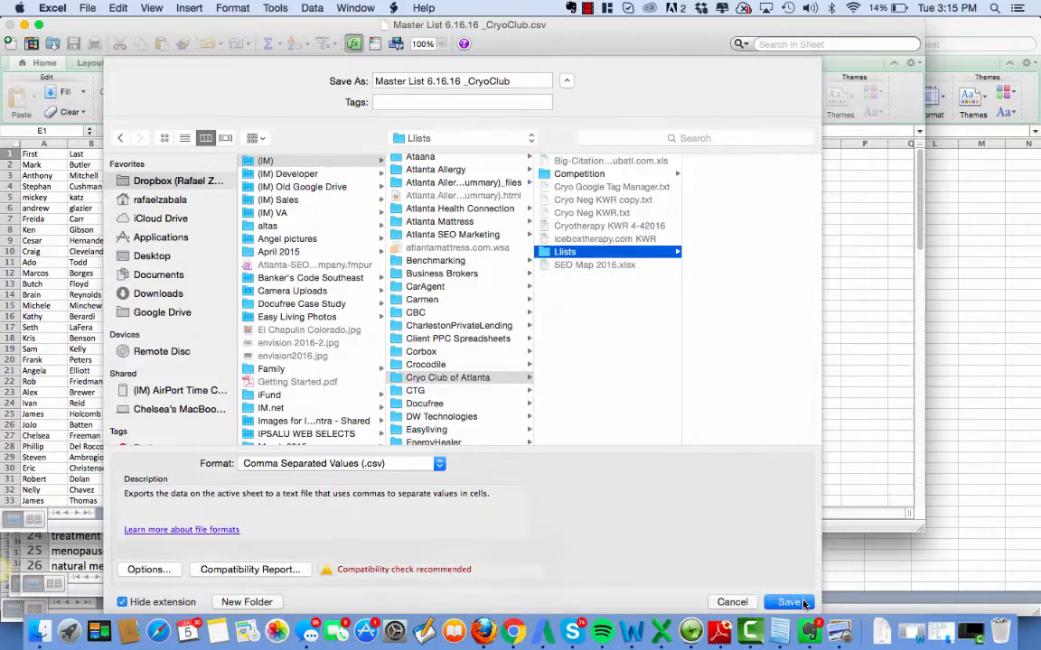
{"action": "left_click", "coordinate": [788, 602]}
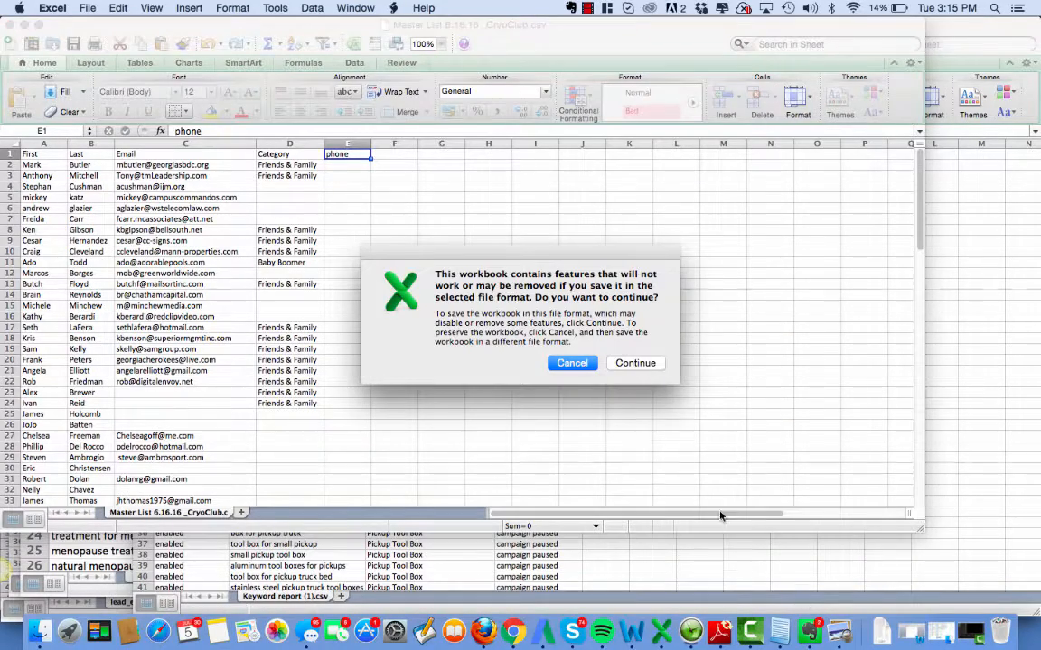
{"action": "left_click", "coordinate": [635, 362]}
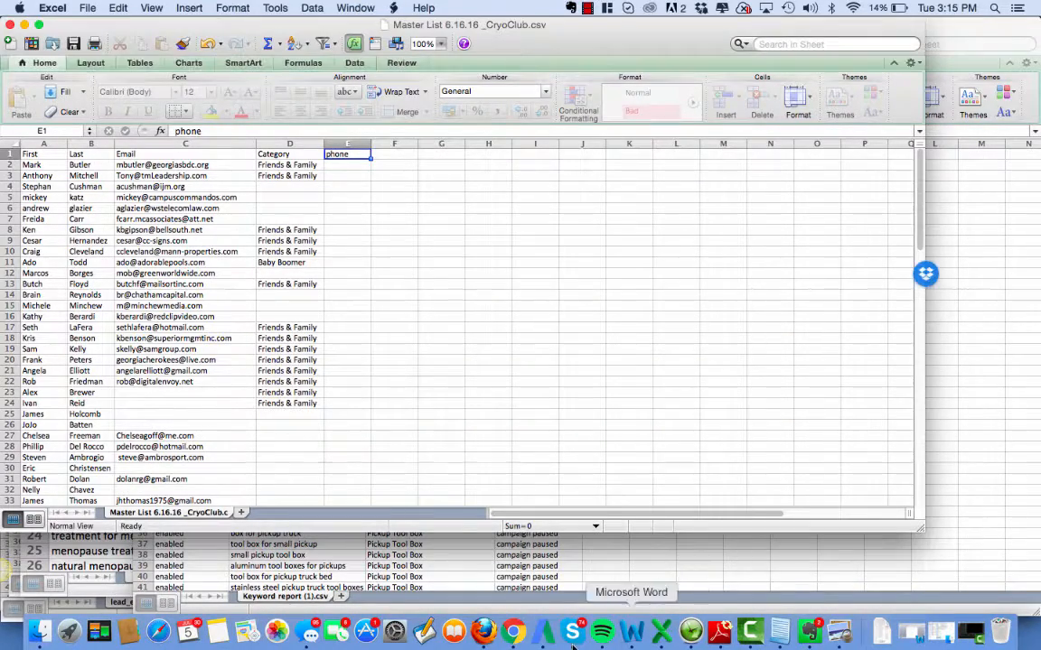
{"action": "left_click", "coordinate": [512, 629]}
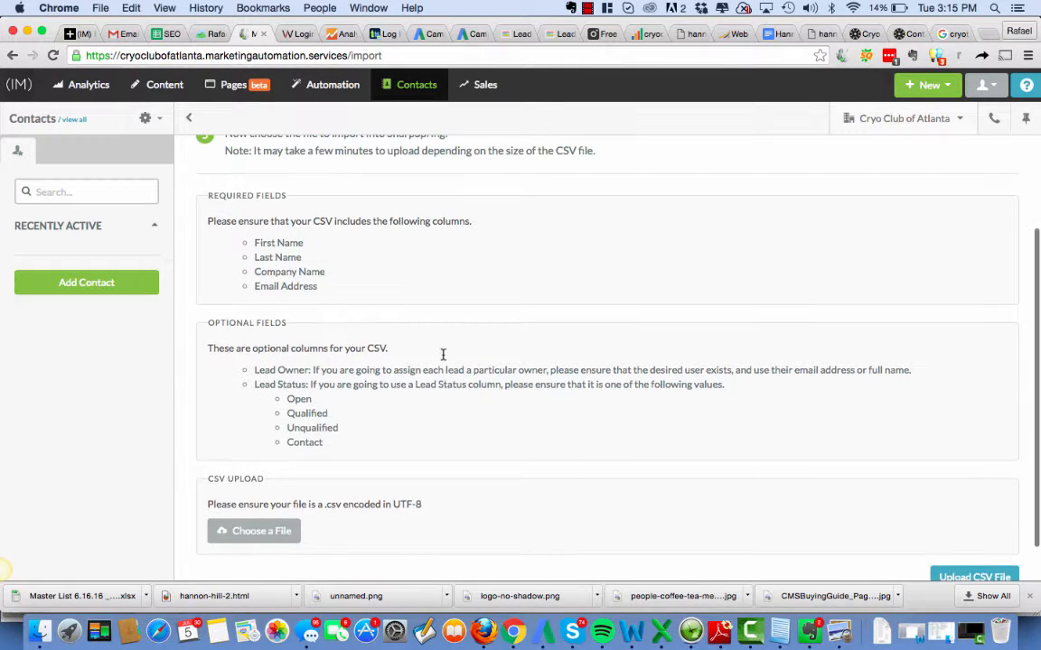
{"action": "left_click", "coordinate": [416, 84]}
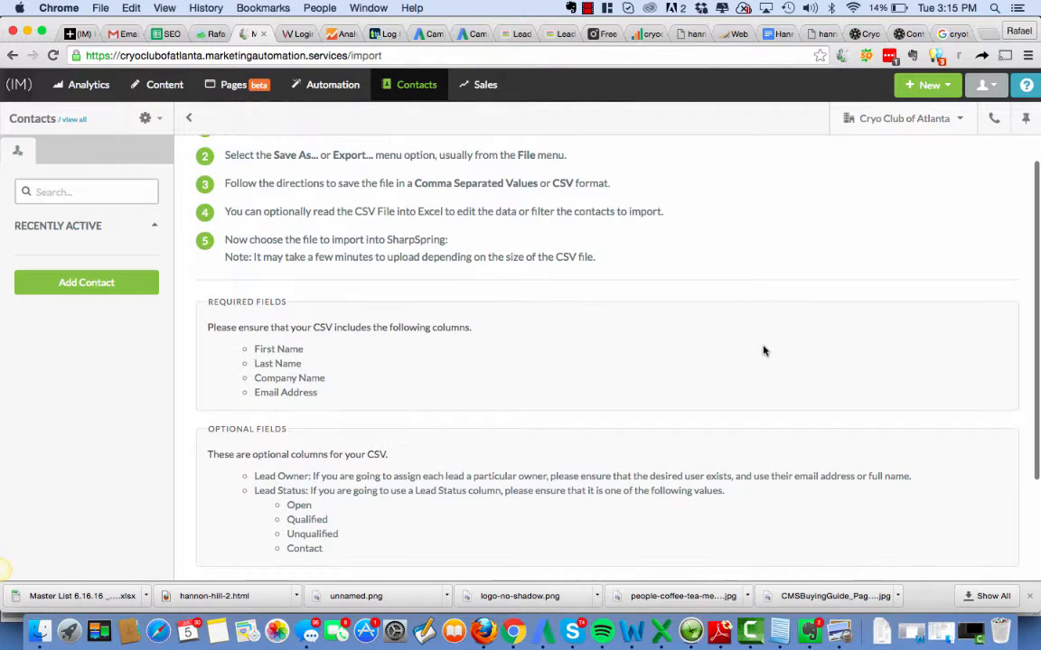
{"action": "scroll", "scroll_direction": "up", "scroll_amount": 3}
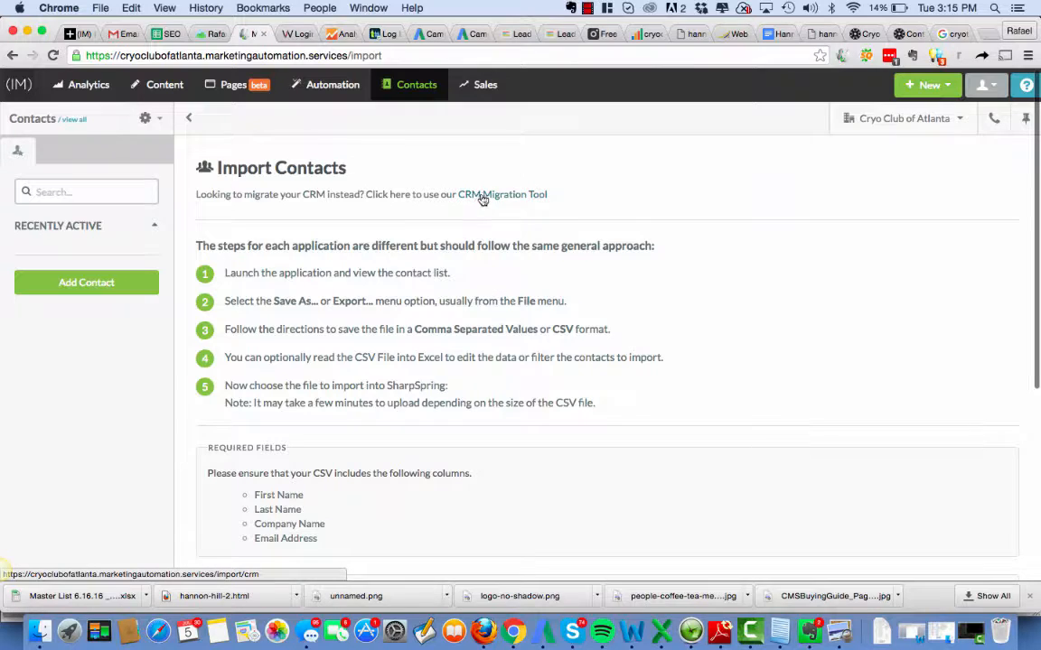
{"action": "scroll", "scroll_direction": "down", "scroll_amount": 3}
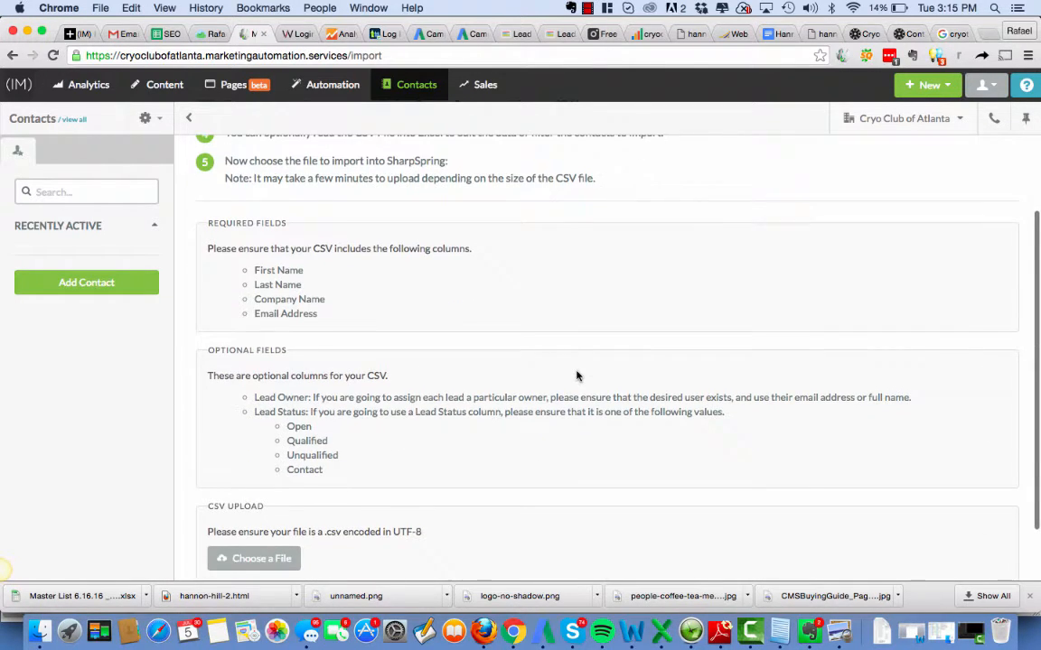
{"action": "scroll", "scroll_direction": "down", "scroll_amount": 3}
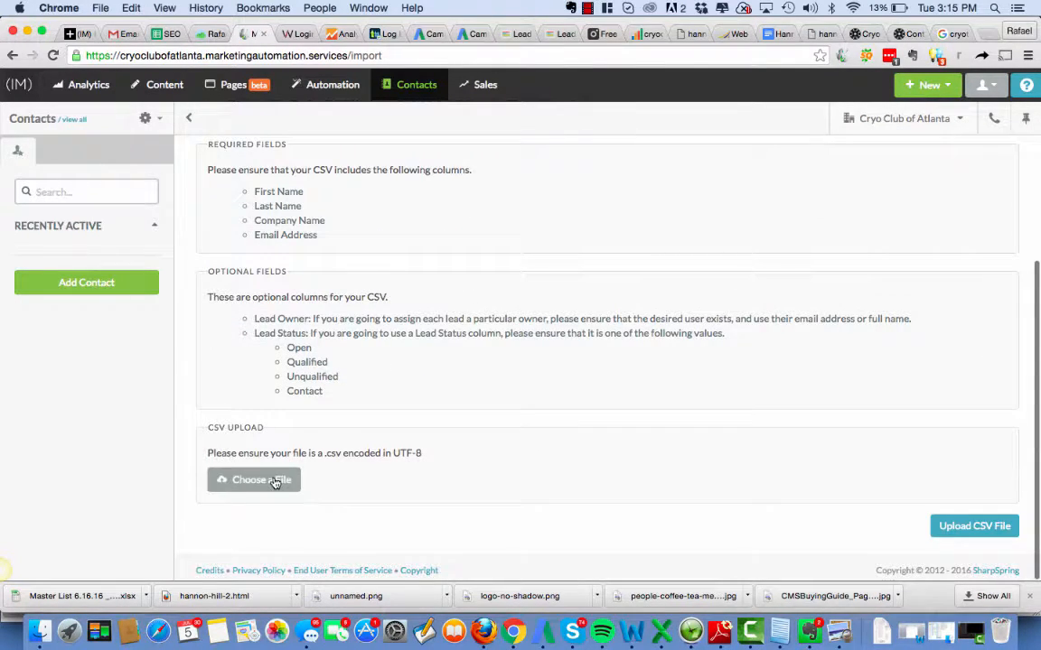
Step: Choose Master List 6.16.16 _CryoClub from Cryo Club of Atlanta > Llists and recheck the selection
{"action": "left_click", "coordinate": [254, 480]}
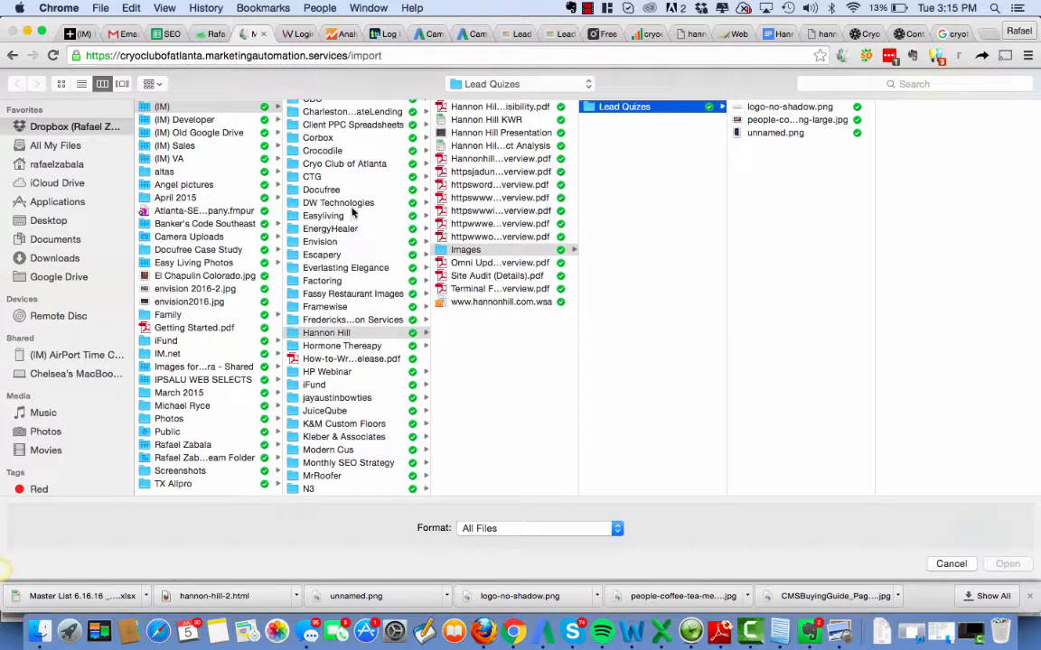
{"action": "left_click", "coordinate": [344, 163]}
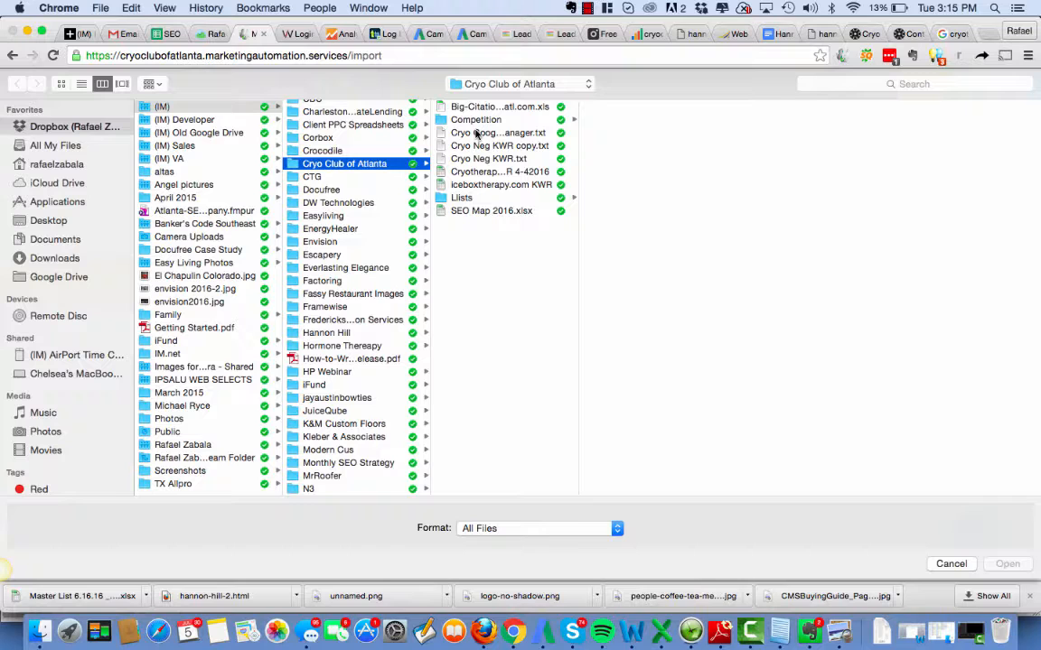
{"action": "left_click", "coordinate": [462, 197]}
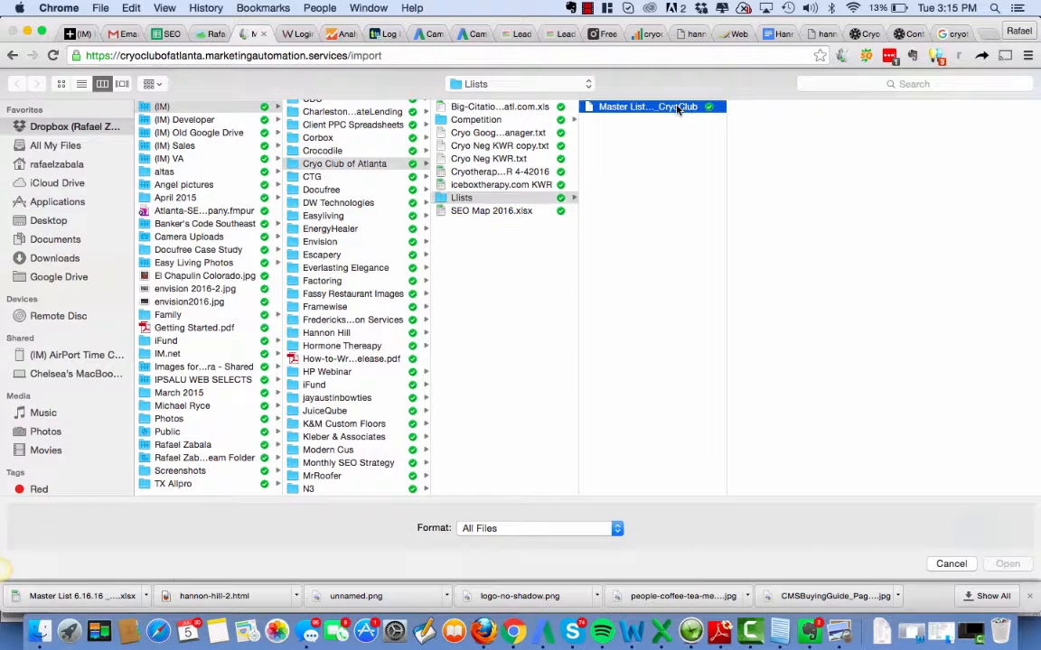
{"action": "left_click", "coordinate": [648, 107]}
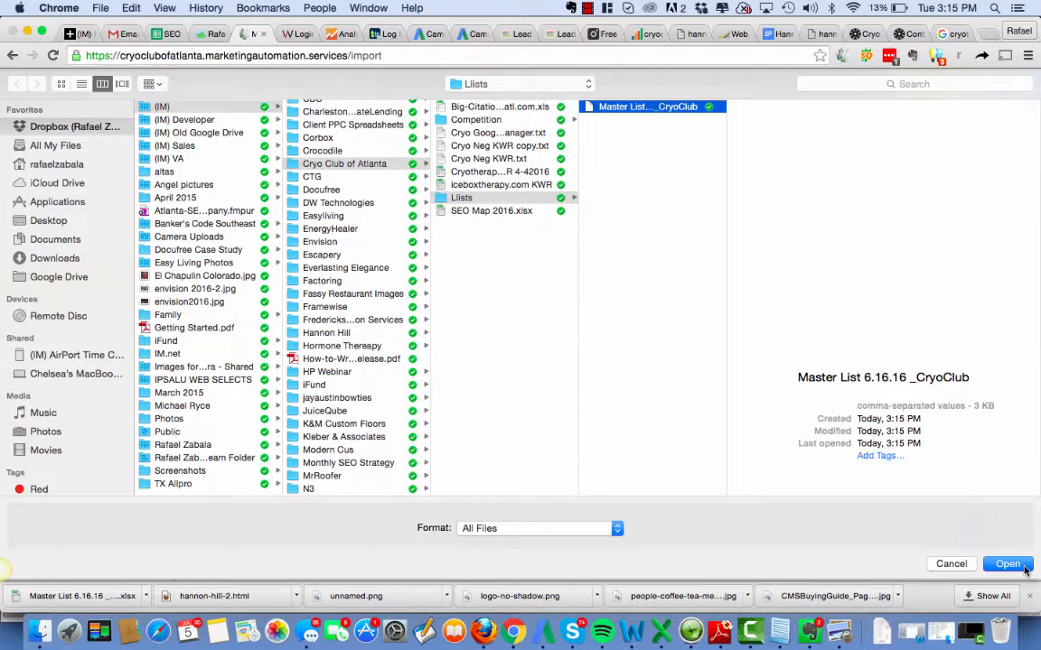
{"action": "left_click", "coordinate": [1006, 564]}
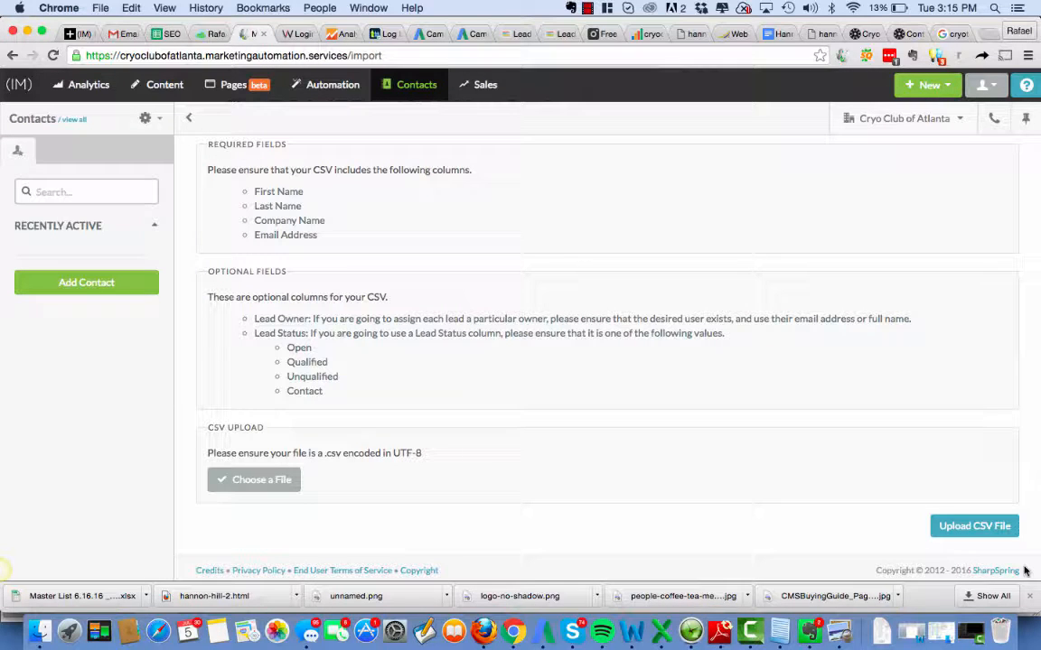
{"action": "mouse_move", "coordinate": [657, 332]}
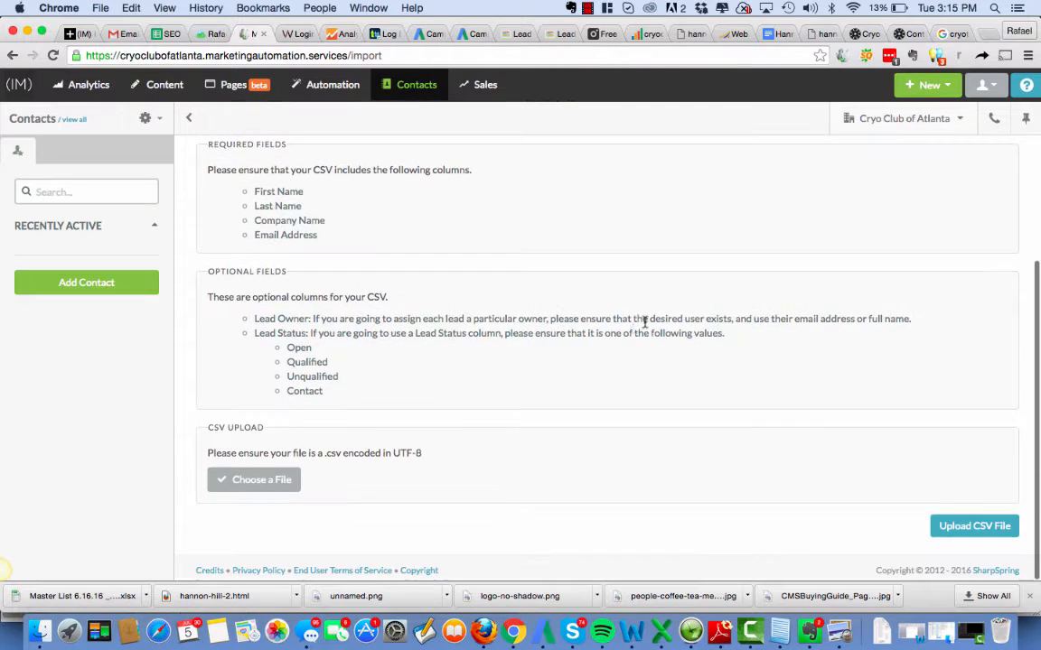
{"action": "left_click", "coordinate": [254, 480]}
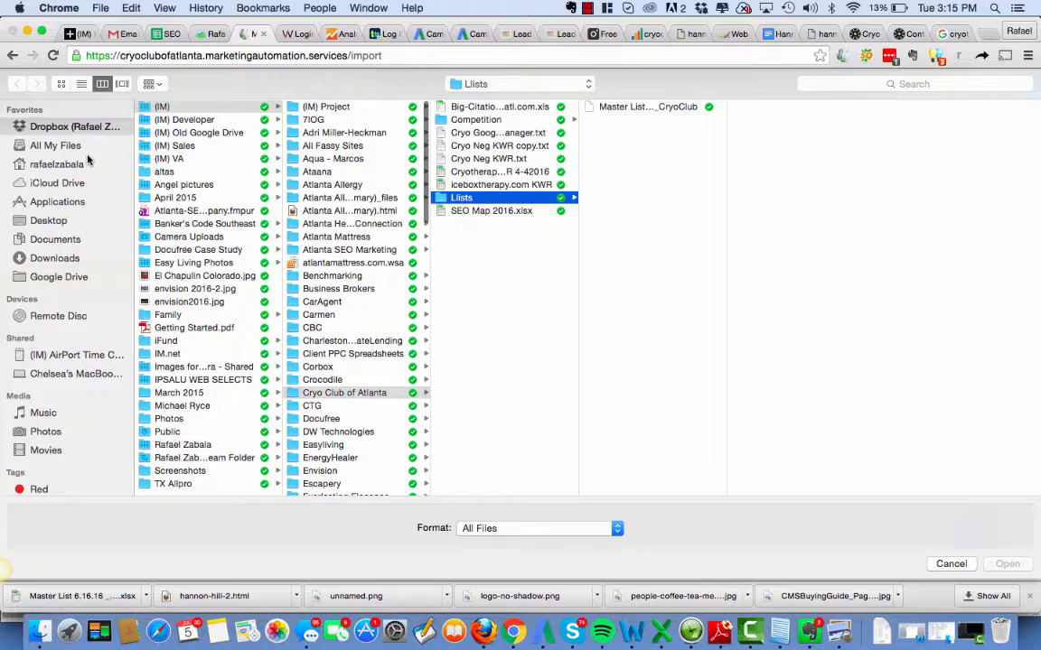
{"action": "left_click", "coordinate": [648, 106]}
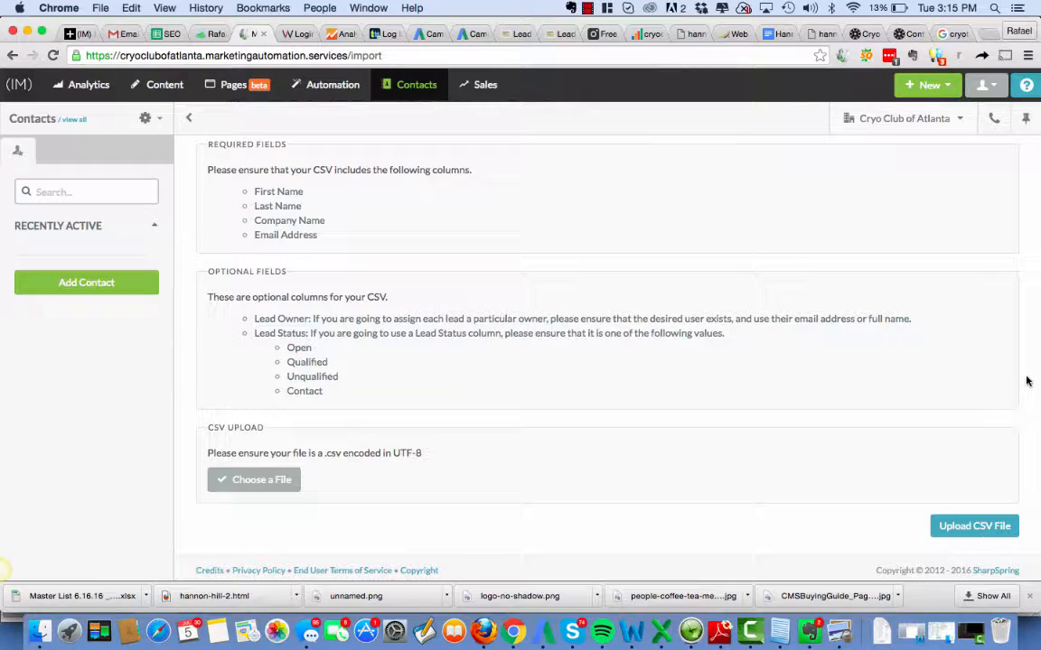
{"action": "scroll", "scroll_direction": "up", "scroll_amount": 3}
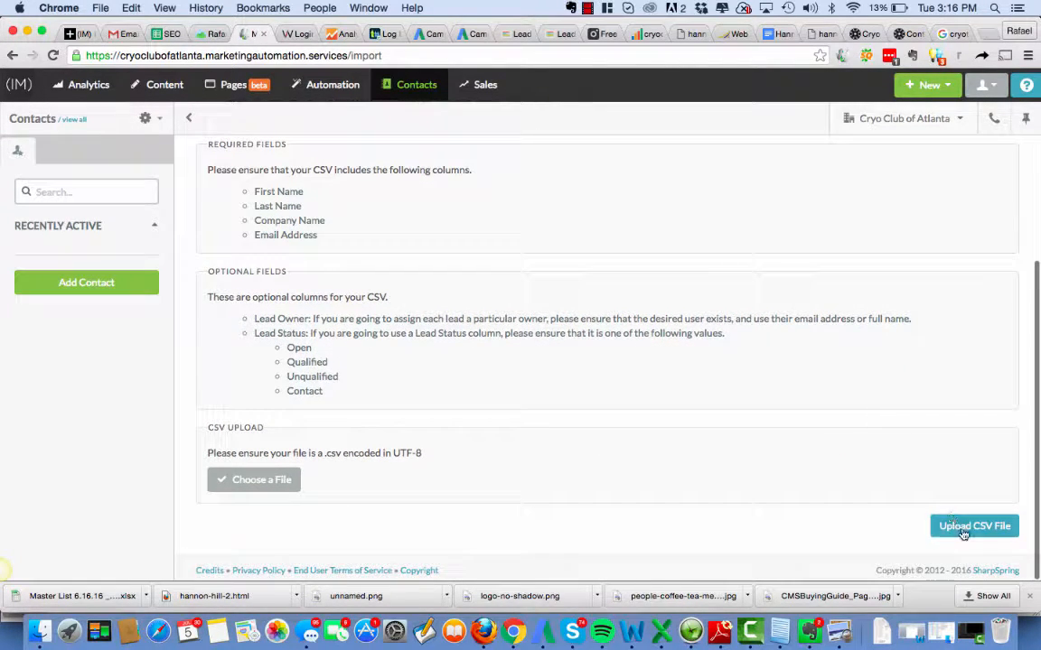
Step: Upload the chosen CSV and begin naming the new import list 'Mas', then return to Excel
{"action": "left_click", "coordinate": [974, 526]}
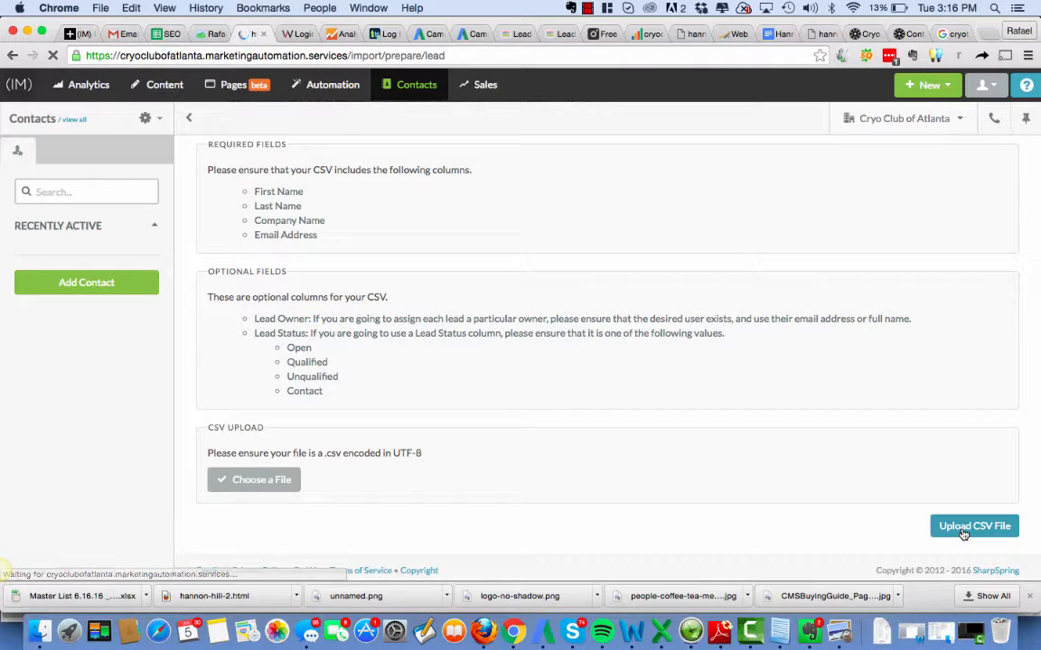
{"action": "left_click", "coordinate": [974, 526]}
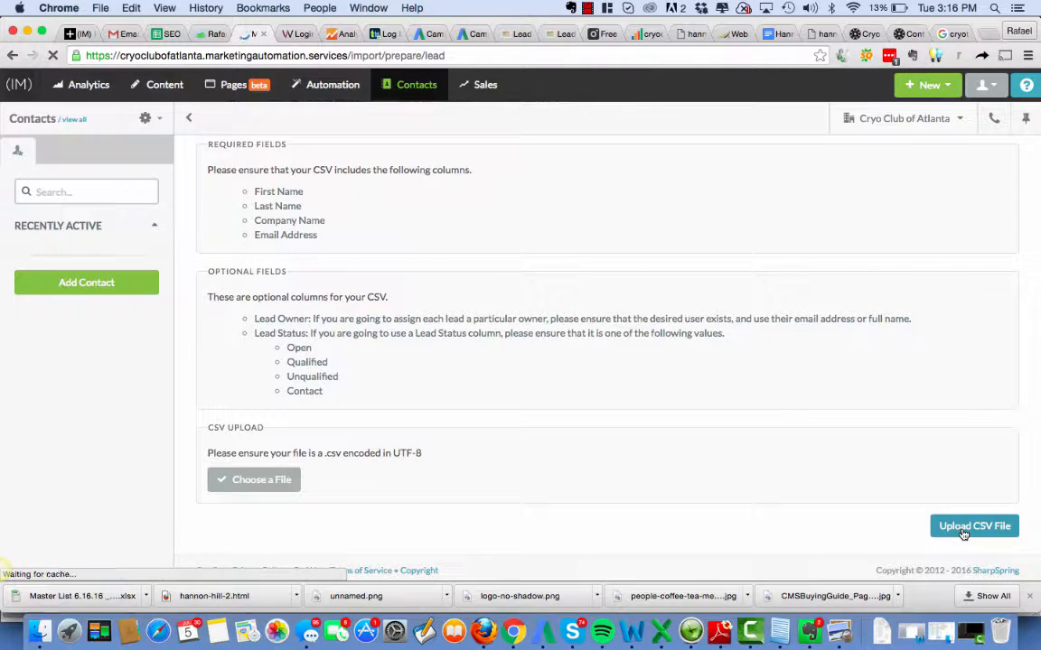
{"action": "left_click", "coordinate": [973, 526]}
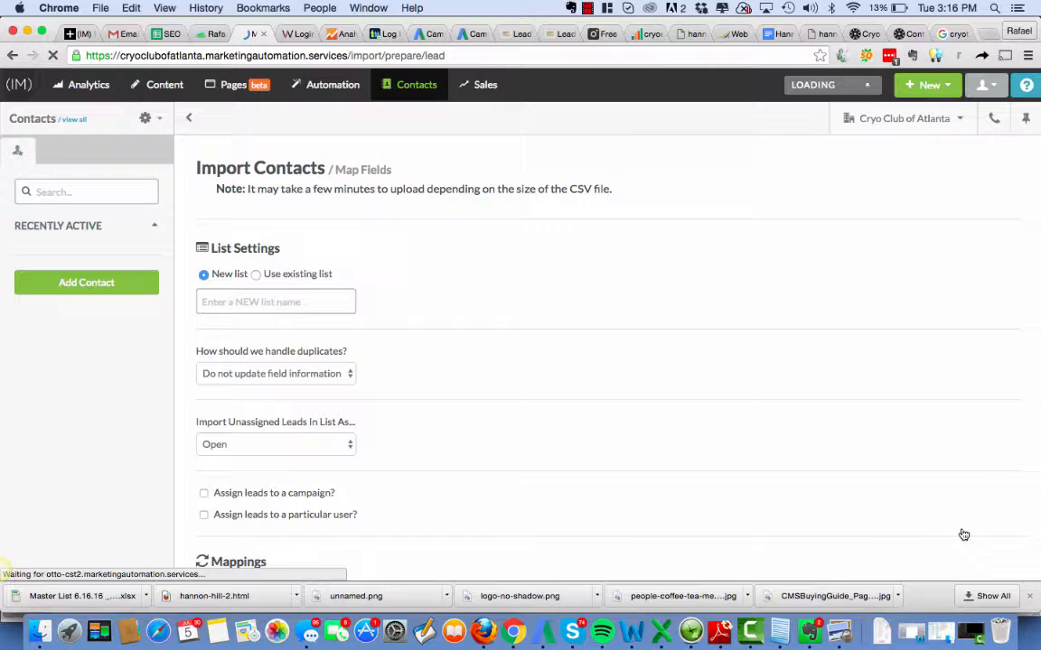
{"action": "left_click", "coordinate": [276, 301]}
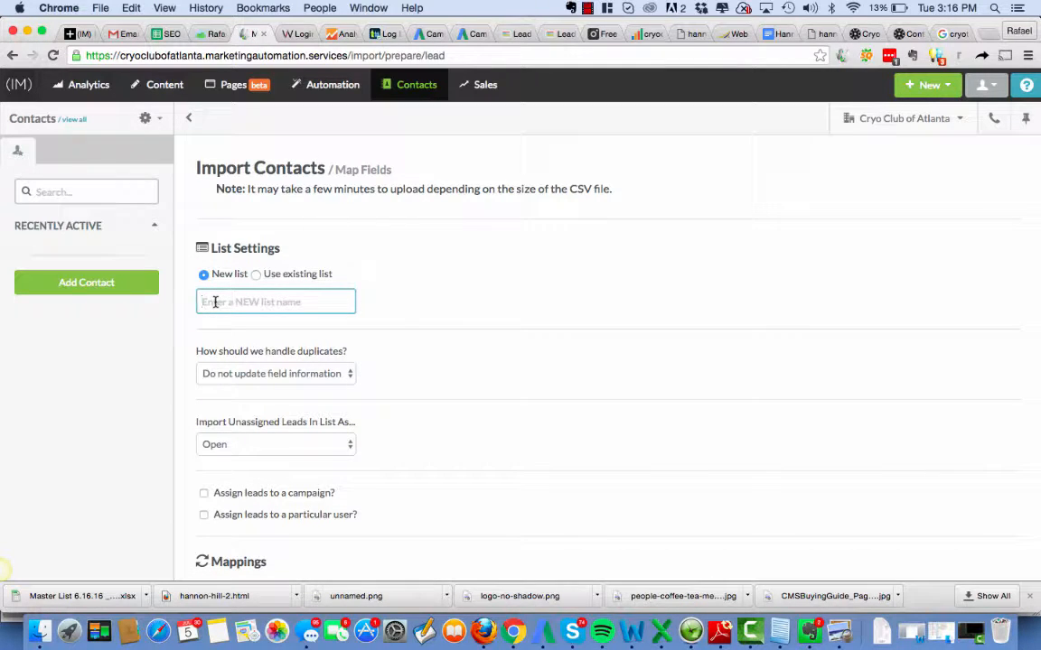
{"action": "type", "text": "Masterl List"}
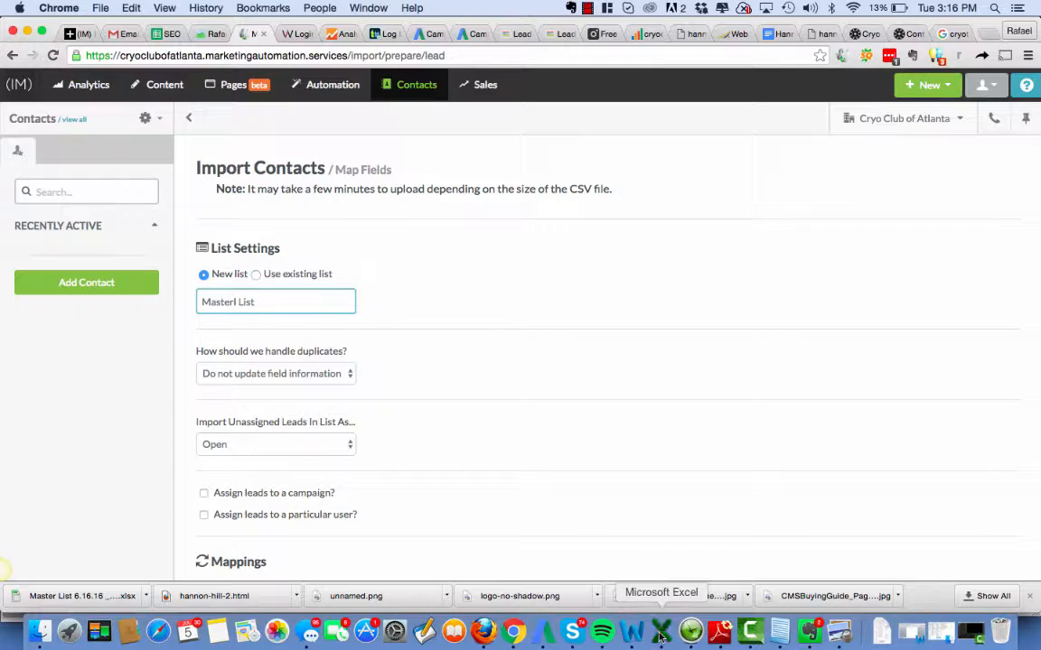
{"action": "left_click", "coordinate": [660, 630]}
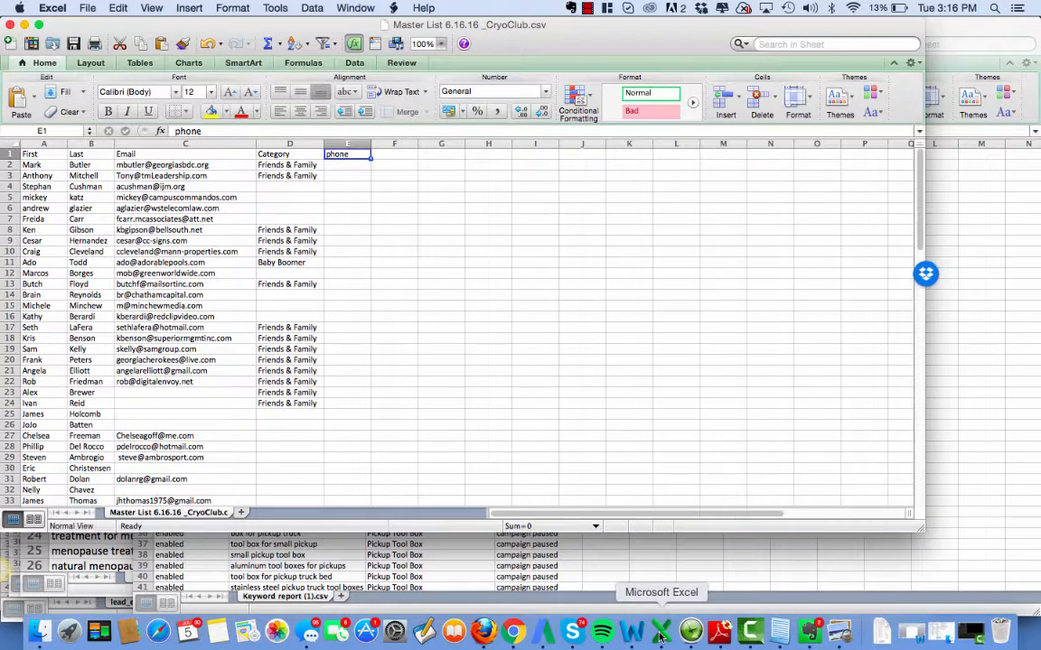
{"action": "mouse_move", "coordinate": [990, 208]}
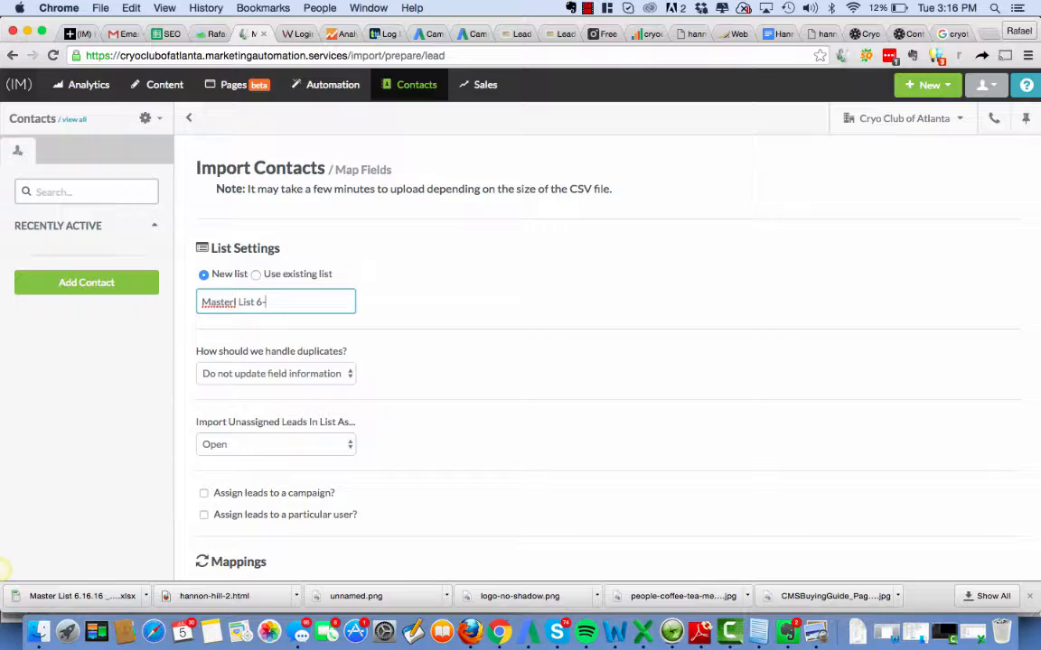
Step: Complete the list name 'Master List 6-16-16' and import unassigned leads as Qualified Leads
{"action": "type", "text": "16-16"}
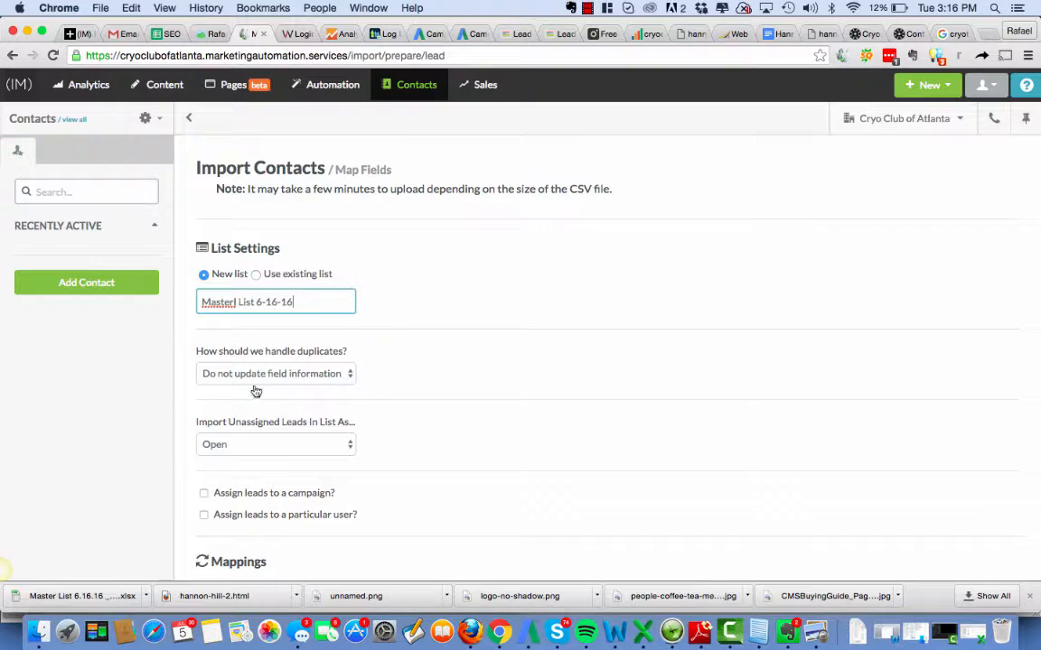
{"action": "mouse_move", "coordinate": [330, 224]}
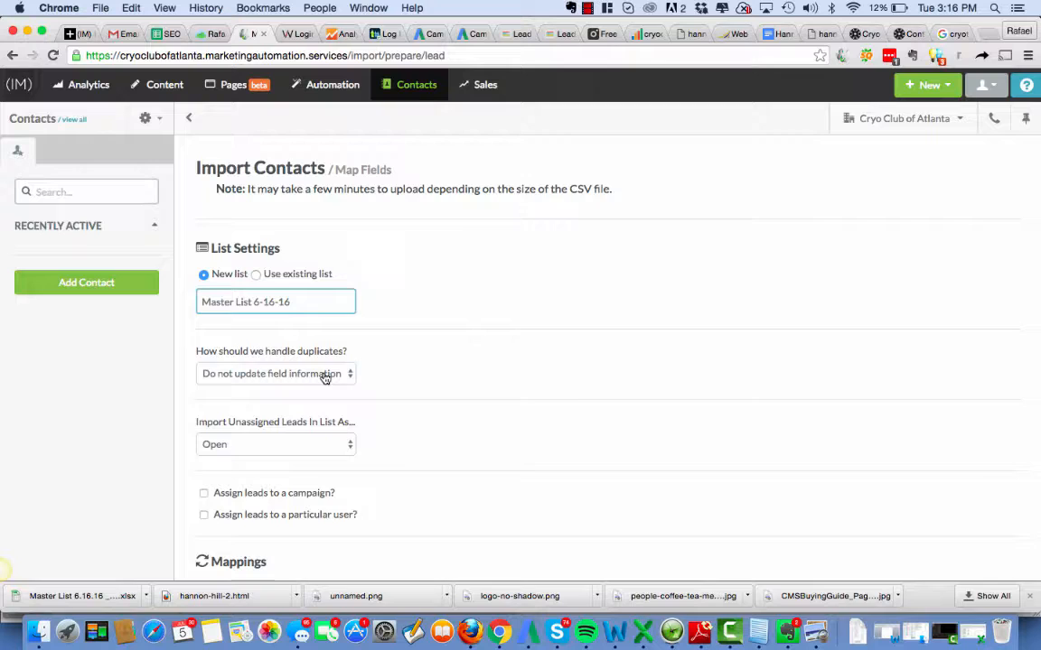
{"action": "scroll", "scroll_direction": "down", "scroll_amount": 3}
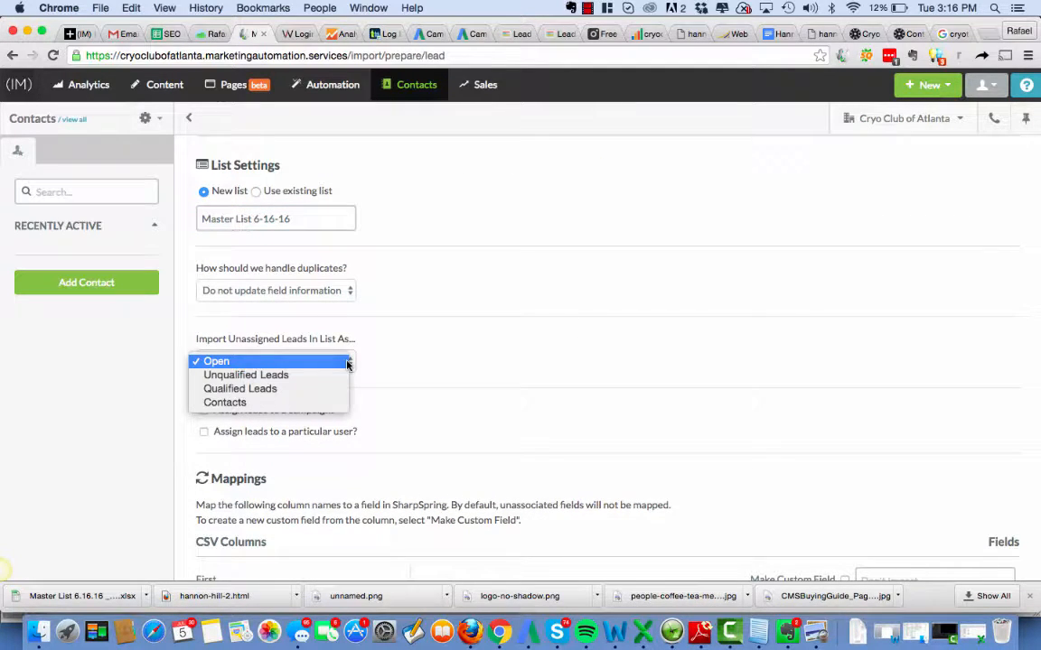
{"action": "left_click", "coordinate": [240, 389]}
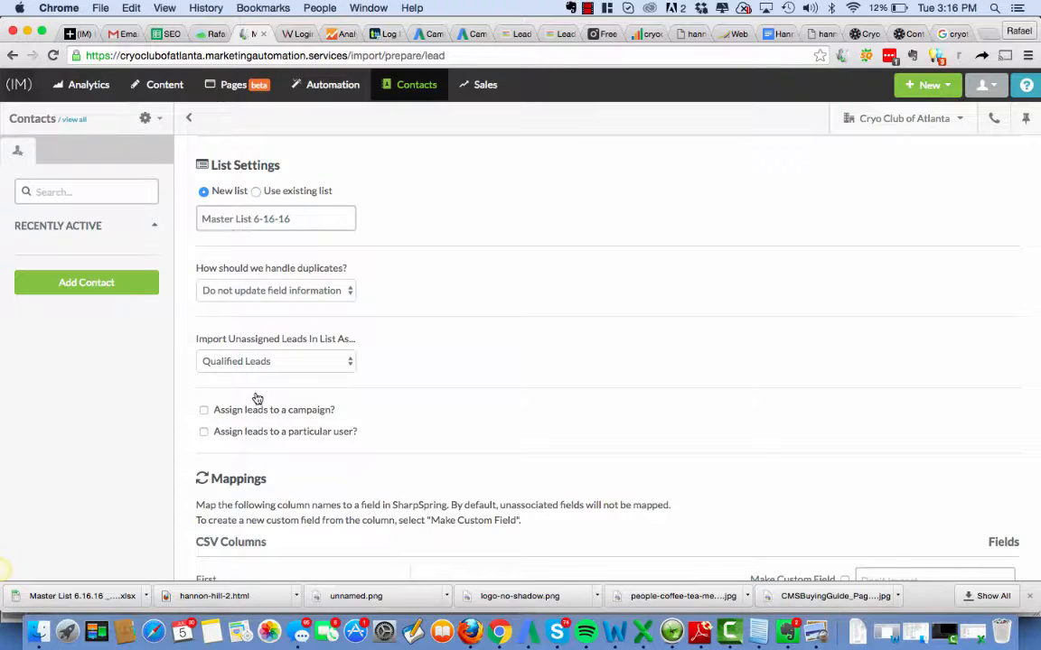
{"action": "mouse_move", "coordinate": [318, 355]}
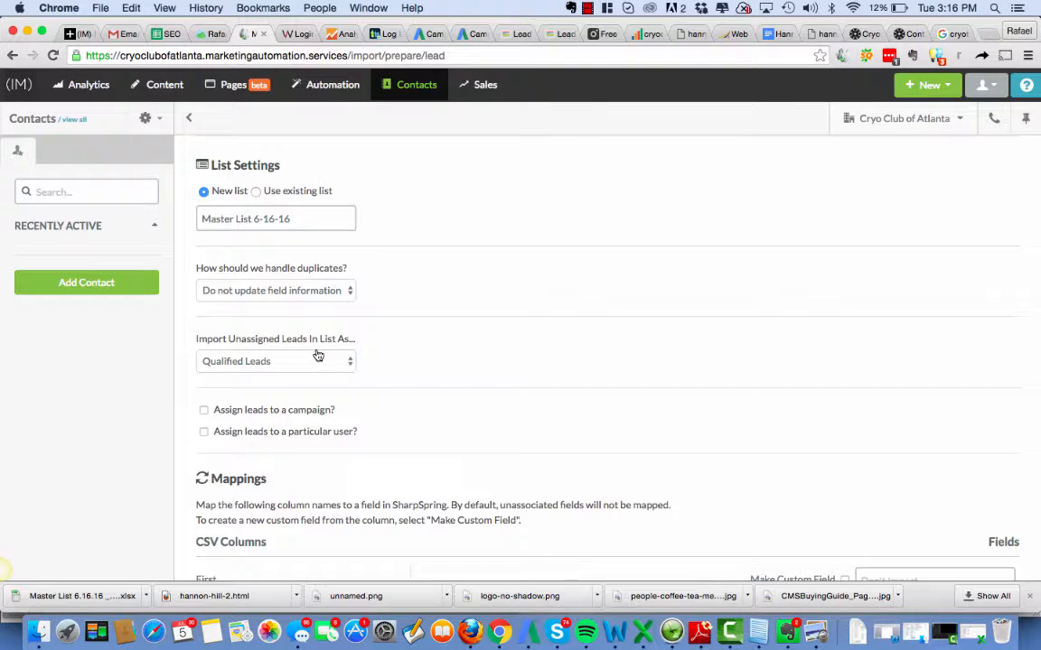
Step: Assign the imported leads to a new campaign named 'Personal List'
{"action": "scroll", "scroll_direction": "down", "scroll_amount": 3}
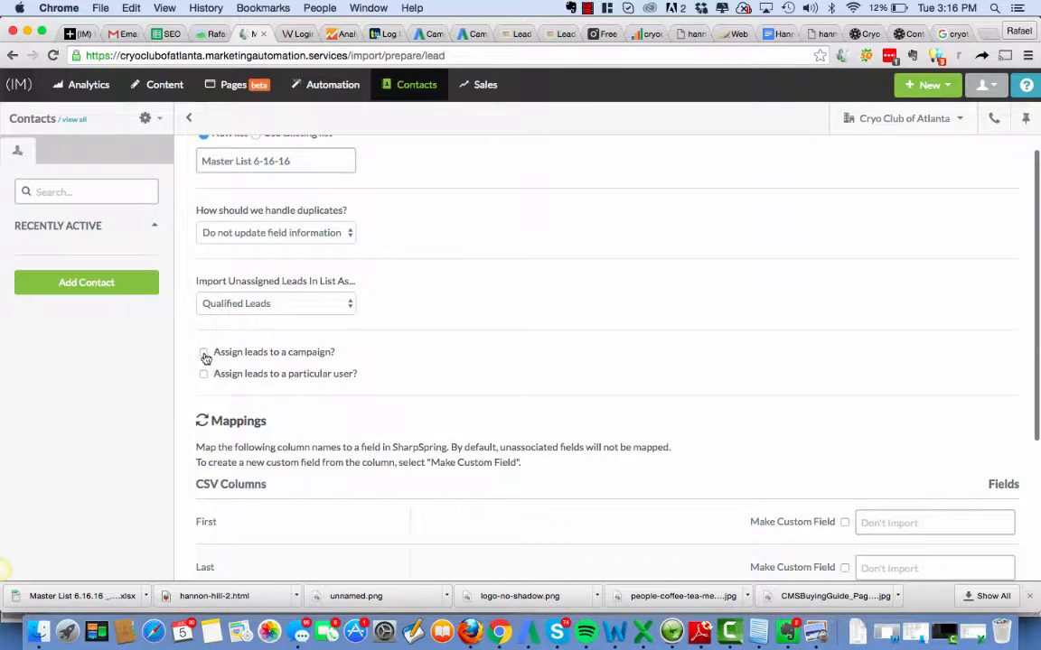
{"action": "left_click", "coordinate": [204, 352]}
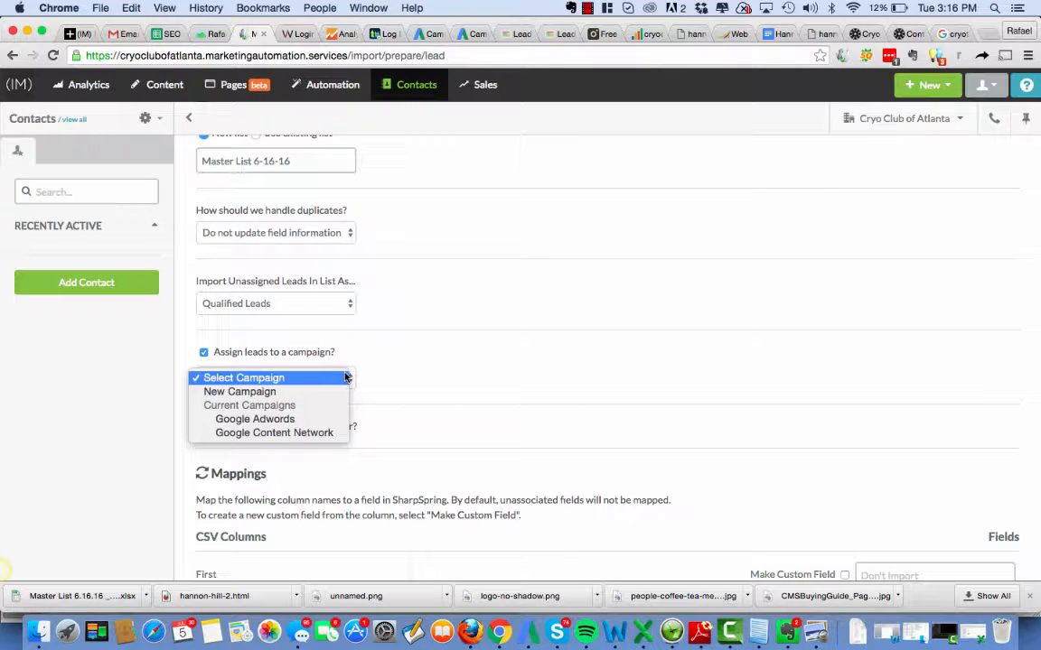
{"action": "left_click", "coordinate": [239, 391]}
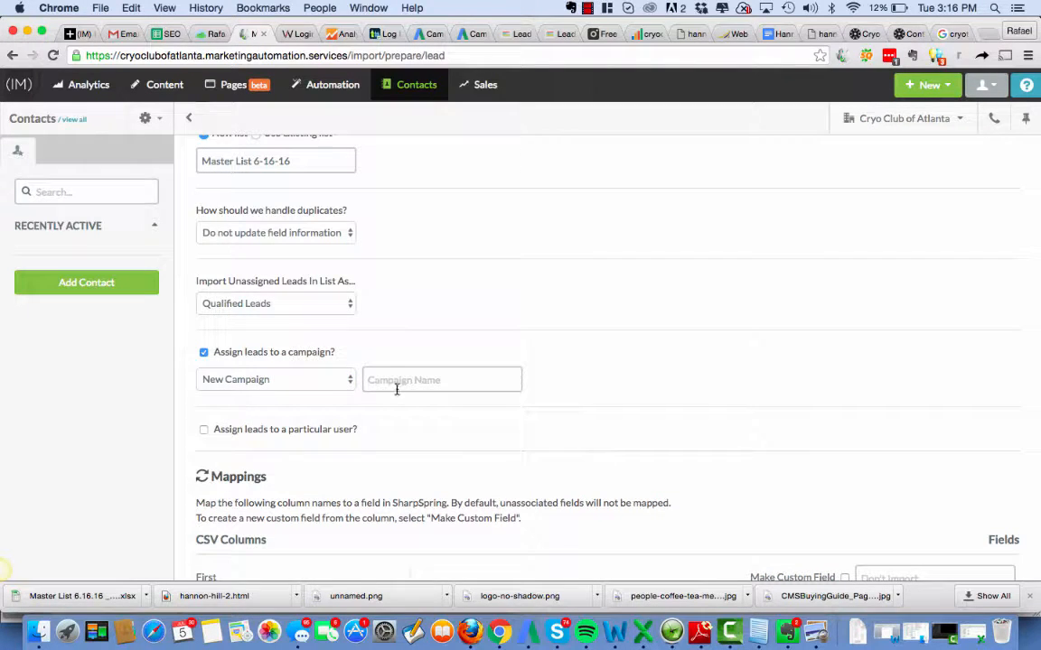
{"action": "left_click", "coordinate": [441, 379]}
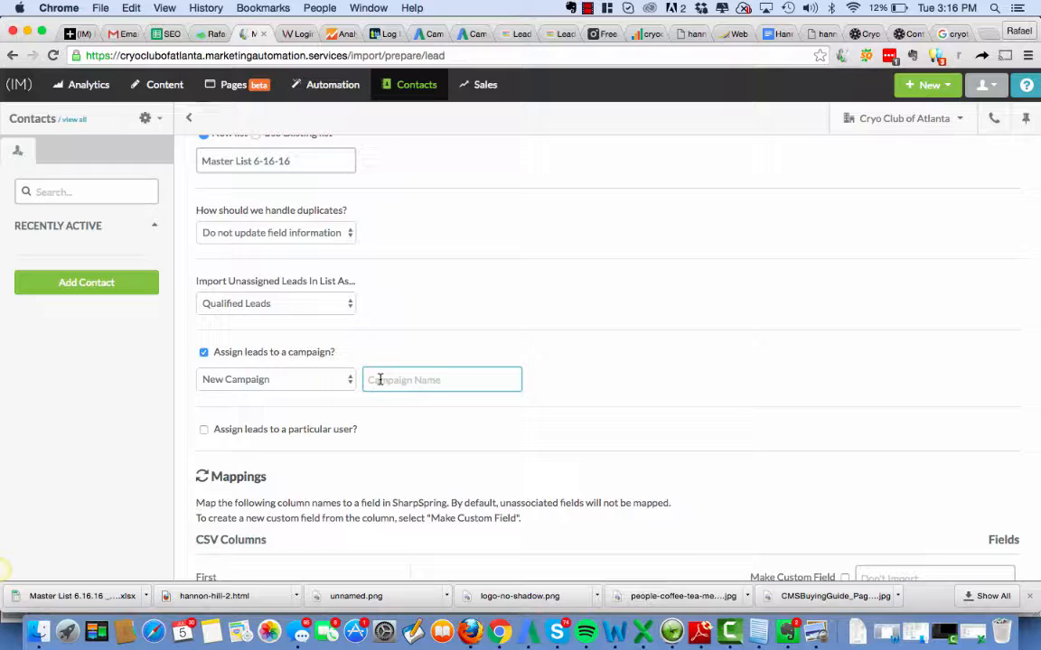
{"action": "type", "text": "Personal List"}
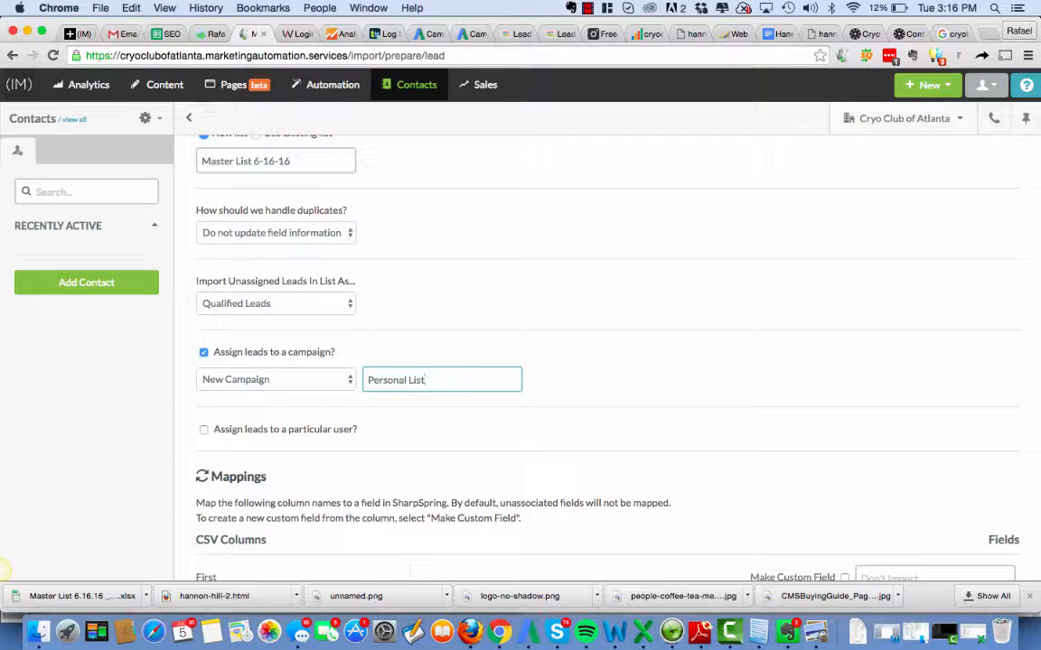
{"action": "scroll", "scroll_direction": "down", "scroll_amount": 3}
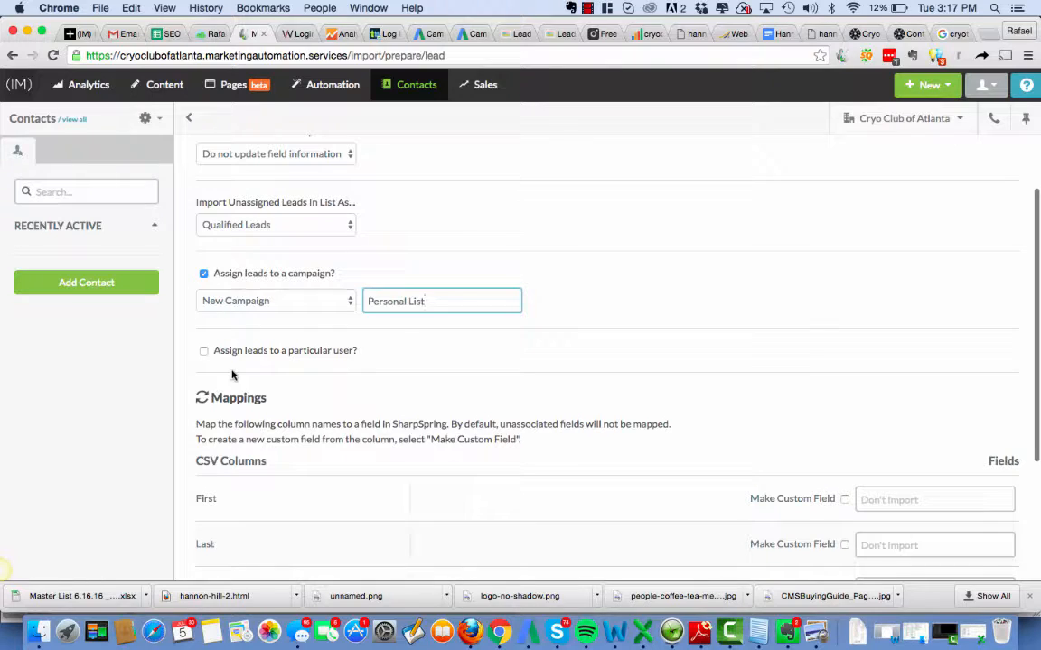
{"action": "scroll", "scroll_direction": "down", "scroll_amount": 3}
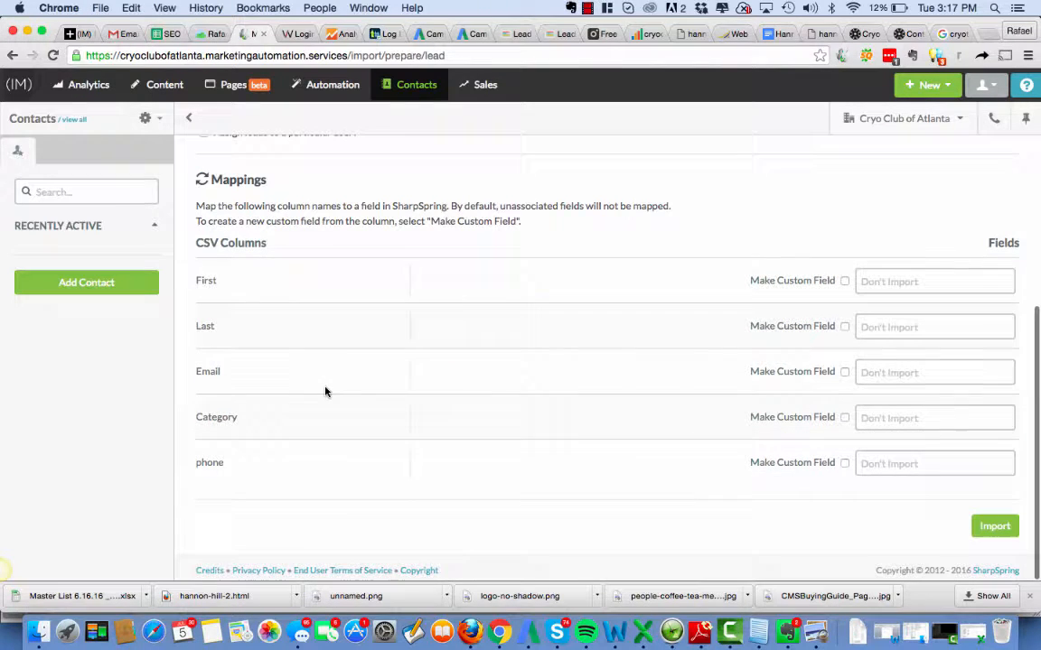
{"action": "mouse_move", "coordinate": [834, 220]}
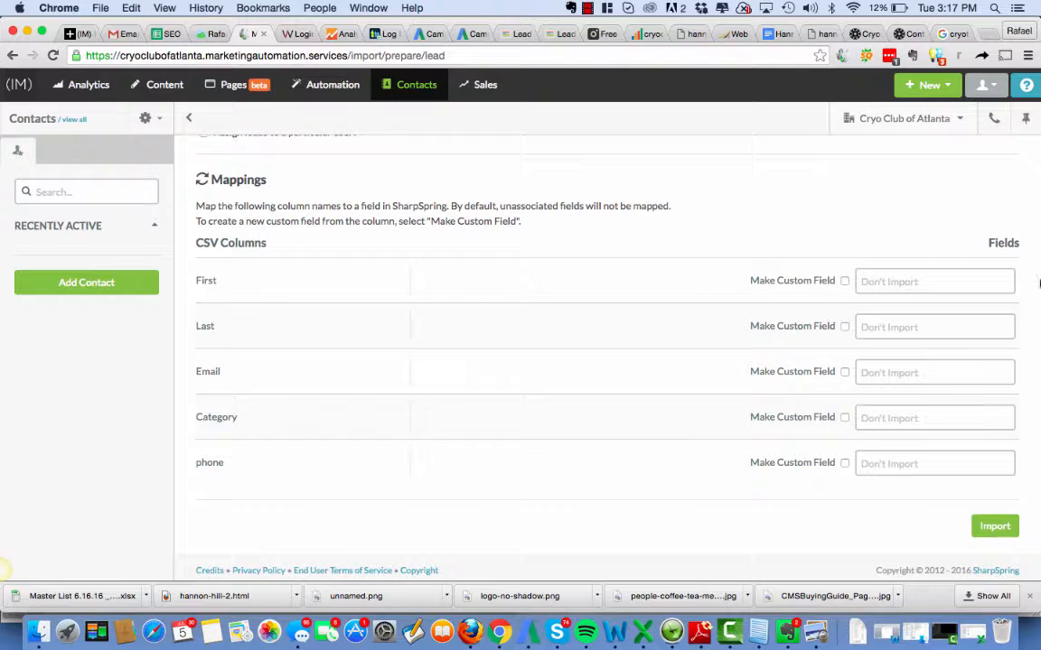
{"action": "mouse_move", "coordinate": [275, 276]}
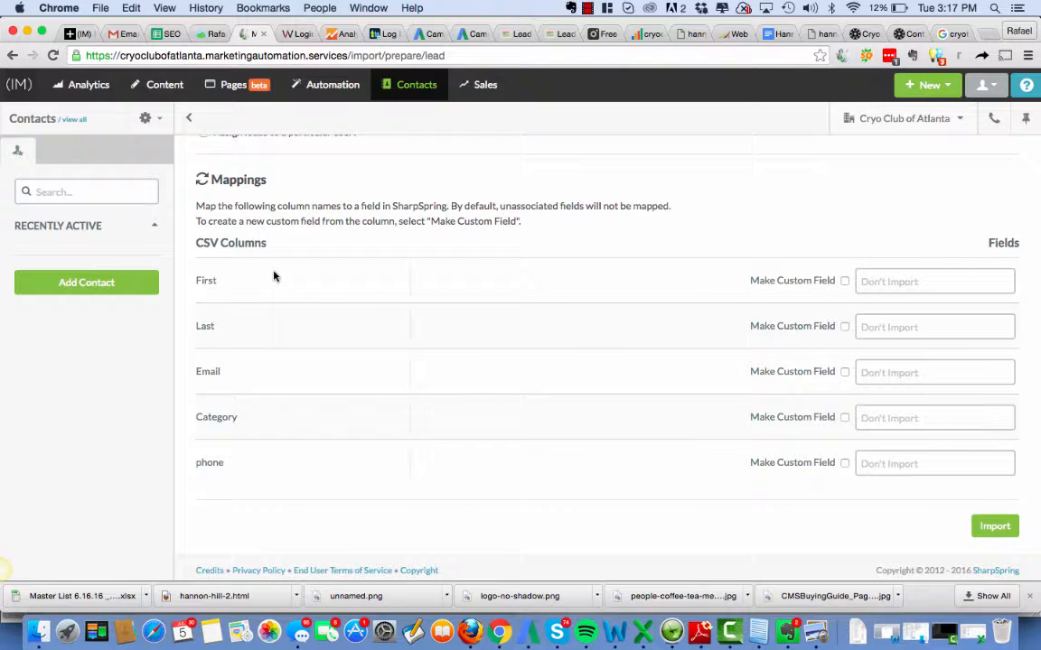
{"action": "mouse_move", "coordinate": [249, 365]}
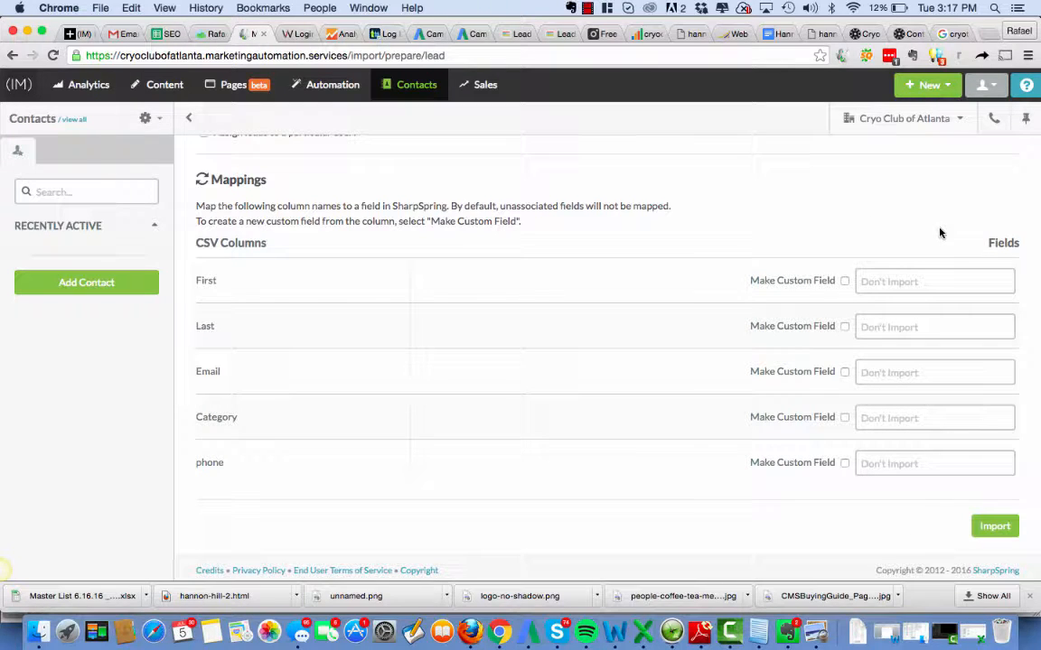
{"action": "mouse_move", "coordinate": [908, 407]}
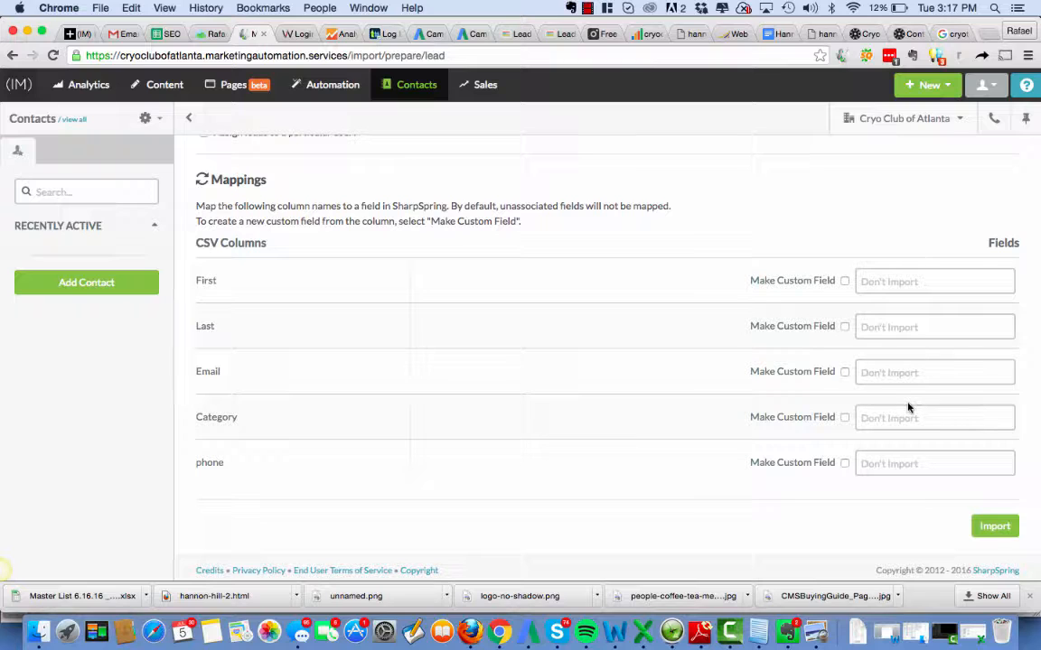
{"action": "mouse_move", "coordinate": [437, 383]}
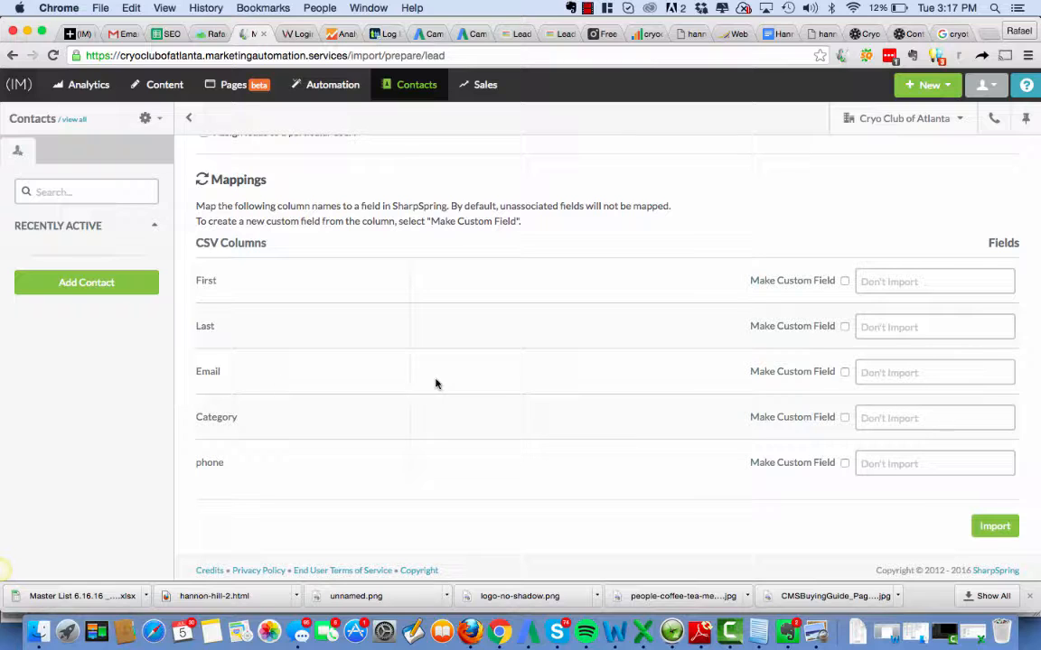
Step: Map First to First Name, Last to Last Name, Email, and make Category a Custom Lead Field
{"action": "left_click", "coordinate": [935, 281]}
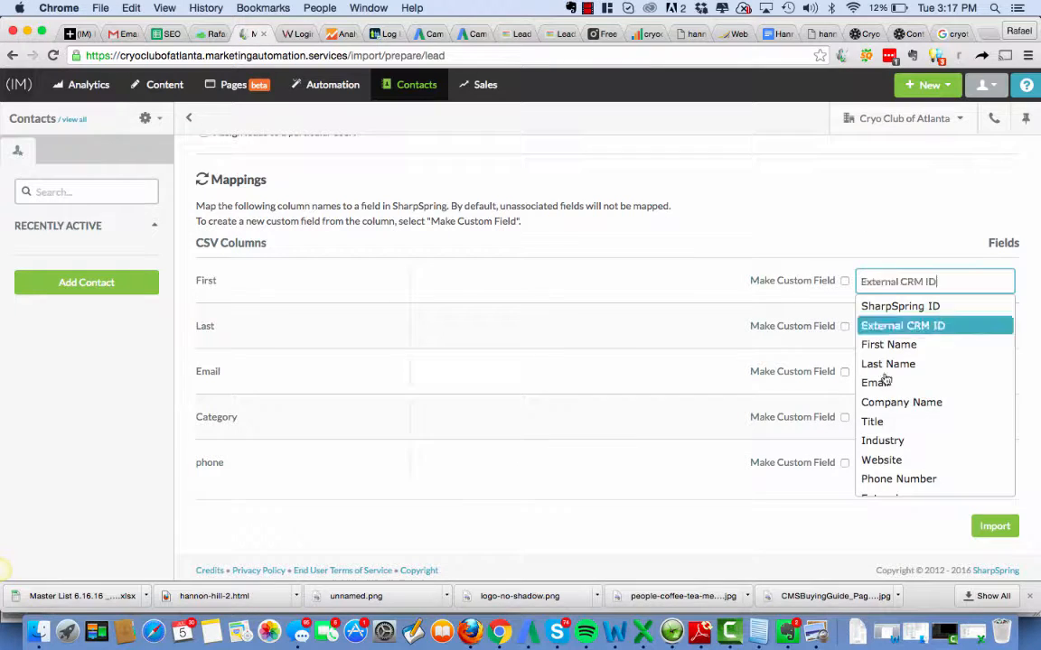
{"action": "left_click", "coordinate": [888, 344]}
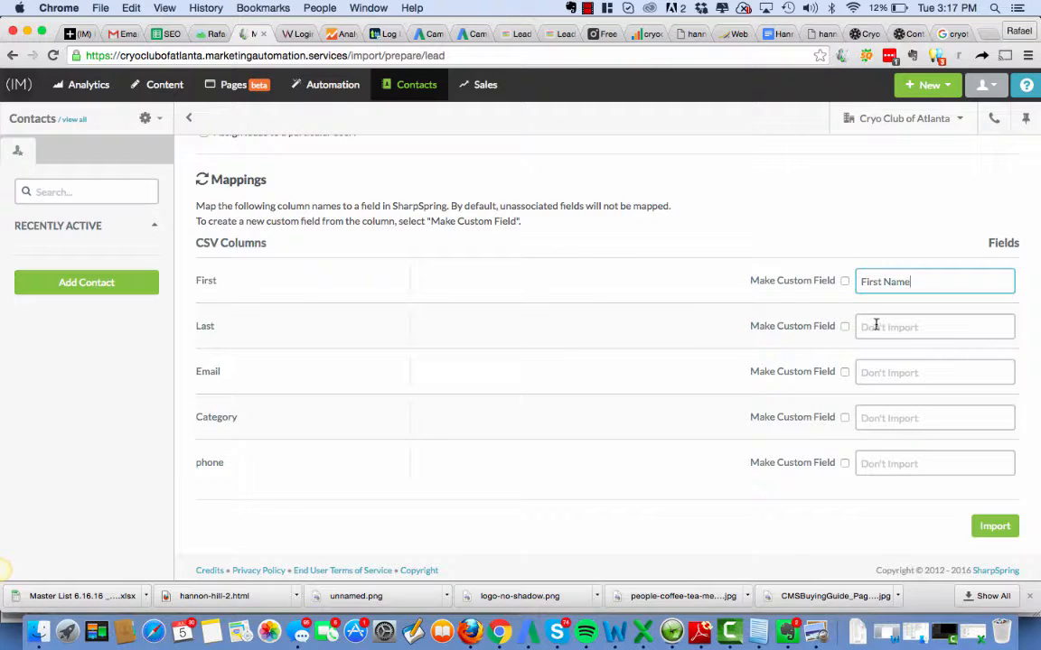
{"action": "type", "text": "Last Name"}
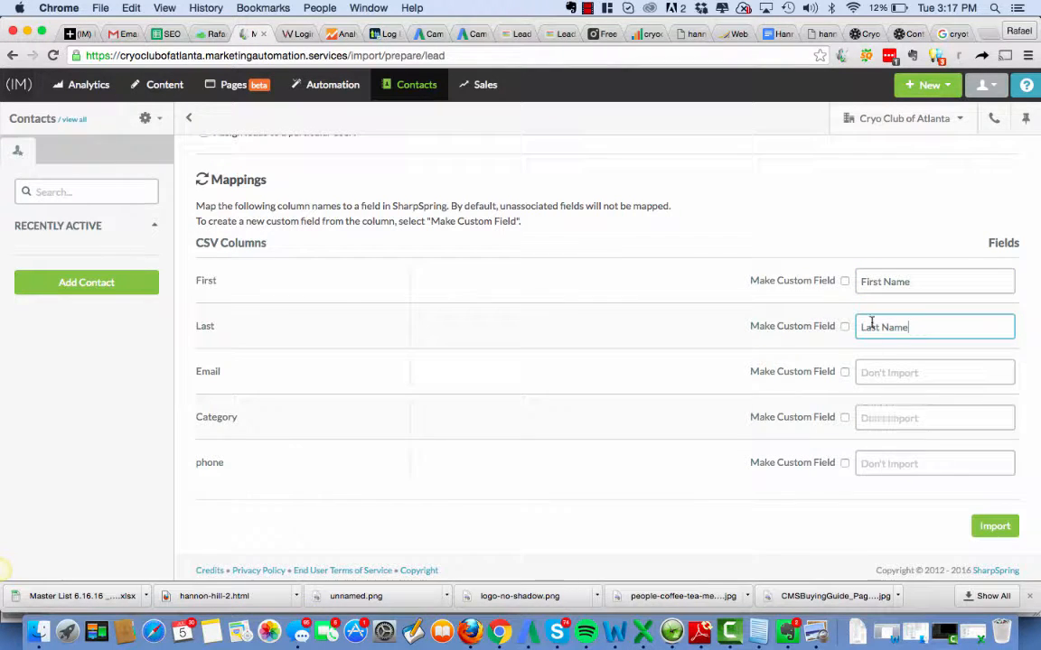
{"action": "left_click", "coordinate": [934, 372]}
{"action": "type", "text": "Email"}
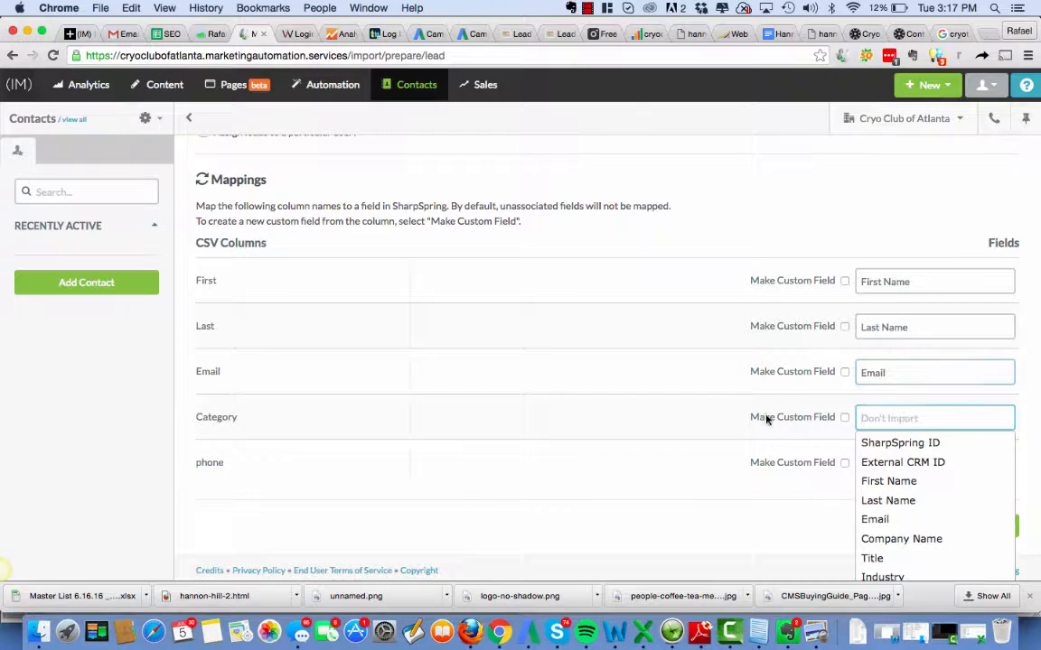
{"action": "left_click", "coordinate": [844, 418]}
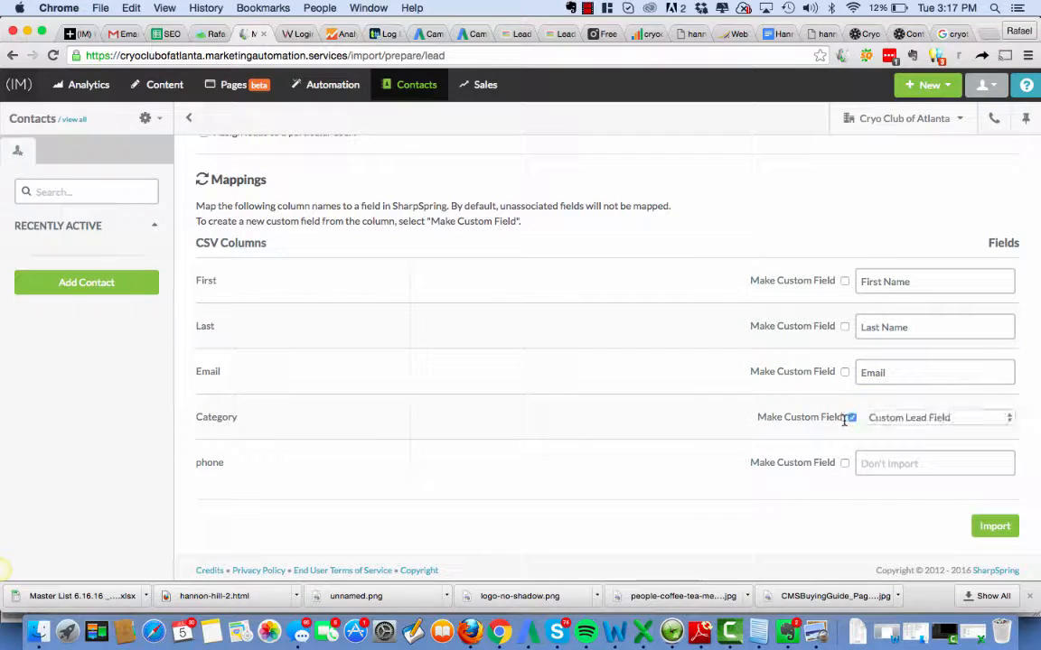
{"action": "left_click", "coordinate": [939, 416]}
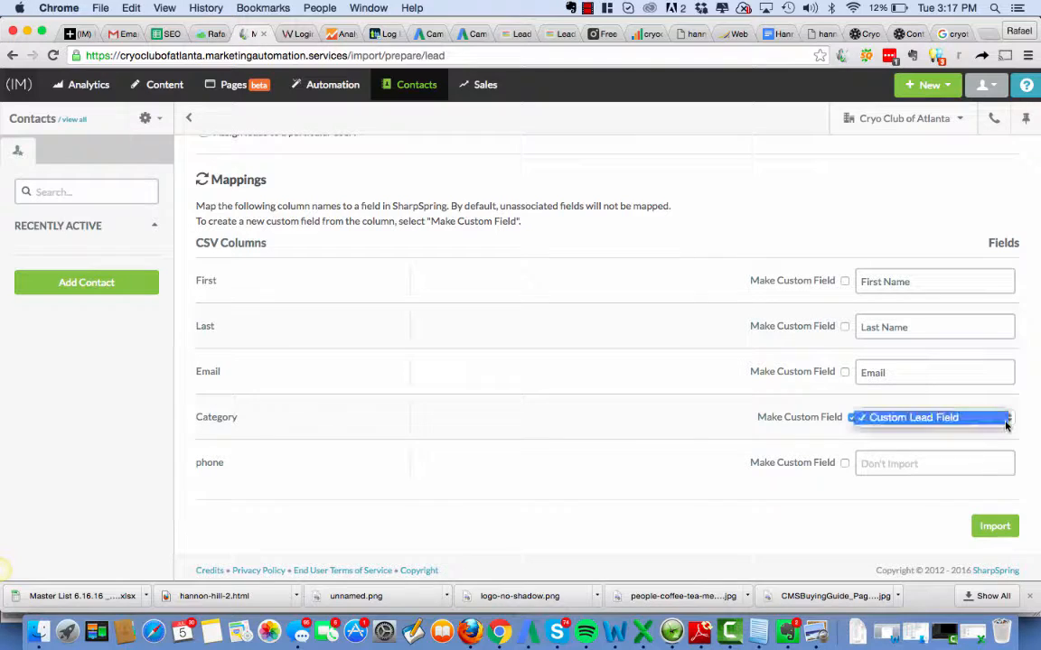
{"action": "left_click", "coordinate": [934, 417]}
{"action": "type", "text": "Phone Number"}
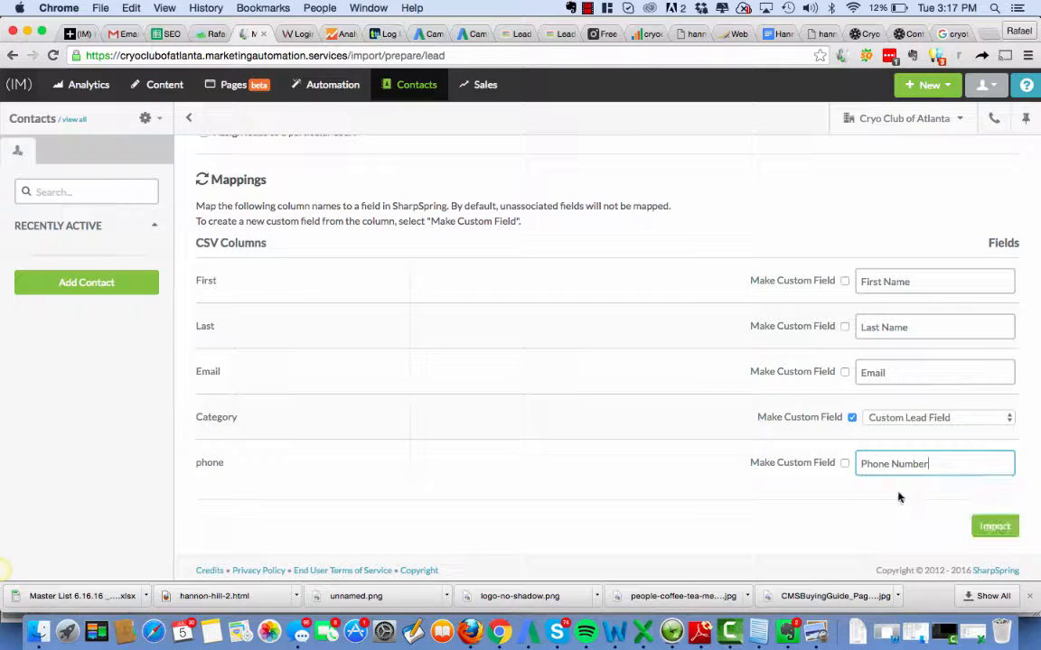
{"action": "mouse_move", "coordinate": [564, 397]}
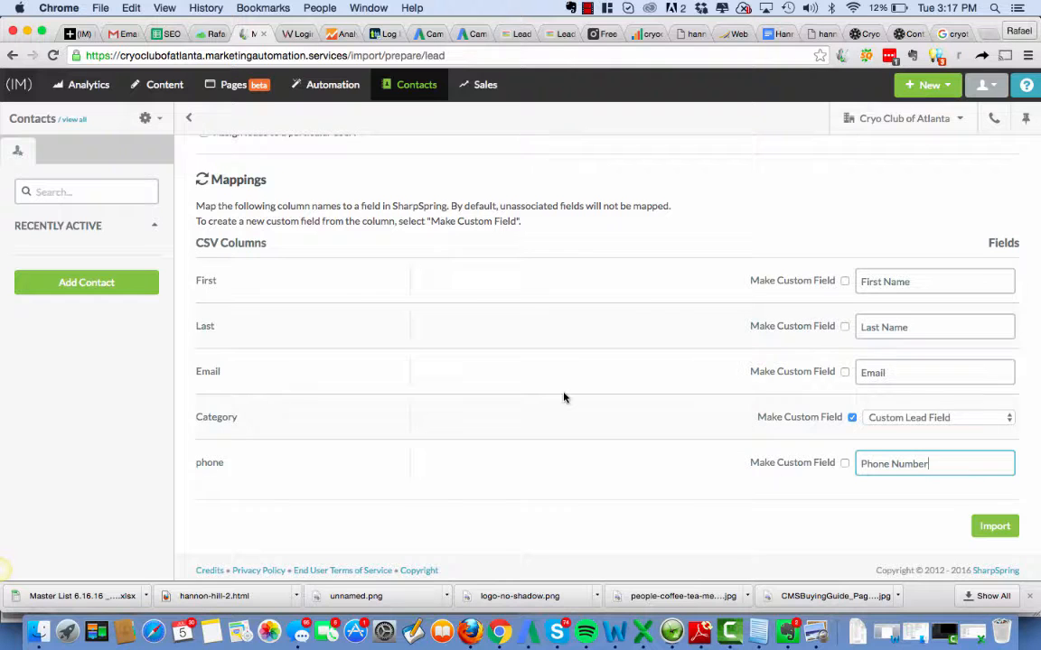
Step: Rename the new campaign to 'Personal List 6-16-16' using the date from the list name
{"action": "scroll", "scroll_direction": "up", "scroll_amount": 3}
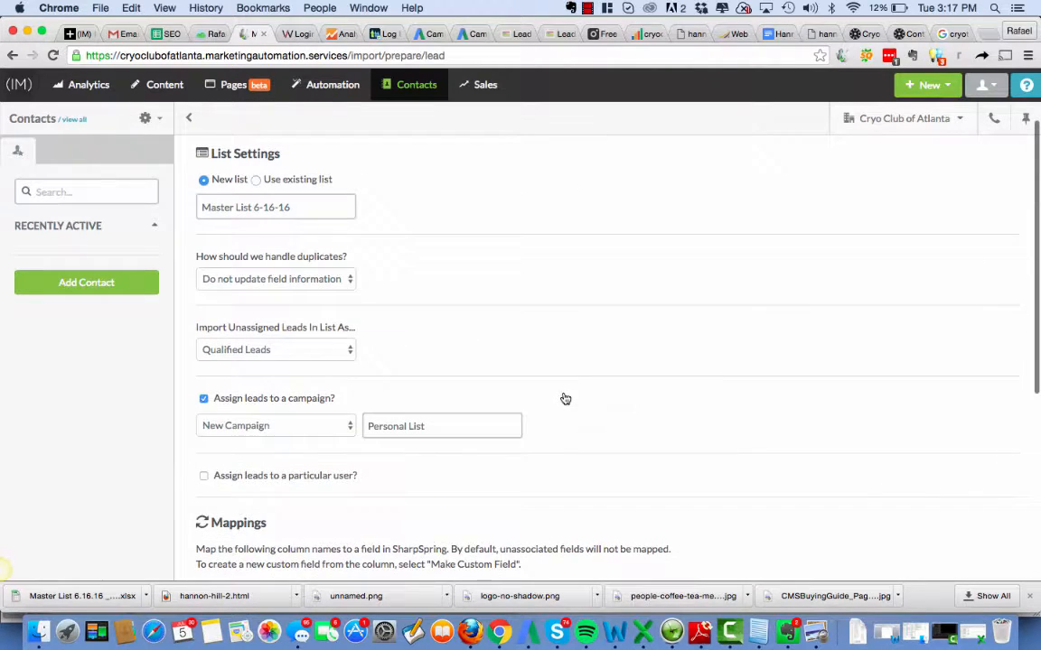
{"action": "mouse_move", "coordinate": [392, 245]}
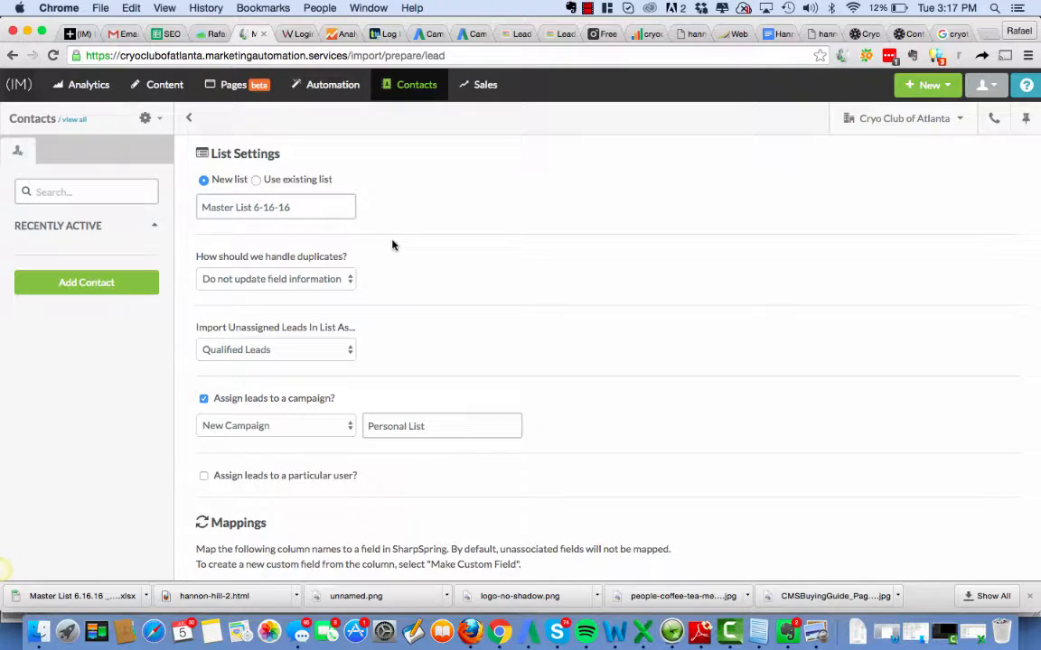
{"action": "mouse_move", "coordinate": [378, 297]}
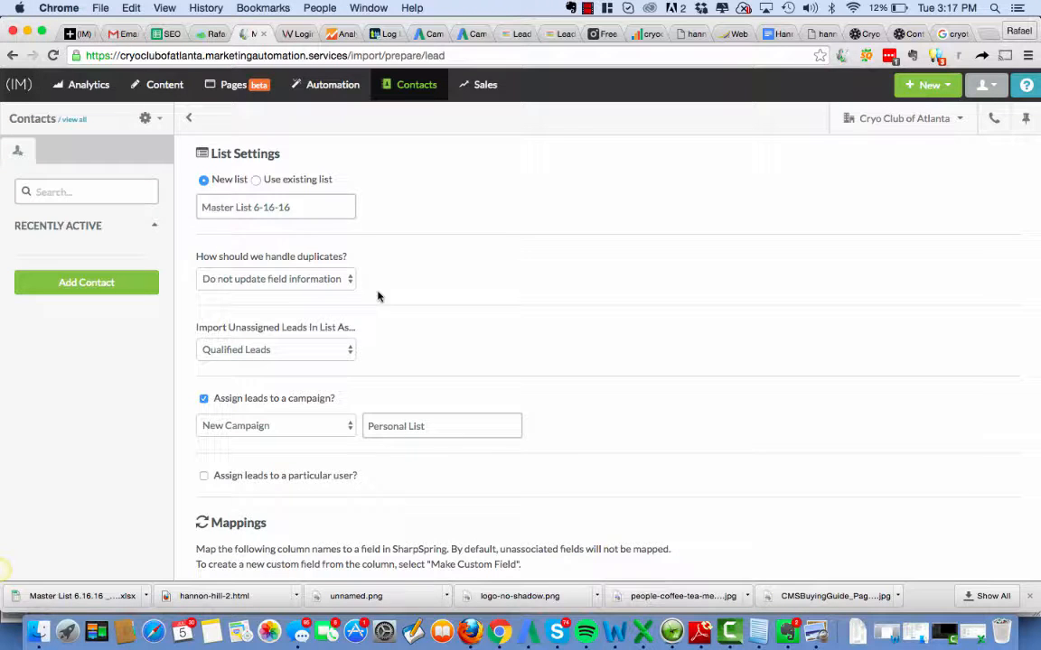
{"action": "double_click", "coordinate": [271, 207]}
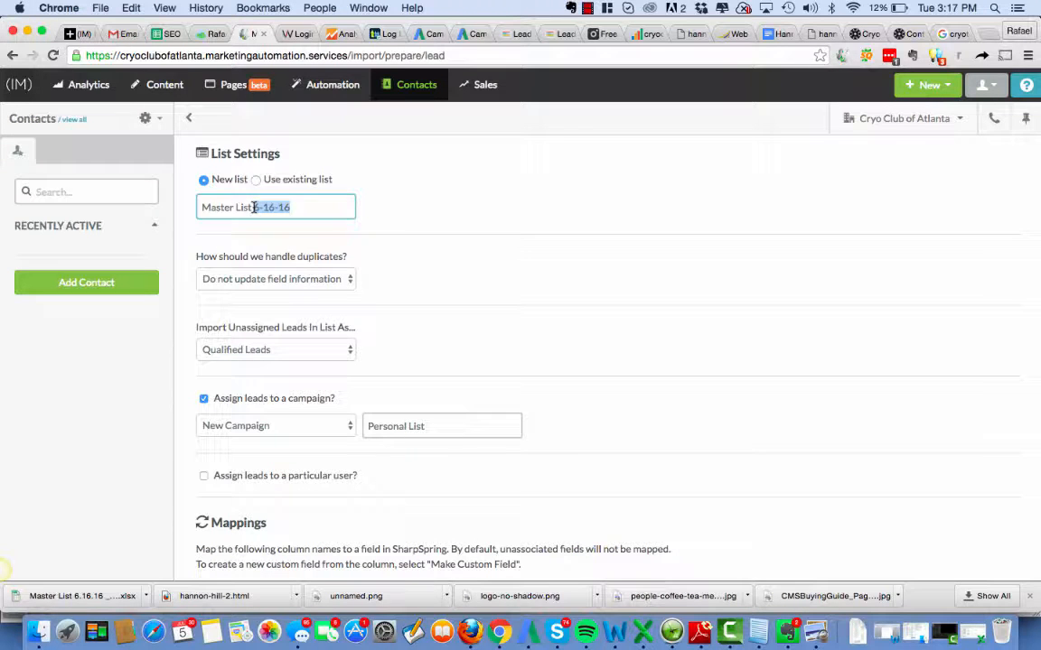
{"action": "left_click", "coordinate": [441, 426]}
{"action": "type", "text": " 6-16-16"}
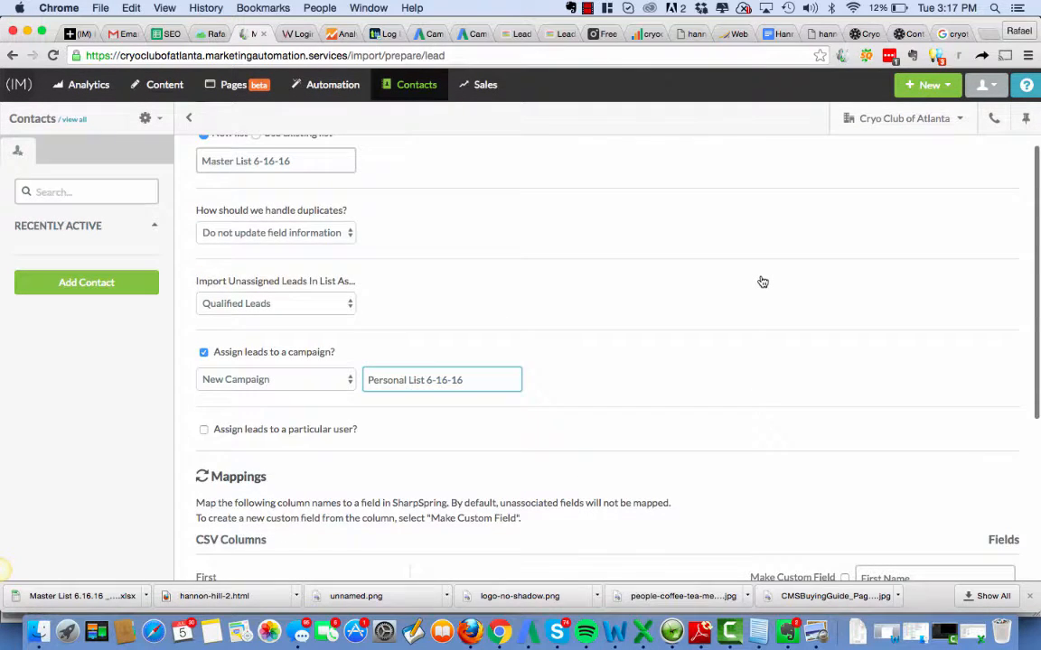
{"action": "scroll", "scroll_direction": "down", "scroll_amount": 3}
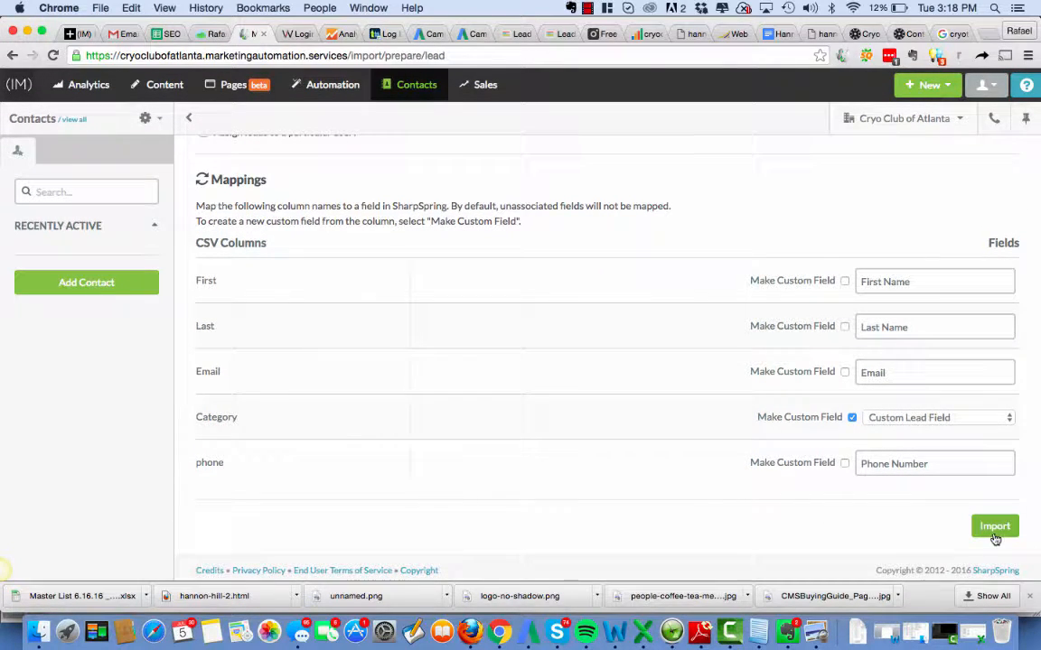
{"action": "left_click", "coordinate": [995, 526]}
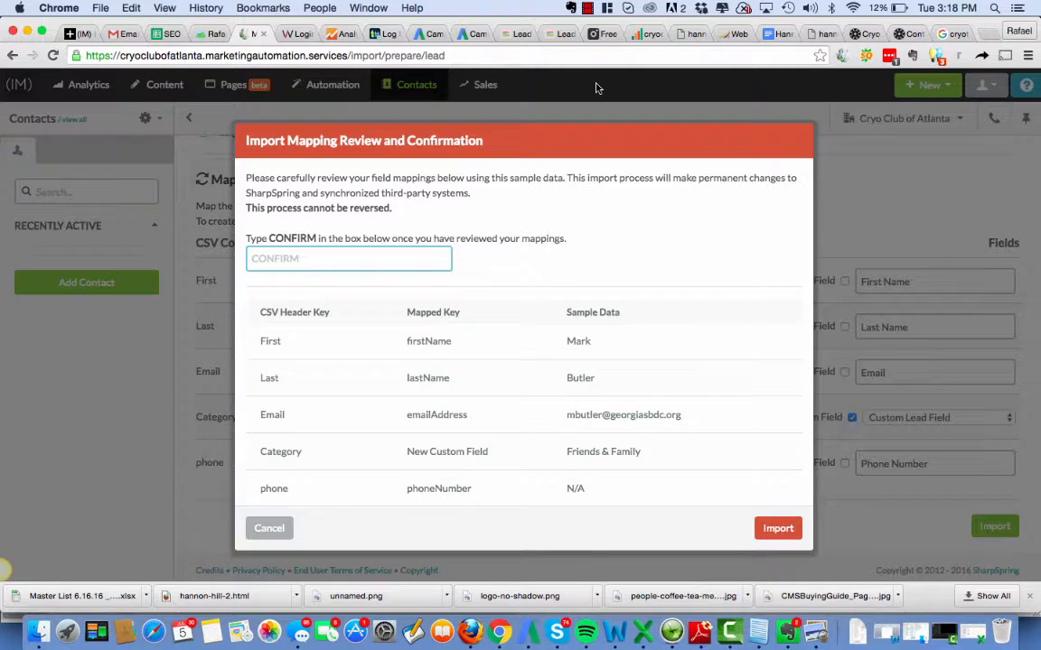
{"action": "mouse_move", "coordinate": [587, 298]}
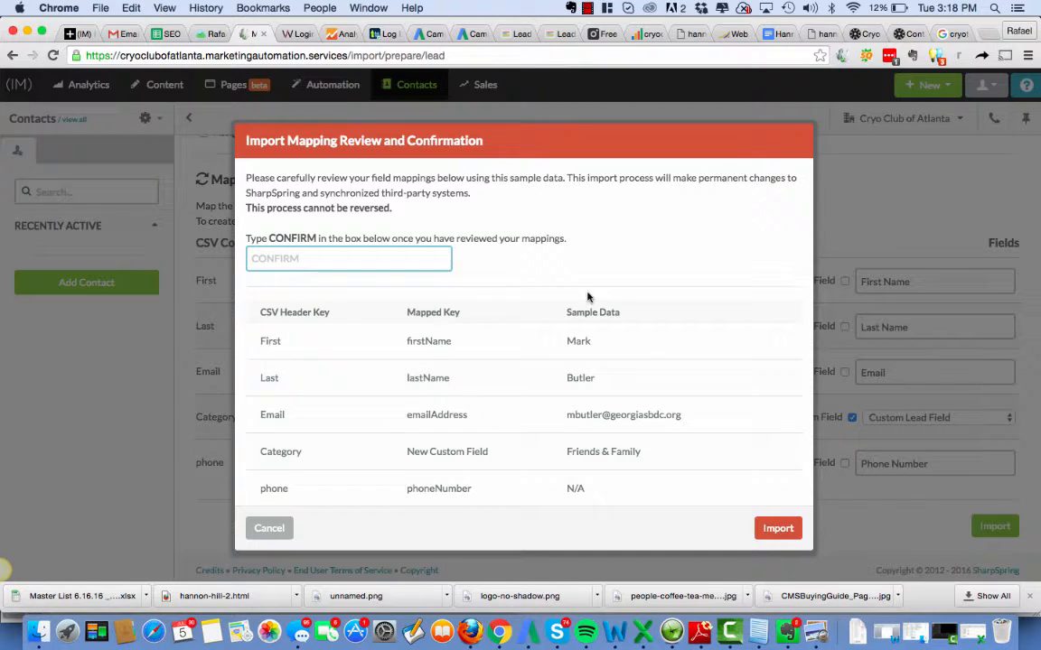
{"action": "scroll", "scroll_direction": "up", "scroll_amount": 3}
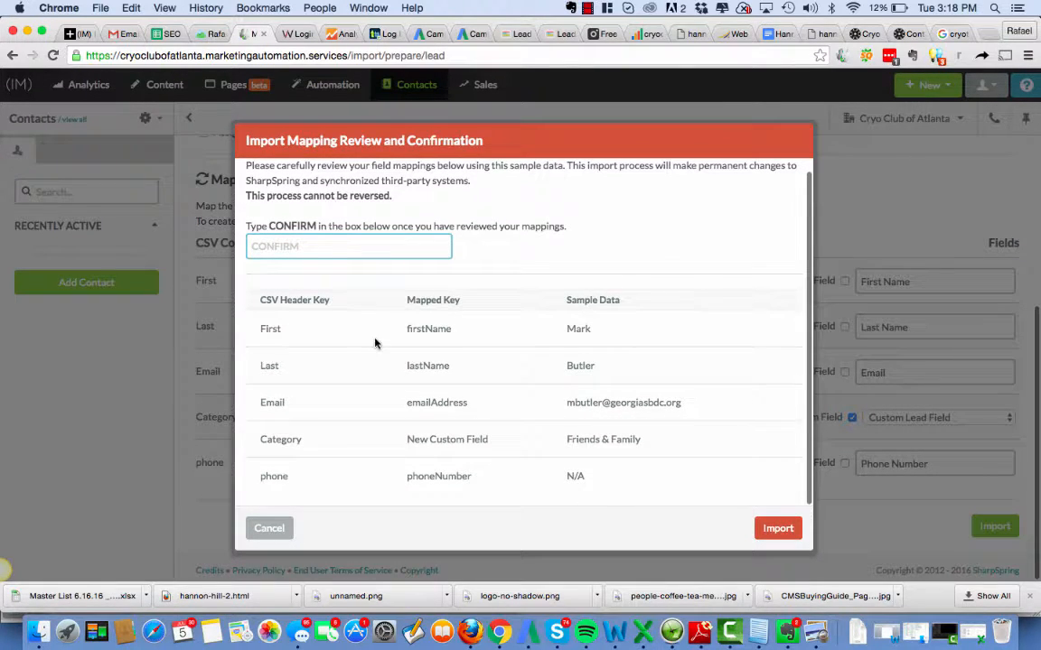
{"action": "type", "text": "CONFIRM"}
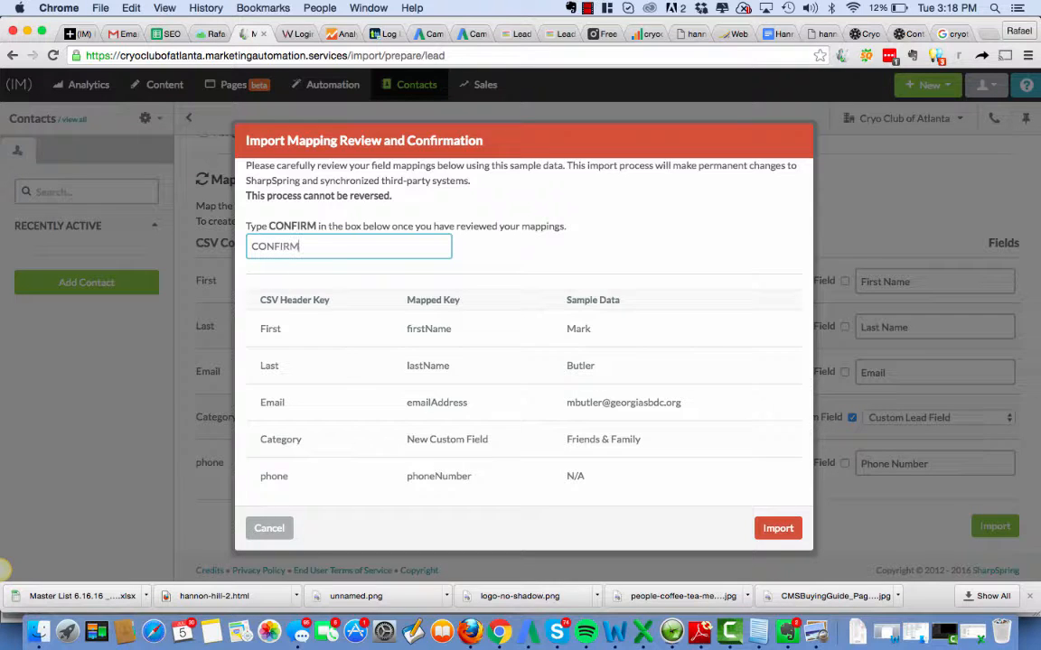
{"action": "mouse_move", "coordinate": [797, 448]}
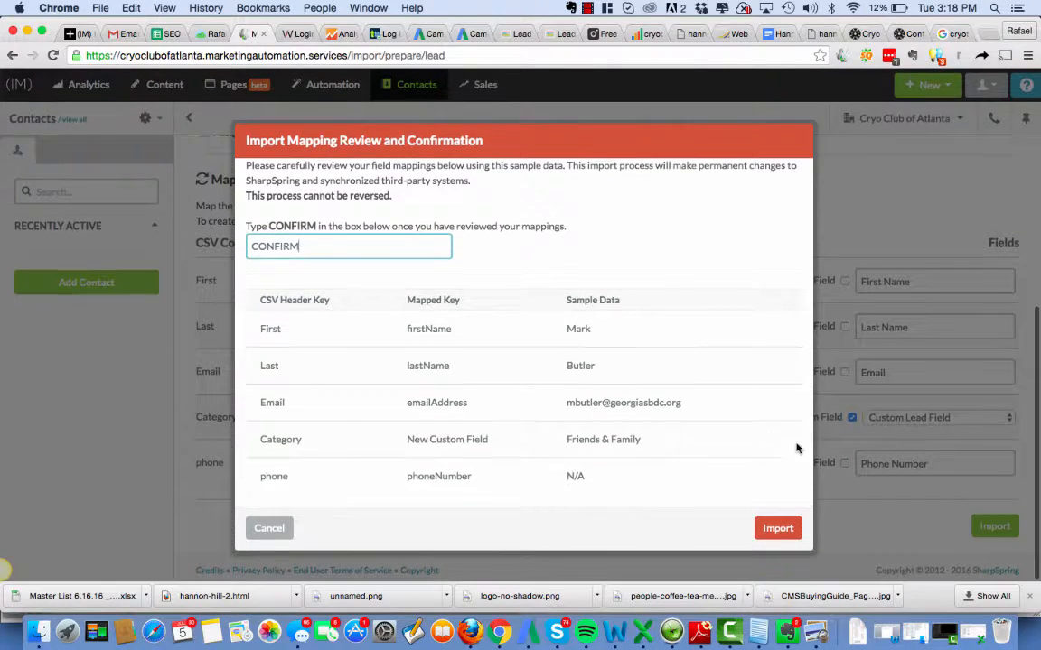
{"action": "left_click", "coordinate": [777, 529]}
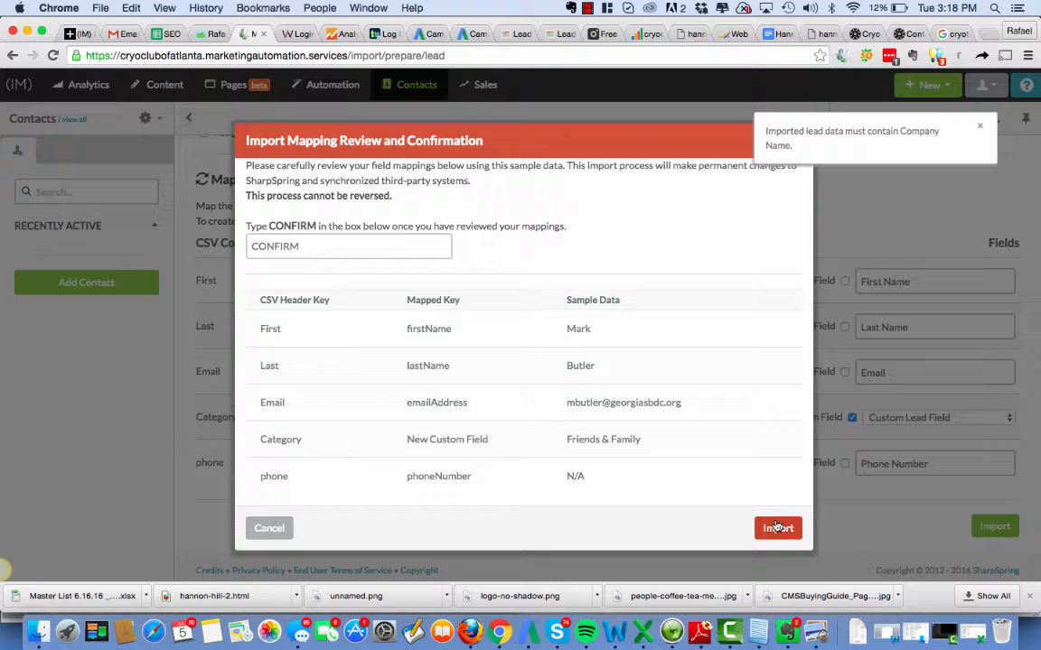
{"action": "mouse_move", "coordinate": [689, 146]}
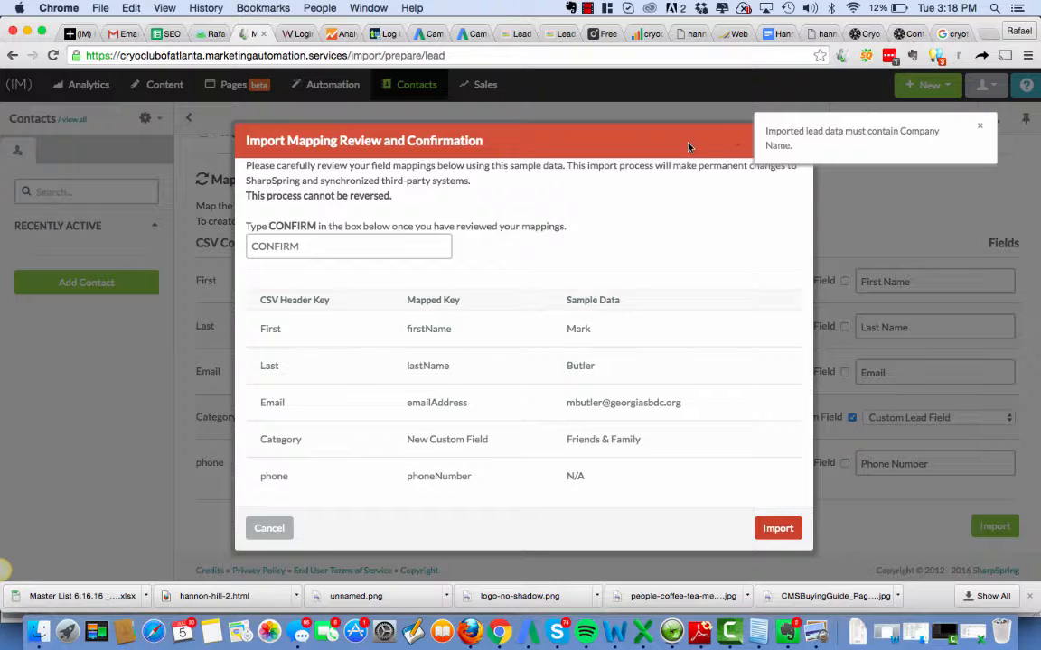
{"action": "mouse_move", "coordinate": [804, 135]}
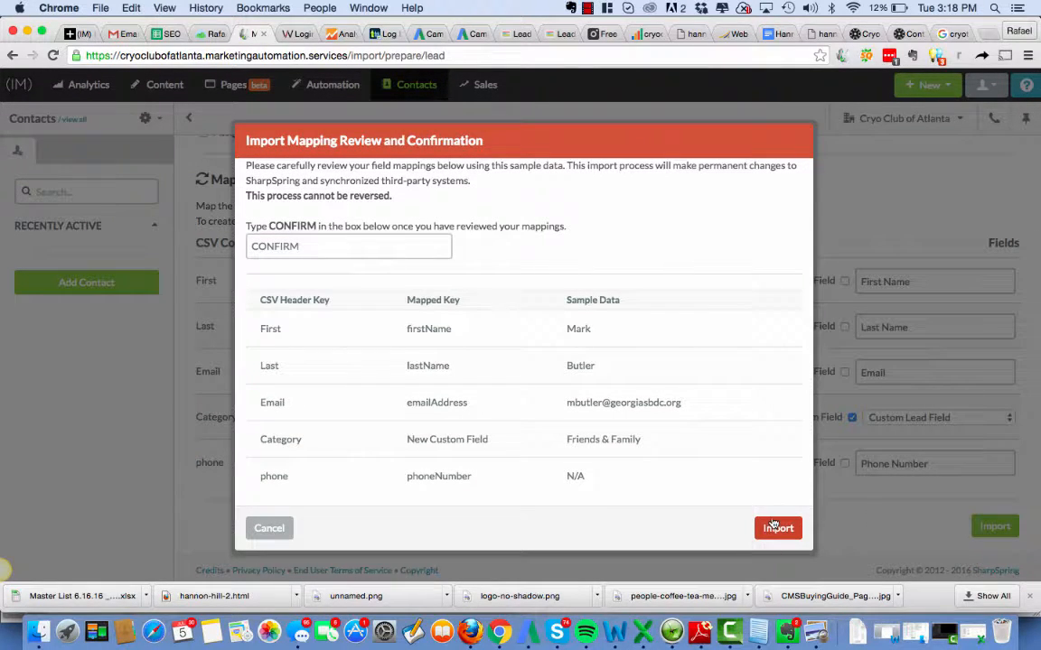
{"action": "left_click", "coordinate": [777, 527]}
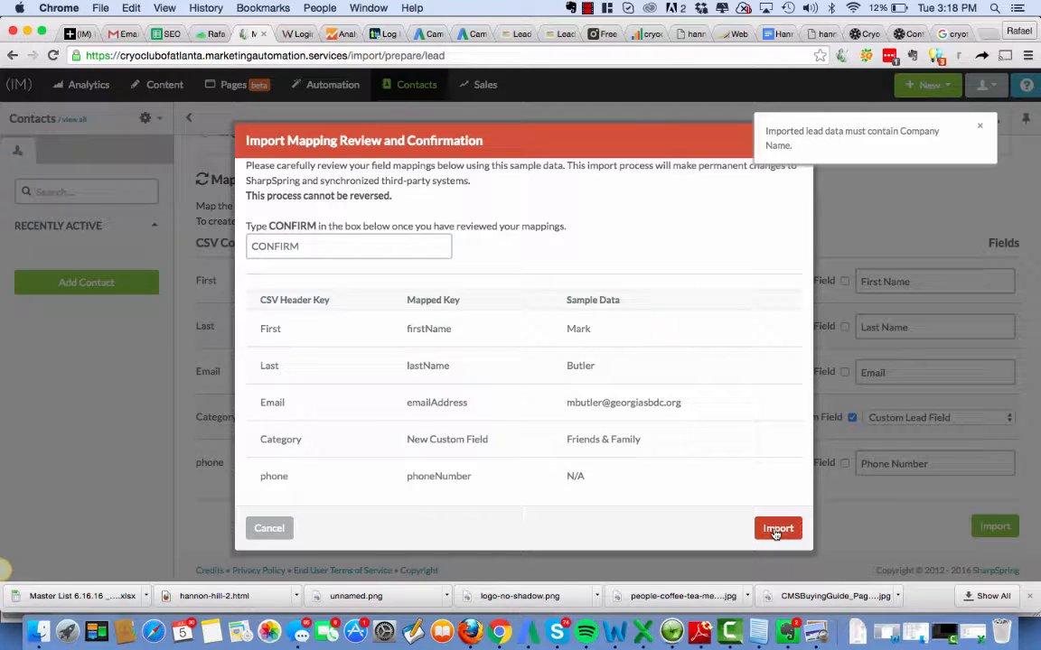
{"action": "mouse_move", "coordinate": [768, 146]}
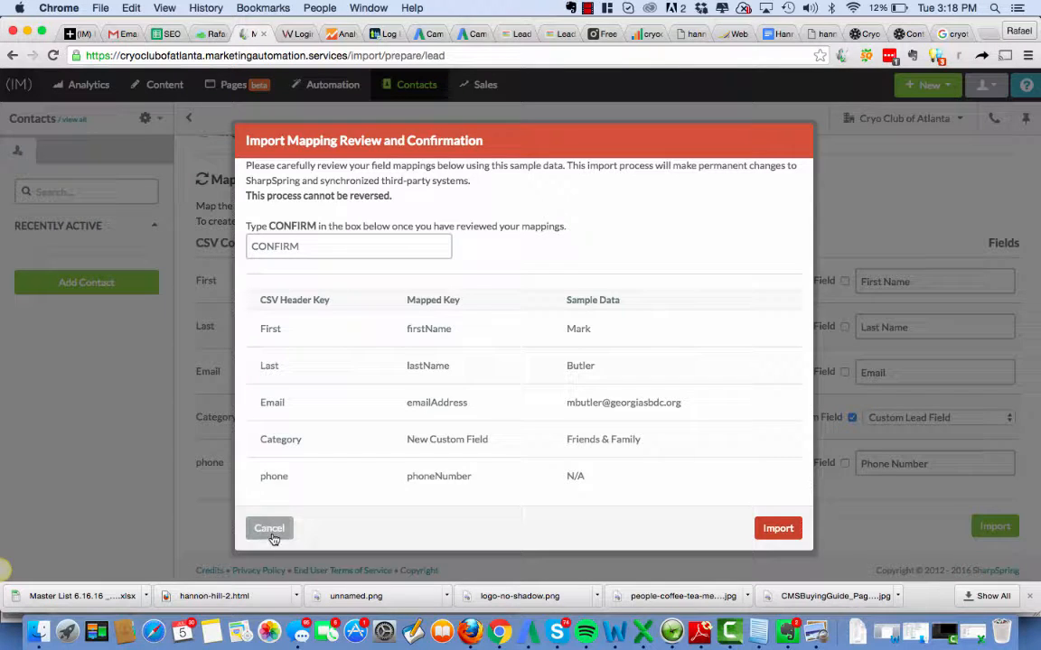
{"action": "left_click", "coordinate": [269, 528]}
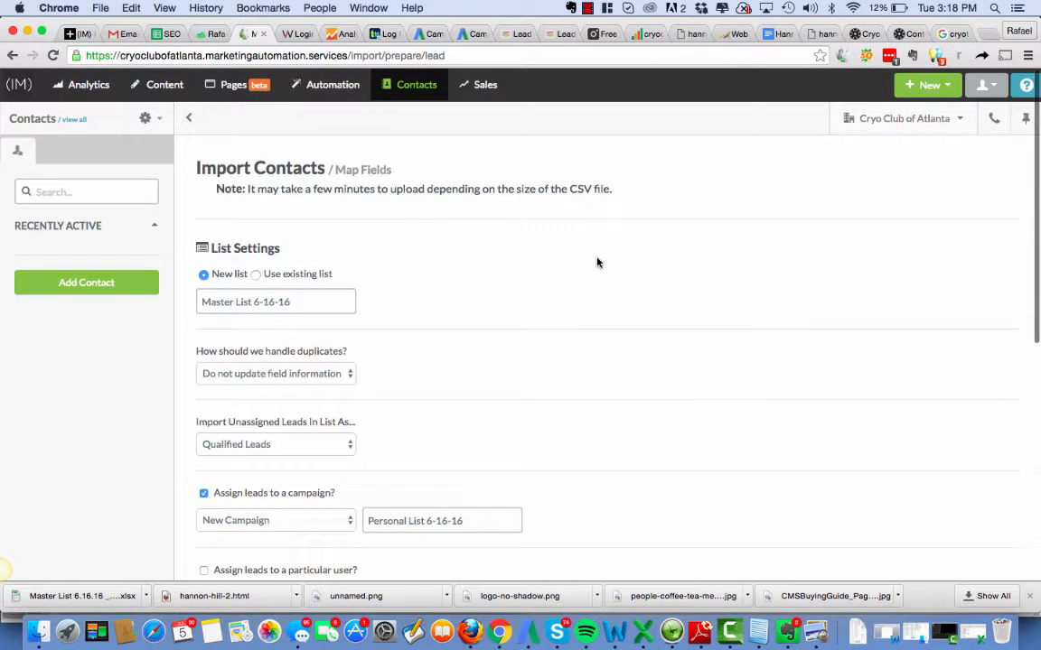
{"action": "mouse_move", "coordinate": [614, 630]}
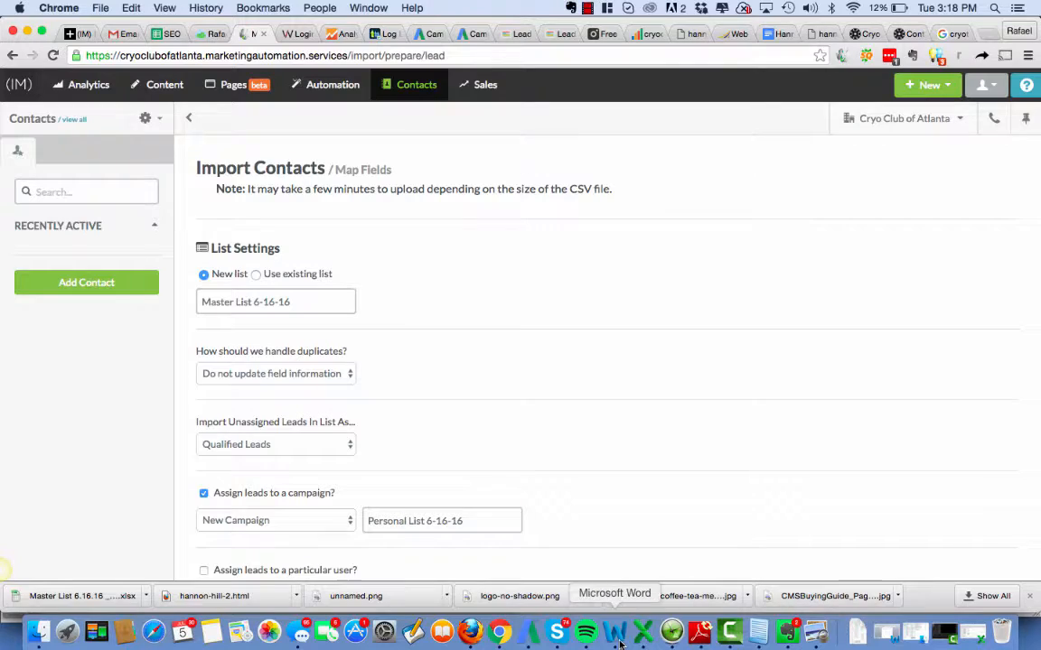
Step: Bring the Master List 6.16.16 _CryoClub.csv window to the front from Excel's dock menu
{"action": "left_click", "coordinate": [670, 631]}
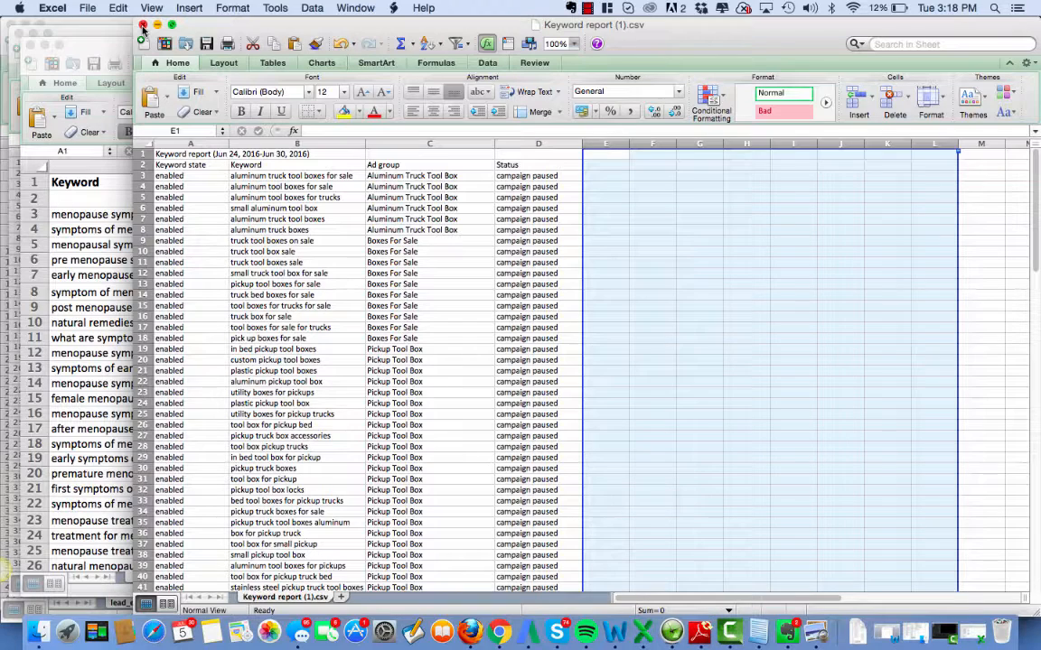
{"action": "mouse_move", "coordinate": [645, 629]}
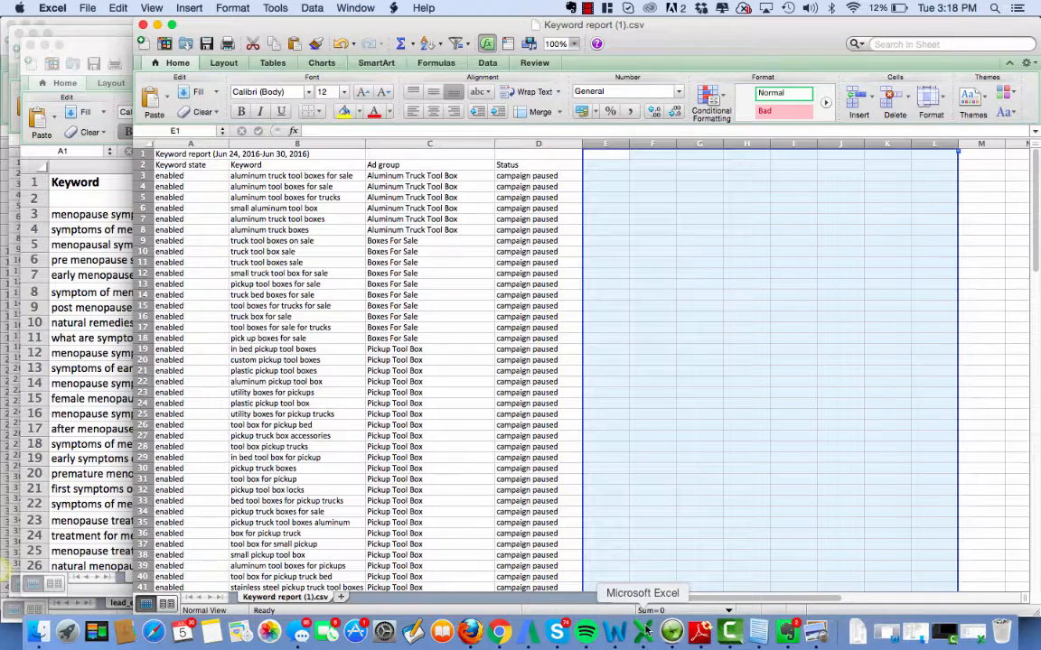
{"action": "right_click", "coordinate": [644, 630]}
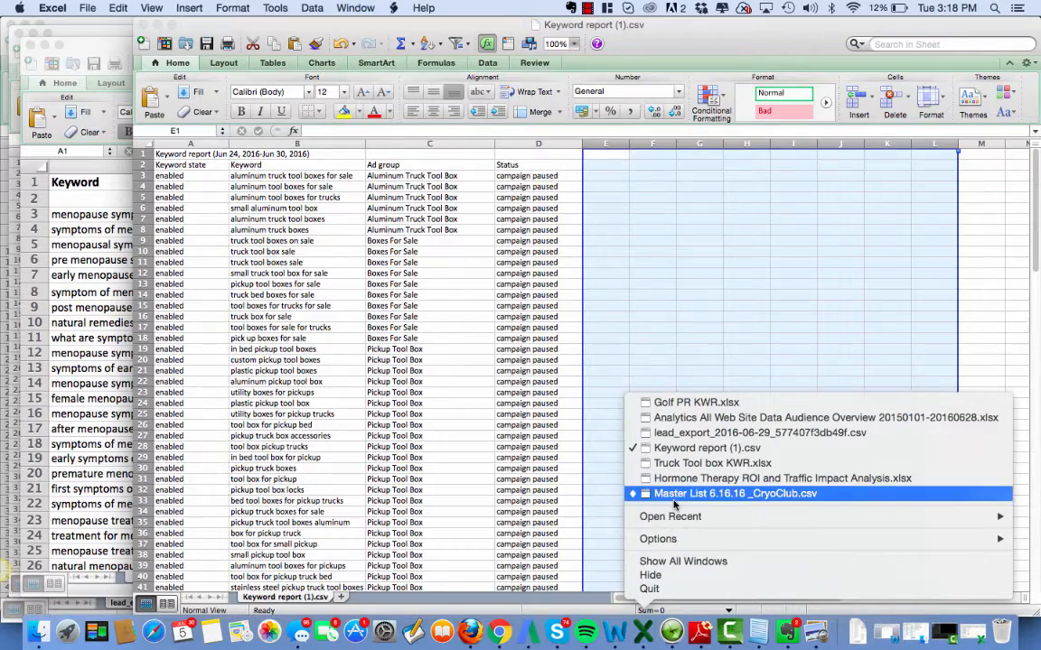
{"action": "left_click", "coordinate": [735, 493]}
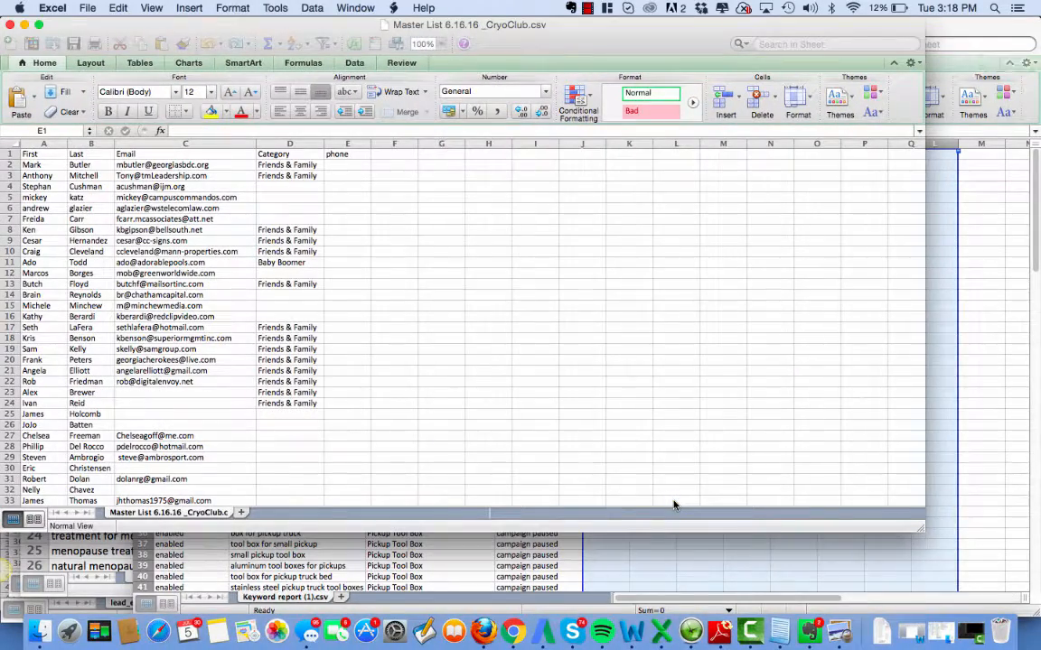
Step: Insert a Company column C filled with 'n/a' down to row 86 and save the CSV
{"action": "left_click", "coordinate": [347, 154]}
{"action": "type", "text": "n/a"}
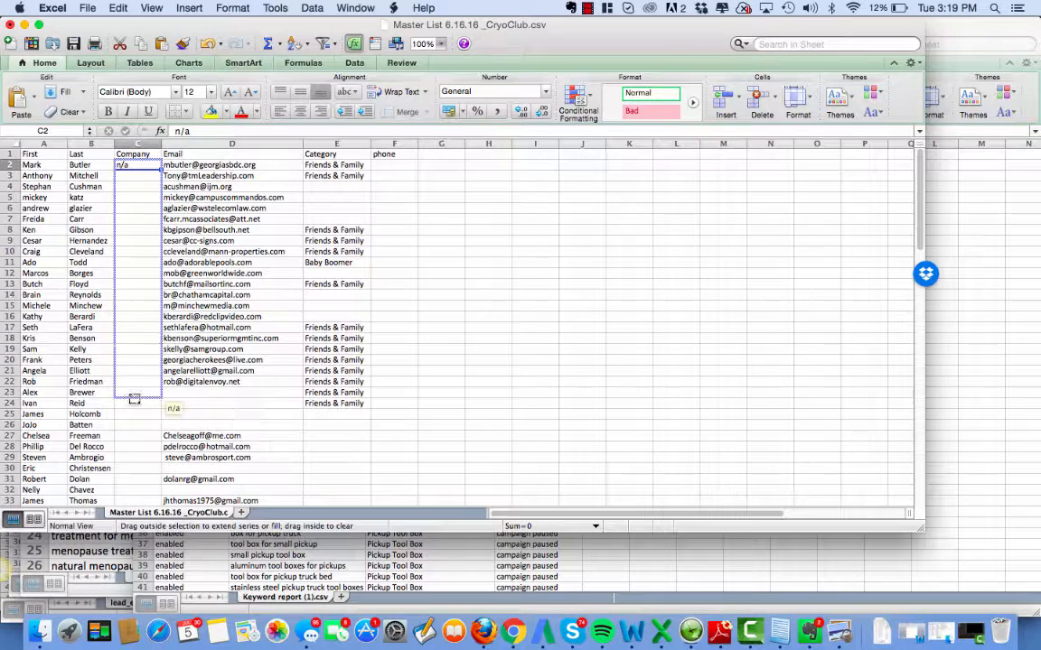
{"action": "scroll", "scroll_direction": "down", "scroll_amount": 3}
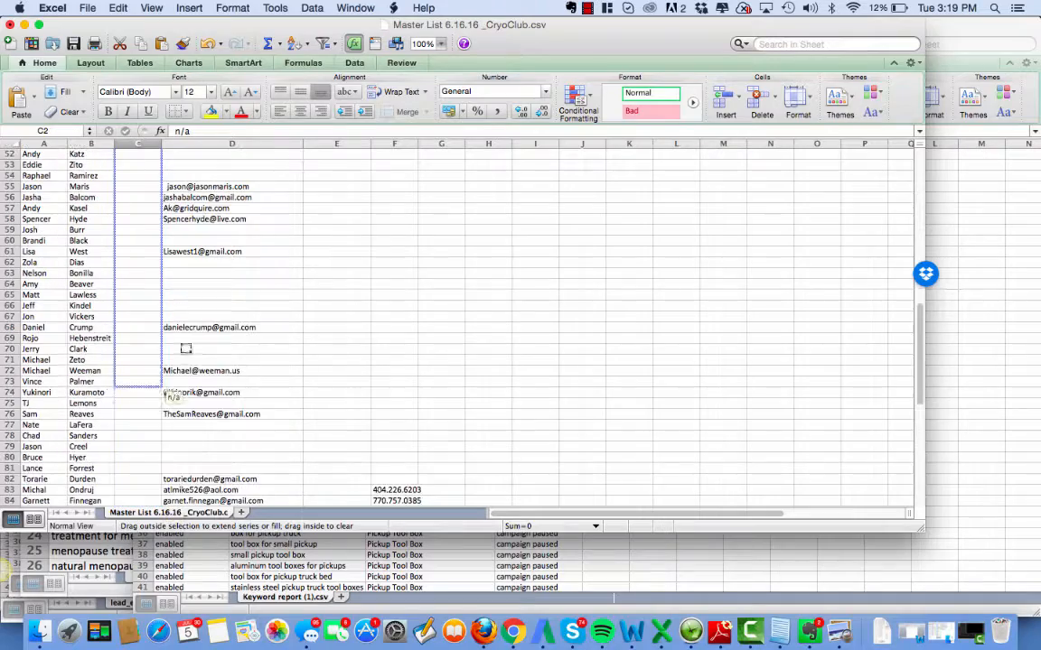
{"action": "scroll", "scroll_direction": "down", "scroll_amount": 3}
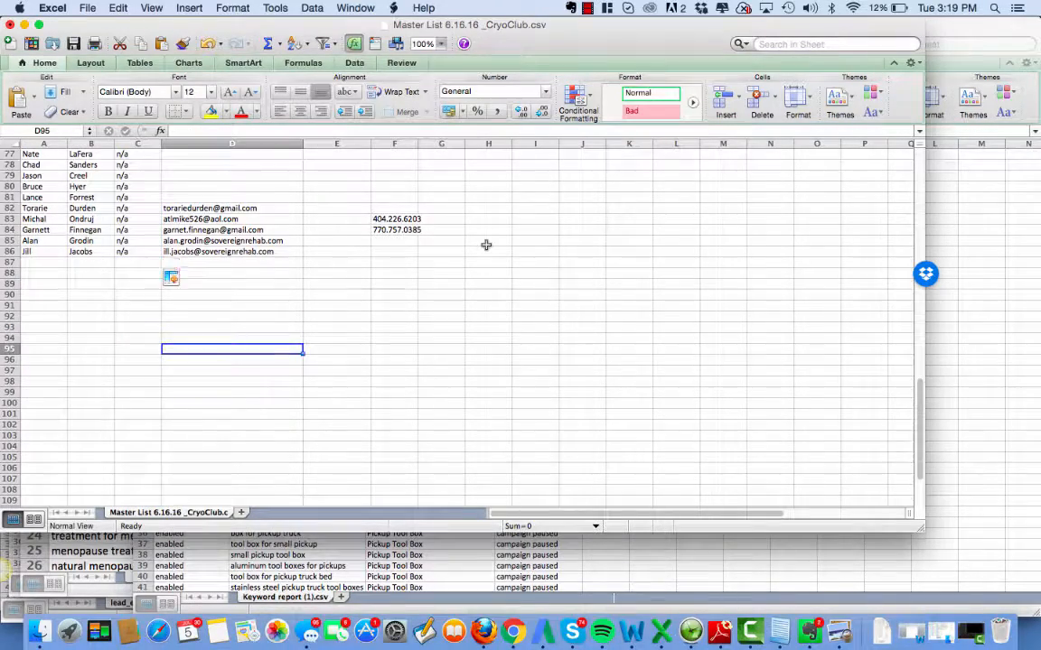
{"action": "scroll", "scroll_direction": "up", "scroll_amount": 3}
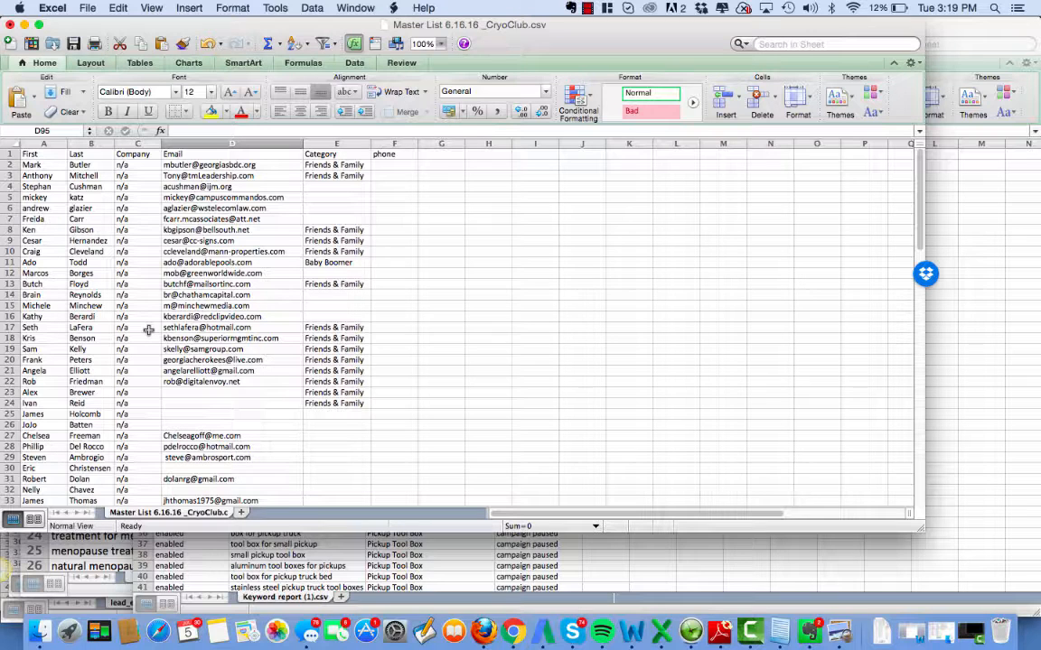
{"action": "mouse_move", "coordinate": [442, 106]}
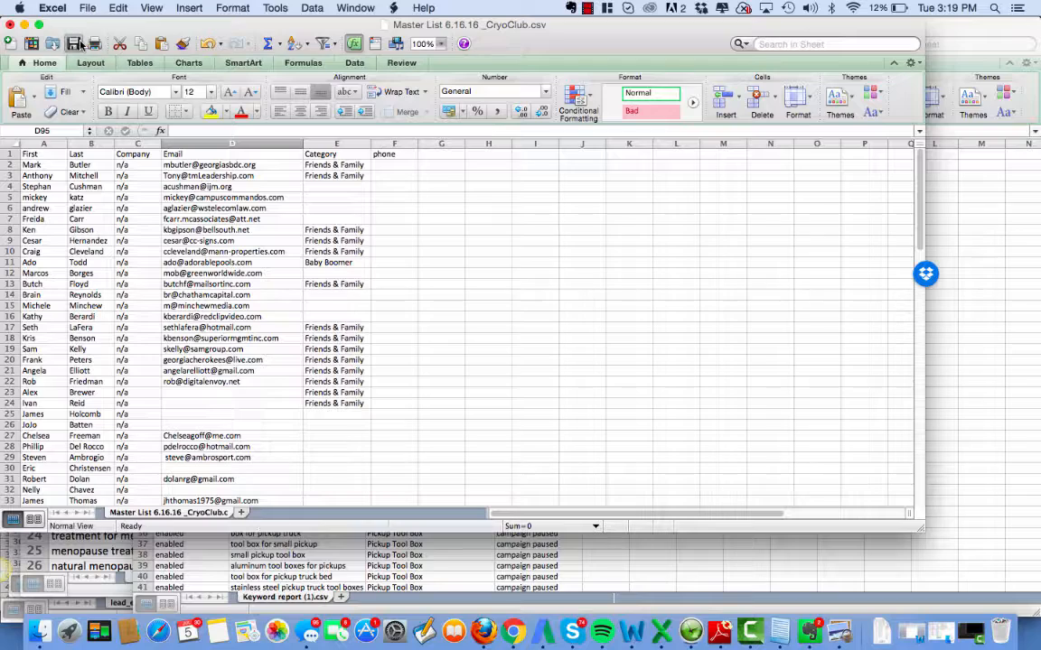
{"action": "left_click", "coordinate": [72, 43]}
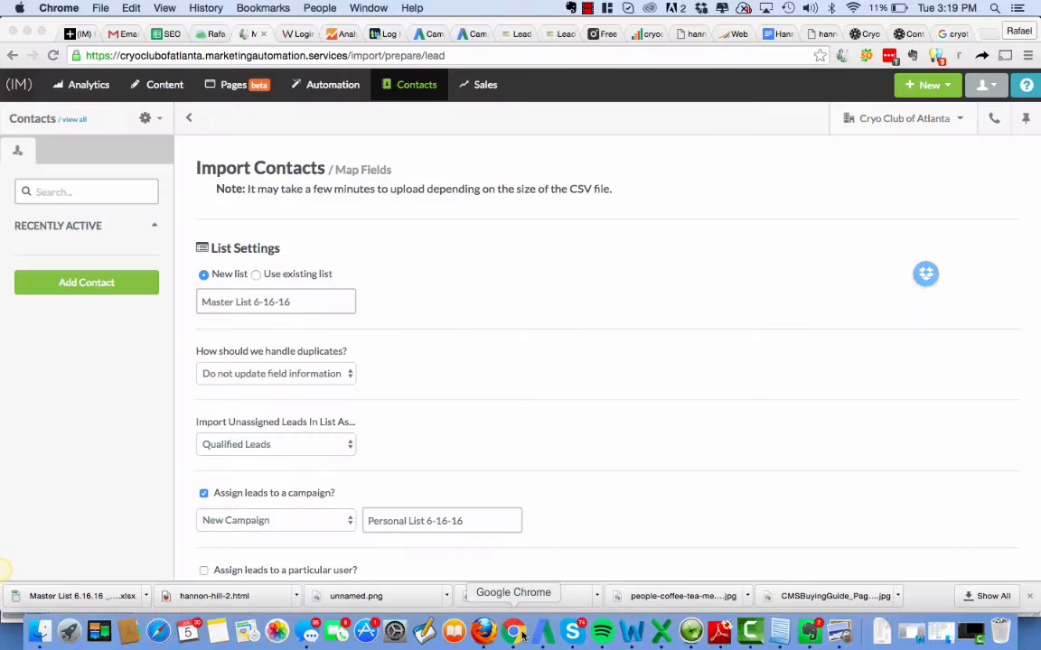
Step: Go back in the browser to SharpSpring's CSV upload page
{"action": "scroll", "scroll_direction": "down", "scroll_amount": 3}
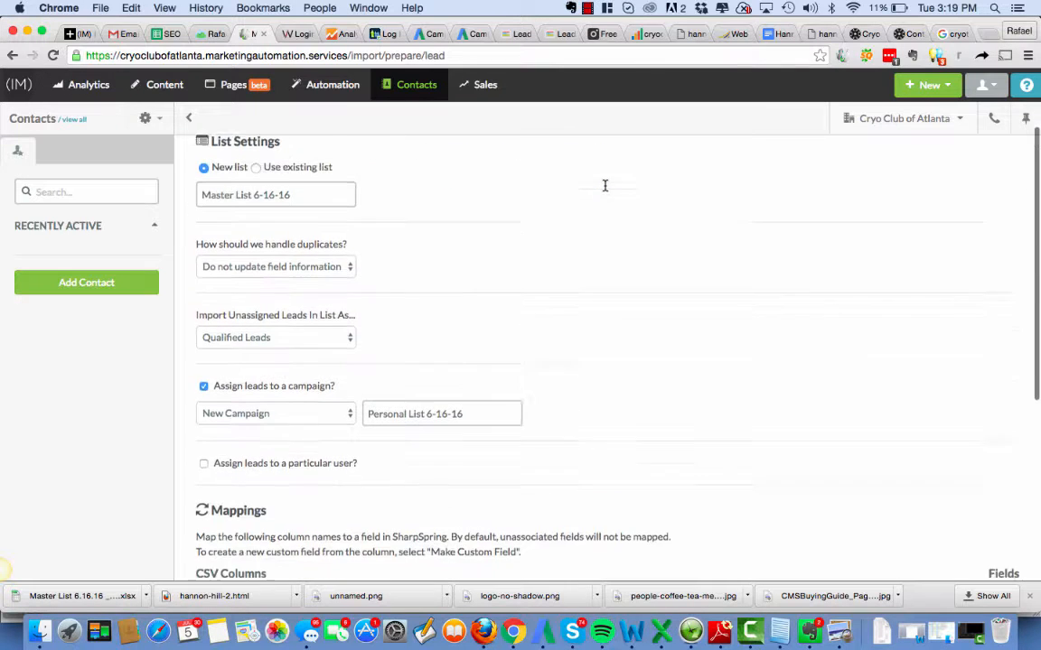
{"action": "scroll", "scroll_direction": "up", "scroll_amount": 3}
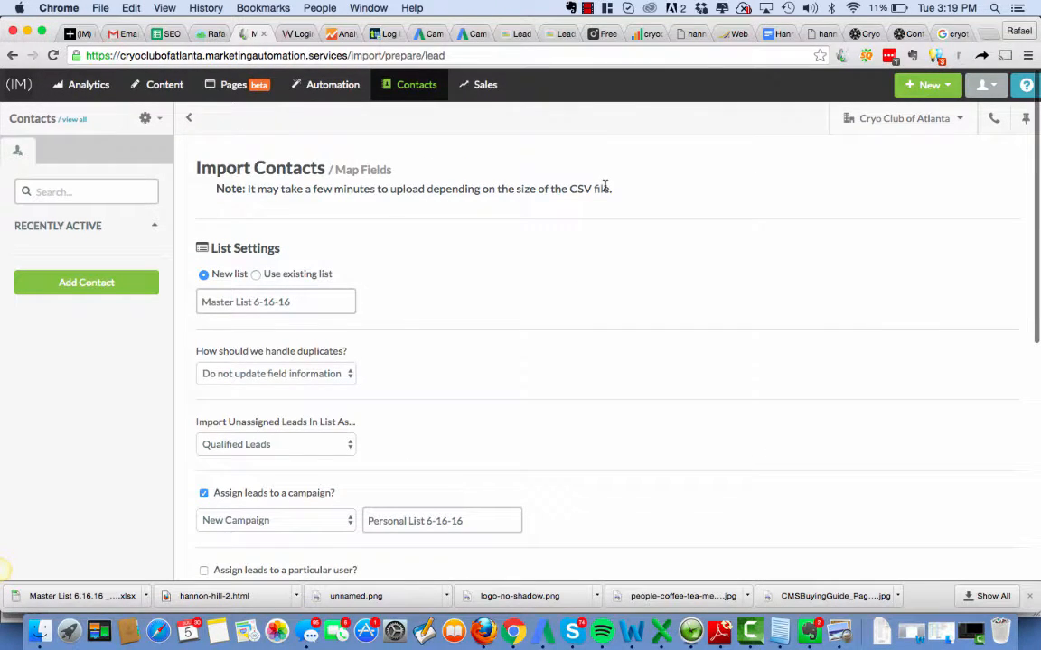
{"action": "left_click", "coordinate": [13, 55]}
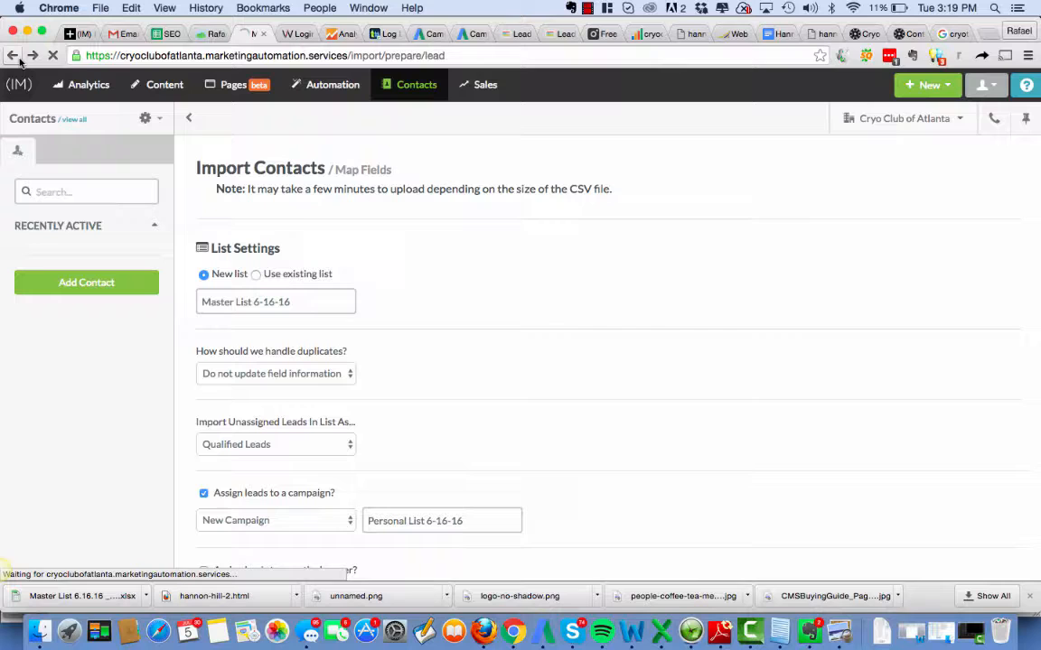
{"action": "left_click", "coordinate": [13, 55]}
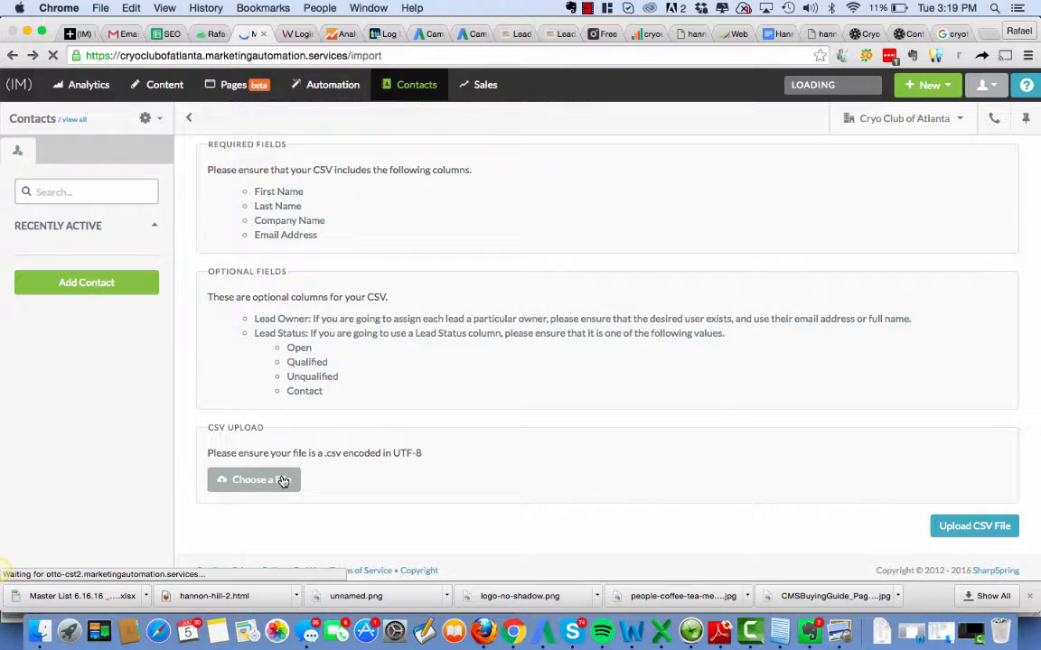
Step: Choose the updated contact CSV and upload it again
{"action": "left_click", "coordinate": [254, 480]}
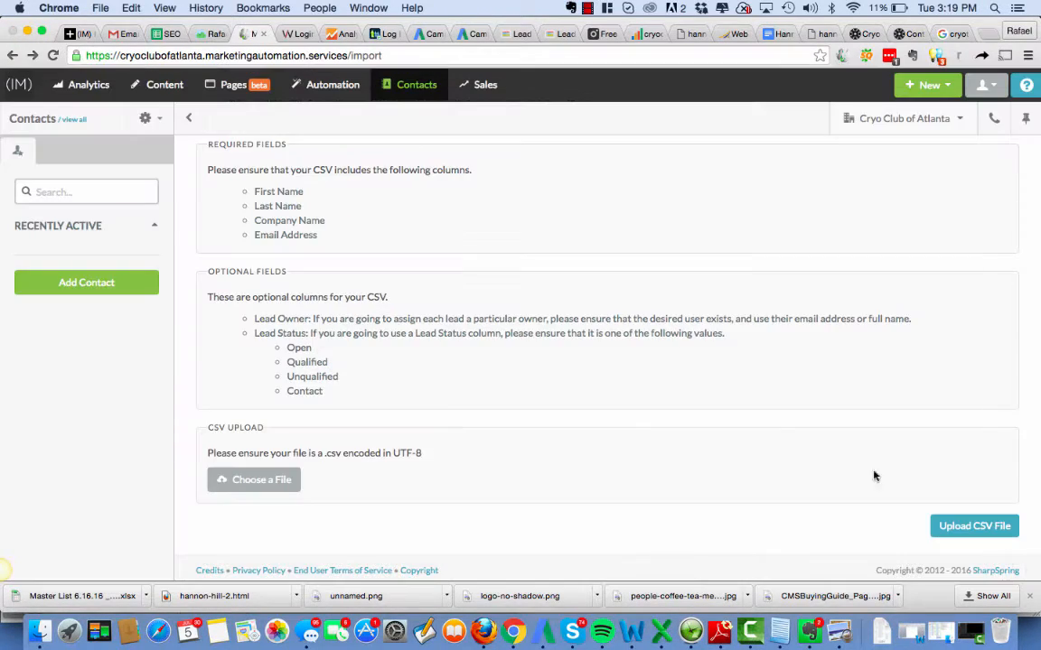
{"action": "left_click", "coordinate": [974, 526]}
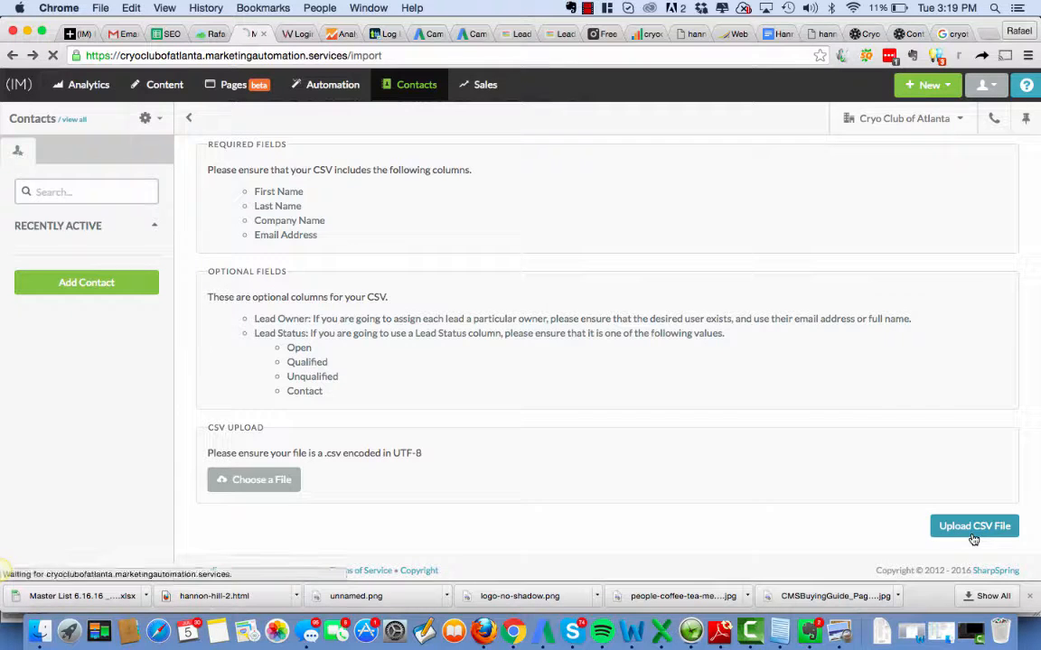
{"action": "left_click", "coordinate": [974, 526]}
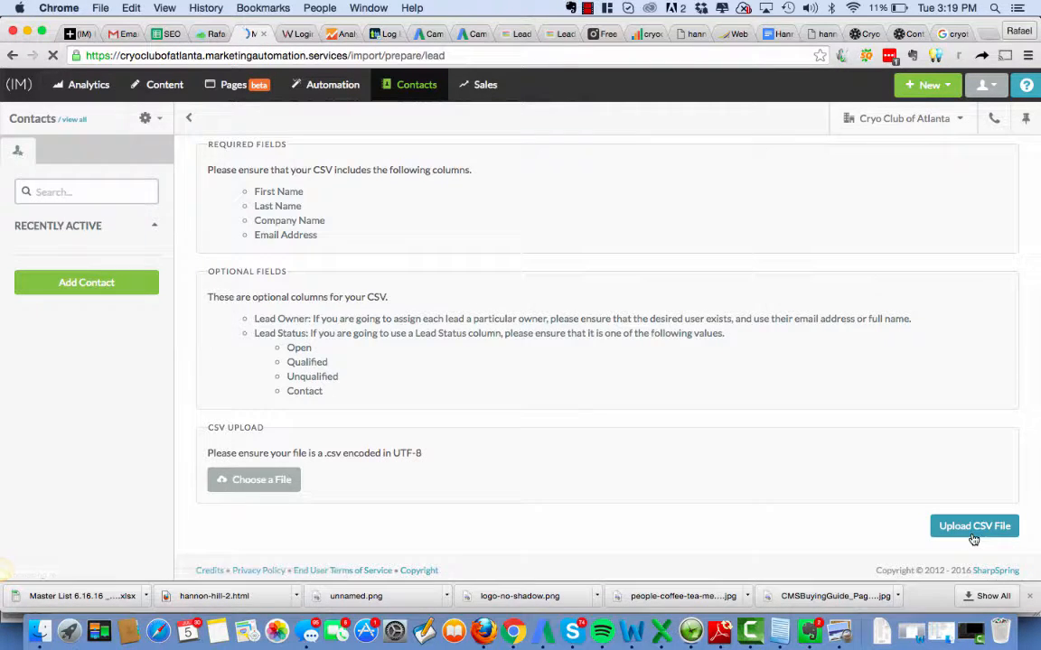
{"action": "left_click", "coordinate": [974, 526]}
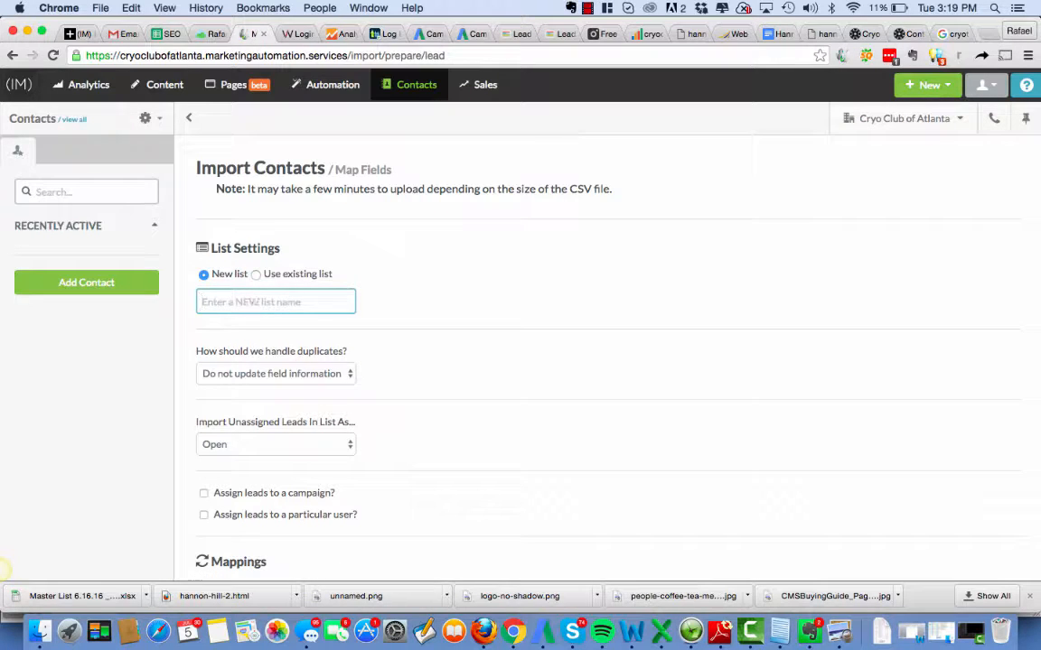
Step: Name the new list 'Master List 6-16-16' and import unassigned leads as Qualified Leads
{"action": "type", "text": "Master"}
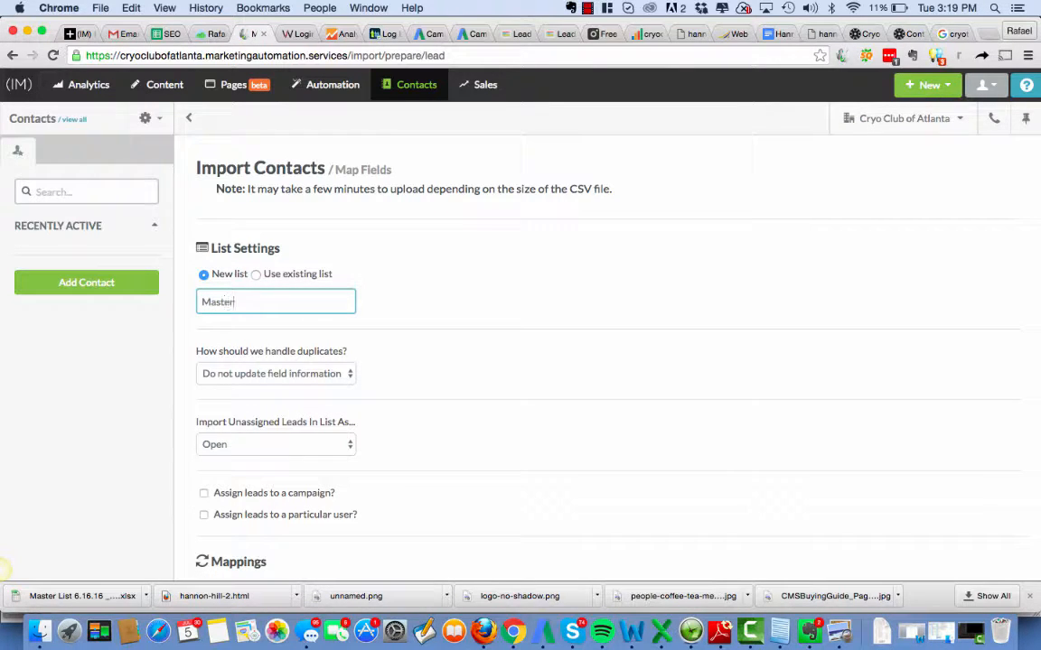
{"action": "type", "text": "List"}
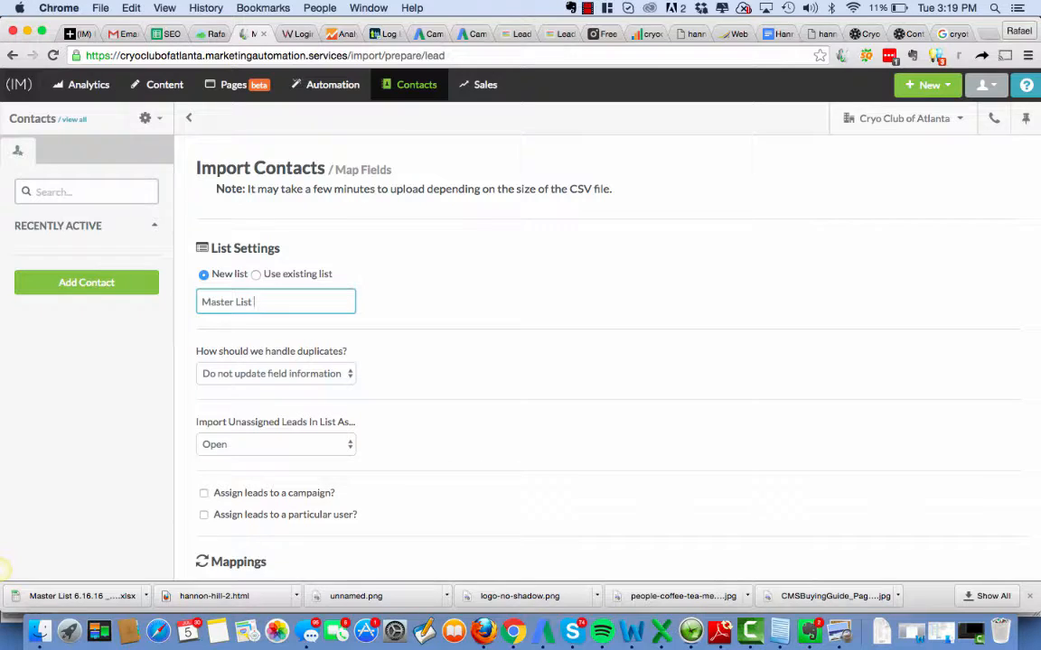
{"action": "type", "text": "6-6-16"}
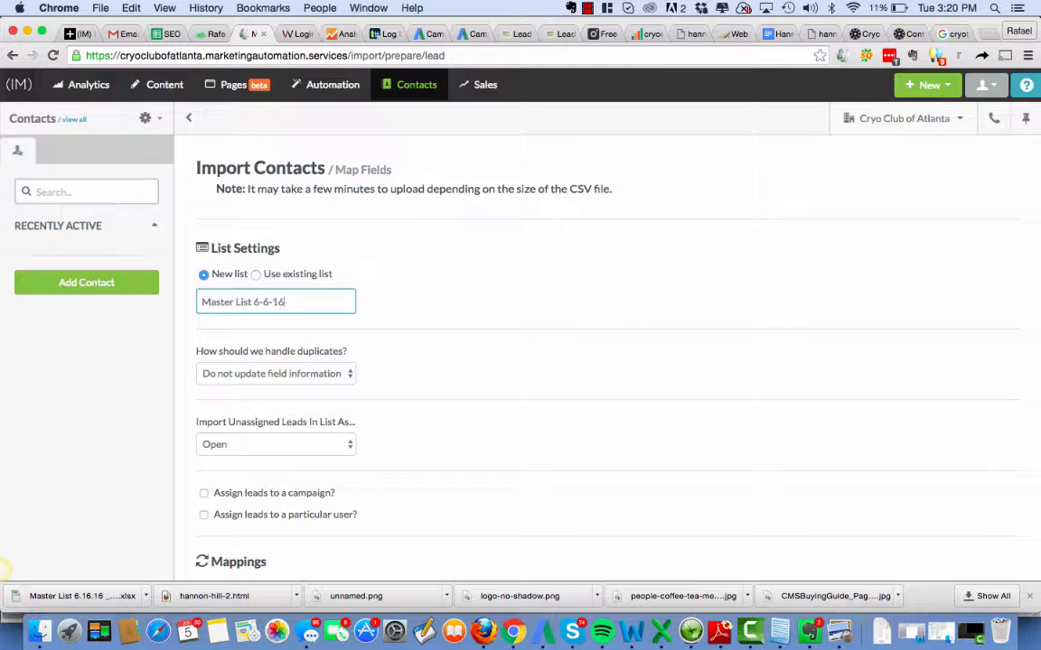
{"action": "mouse_move", "coordinate": [669, 632]}
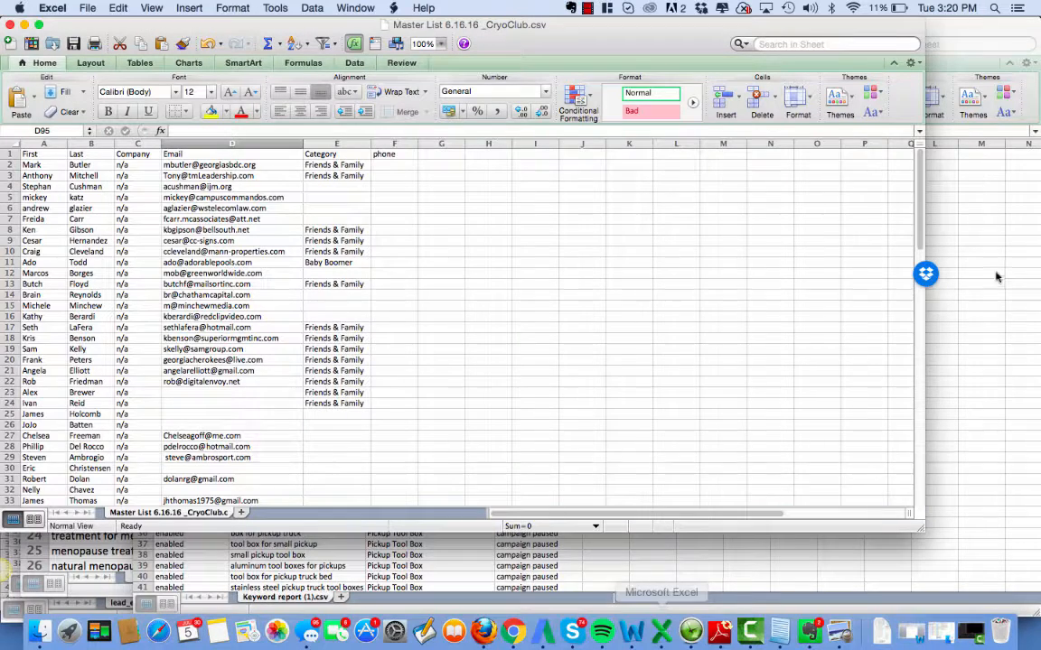
{"action": "left_click", "coordinate": [283, 597]}
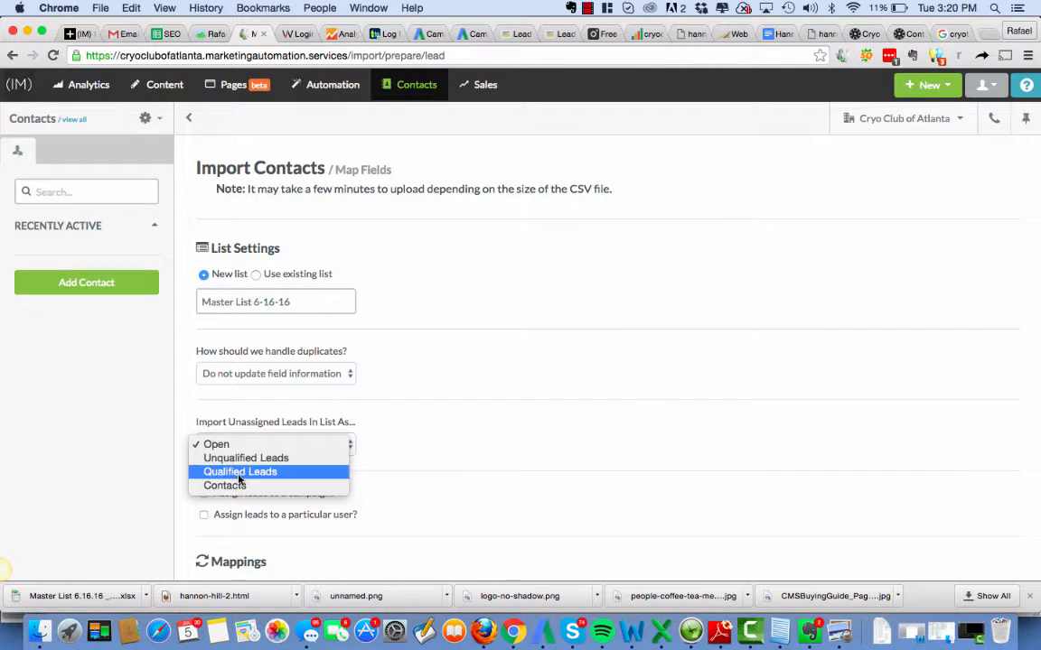
{"action": "left_click", "coordinate": [241, 472]}
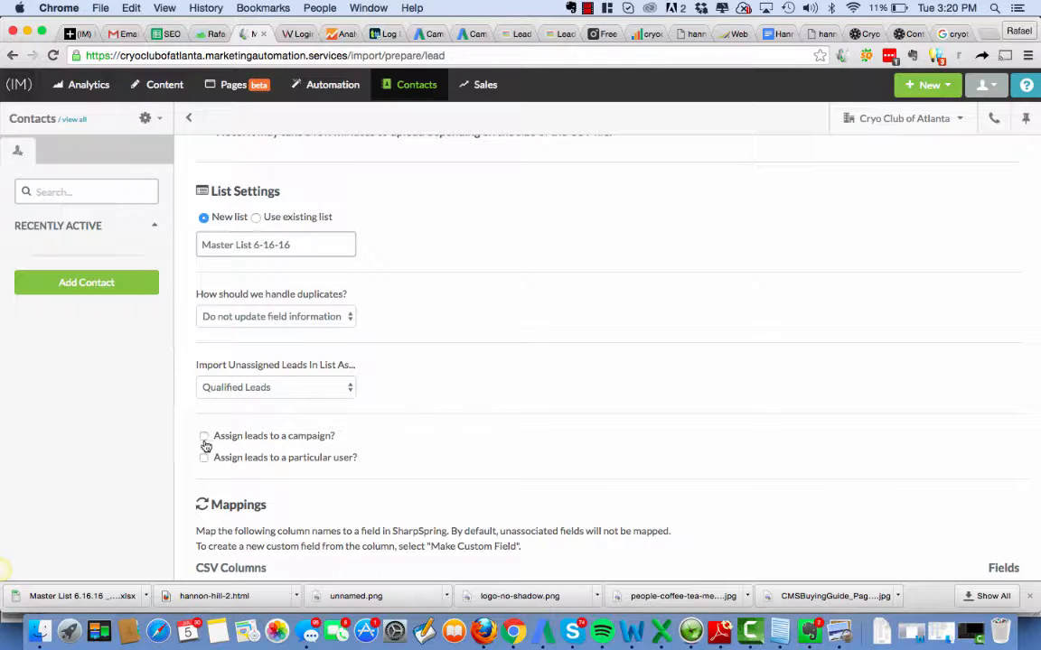
Step: Assign the leads to a new campaign named 'Master List 6-16-16'
{"action": "left_click", "coordinate": [203, 436]}
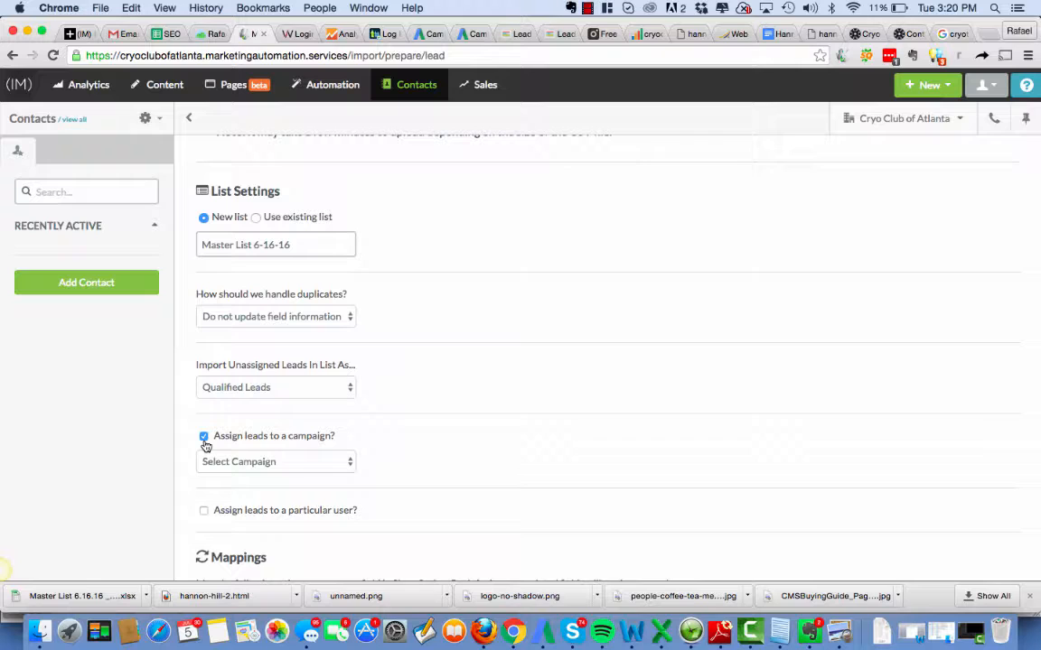
{"action": "left_click", "coordinate": [276, 462]}
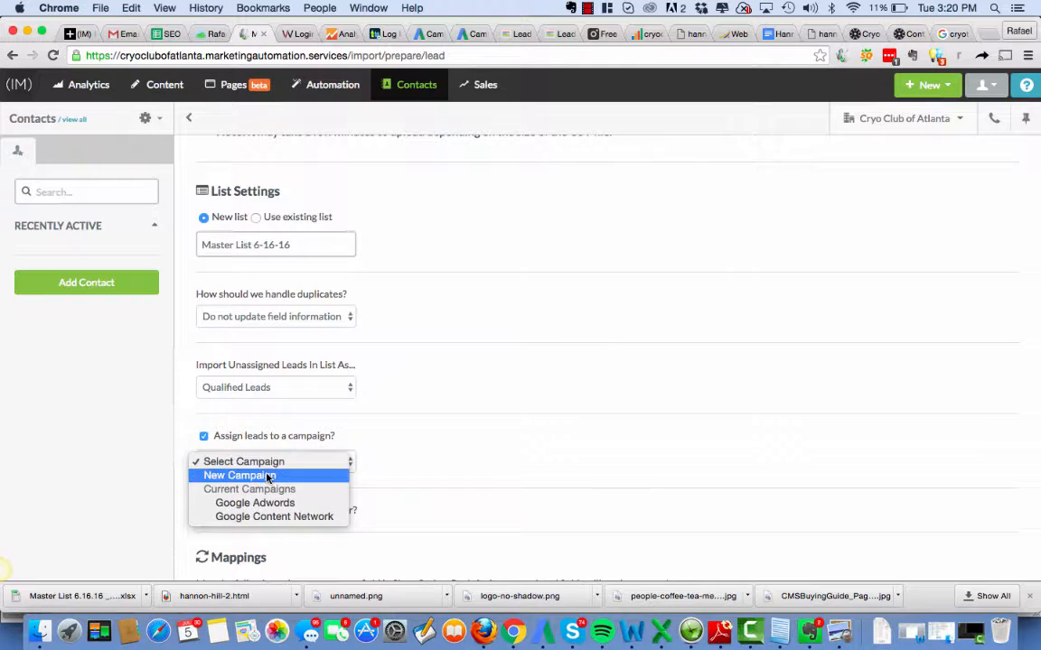
{"action": "left_click", "coordinate": [240, 475]}
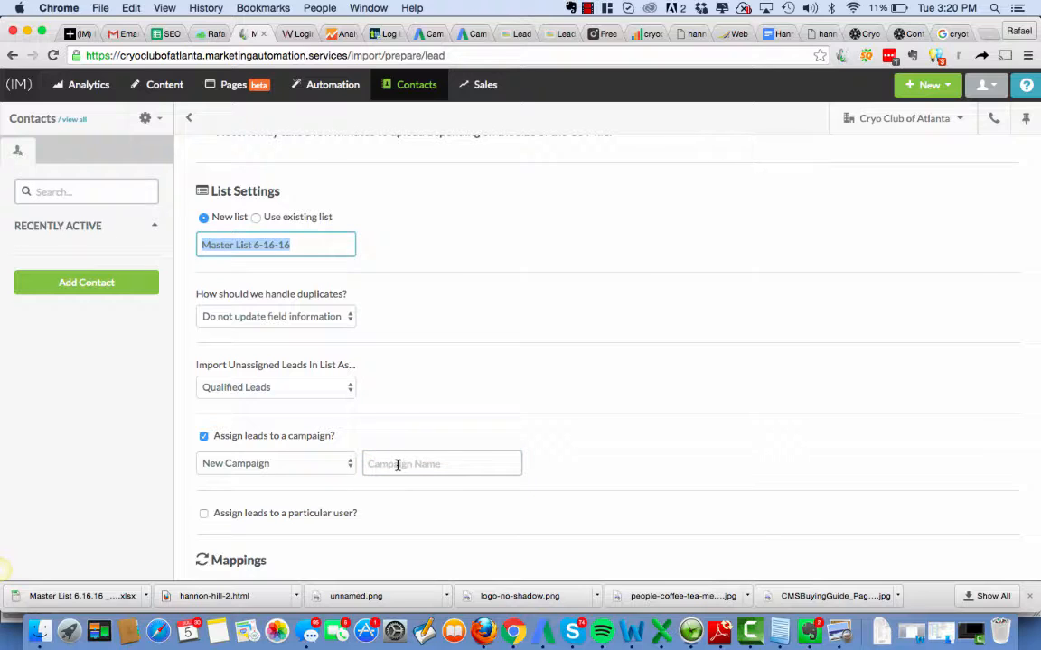
{"action": "type", "text": "Master List 6-16-16"}
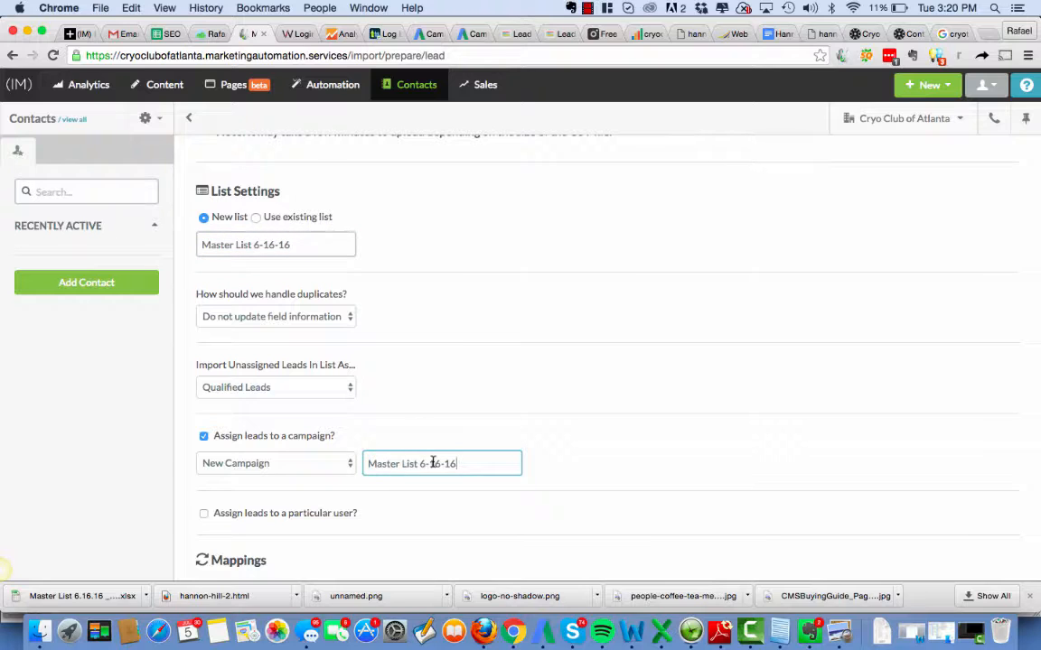
{"action": "scroll", "scroll_direction": "down", "scroll_amount": 3}
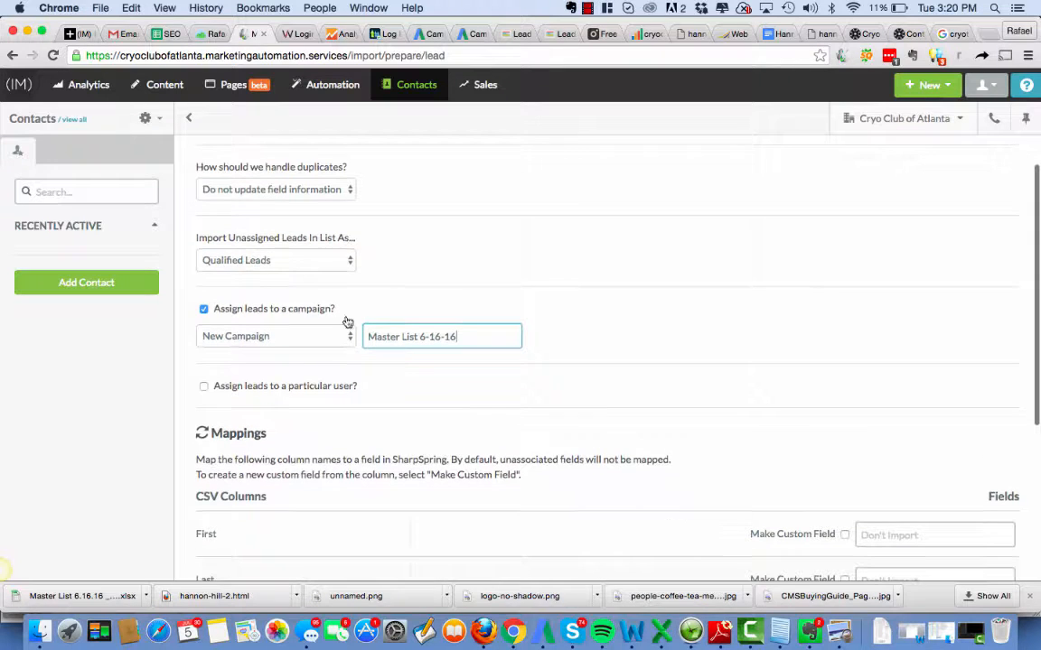
{"action": "scroll", "scroll_direction": "down", "scroll_amount": 3}
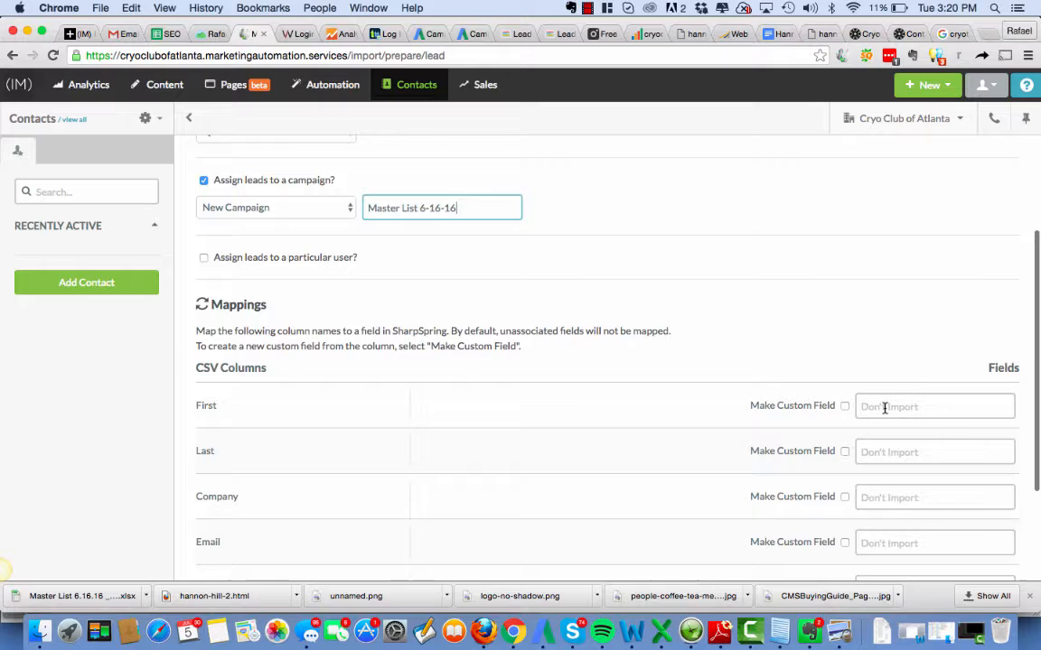
Step: Map columns to First Name, Last Name, Company Name, Email, Phone Number; make Category custom
{"action": "left_click", "coordinate": [934, 406]}
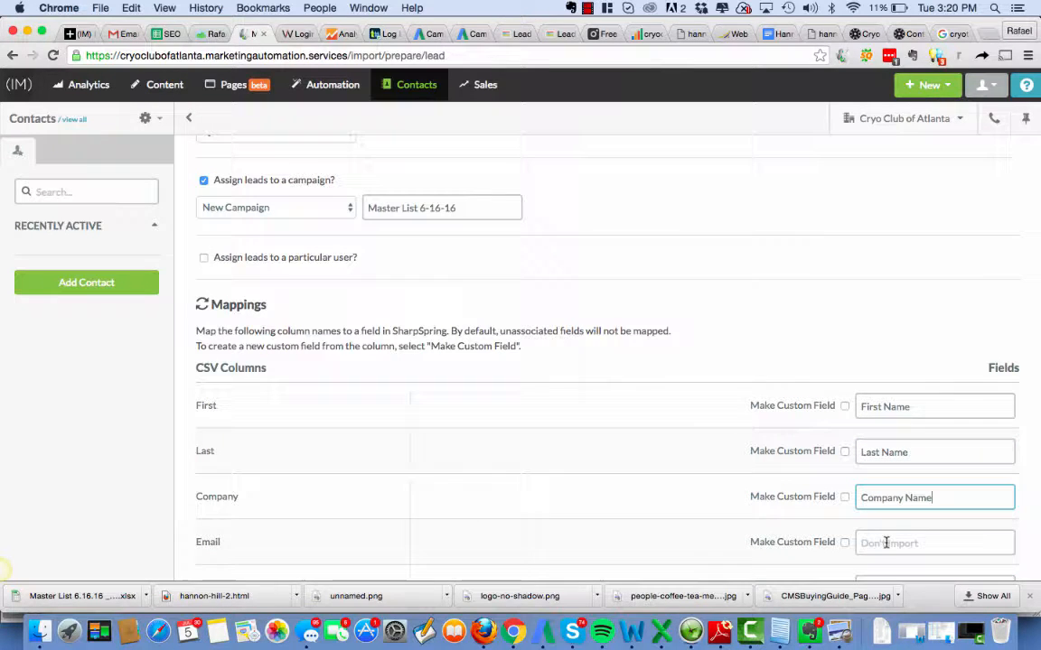
{"action": "type", "text": "ema"}
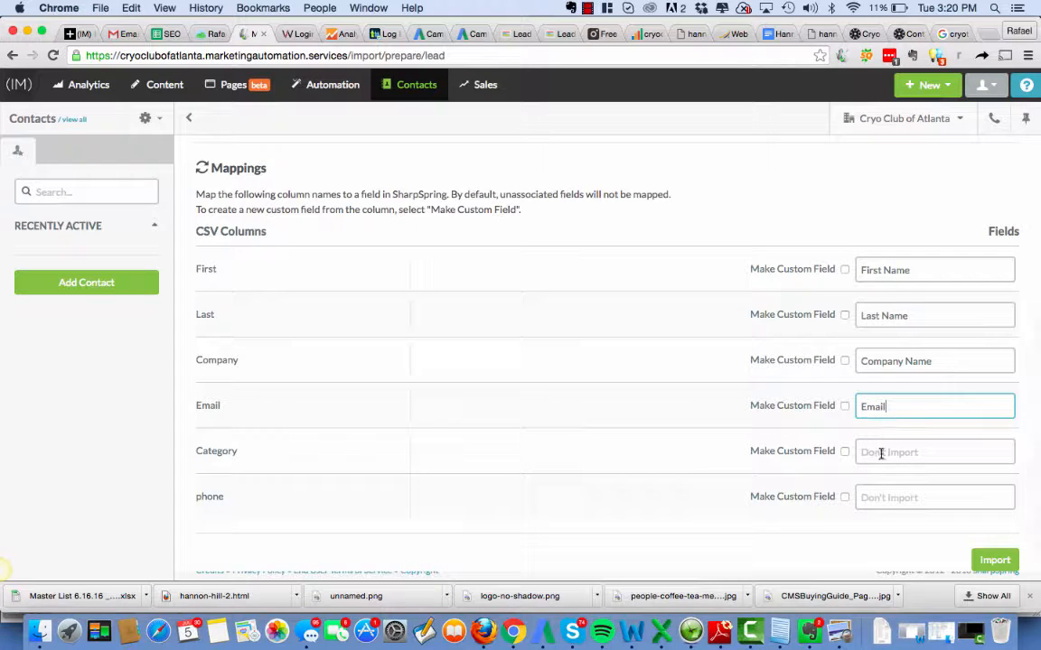
{"action": "left_click", "coordinate": [843, 450]}
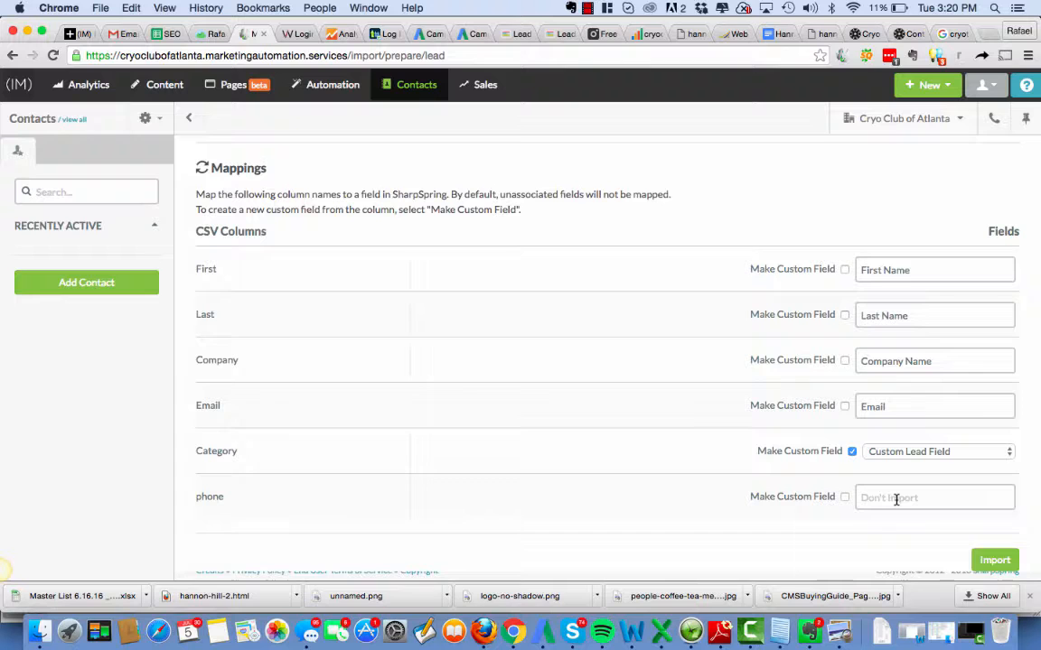
{"action": "type", "text": "phone"}
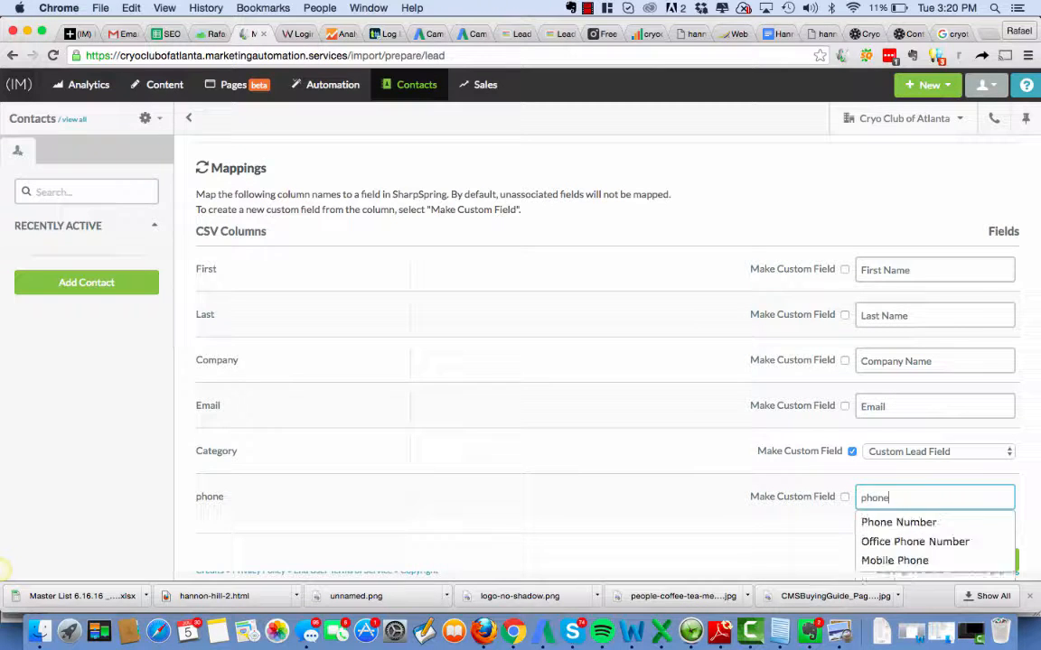
{"action": "left_click", "coordinate": [898, 522]}
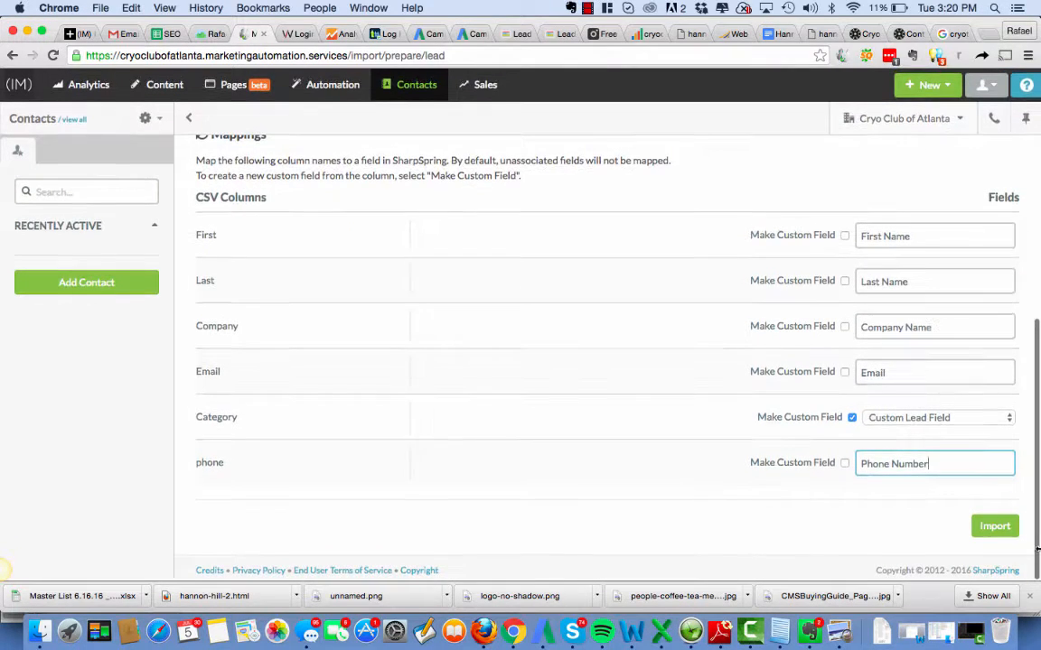
{"action": "left_click", "coordinate": [995, 526]}
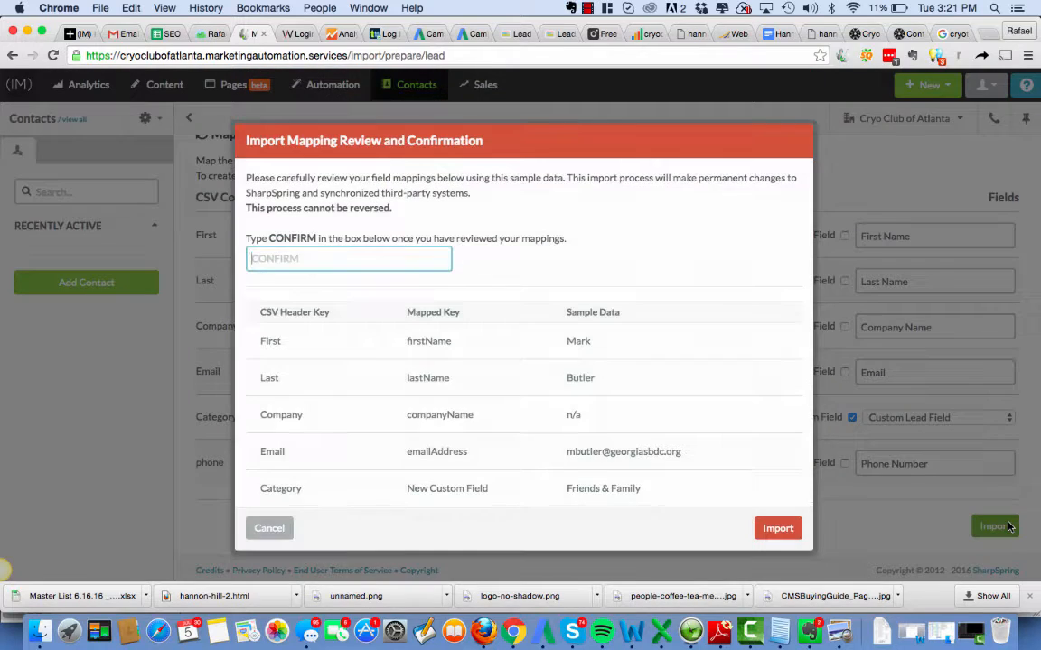
{"action": "mouse_move", "coordinate": [535, 393]}
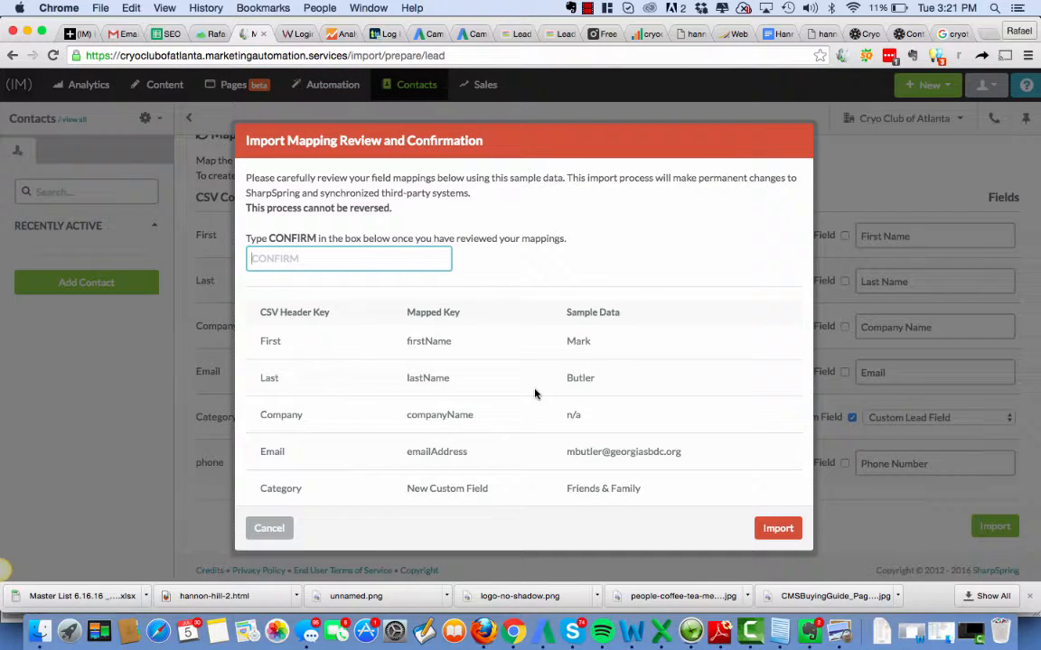
{"action": "mouse_move", "coordinate": [606, 514]}
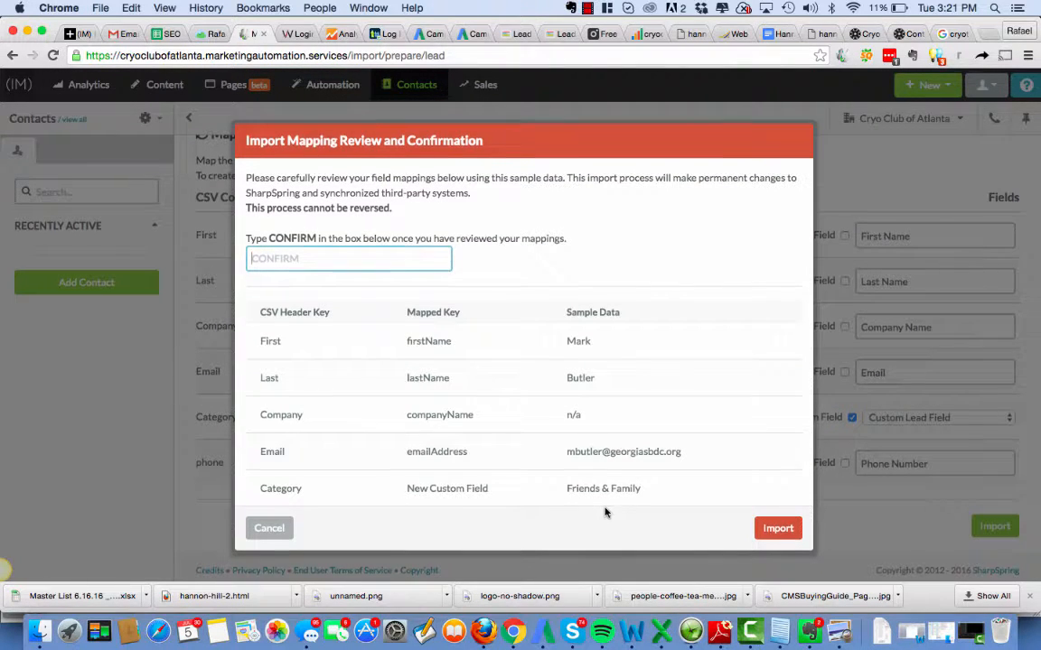
{"action": "mouse_move", "coordinate": [610, 468]}
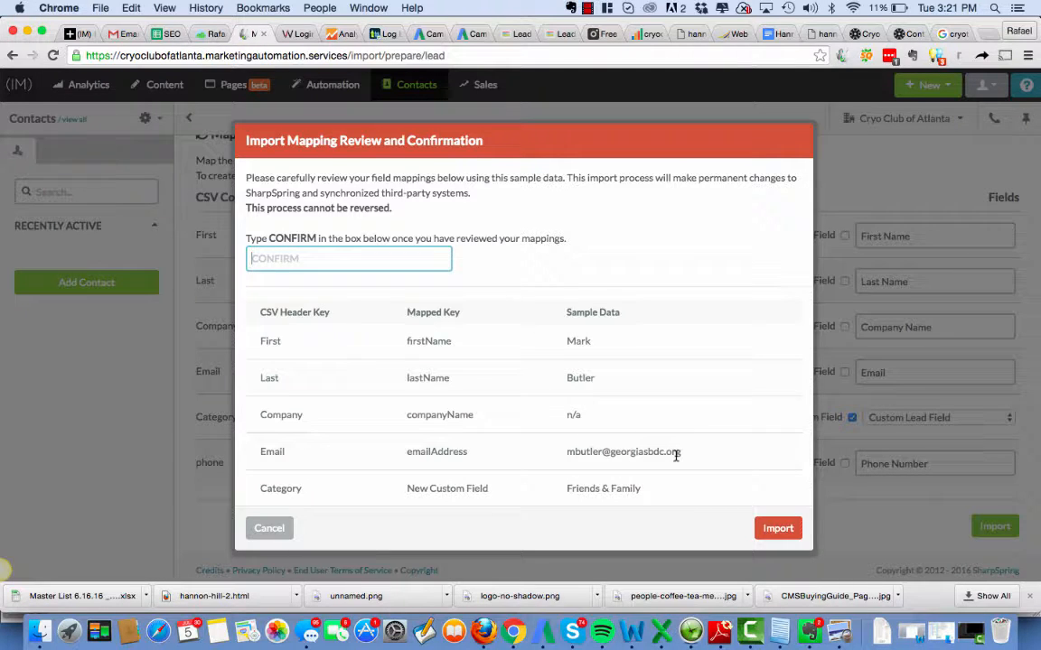
{"action": "mouse_move", "coordinate": [658, 447]}
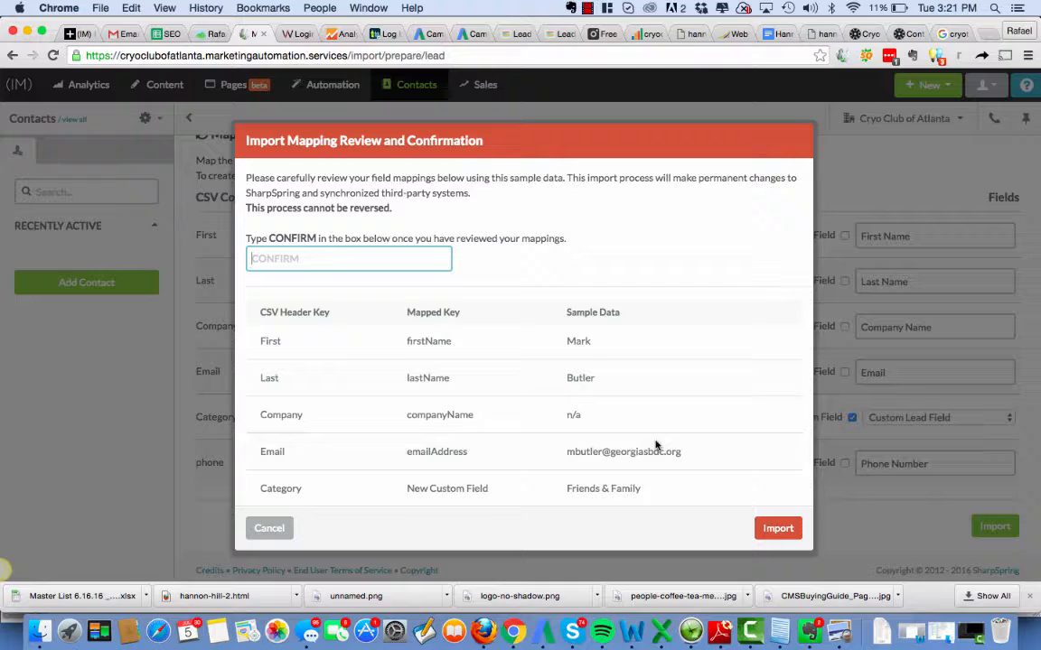
{"action": "mouse_move", "coordinate": [515, 377]}
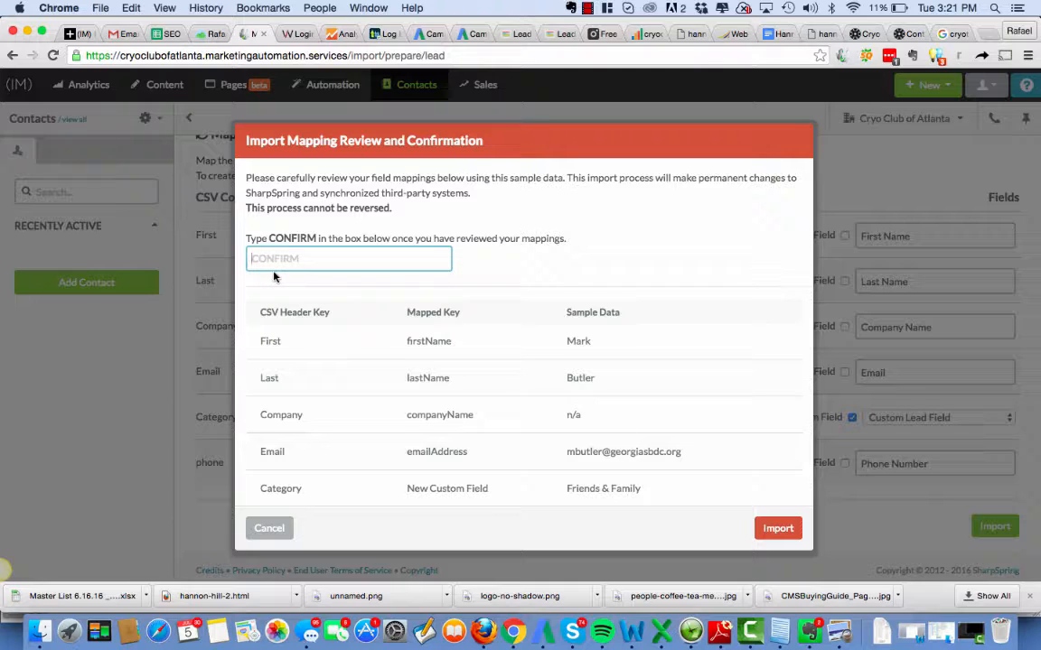
Step: Type CONFIRM to approve the field mappings and start importing the leads
{"action": "type", "text": "CONFIRM"}
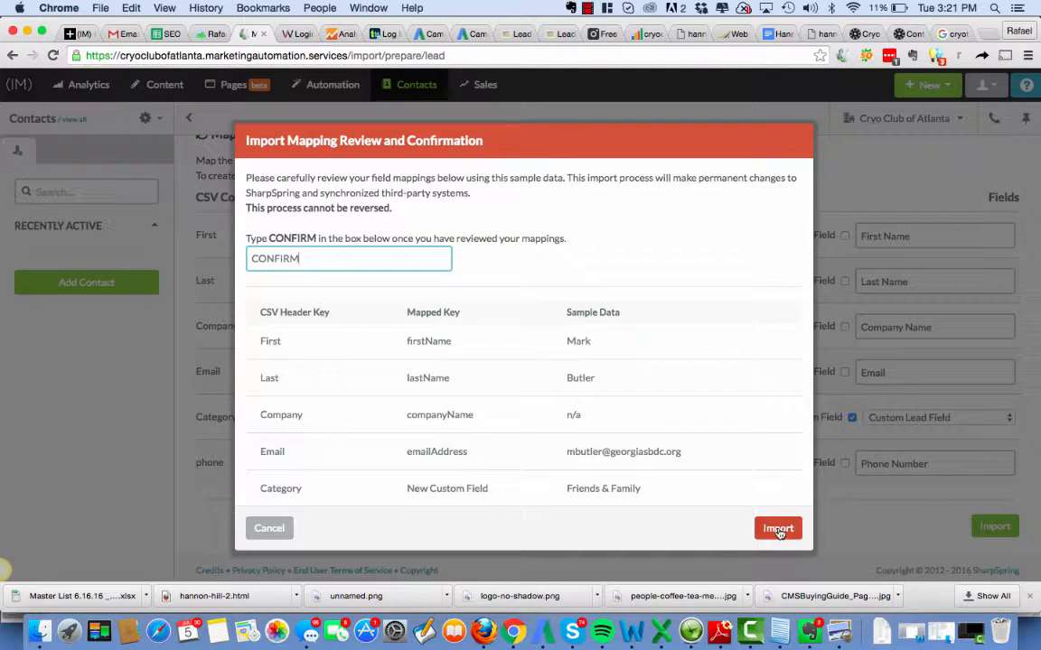
{"action": "left_click", "coordinate": [777, 527]}
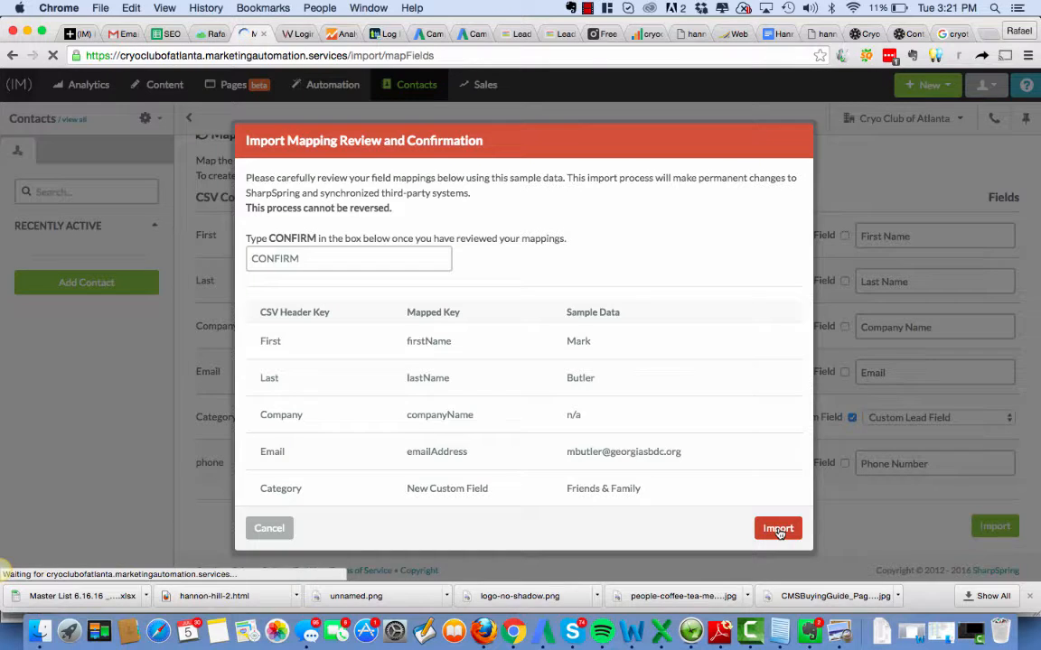
{"action": "left_click", "coordinate": [777, 529]}
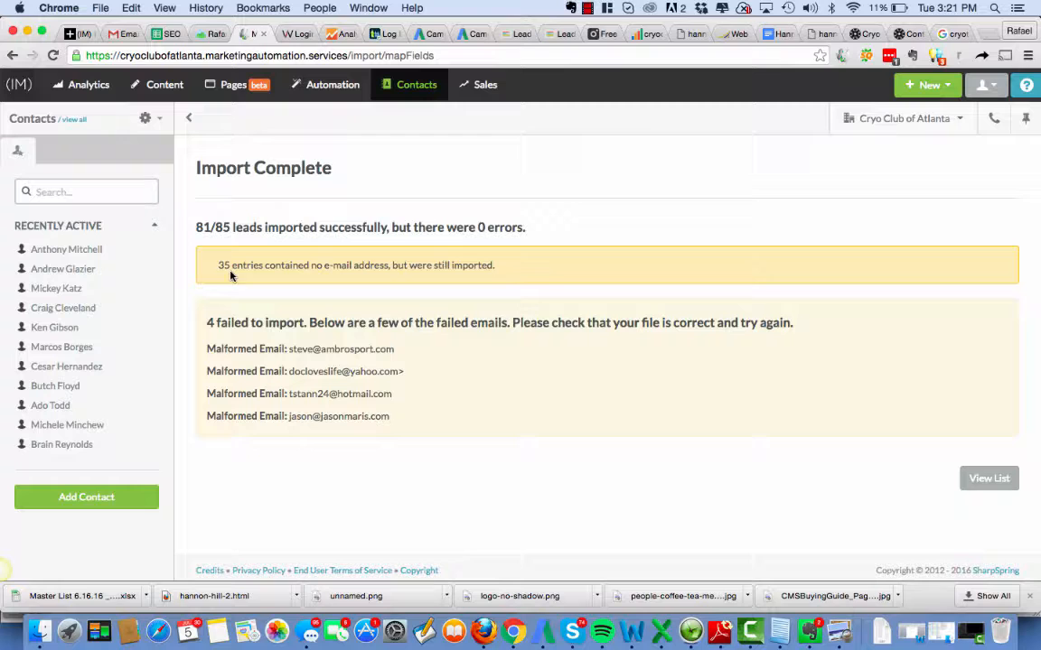
{"action": "mouse_move", "coordinate": [386, 268]}
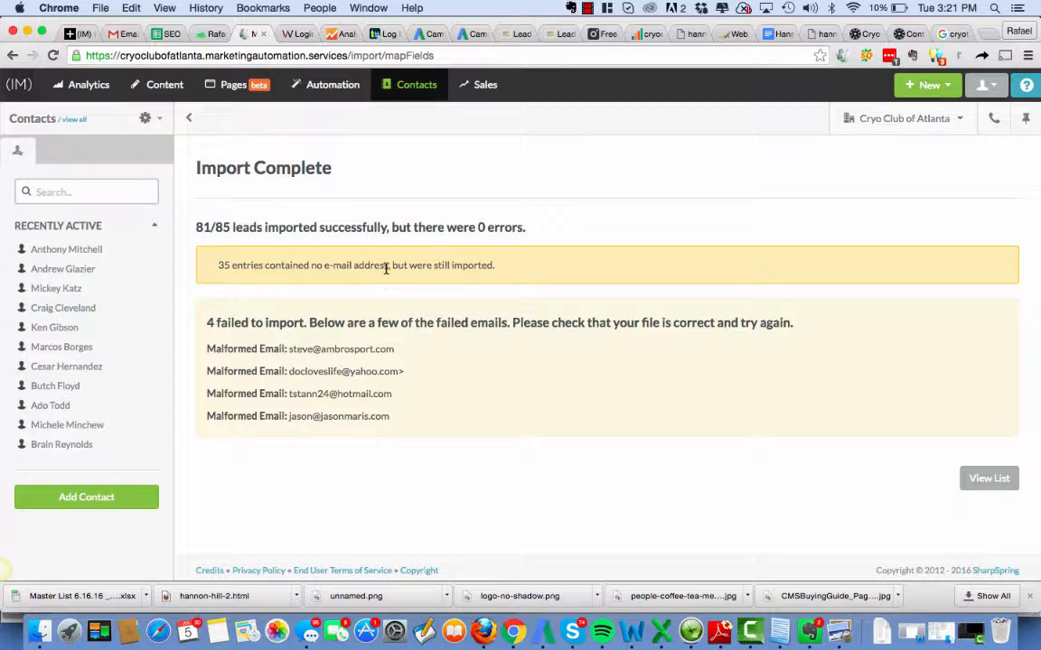
{"action": "mouse_move", "coordinate": [314, 343]}
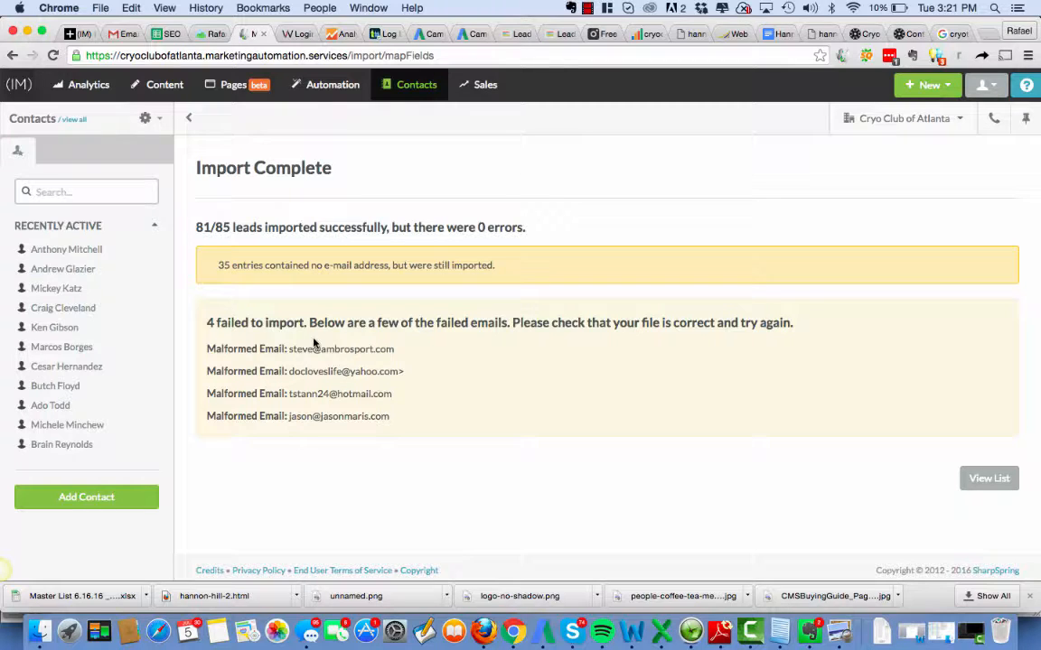
{"action": "mouse_move", "coordinate": [389, 368]}
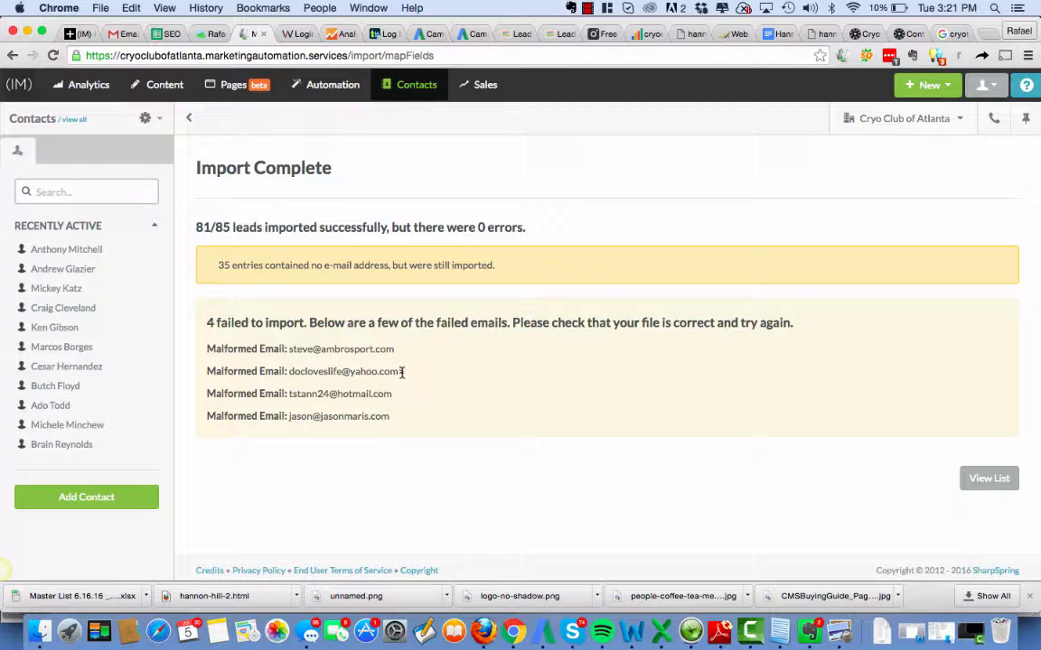
{"action": "mouse_move", "coordinate": [641, 341]}
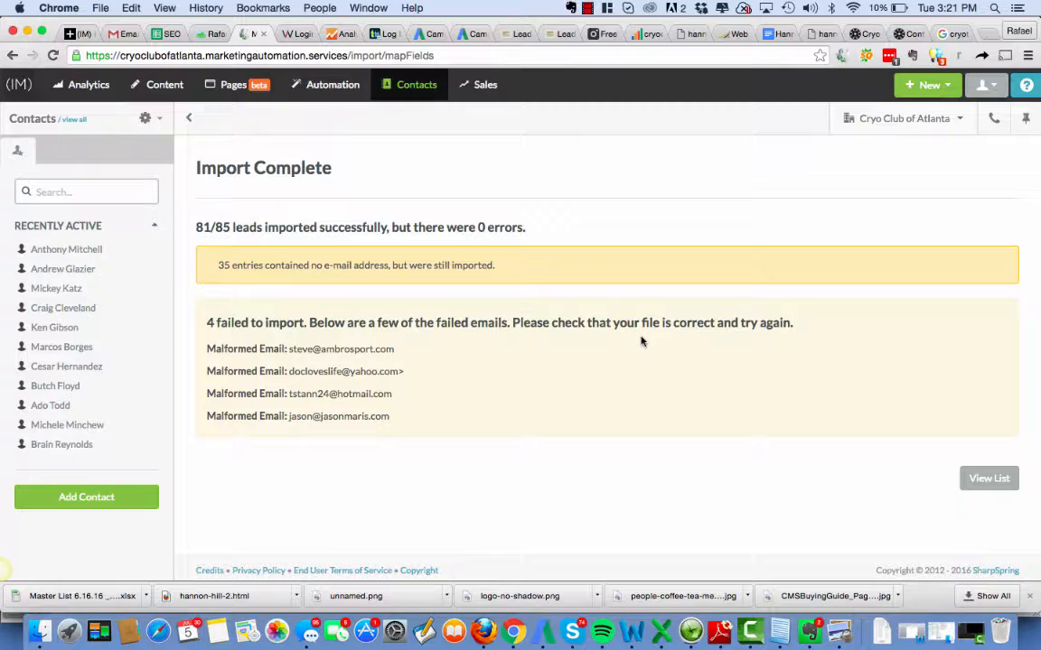
{"action": "mouse_move", "coordinate": [288, 348]}
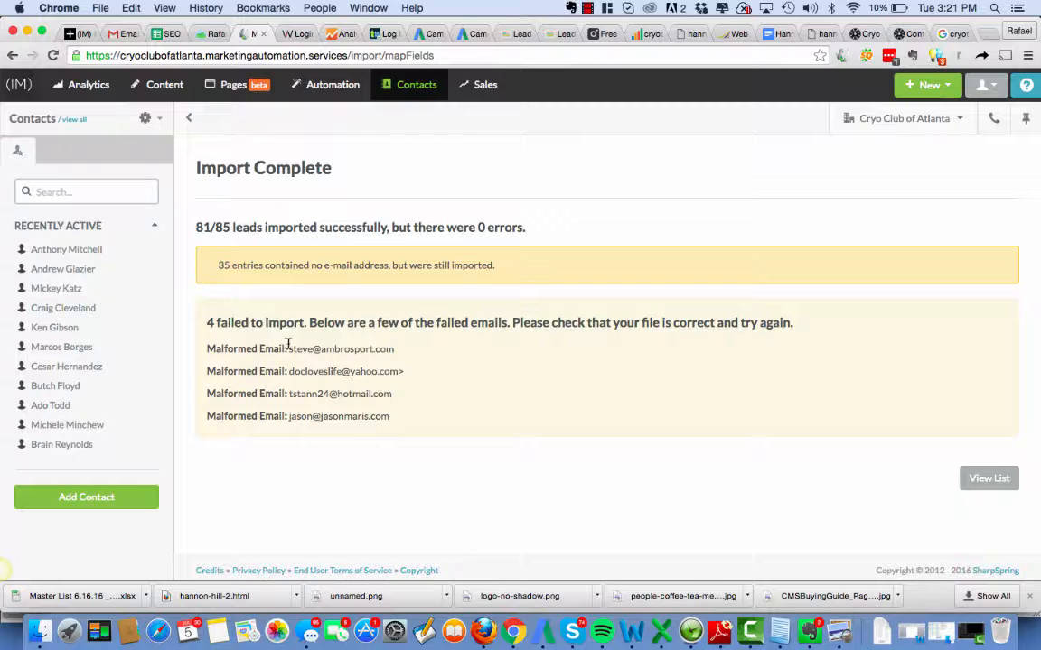
{"action": "mouse_move", "coordinate": [382, 434]}
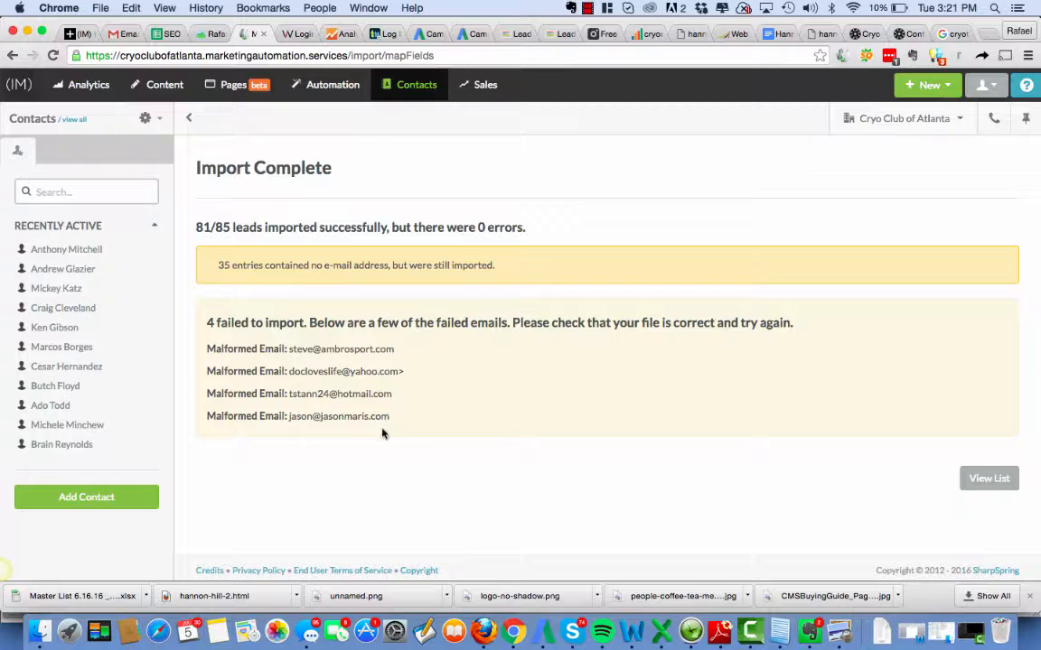
{"action": "mouse_move", "coordinate": [661, 630]}
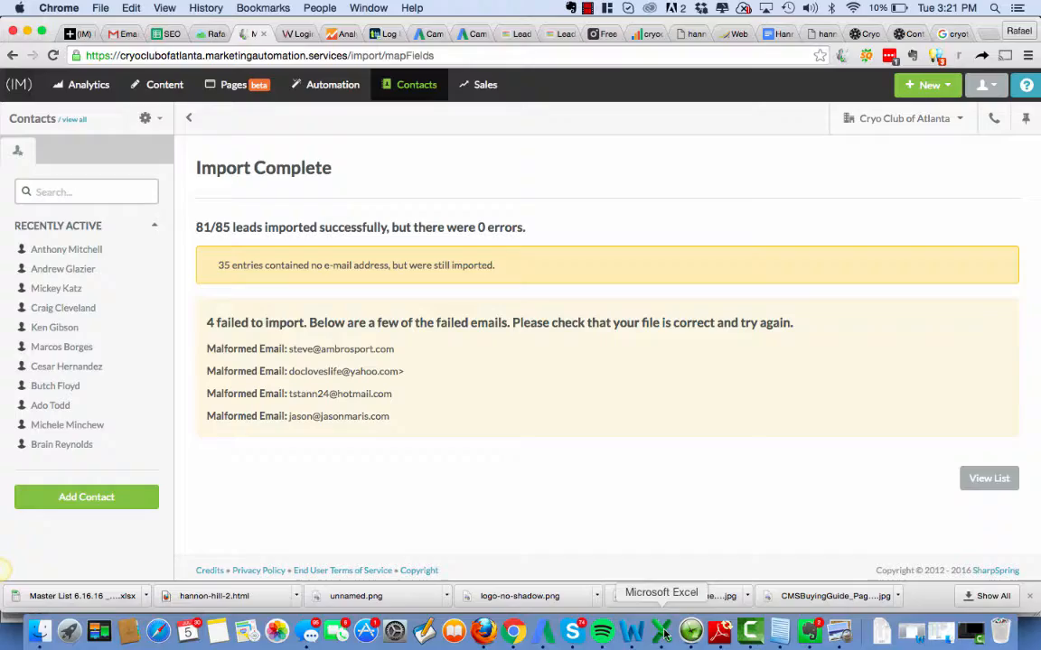
Step: Switch back to the Excel contact spreadsheet after the 81-of-85 import result
{"action": "left_click", "coordinate": [661, 629]}
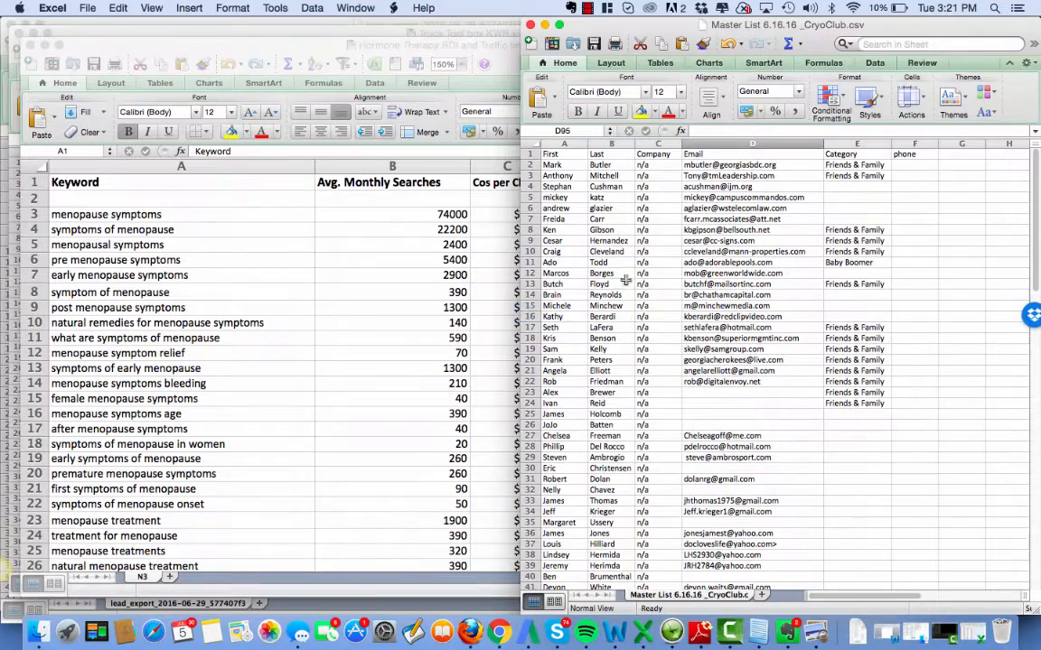
{"action": "mouse_move", "coordinate": [528, 623]}
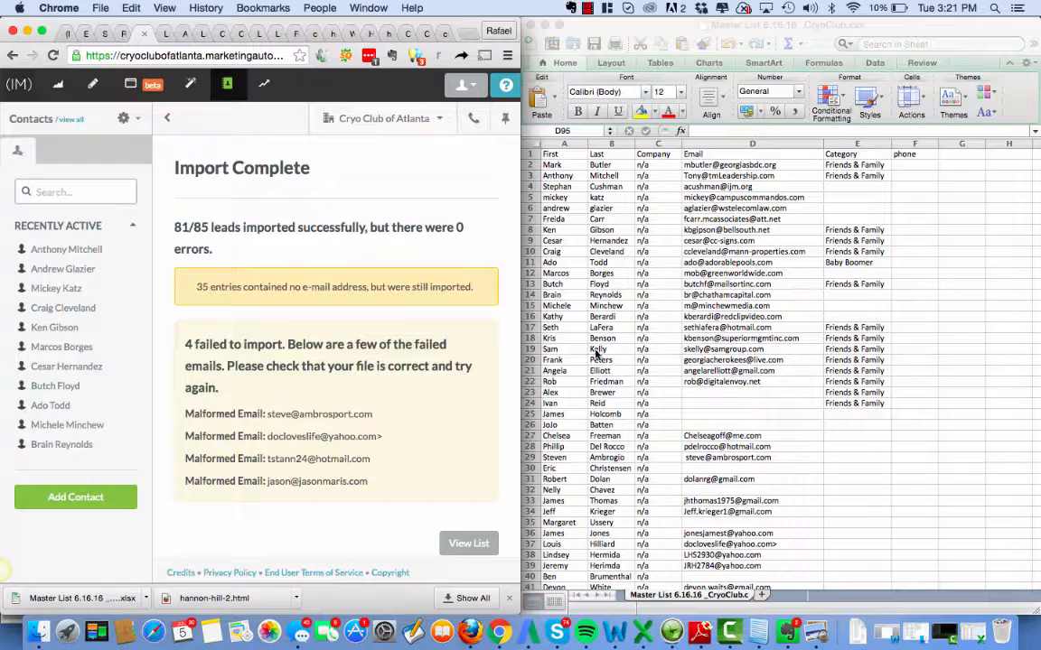
Step: Find 'steve' in Excel and remove the leading space from the D29 email
{"action": "left_click", "coordinate": [642, 337]}
{"action": "type", "text": "st"}
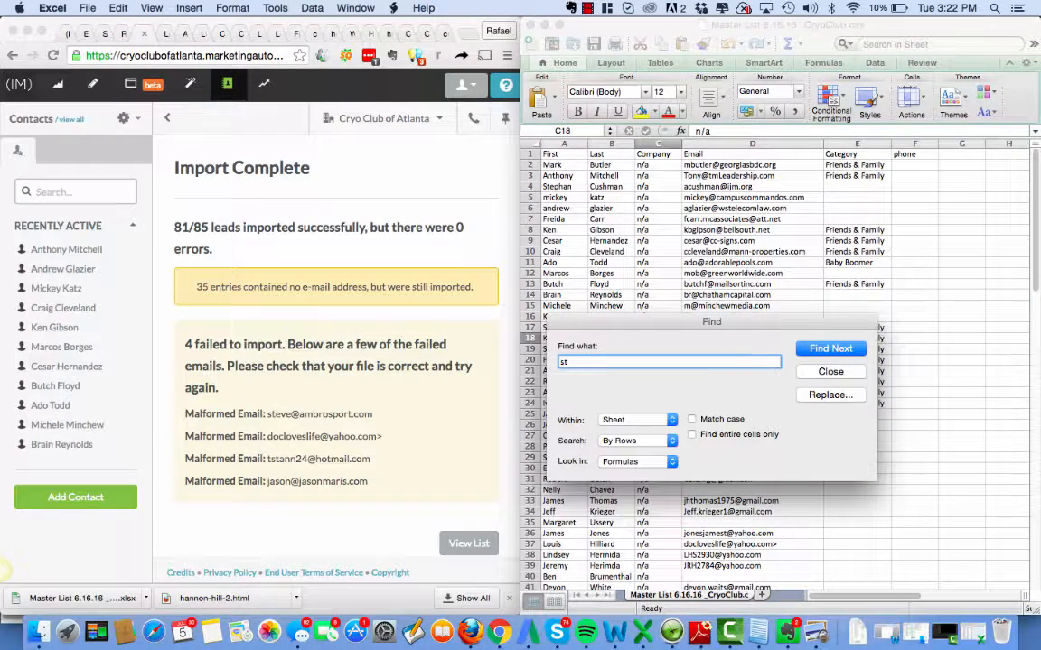
{"action": "left_click", "coordinate": [830, 348]}
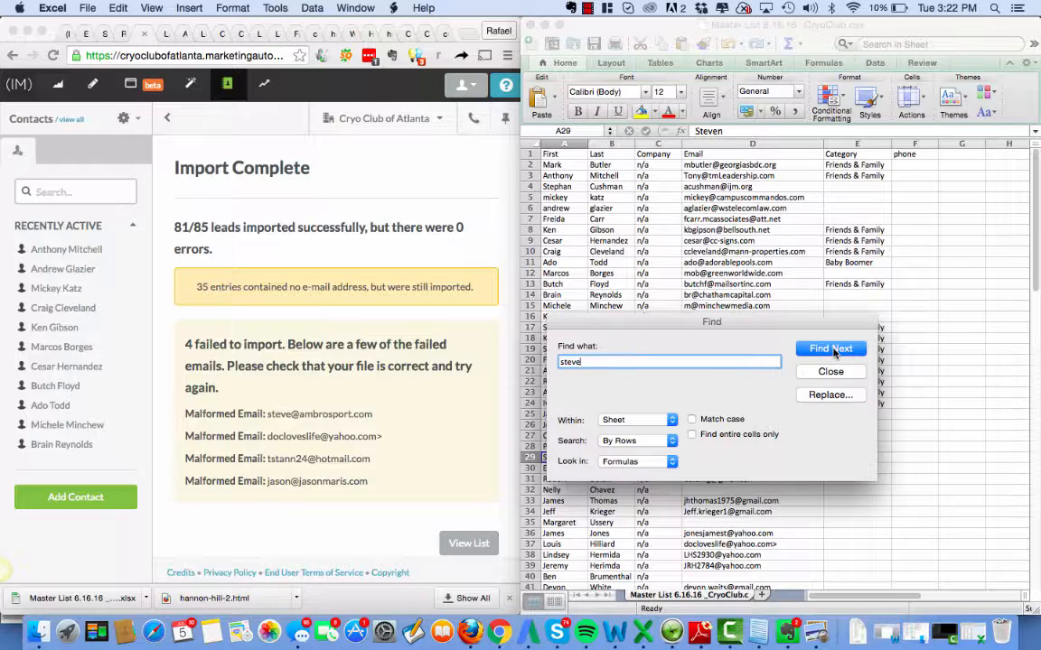
{"action": "left_click", "coordinate": [830, 349]}
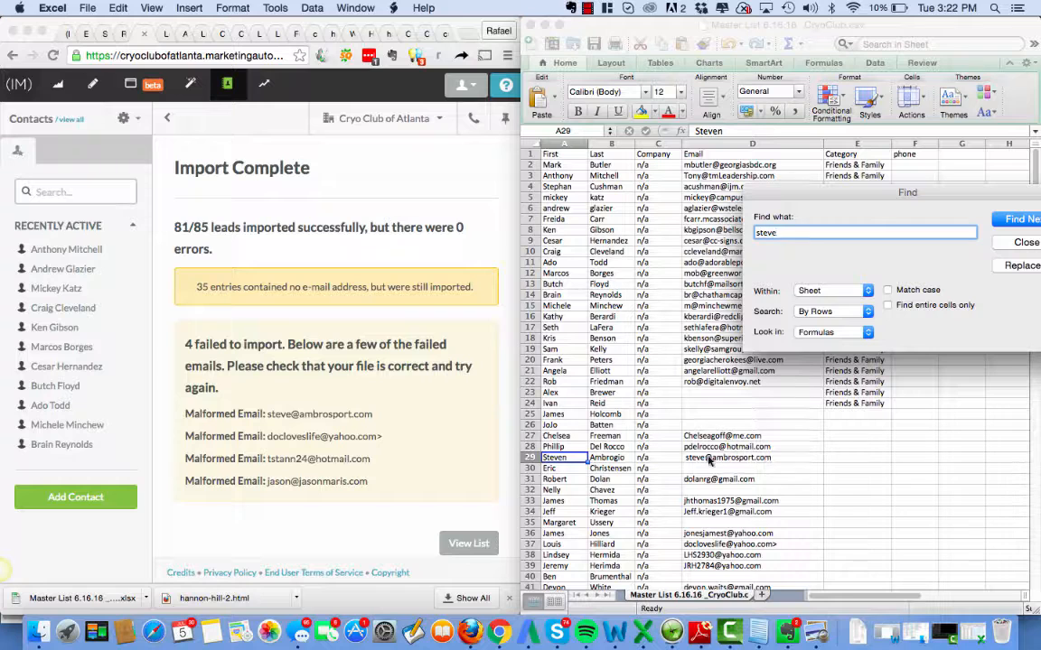
{"action": "left_click", "coordinate": [1025, 242]}
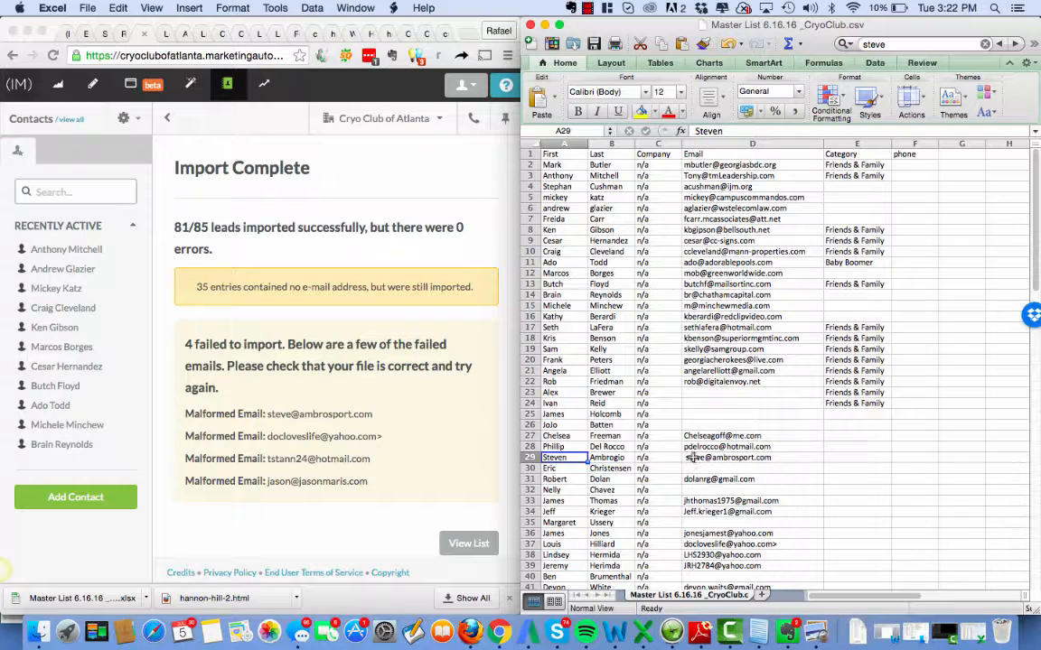
{"action": "double_click", "coordinate": [752, 457]}
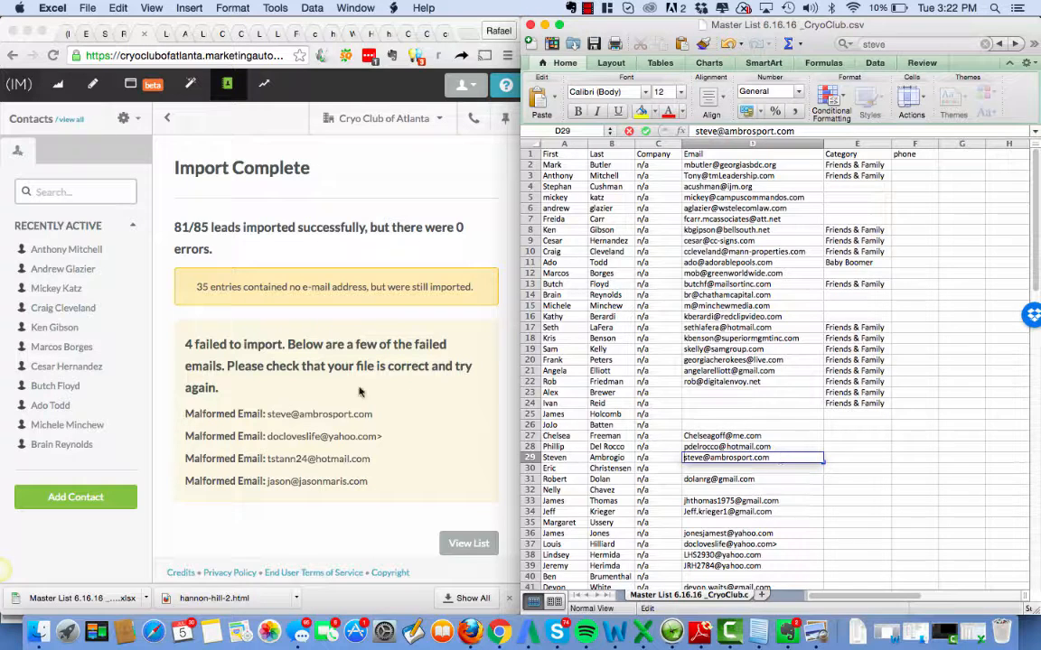
{"action": "left_click", "coordinate": [334, 407]}
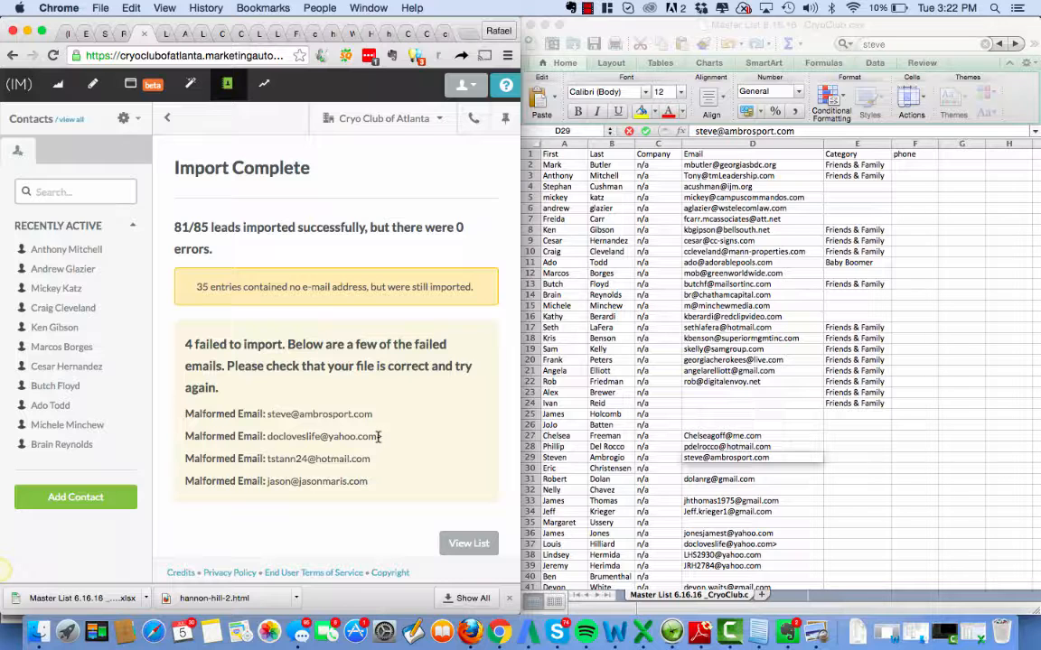
{"action": "mouse_move", "coordinate": [722, 386]}
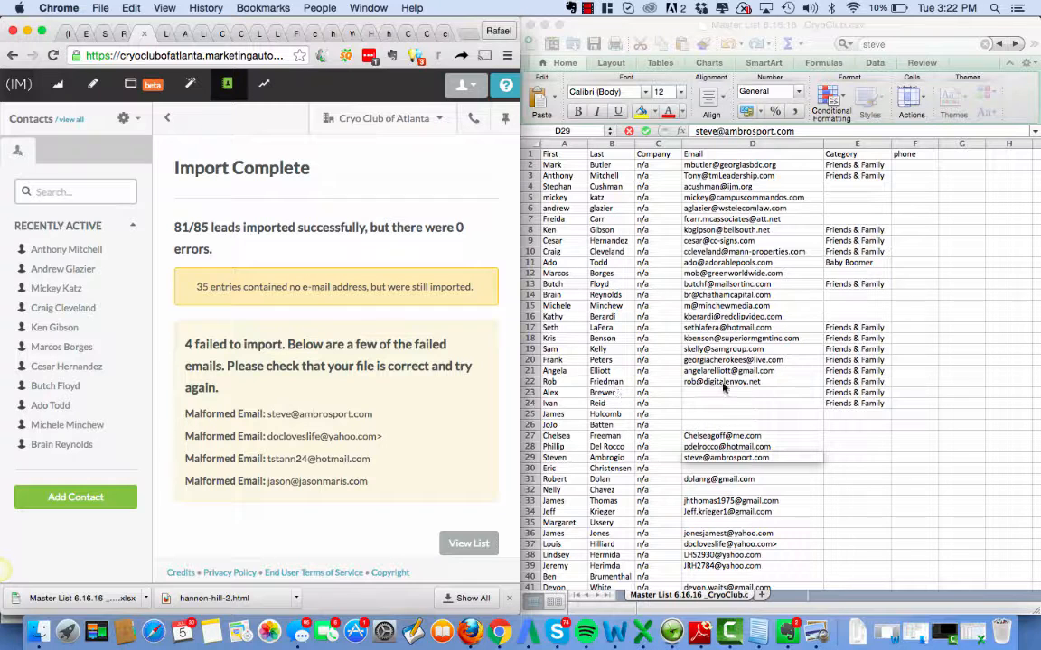
{"action": "type", "text": "docl"}
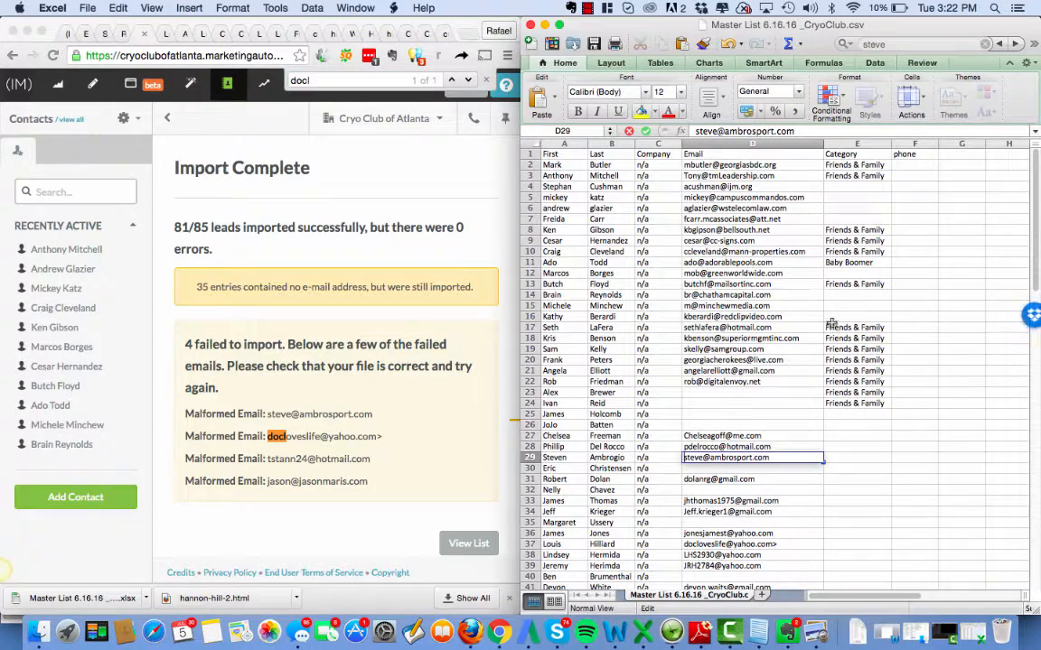
{"action": "key", "text": "cmd+f"}
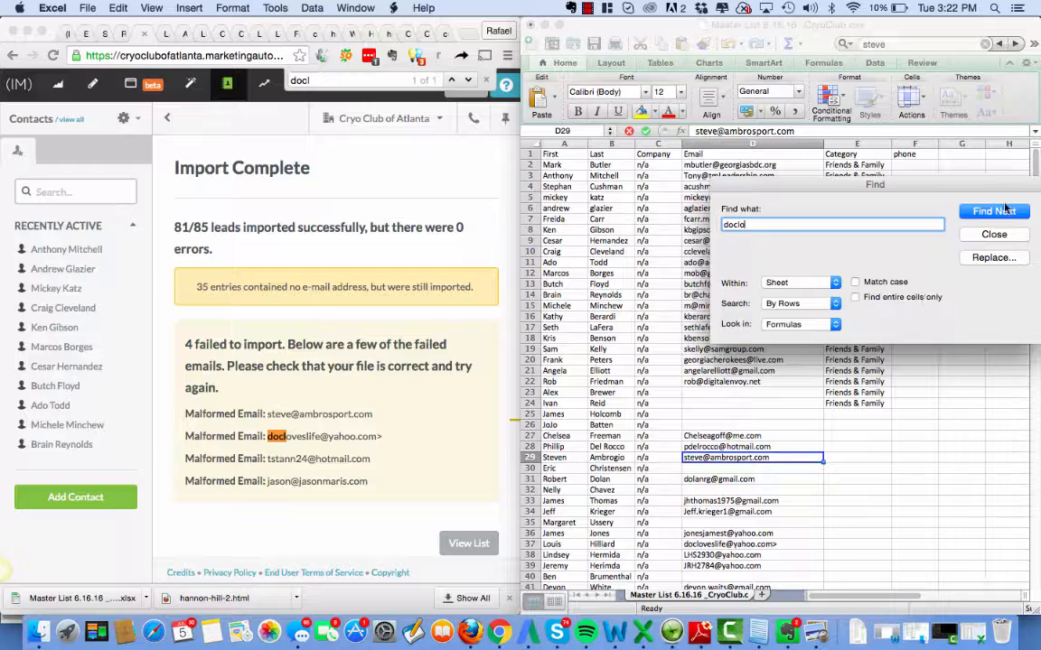
{"action": "left_click", "coordinate": [993, 211]}
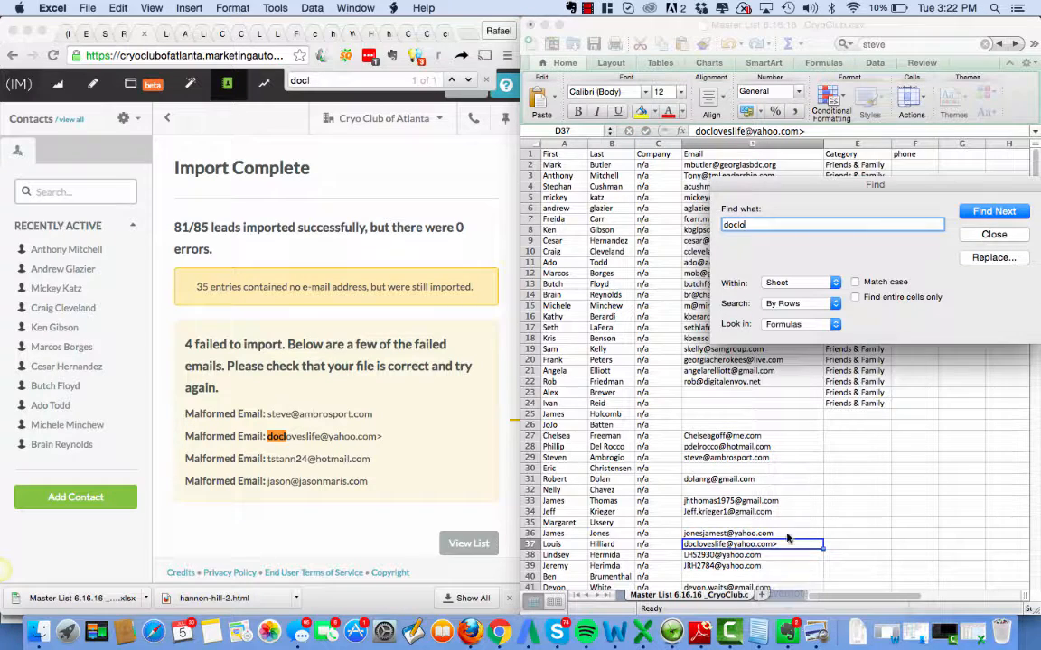
{"action": "left_click", "coordinate": [994, 234]}
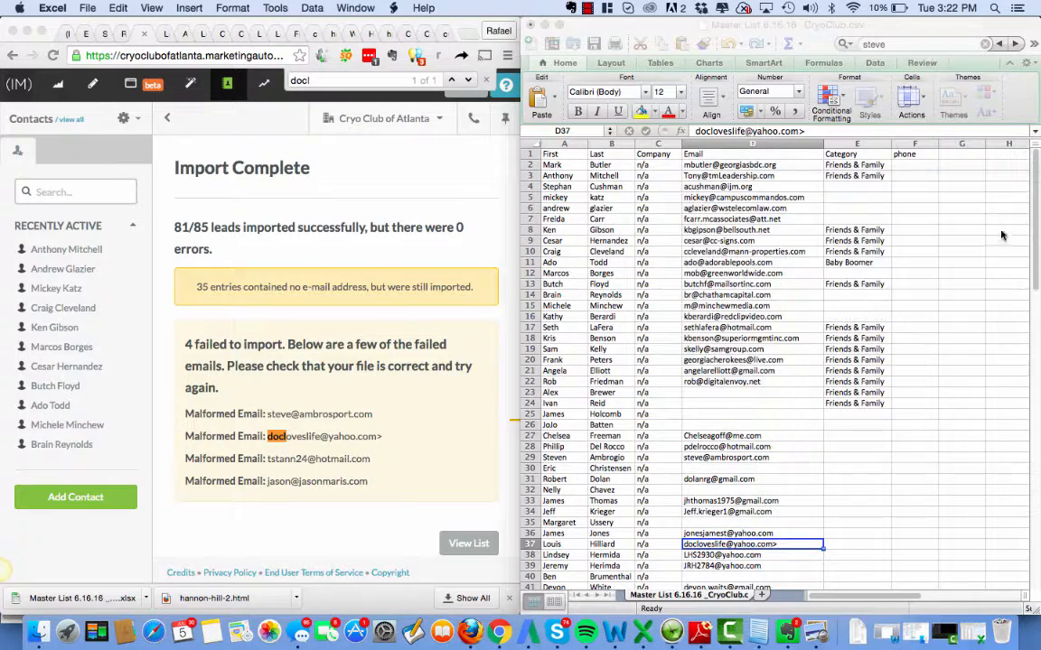
{"action": "double_click", "coordinate": [750, 544]}
{"action": "type", "text": "ts"}
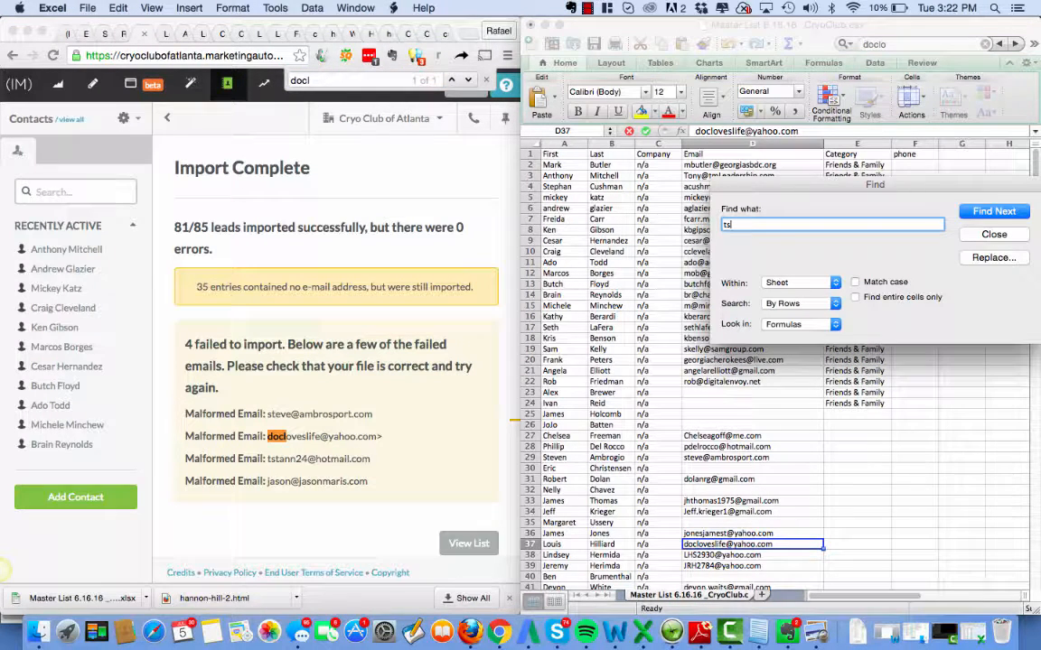
{"action": "type", "text": "a"}
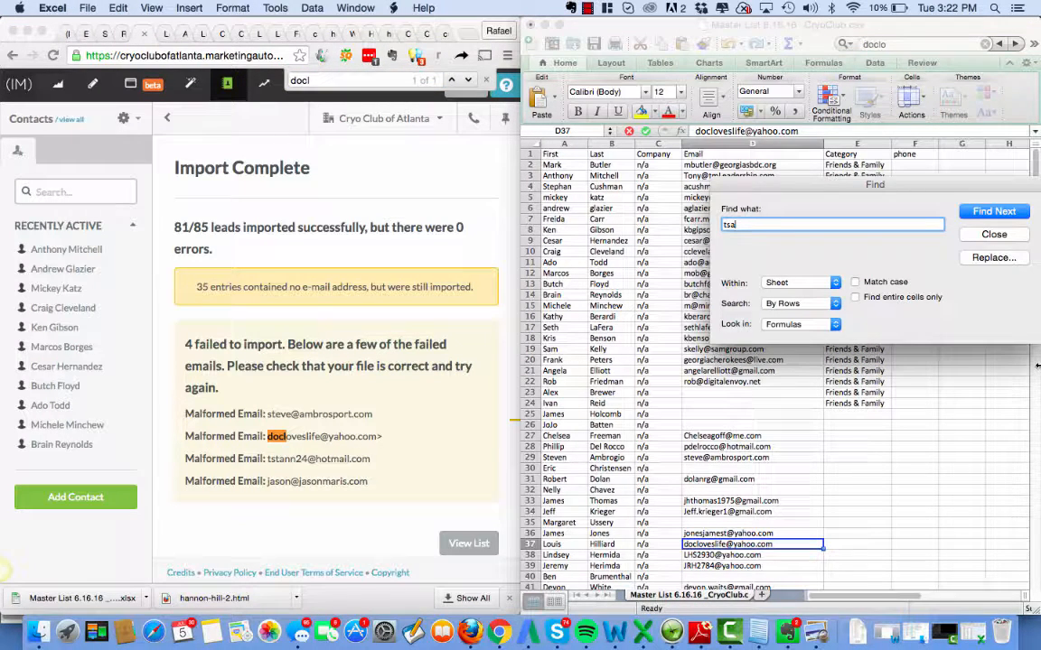
{"action": "left_click", "coordinate": [993, 210]}
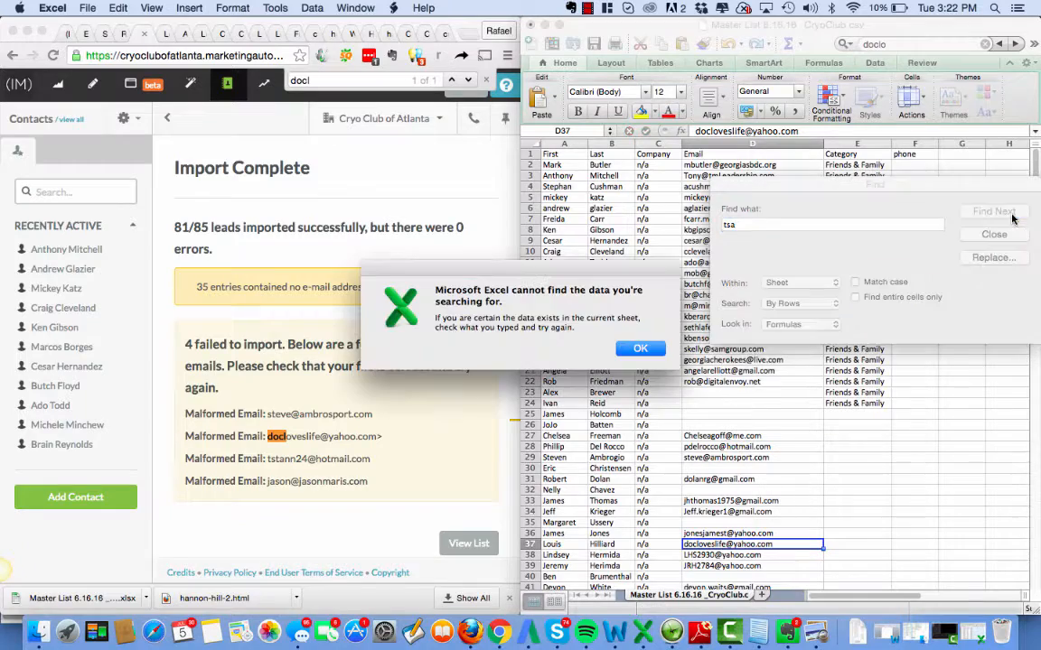
{"action": "left_click", "coordinate": [640, 349]}
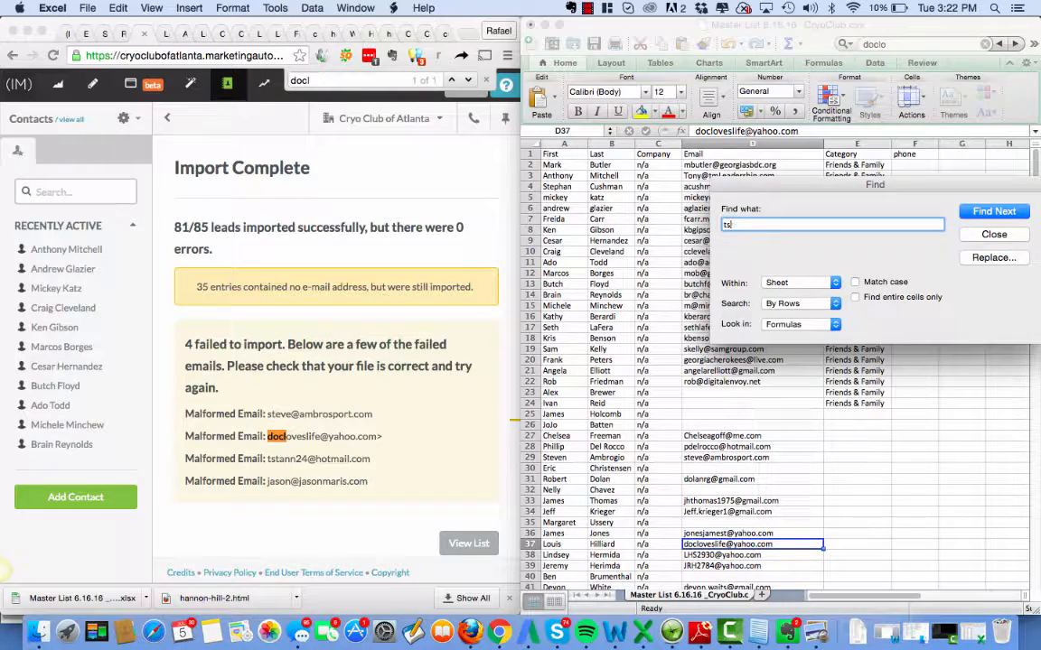
{"action": "left_click", "coordinate": [994, 210]}
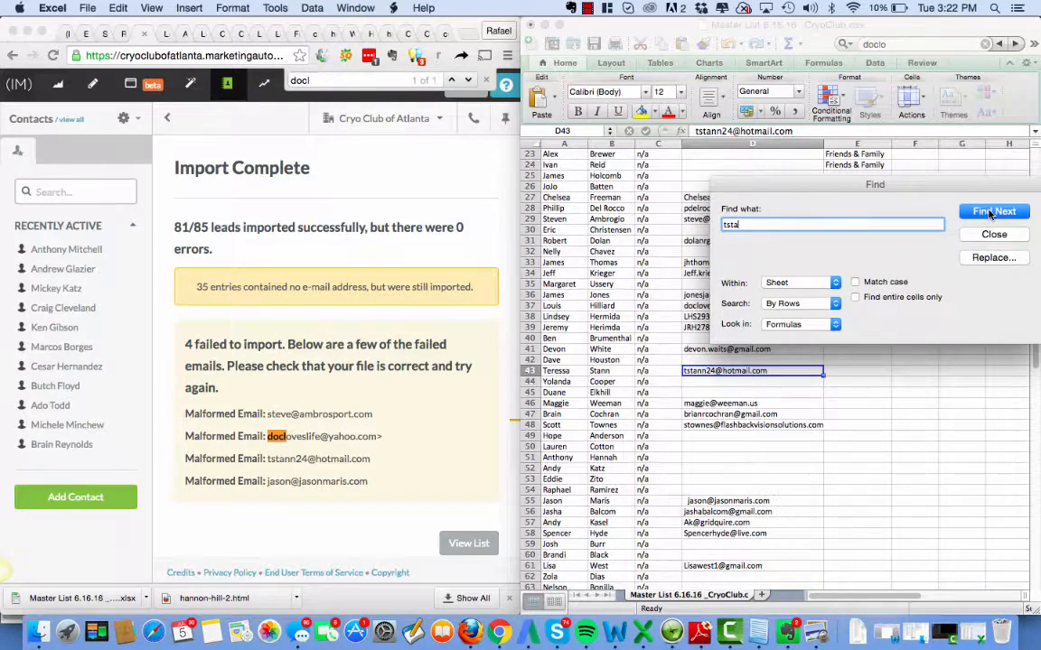
{"action": "mouse_move", "coordinate": [994, 234]}
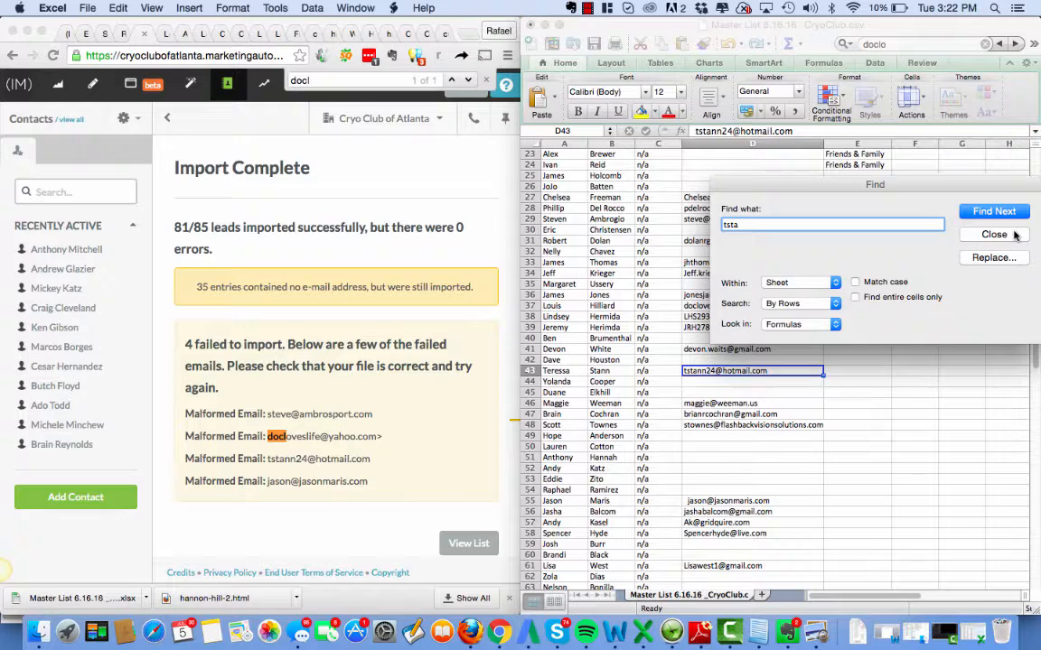
{"action": "left_click", "coordinate": [994, 234]}
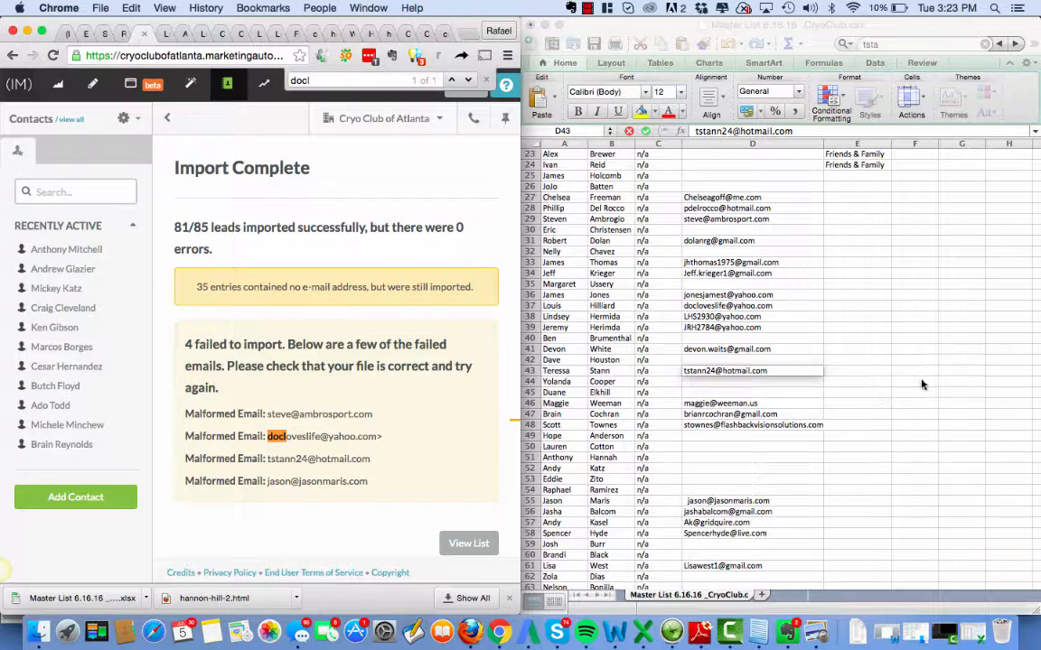
{"action": "left_click", "coordinate": [752, 414]}
{"action": "type", "text": "maris"}
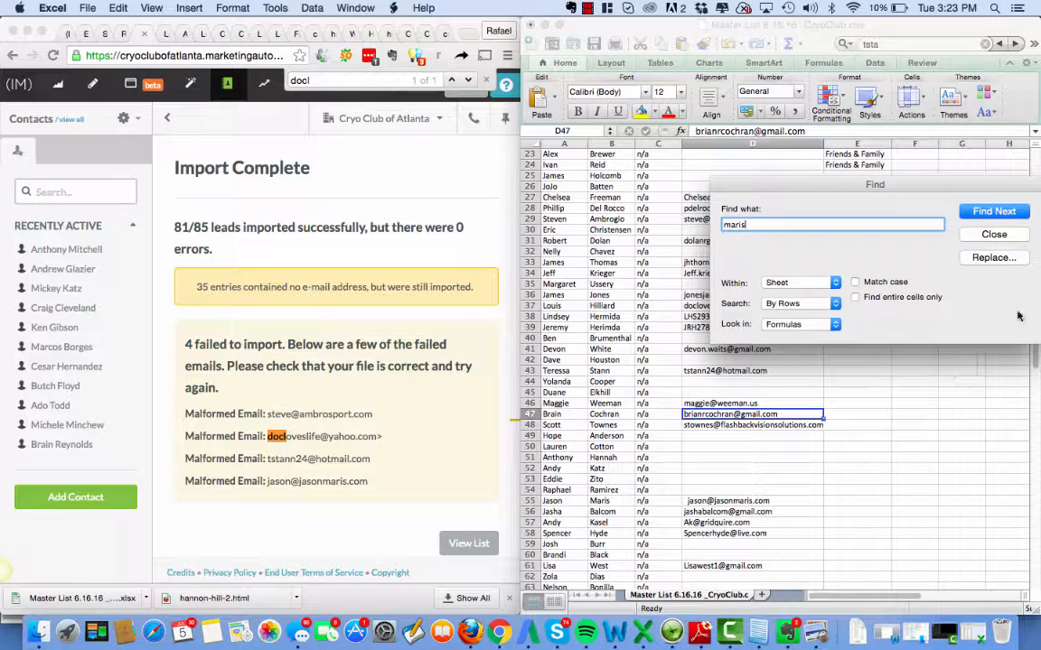
Step: Find 'maris' and delete the leading space from the D55 email address
{"action": "left_click", "coordinate": [994, 211]}
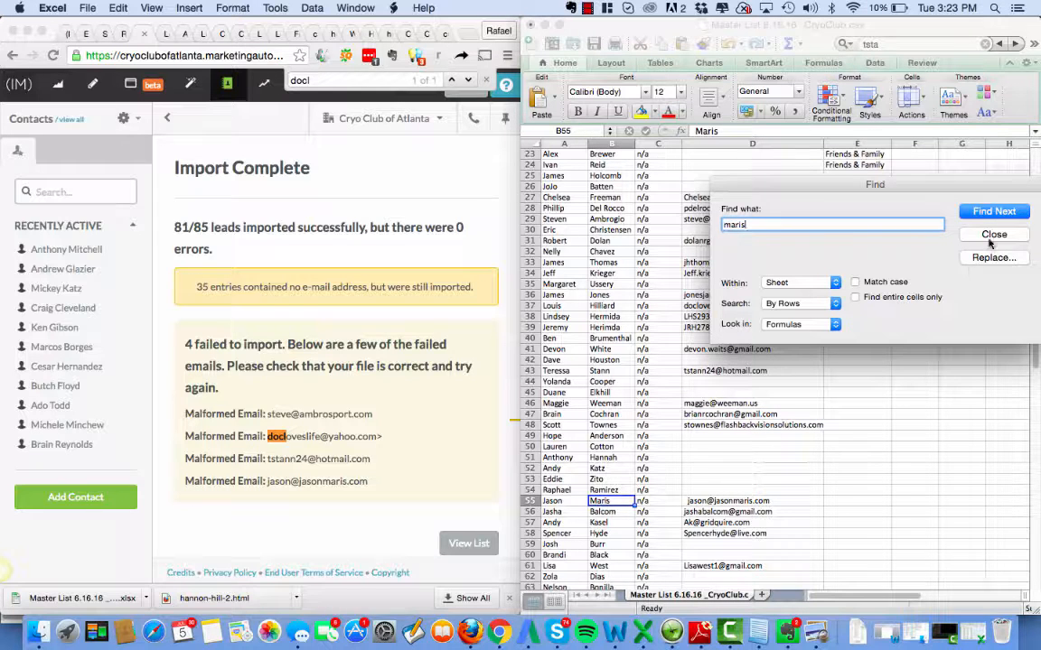
{"action": "left_click", "coordinate": [993, 234]}
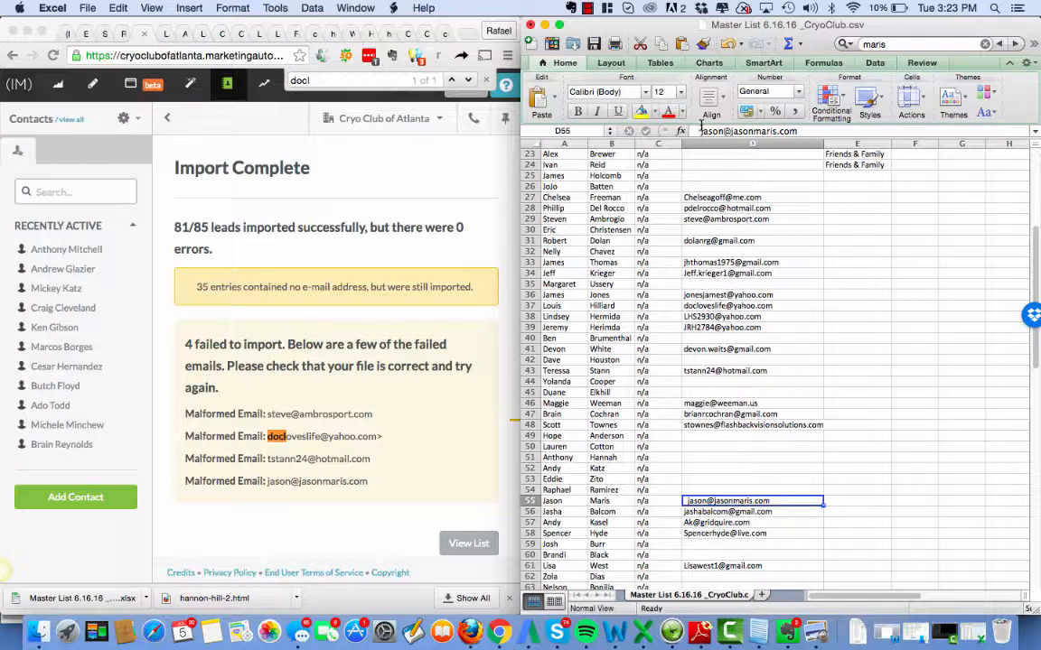
{"action": "double_click", "coordinate": [752, 500]}
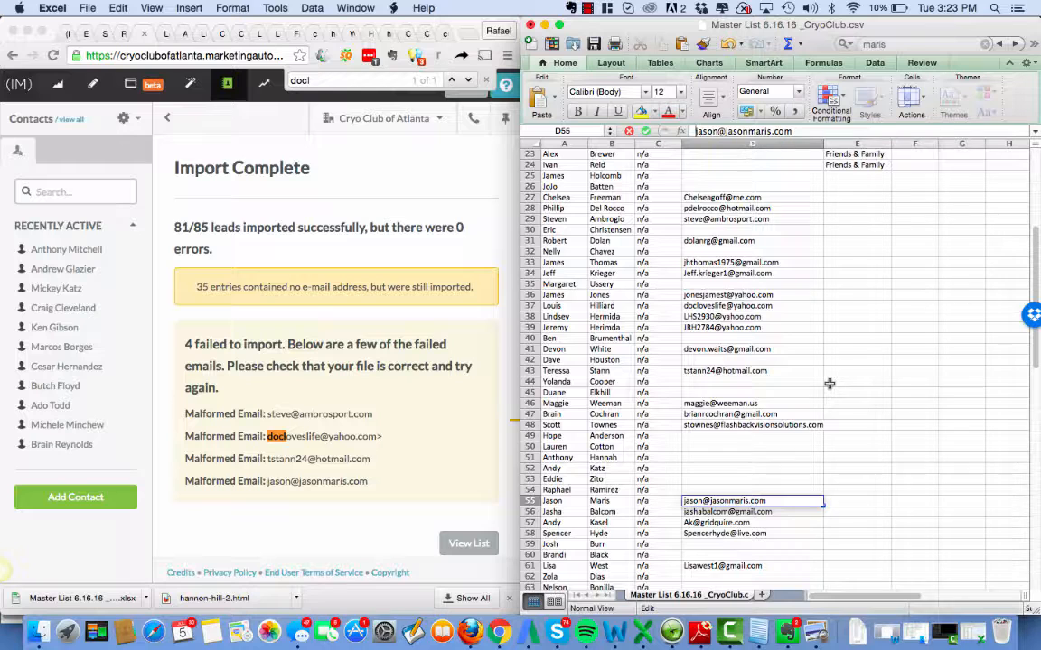
{"action": "left_click", "coordinate": [857, 381]}
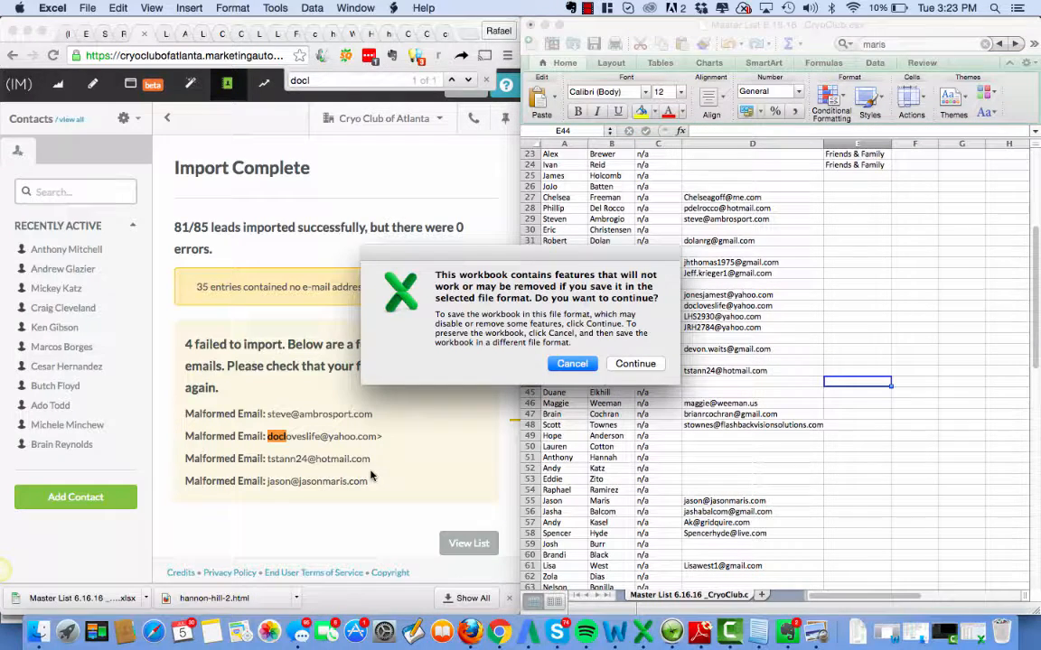
Step: Keep the corrected contact list in CSV format when saving it in Excel
{"action": "left_click", "coordinate": [635, 363]}
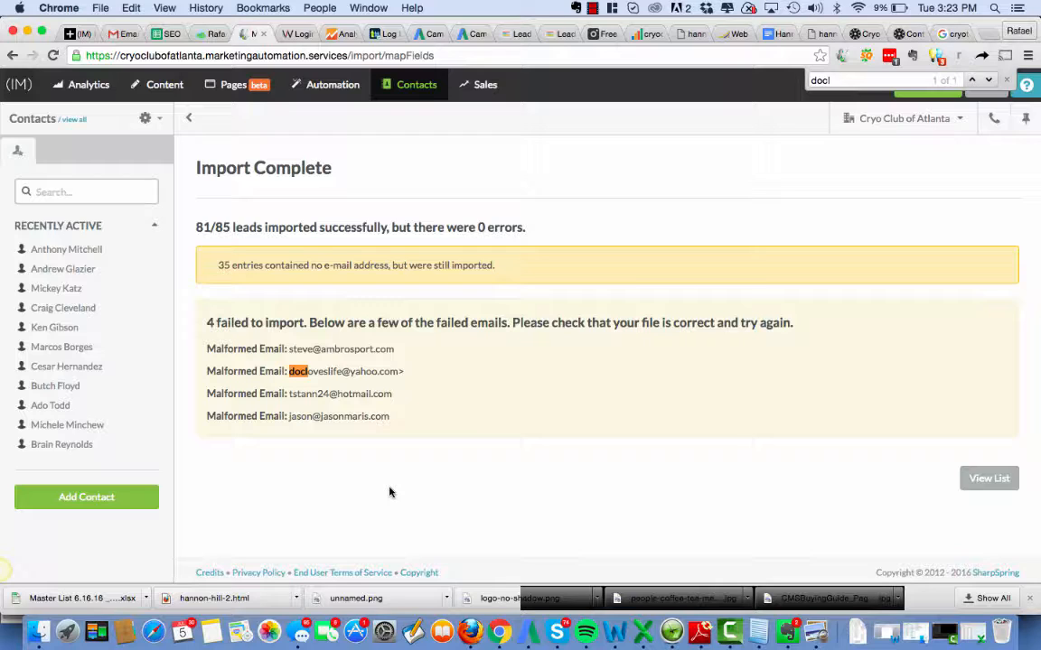
{"action": "mouse_move", "coordinate": [348, 323]}
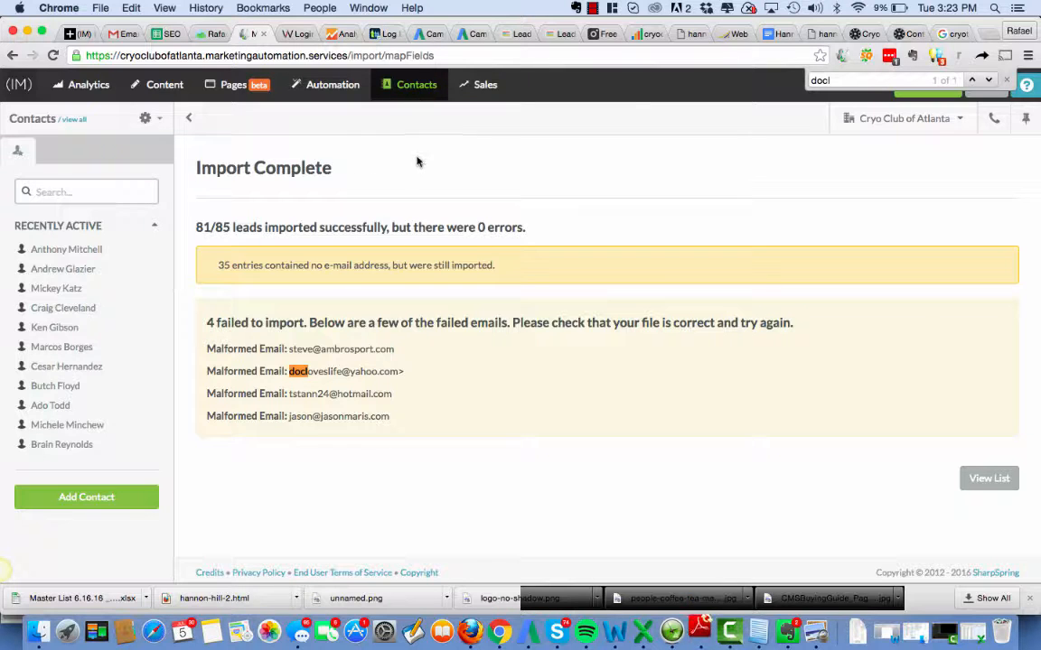
Step: Start a new contact import and upload the corrected contact CSV file
{"action": "left_click", "coordinate": [417, 84]}
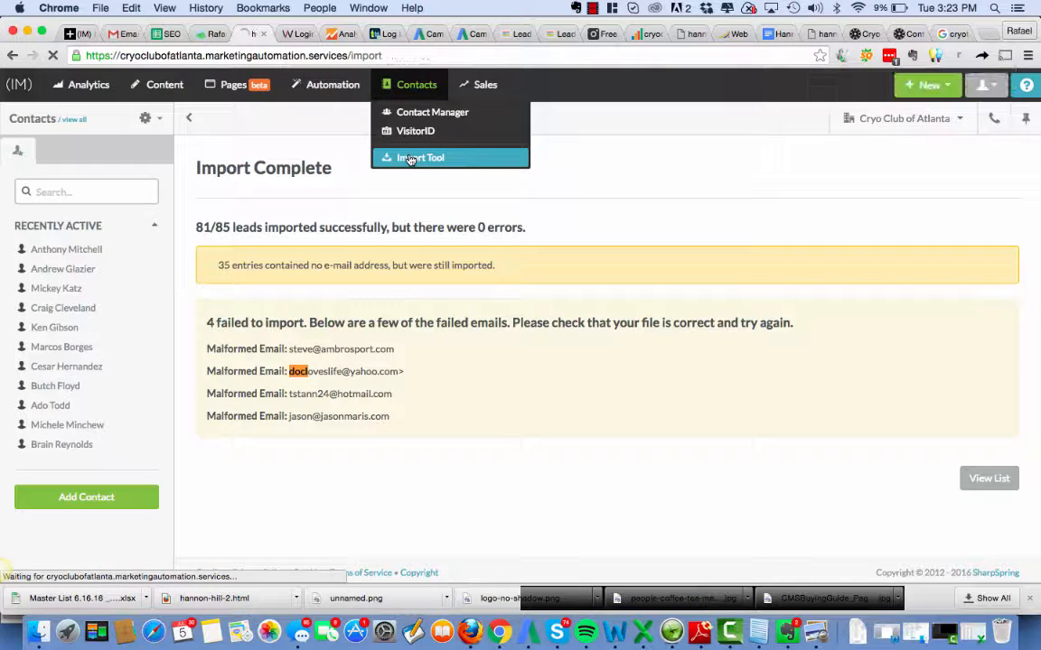
{"action": "left_click", "coordinate": [420, 157]}
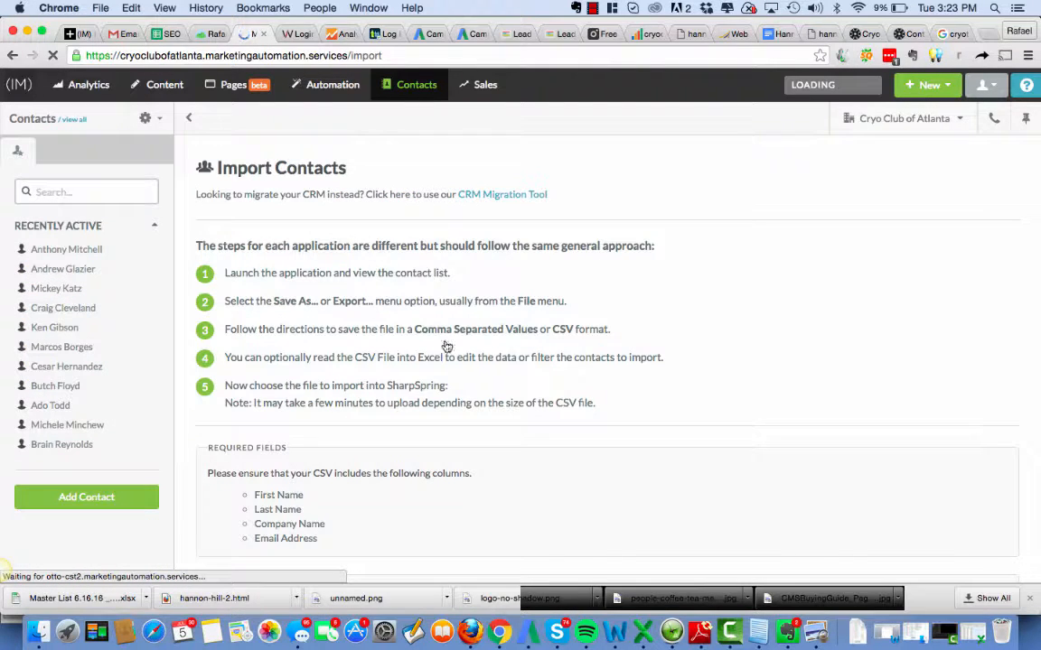
{"action": "scroll", "scroll_direction": "down", "scroll_amount": 3}
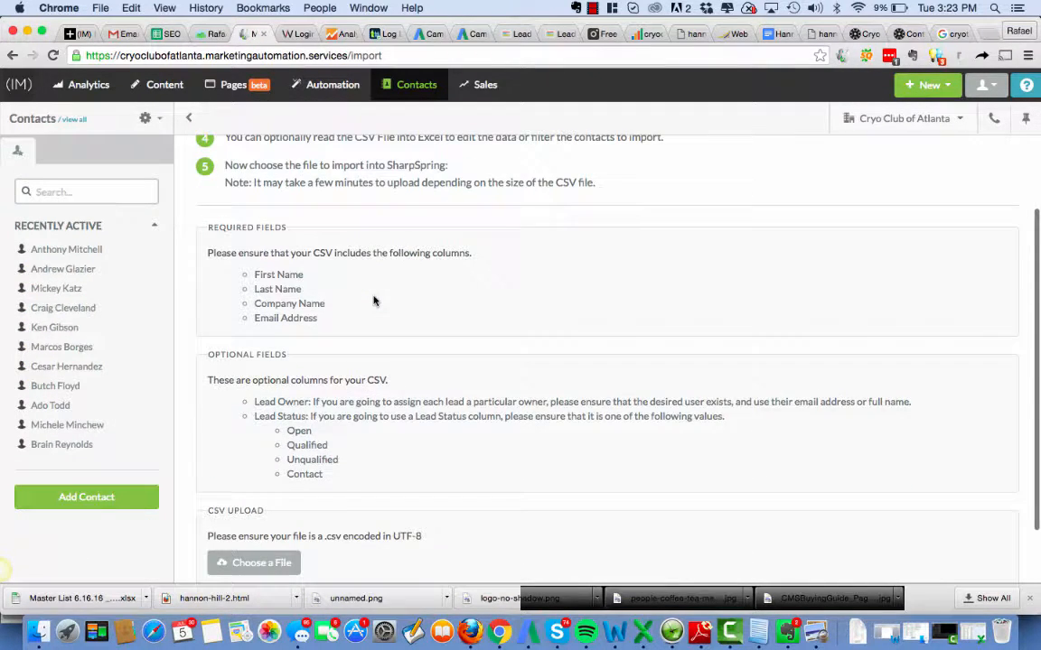
{"action": "scroll", "scroll_direction": "down", "scroll_amount": 3}
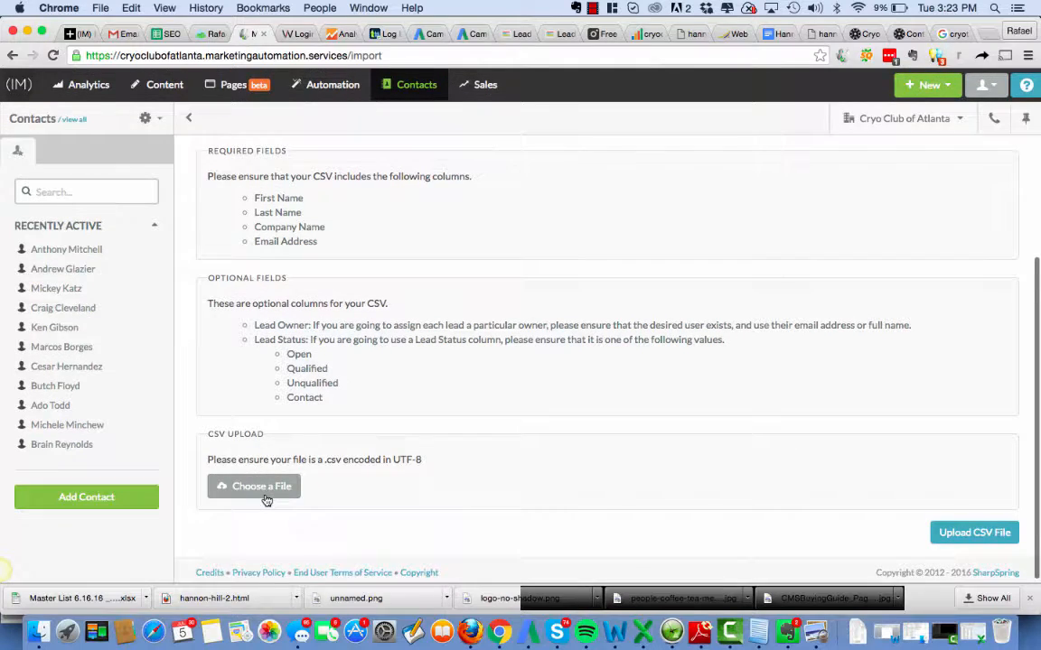
{"action": "left_click", "coordinate": [254, 486]}
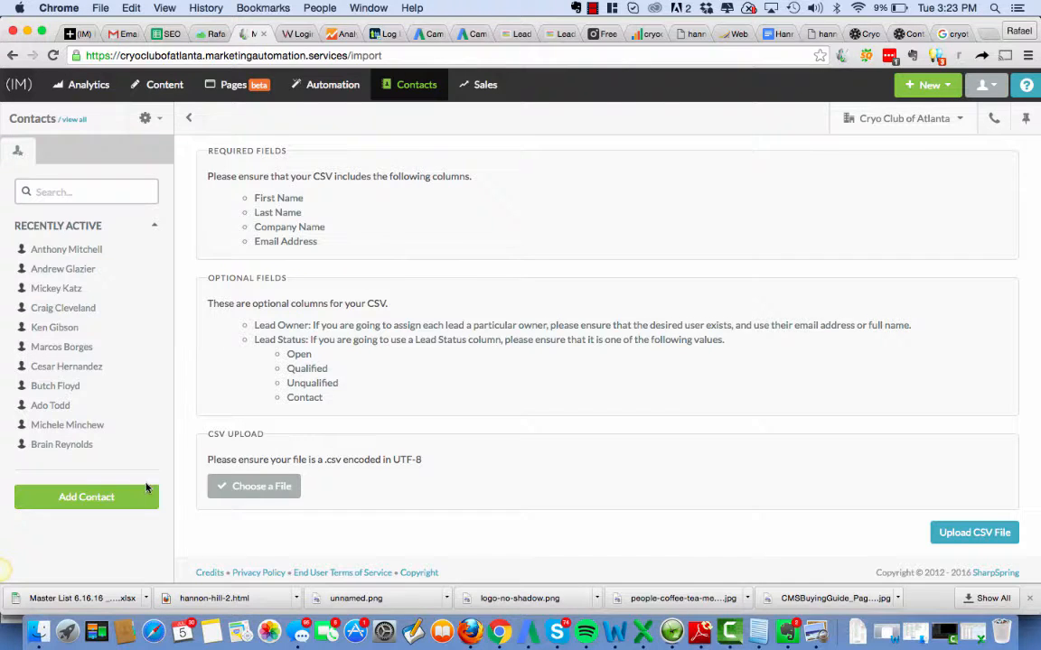
{"action": "mouse_move", "coordinate": [261, 486]}
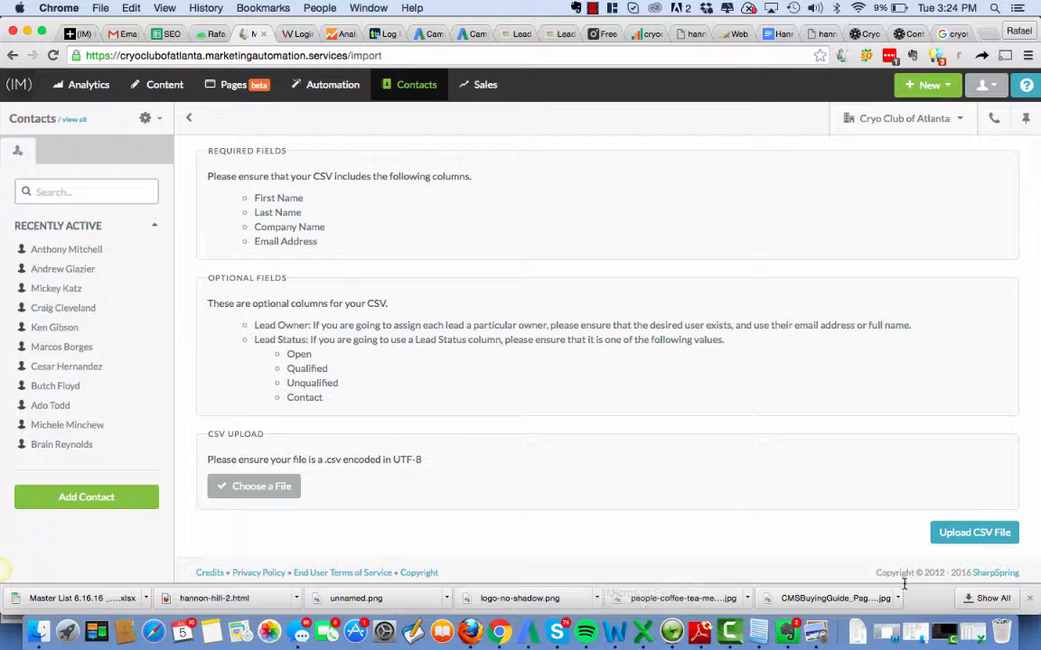
{"action": "left_click", "coordinate": [974, 533]}
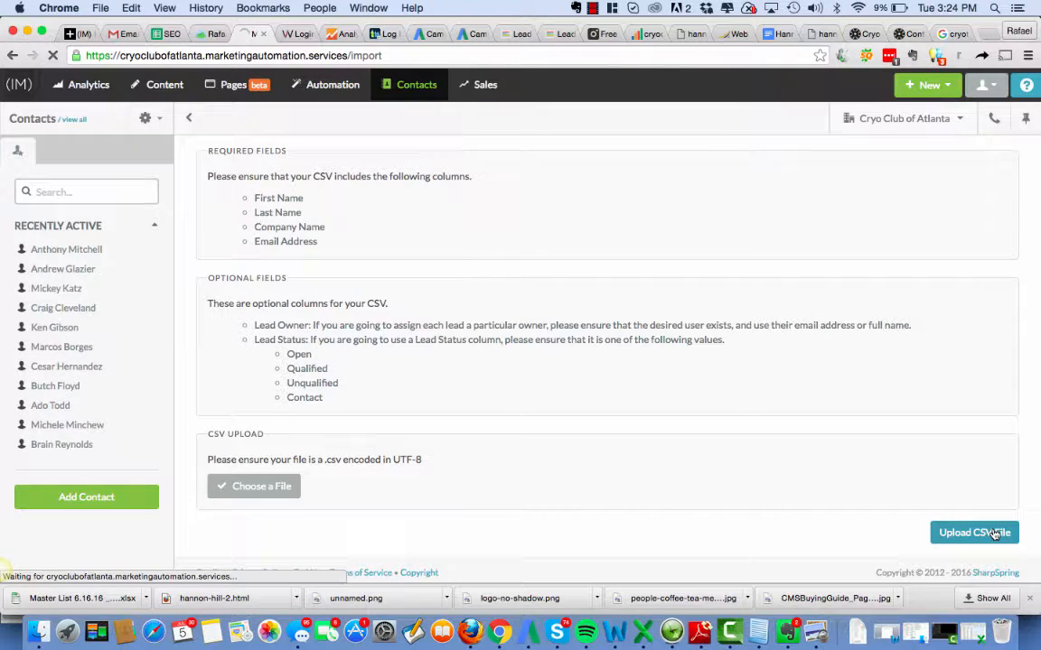
{"action": "left_click", "coordinate": [973, 532]}
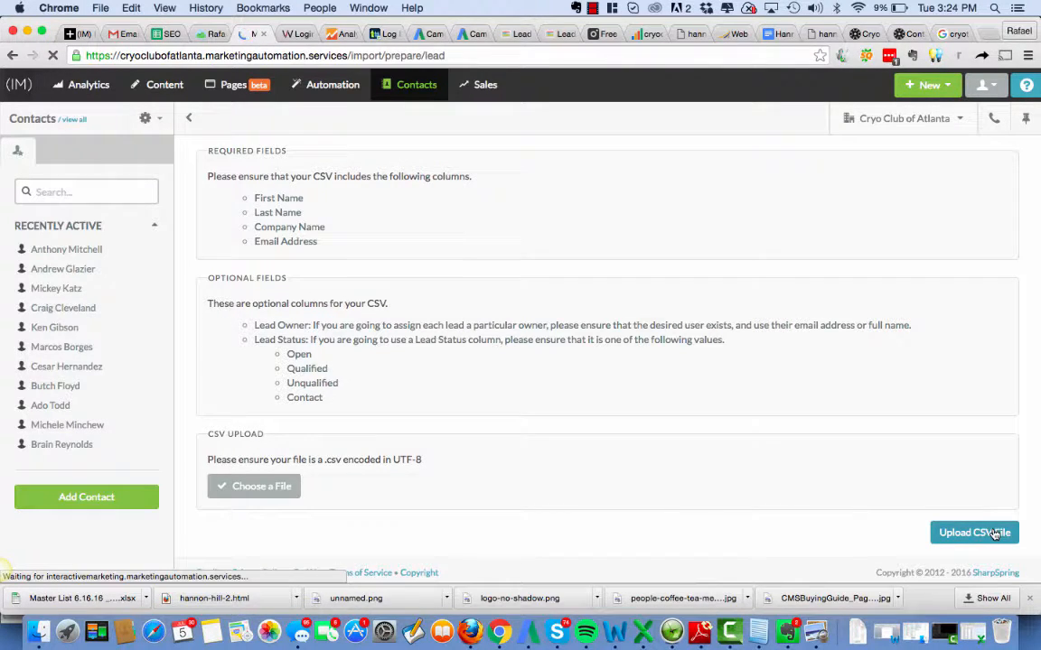
Step: Target the existing Master List 6-16-16, updating new and existing fields for duplicates
{"action": "left_click", "coordinate": [974, 532]}
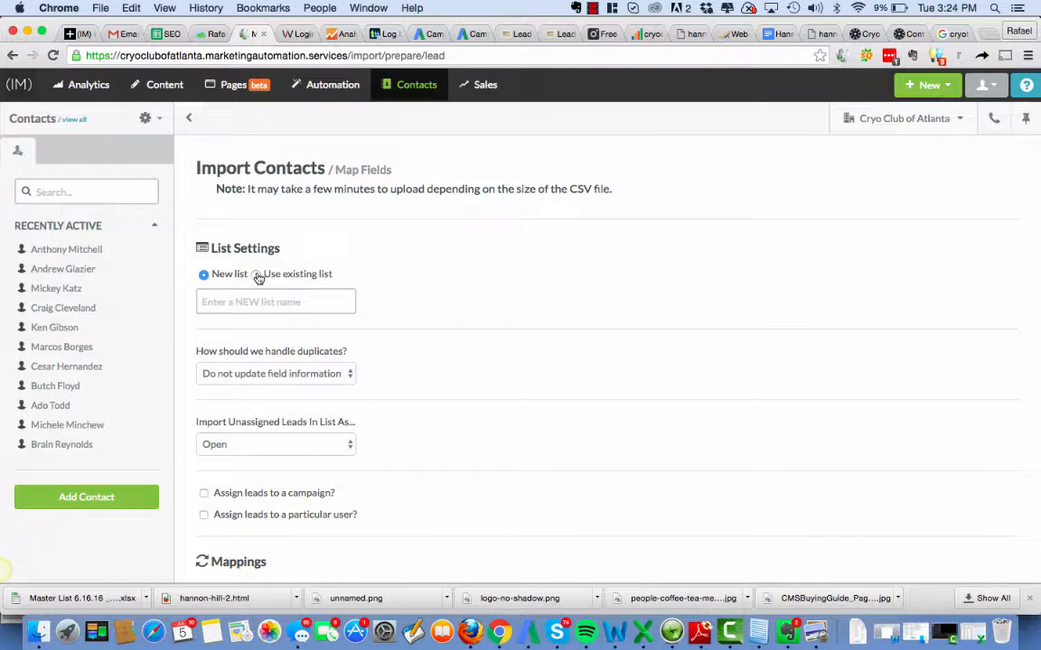
{"action": "left_click", "coordinate": [256, 274]}
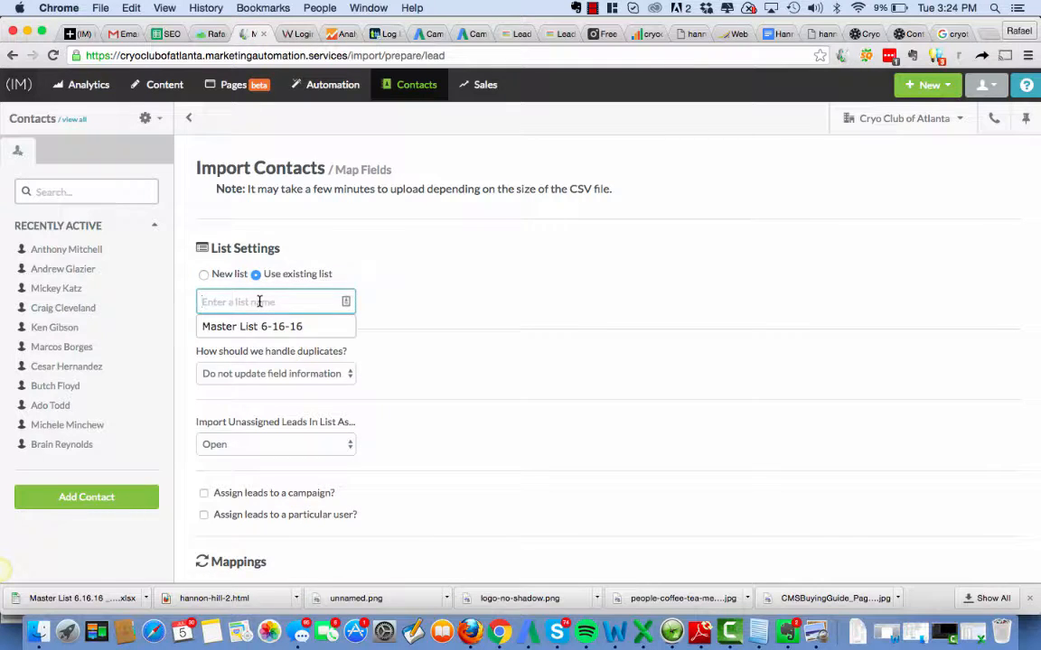
{"action": "left_click", "coordinate": [276, 373]}
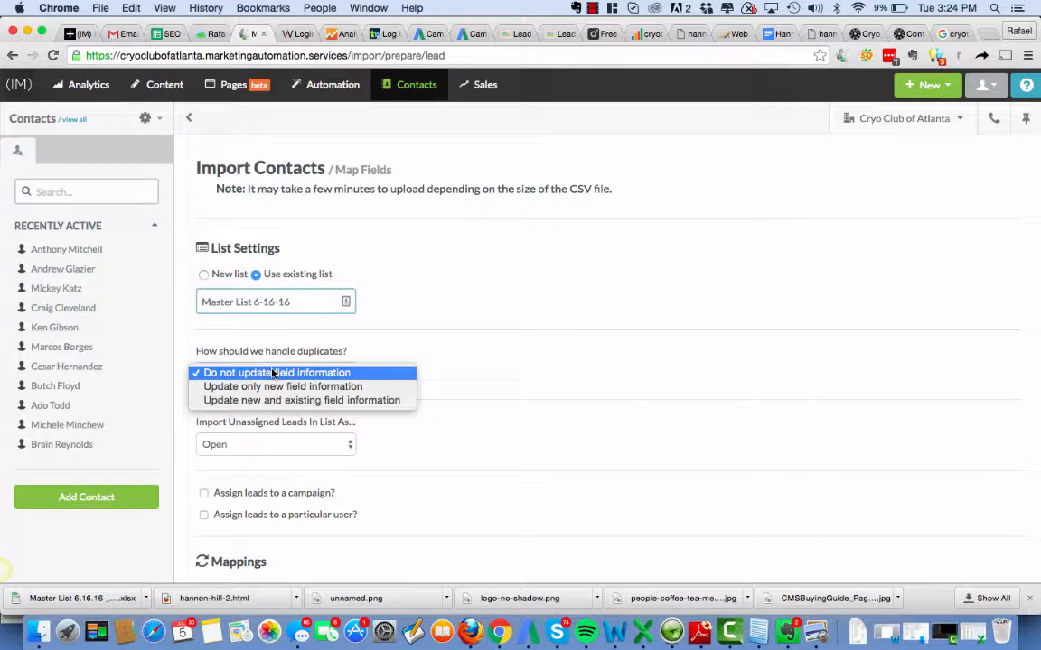
{"action": "mouse_move", "coordinate": [283, 385]}
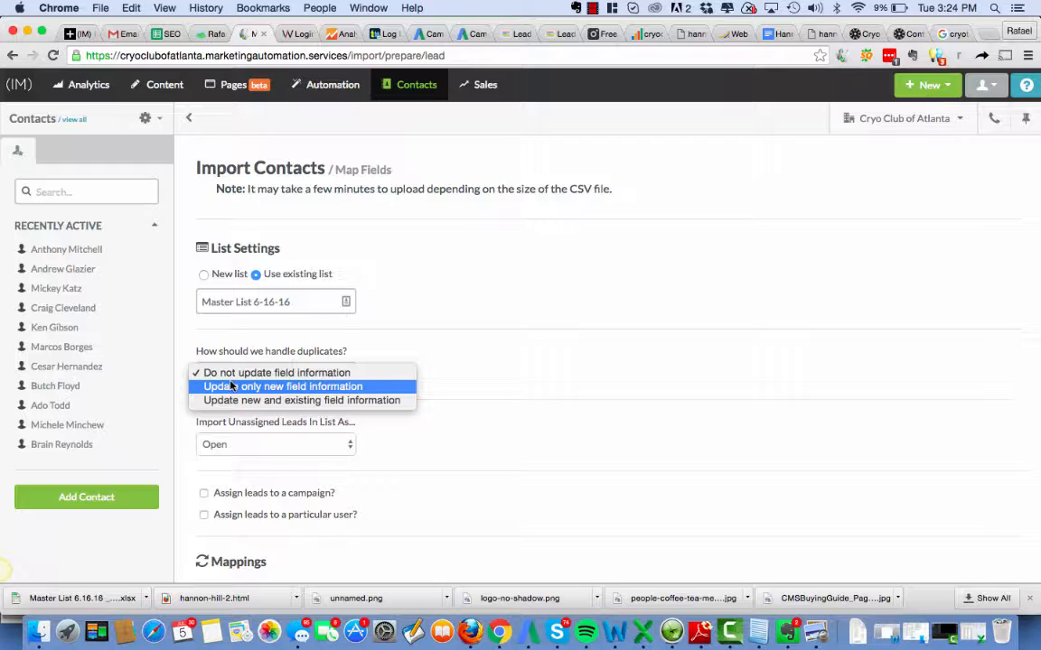
{"action": "mouse_move", "coordinate": [230, 411]}
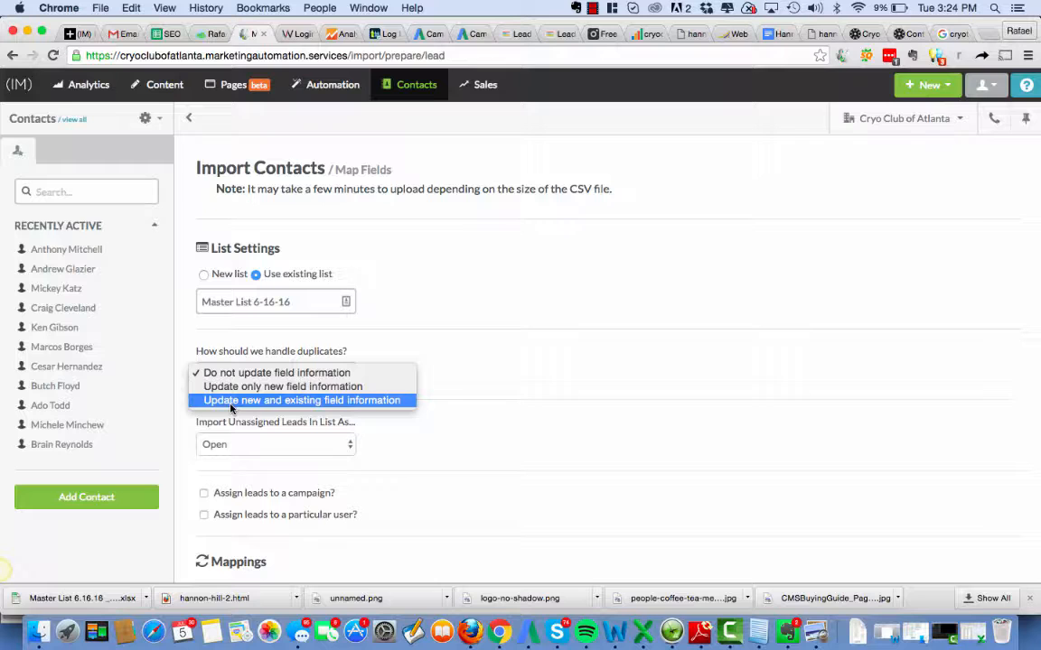
{"action": "left_click", "coordinate": [301, 401]}
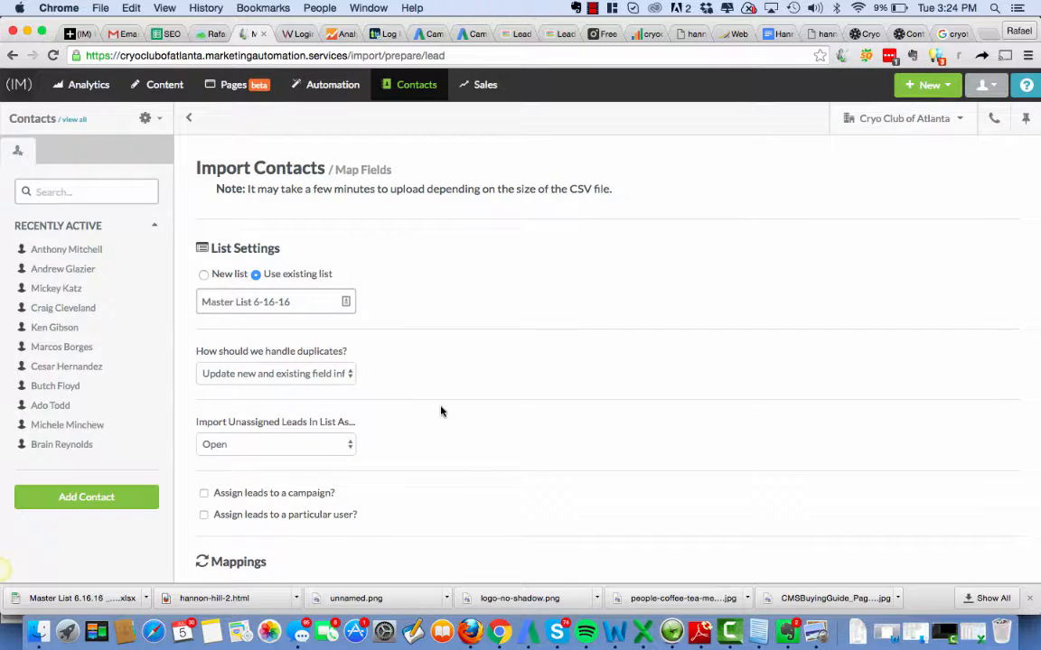
Step: Import unassigned leads as Qualified Leads into the Master List 6-16-16 campaign
{"action": "left_click", "coordinate": [276, 444]}
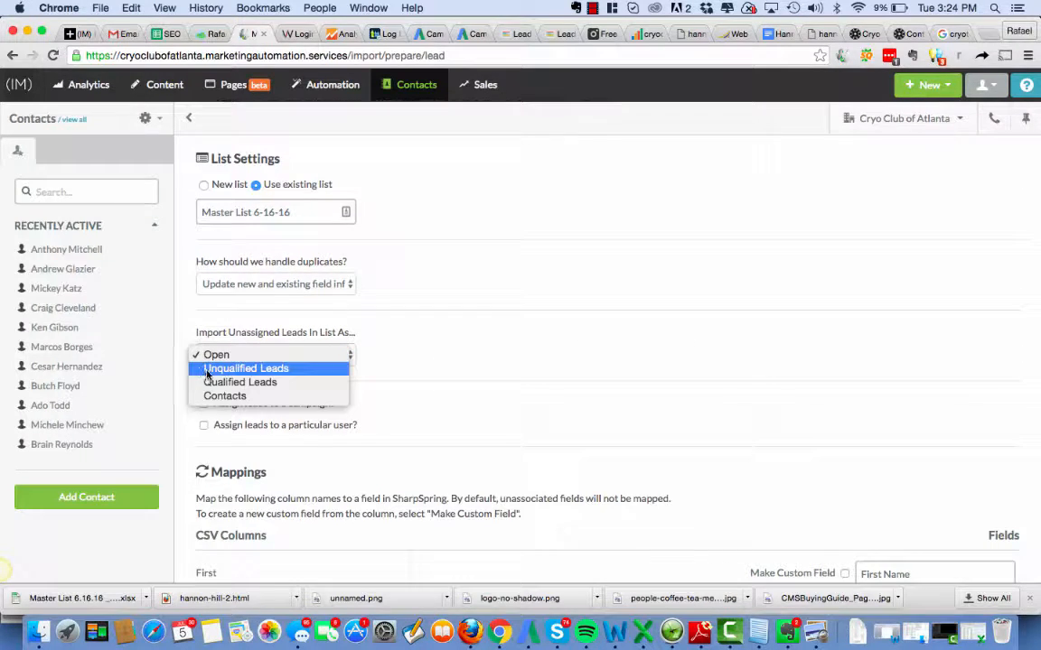
{"action": "left_click", "coordinate": [239, 383]}
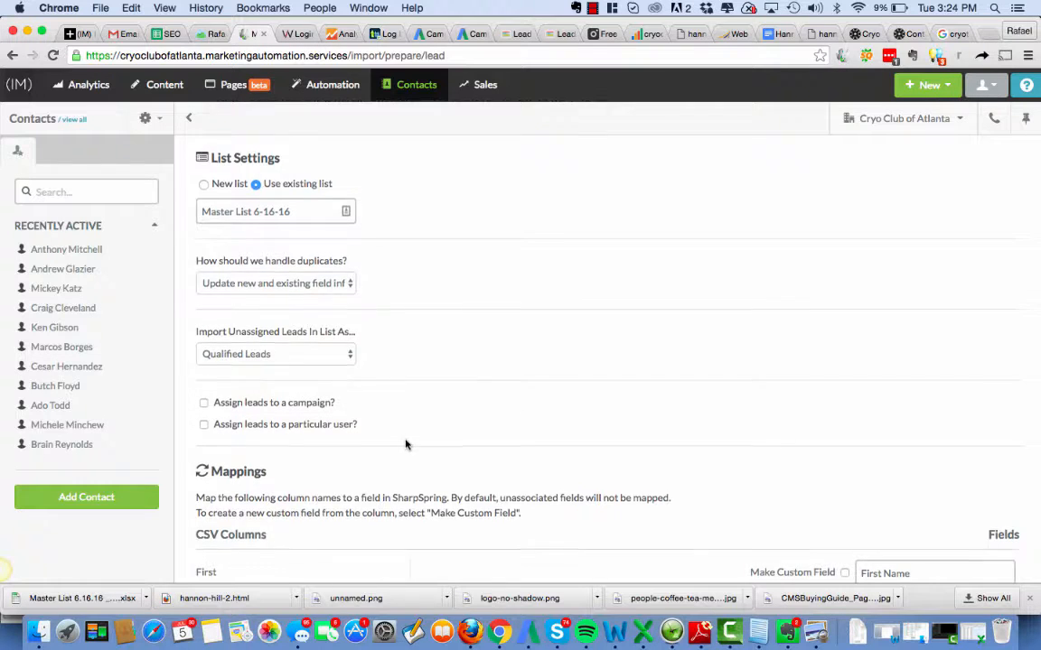
{"action": "left_click", "coordinate": [203, 402]}
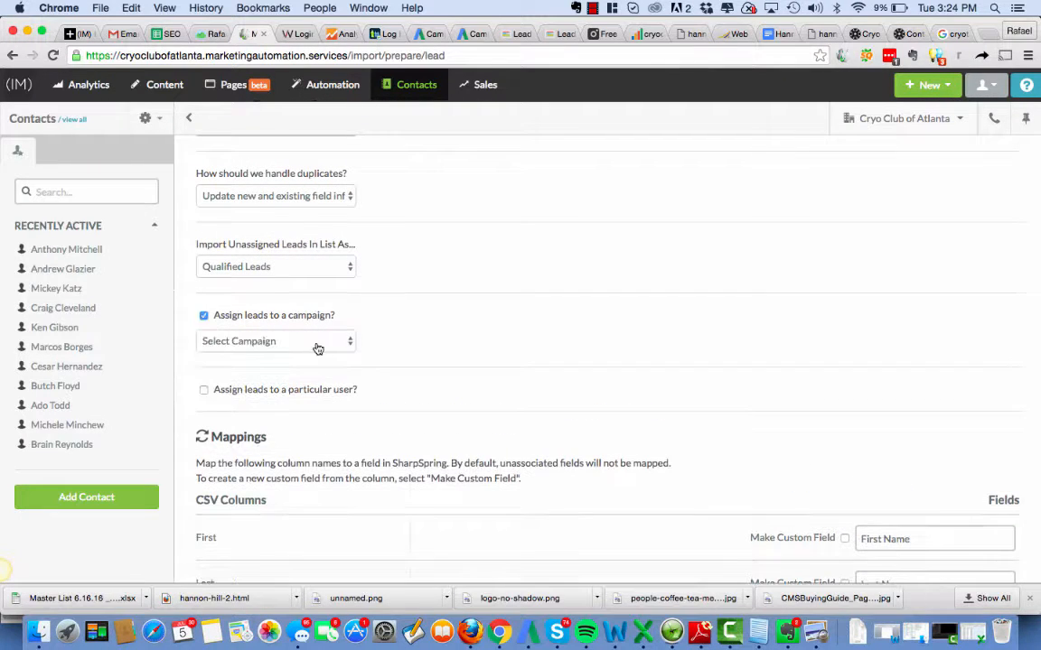
{"action": "left_click", "coordinate": [275, 341]}
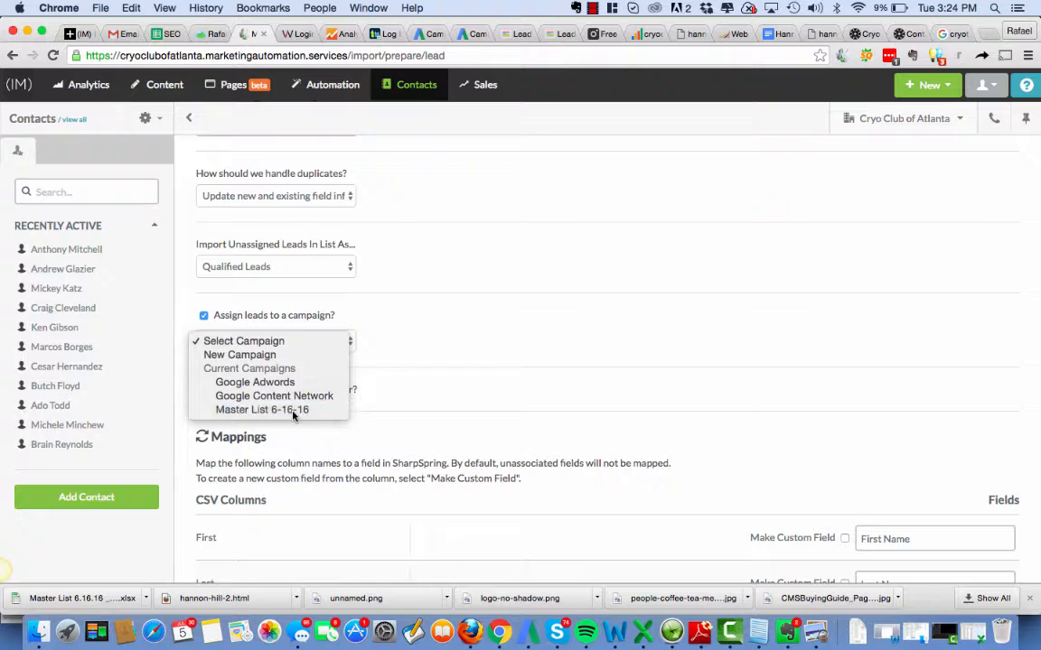
{"action": "left_click", "coordinate": [262, 409]}
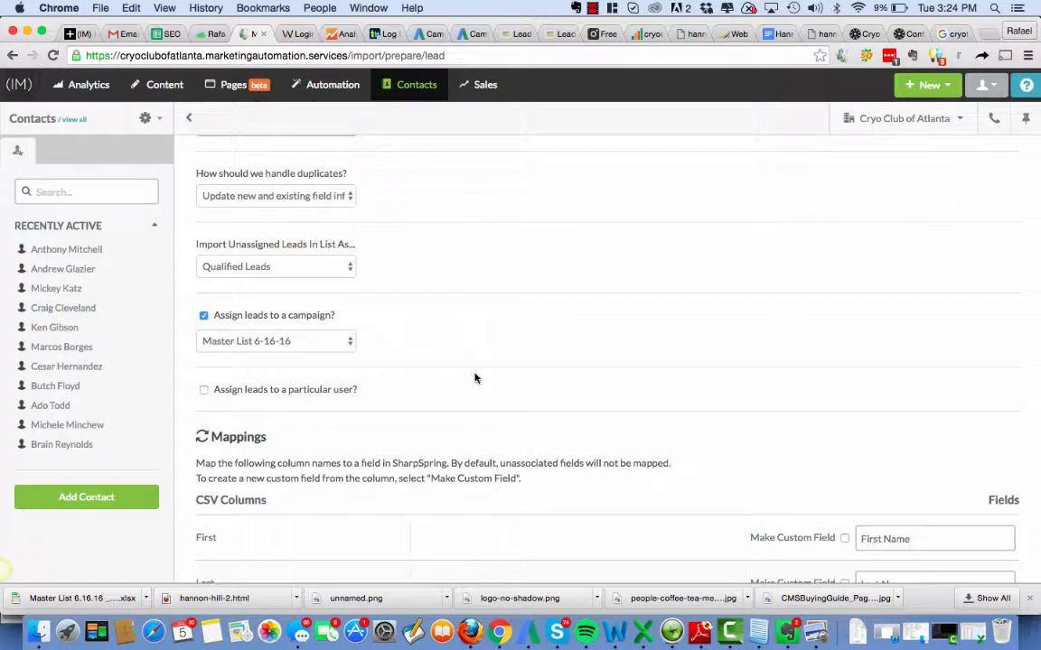
{"action": "scroll", "scroll_direction": "down", "scroll_amount": 3}
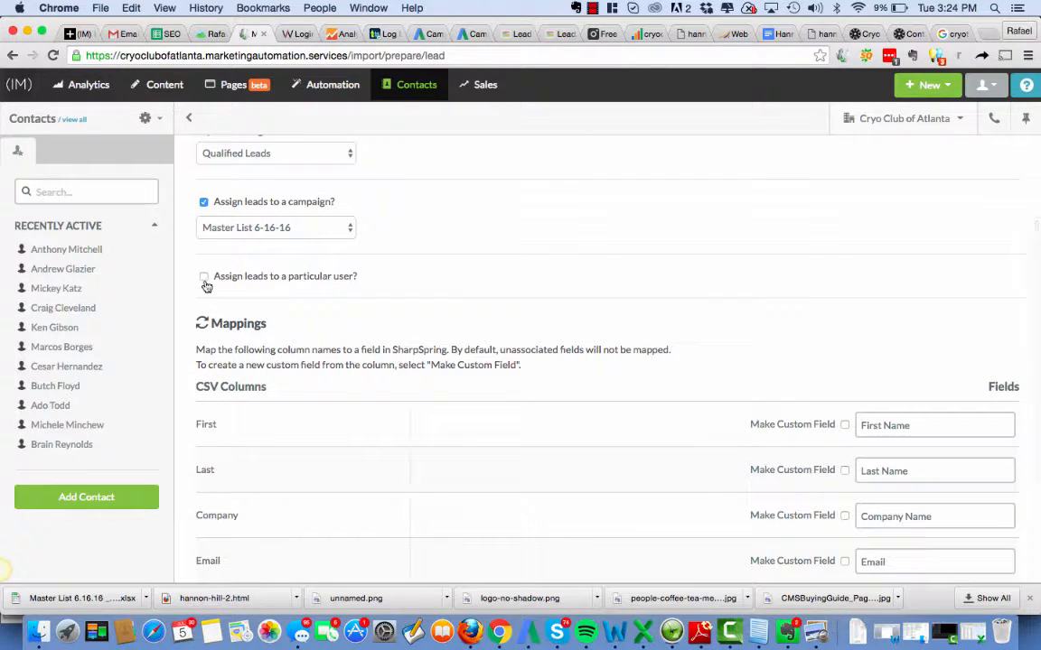
{"action": "mouse_move", "coordinate": [562, 407]}
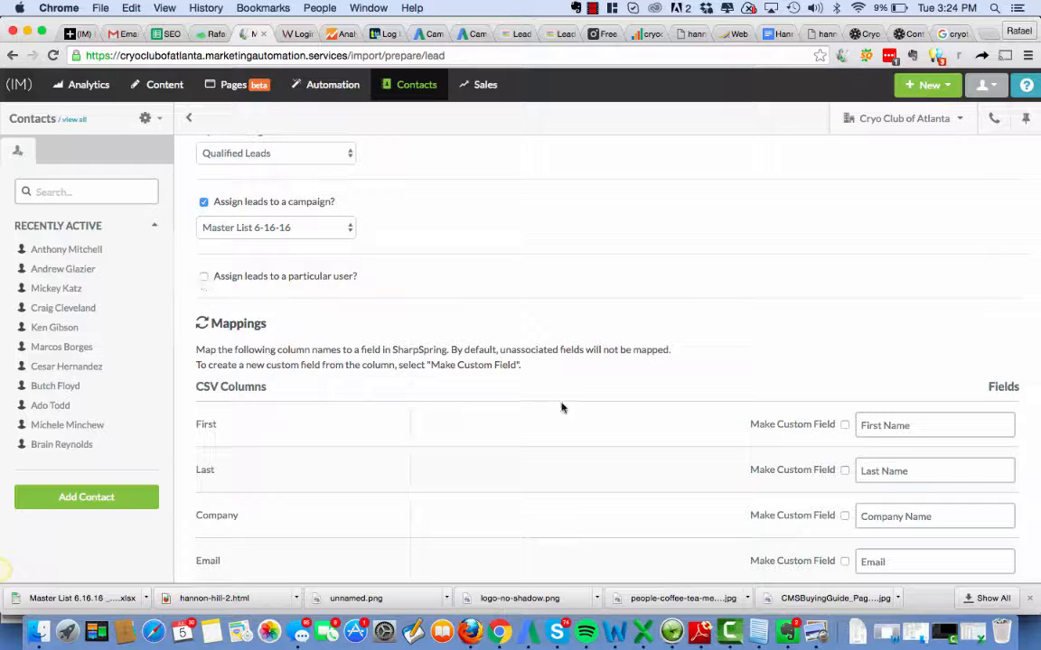
Step: Map the CSV Category column to SharpSpring's existing Category field, completing all six mappings
{"action": "scroll", "scroll_direction": "down", "scroll_amount": 3}
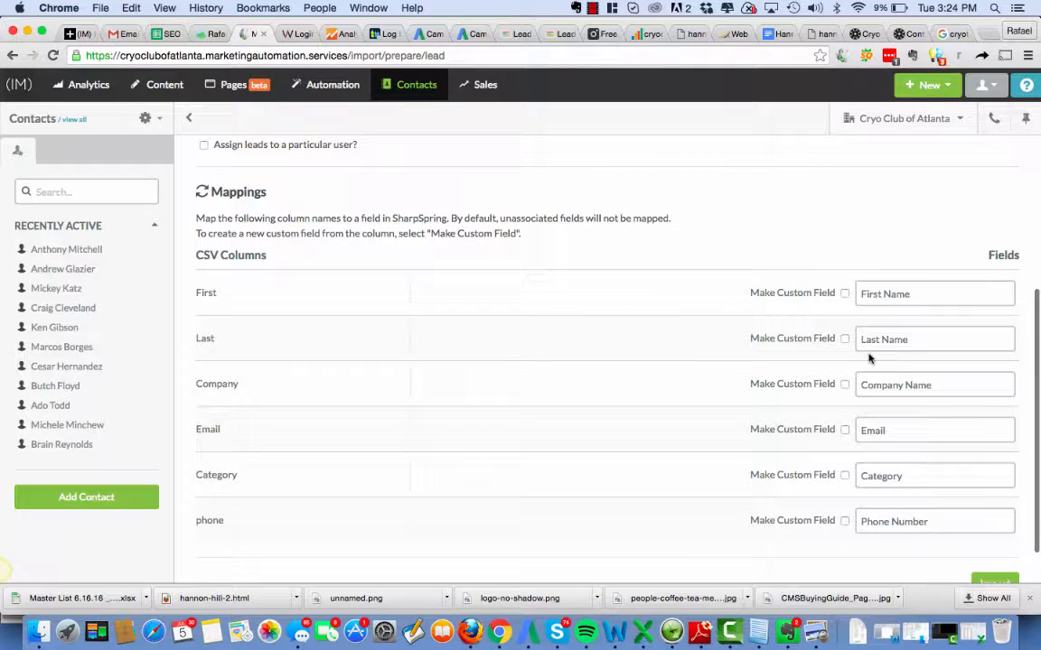
{"action": "mouse_move", "coordinate": [919, 556]}
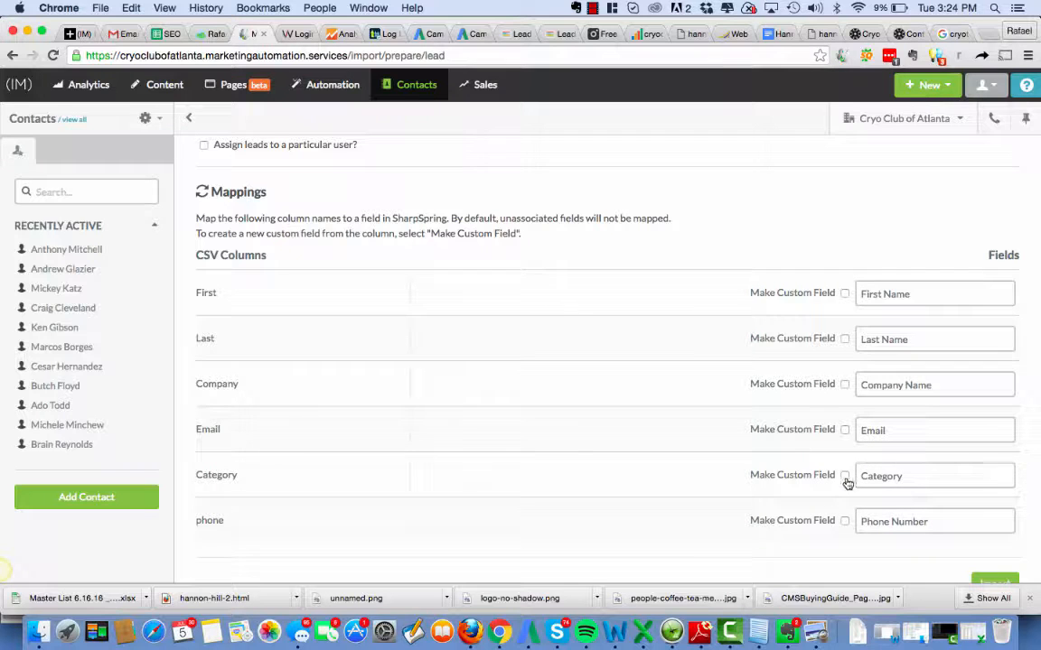
{"action": "left_click", "coordinate": [935, 475]}
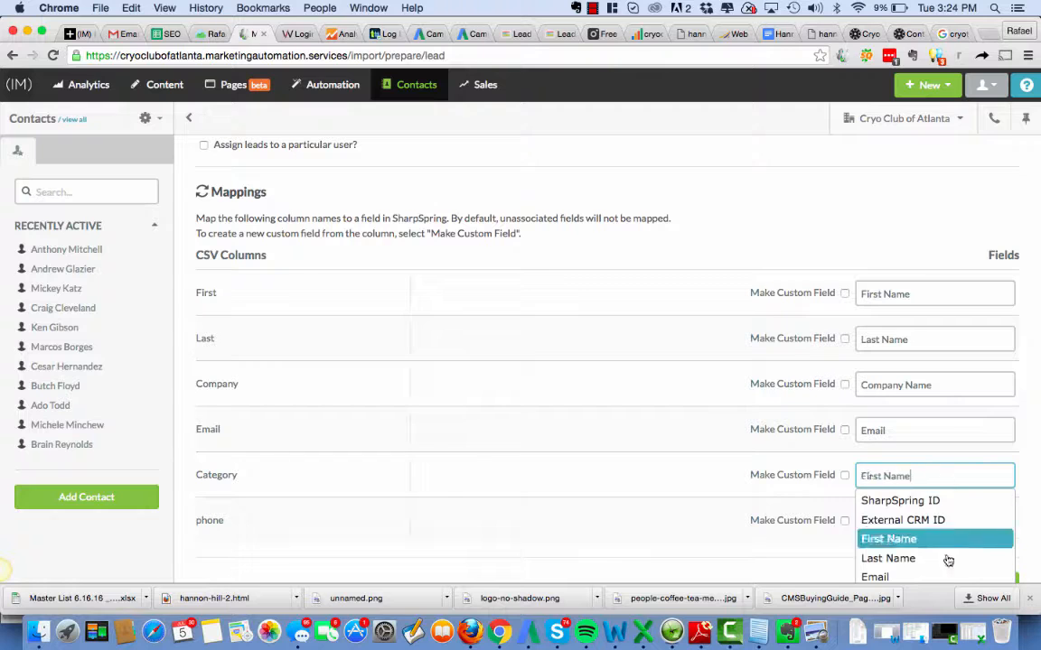
{"action": "scroll", "scroll_direction": "down", "scroll_amount": 3}
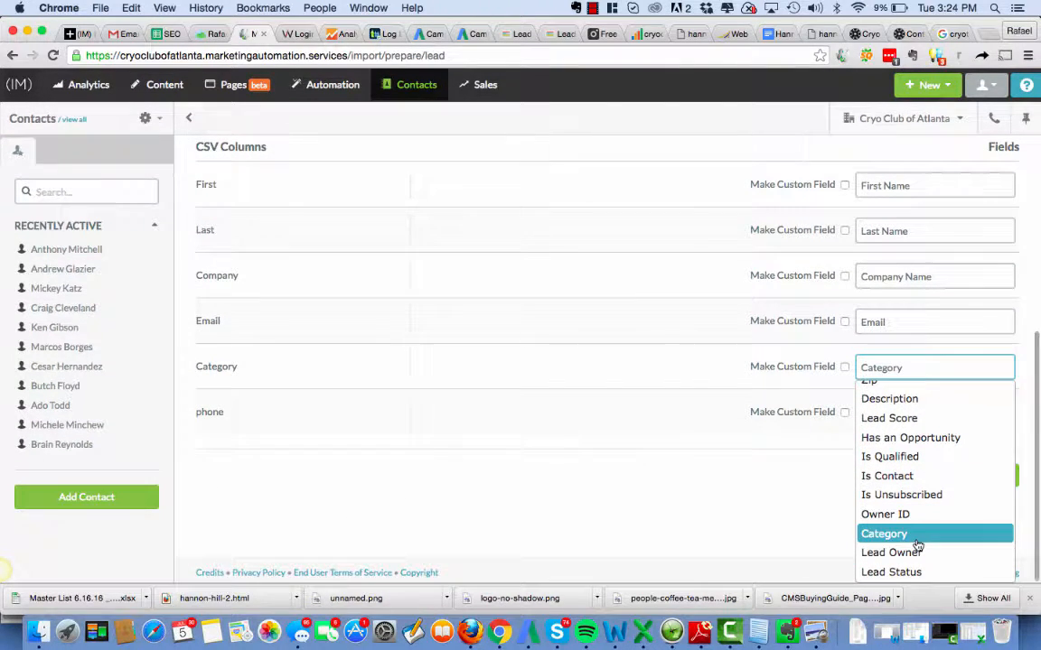
{"action": "left_click", "coordinate": [883, 533]}
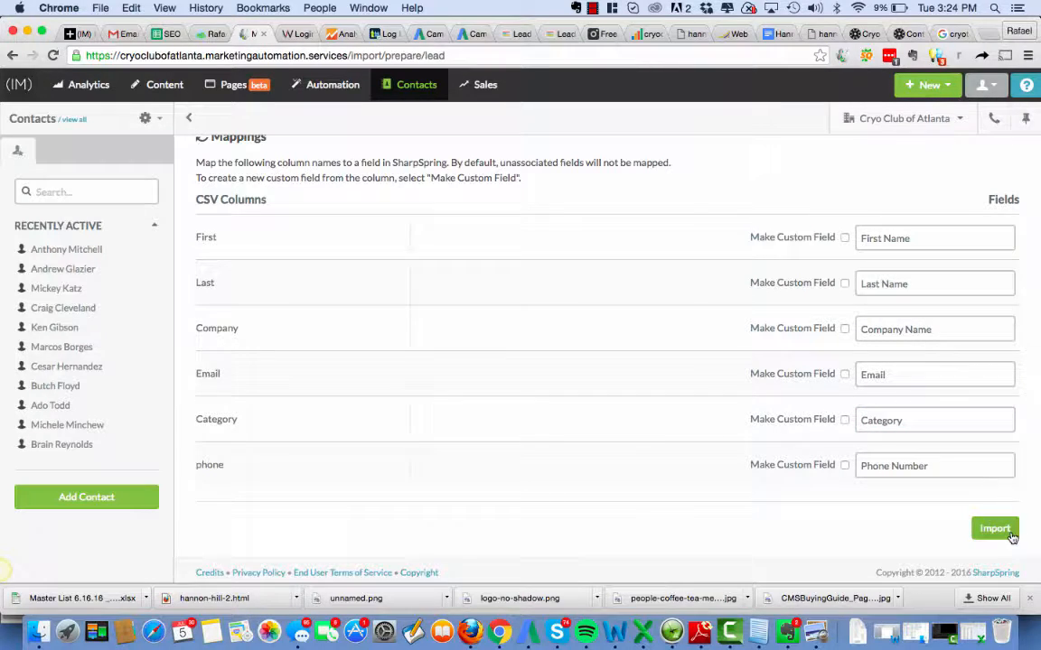
Step: Run the import, confirming with CONFIRM, so all 85 leads import without errors
{"action": "left_click", "coordinate": [994, 528]}
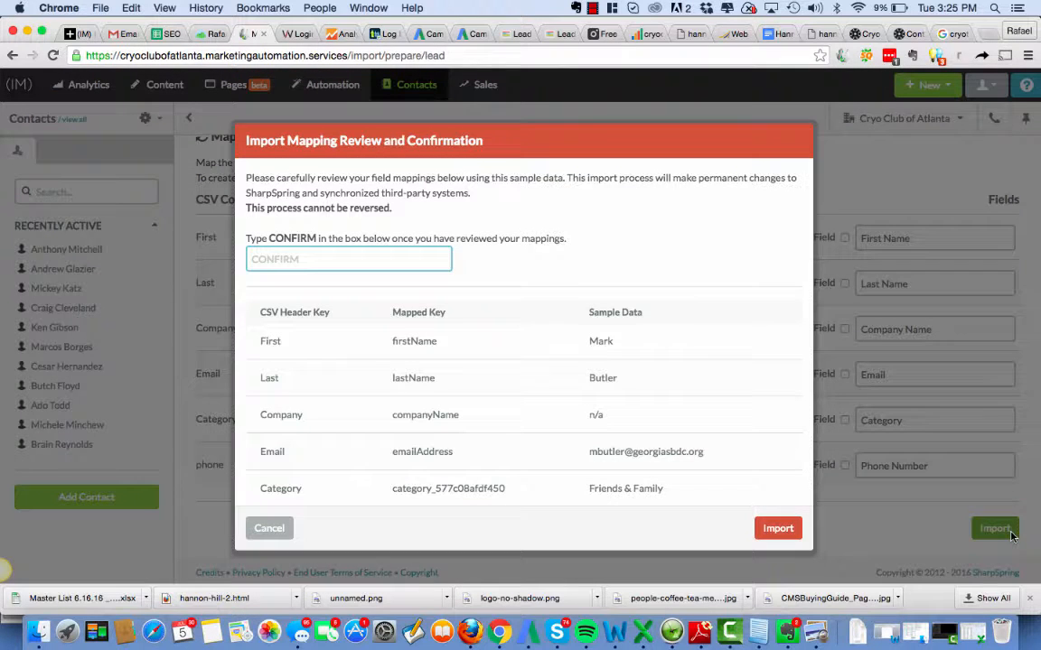
{"action": "type", "text": "CONFIRM"}
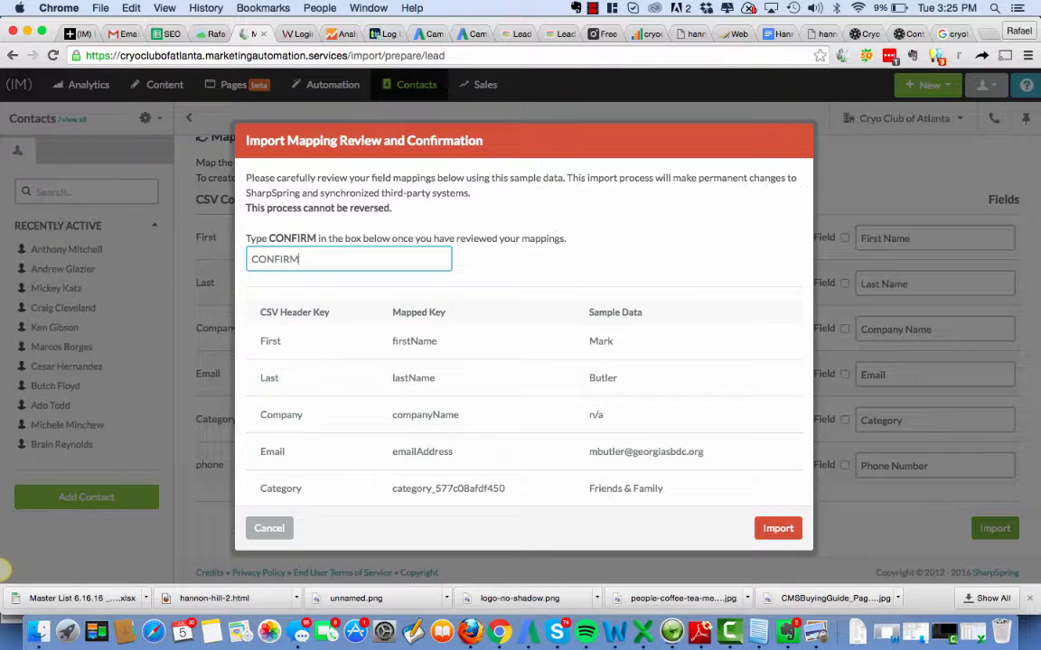
{"action": "left_click", "coordinate": [778, 528]}
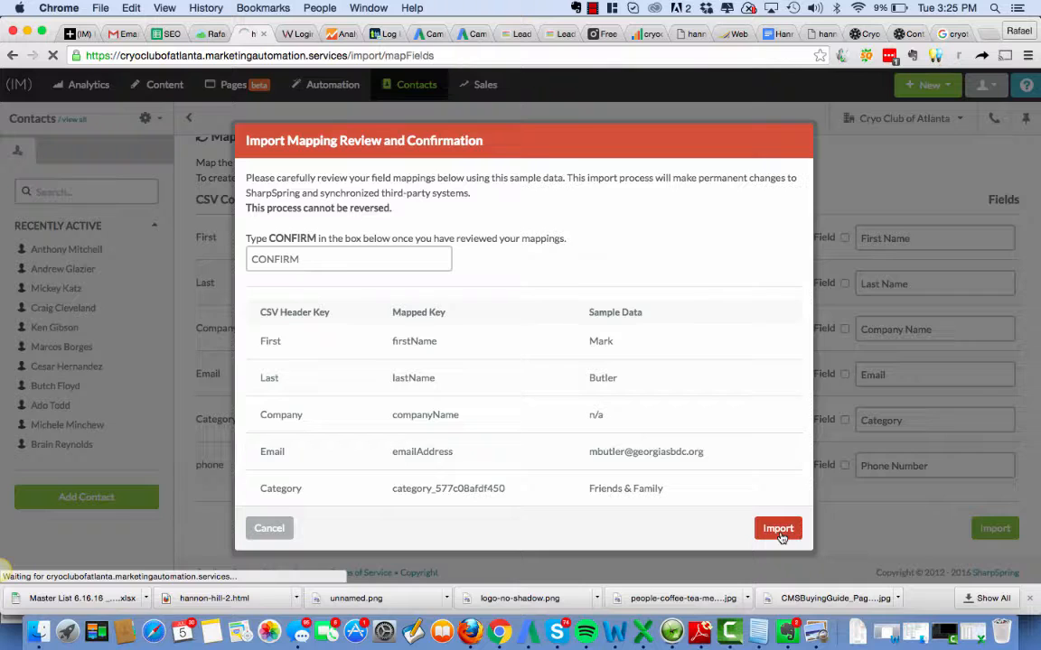
{"action": "left_click", "coordinate": [776, 528]}
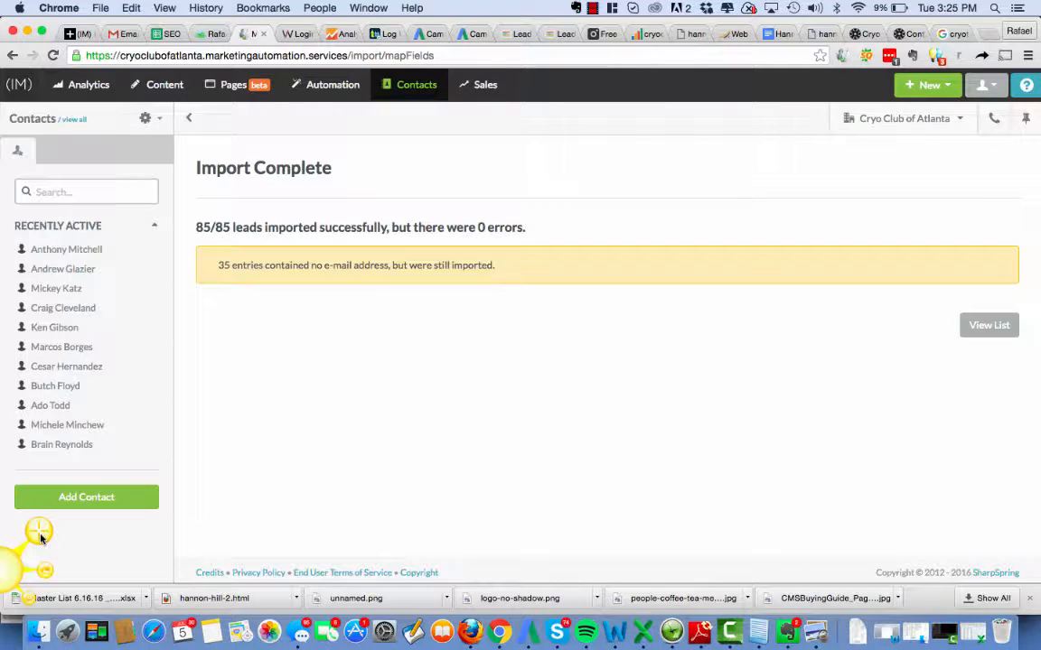
{"action": "mouse_move", "coordinate": [756, 125]}
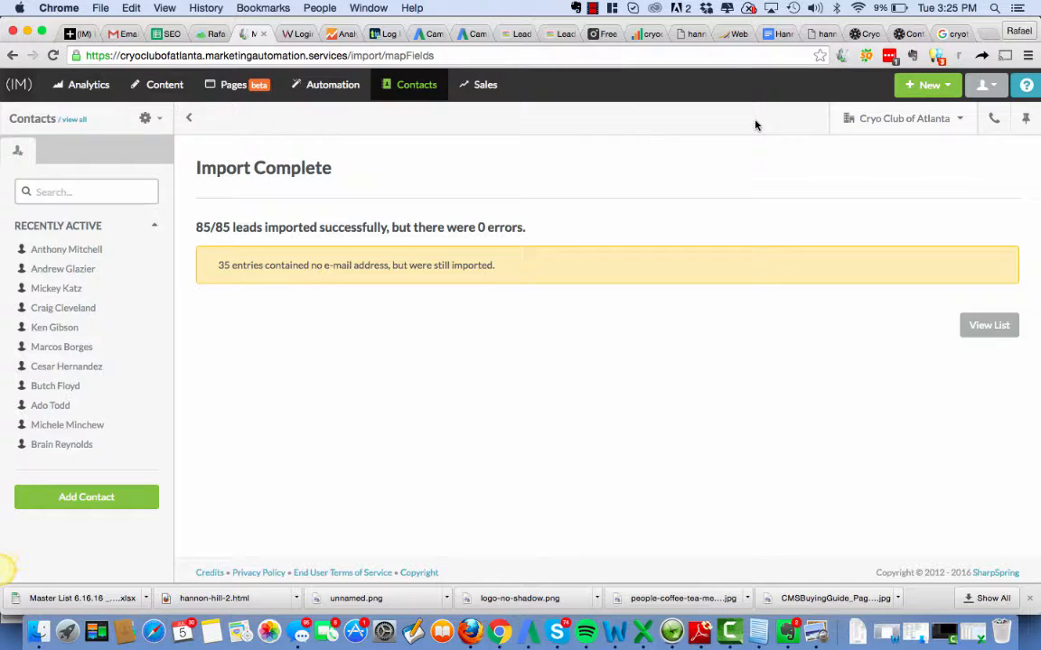
{"action": "mouse_move", "coordinate": [39, 540]}
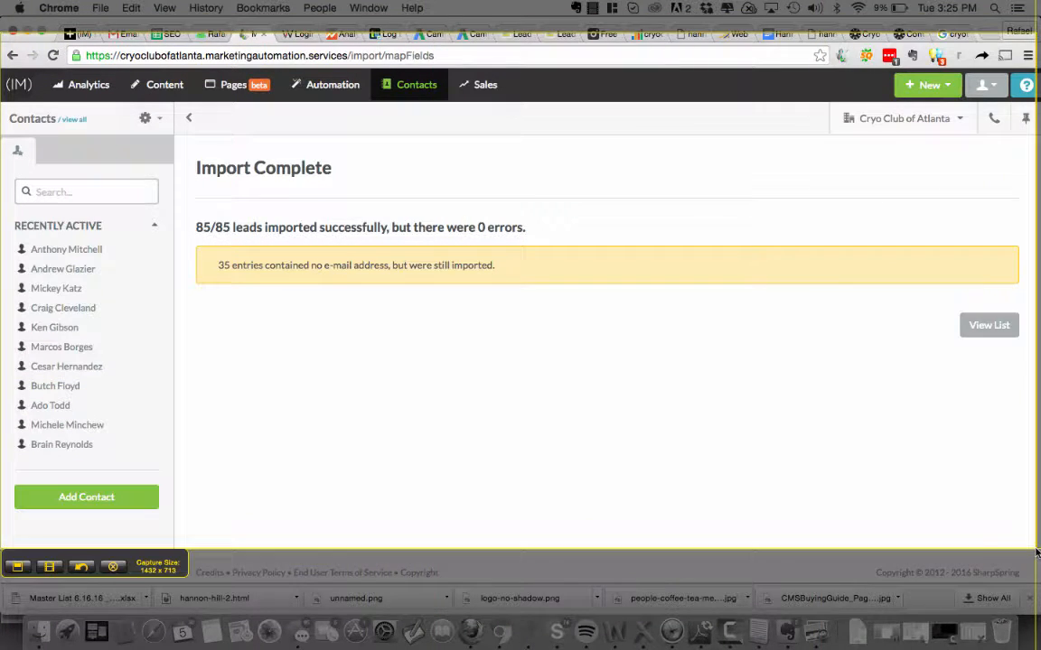
{"action": "mouse_move", "coordinate": [18, 567]}
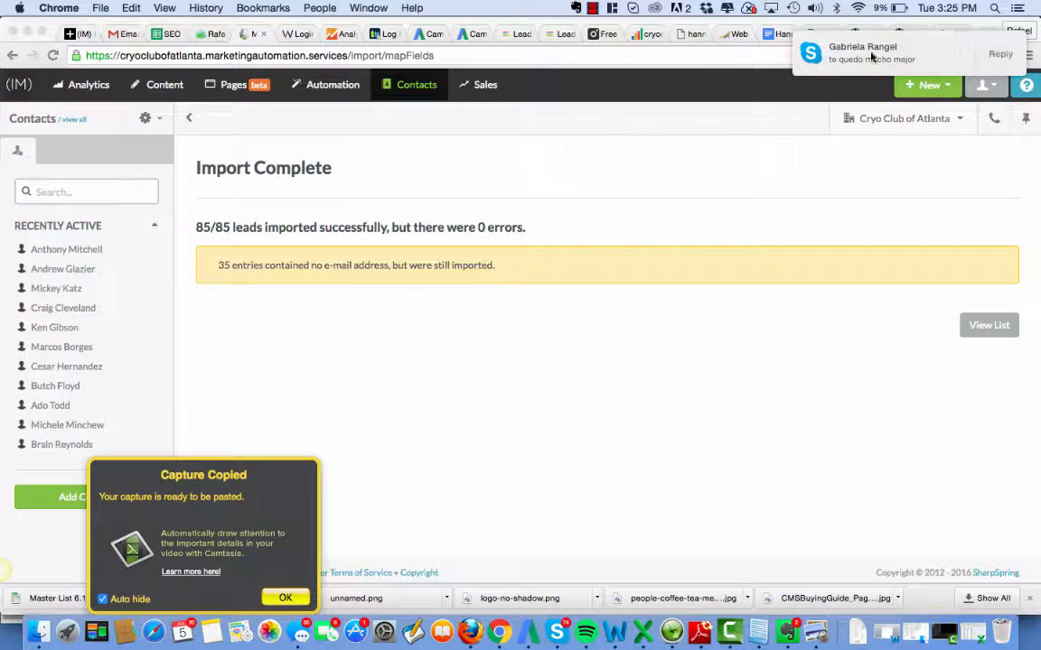
Step: Open the incoming Skype chat in front of the Import Complete page
{"action": "left_click", "coordinate": [870, 53]}
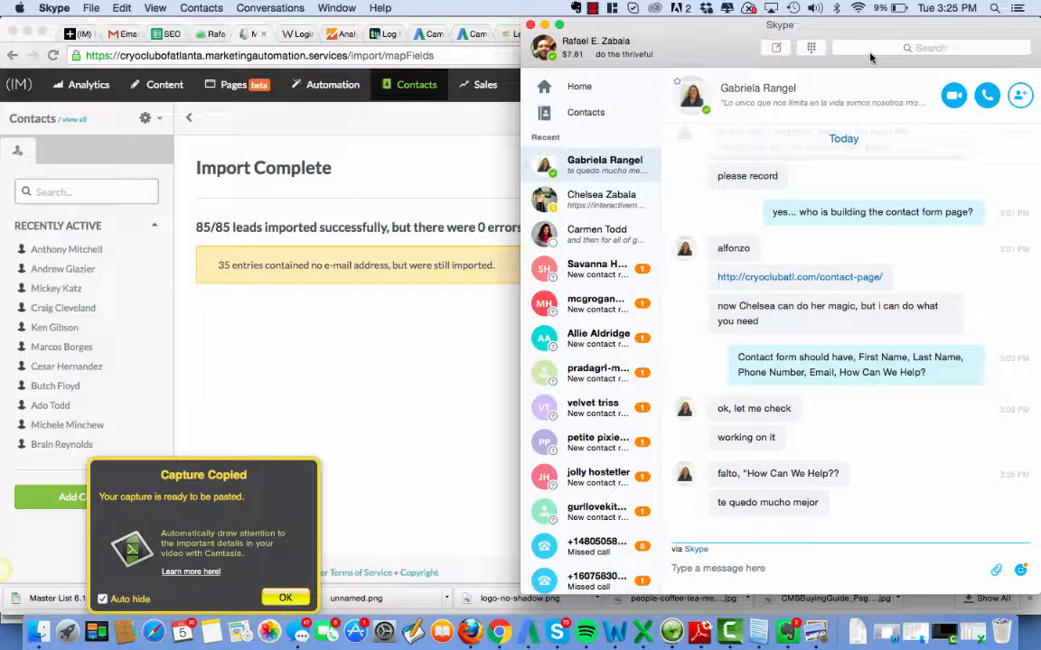
{"action": "left_click", "coordinate": [284, 597]}
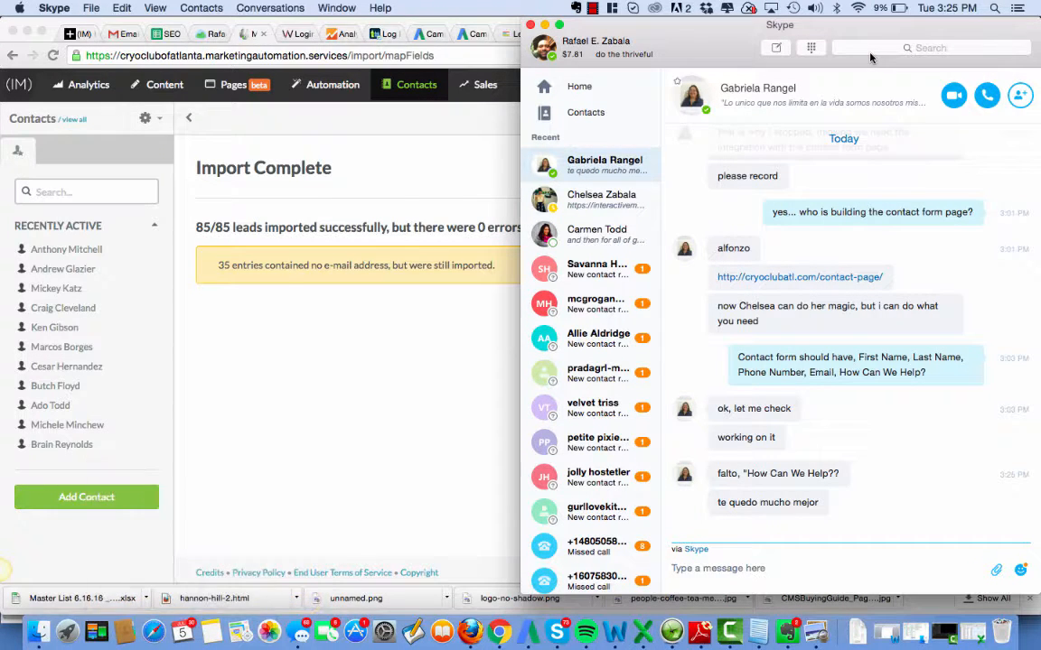